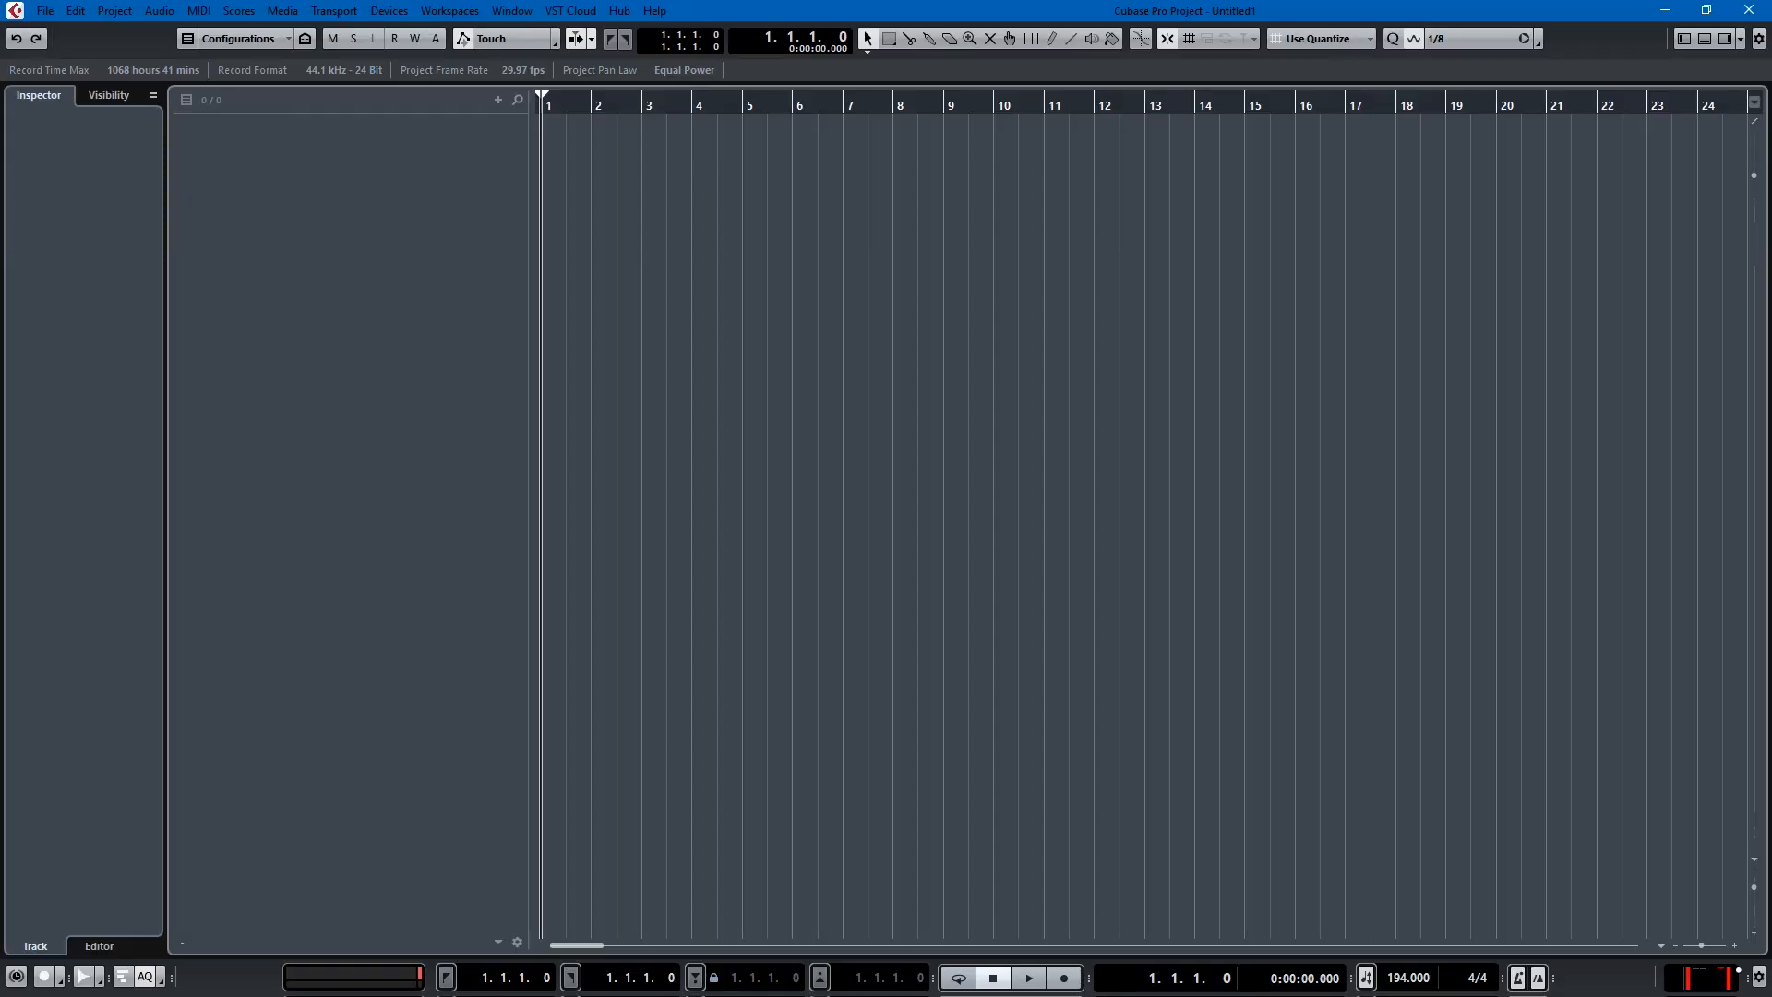
Step: Set the project time signature to 3/4 and adjust the tempo in the Transport bar
click(1026, 977)
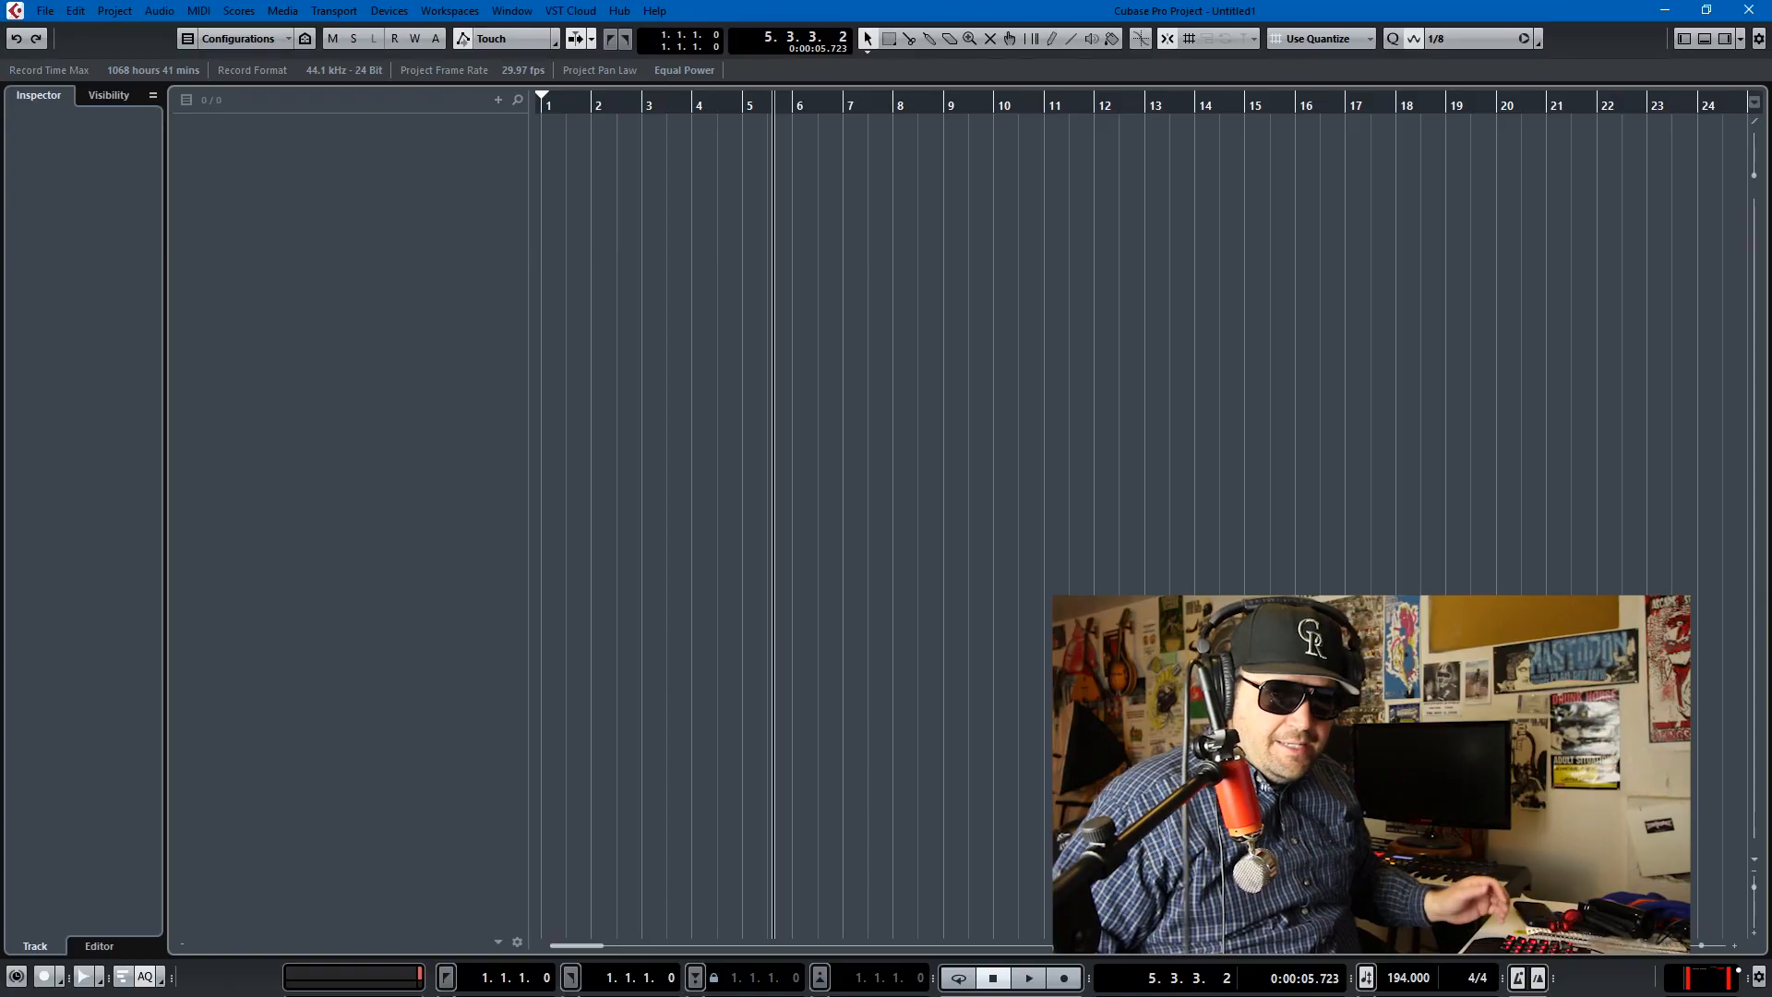
mouse_move(535, 458)
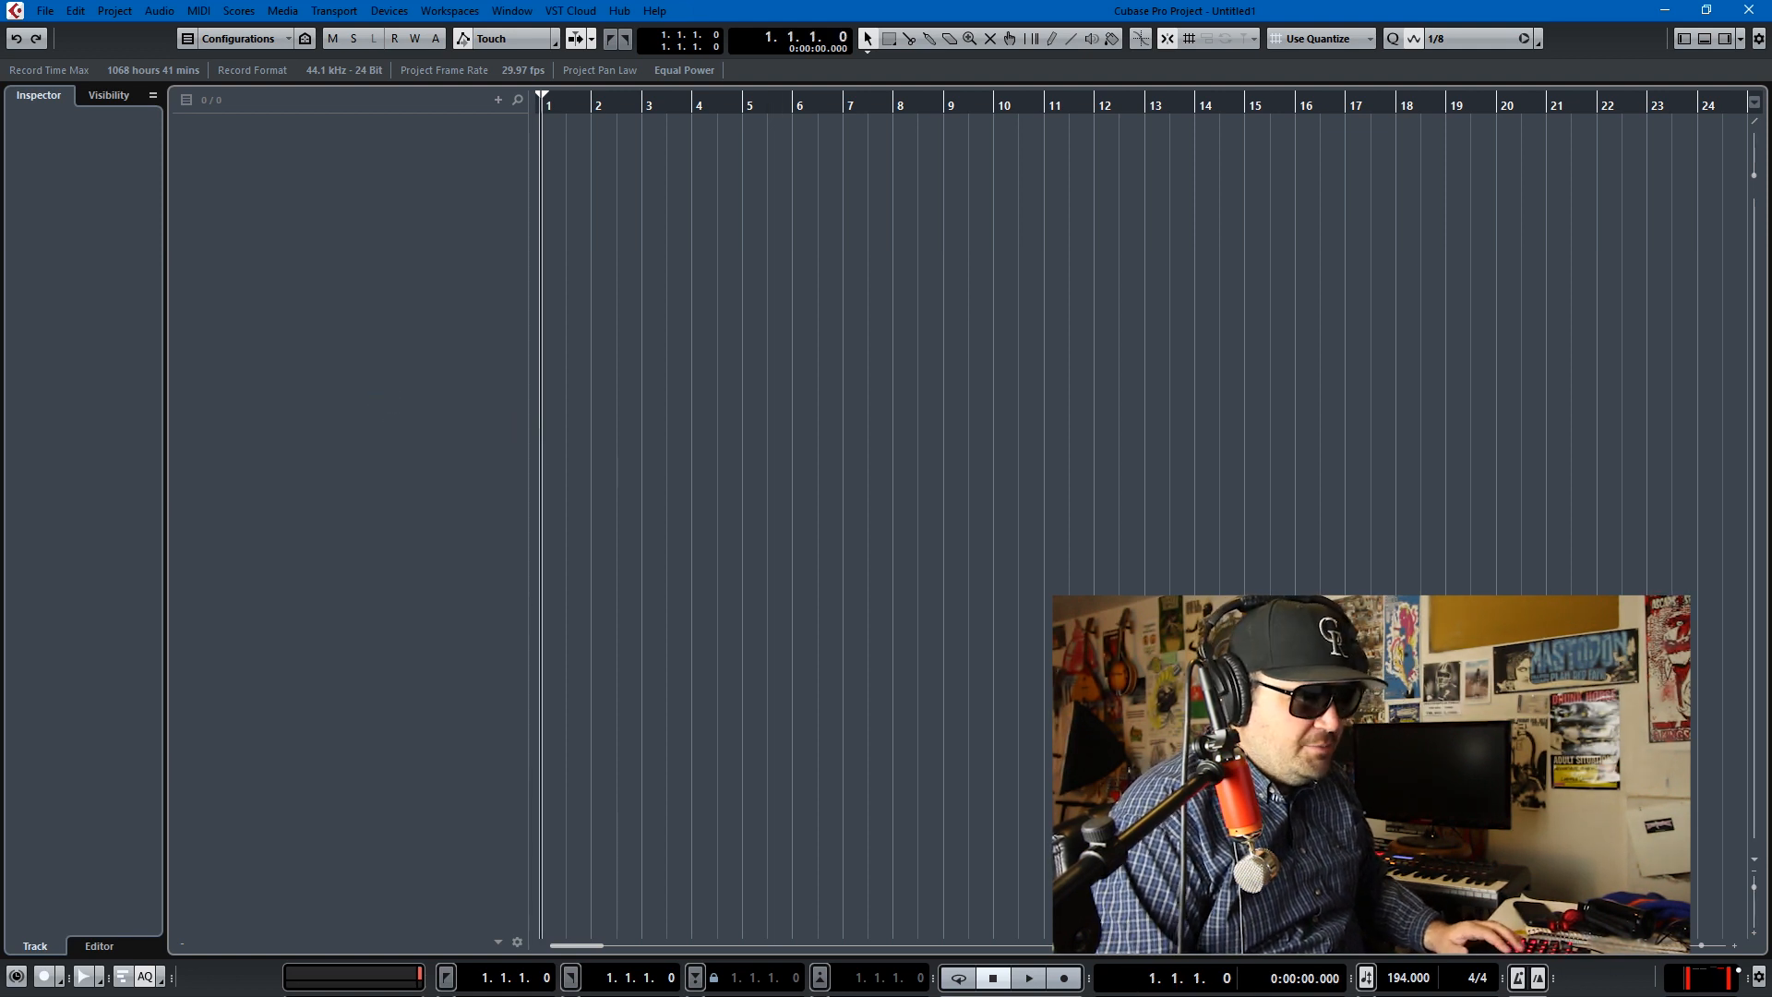
click(1405, 977)
text(120.000)
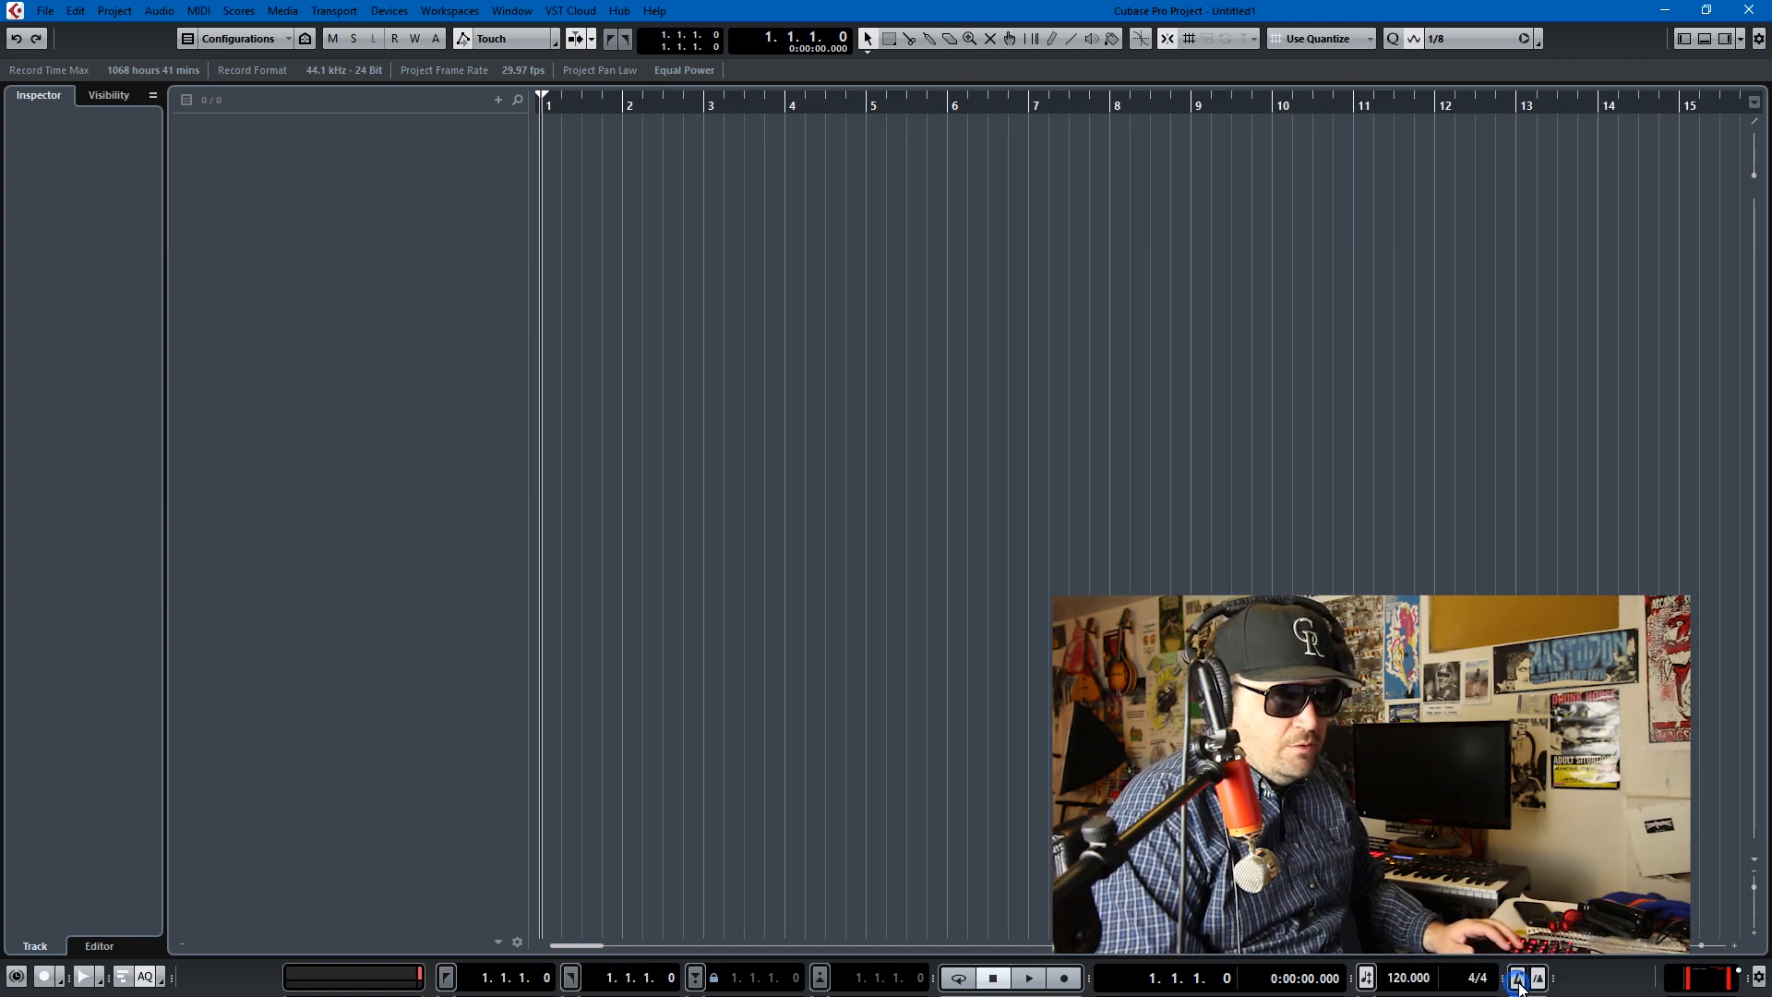
click(1026, 977)
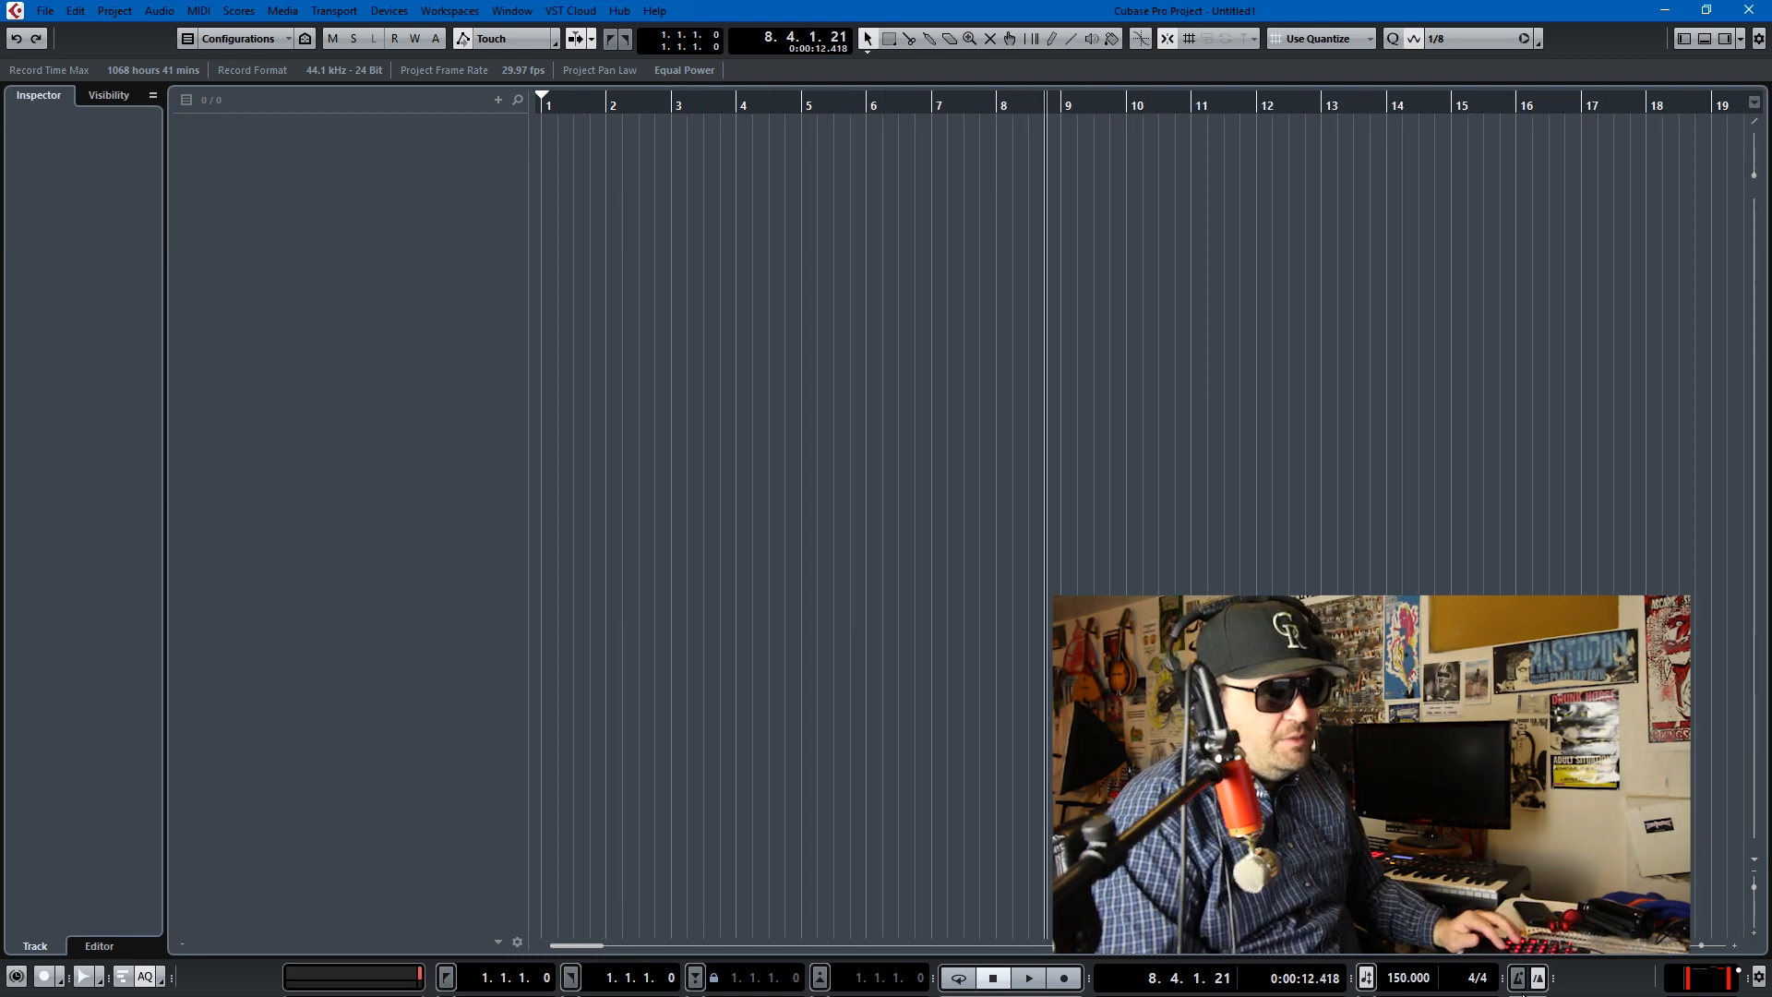
Step: Draw a tempo map starting at 210 BPM and dropping to 167 BPM at bar 21
click(1026, 977)
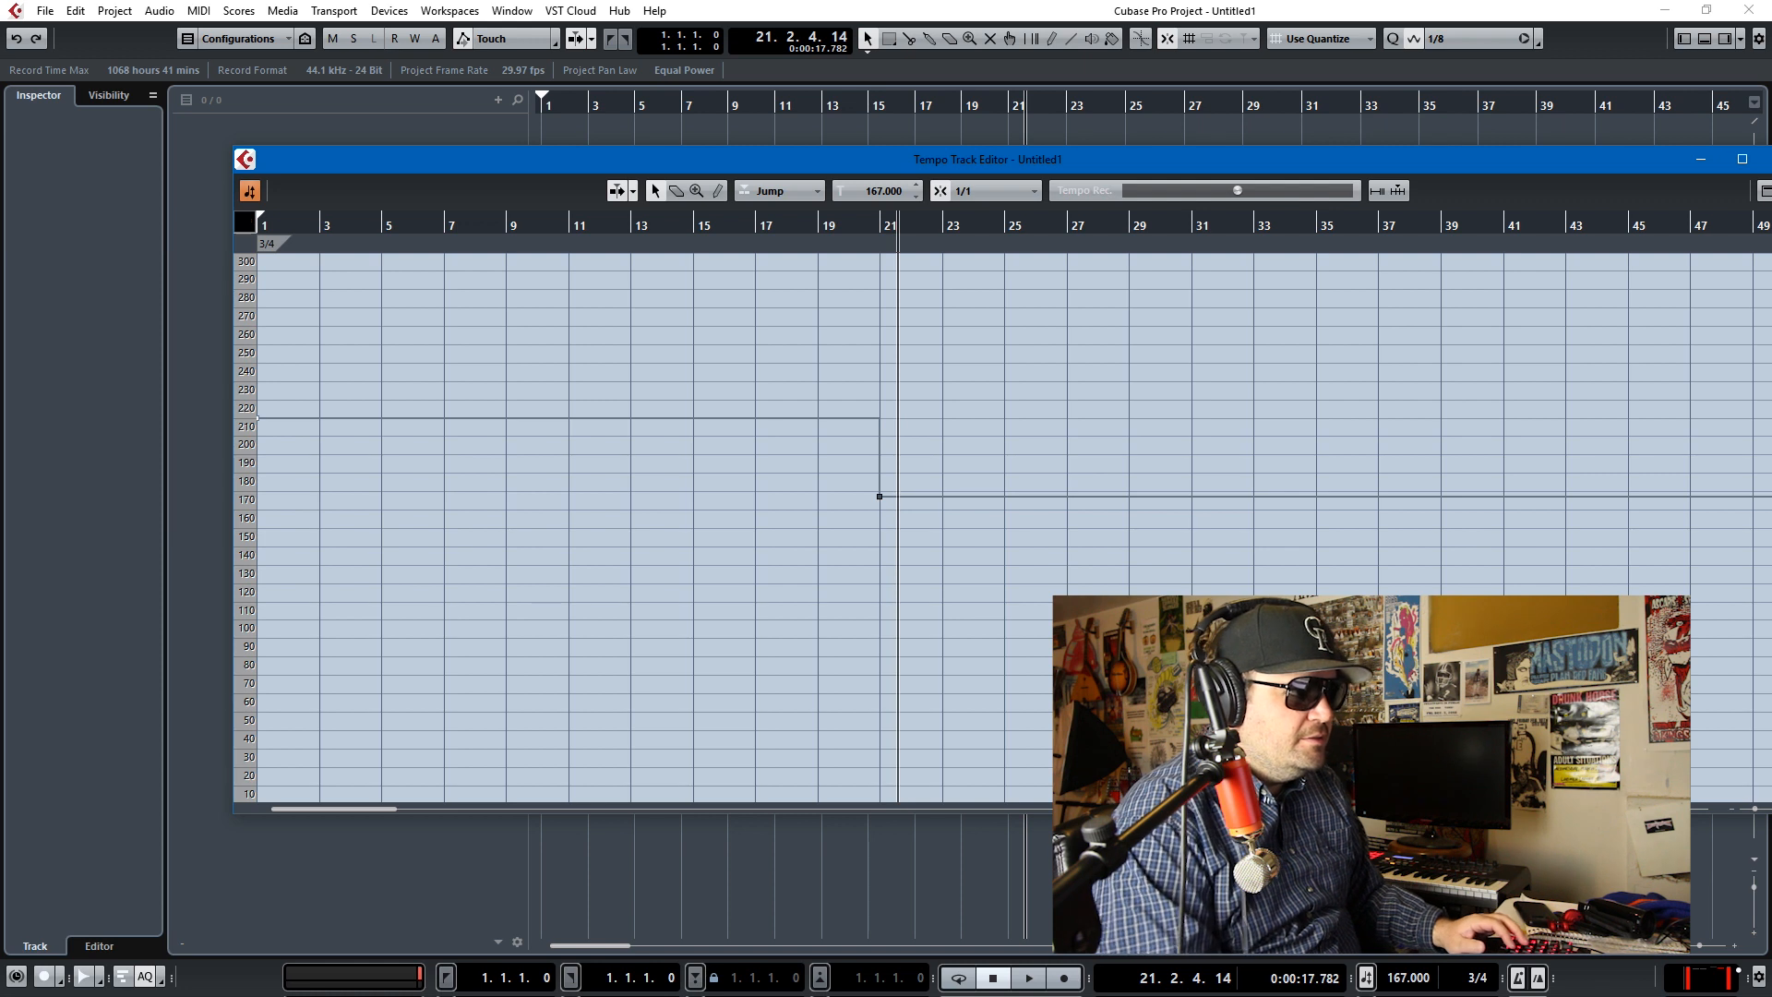
click(1027, 977)
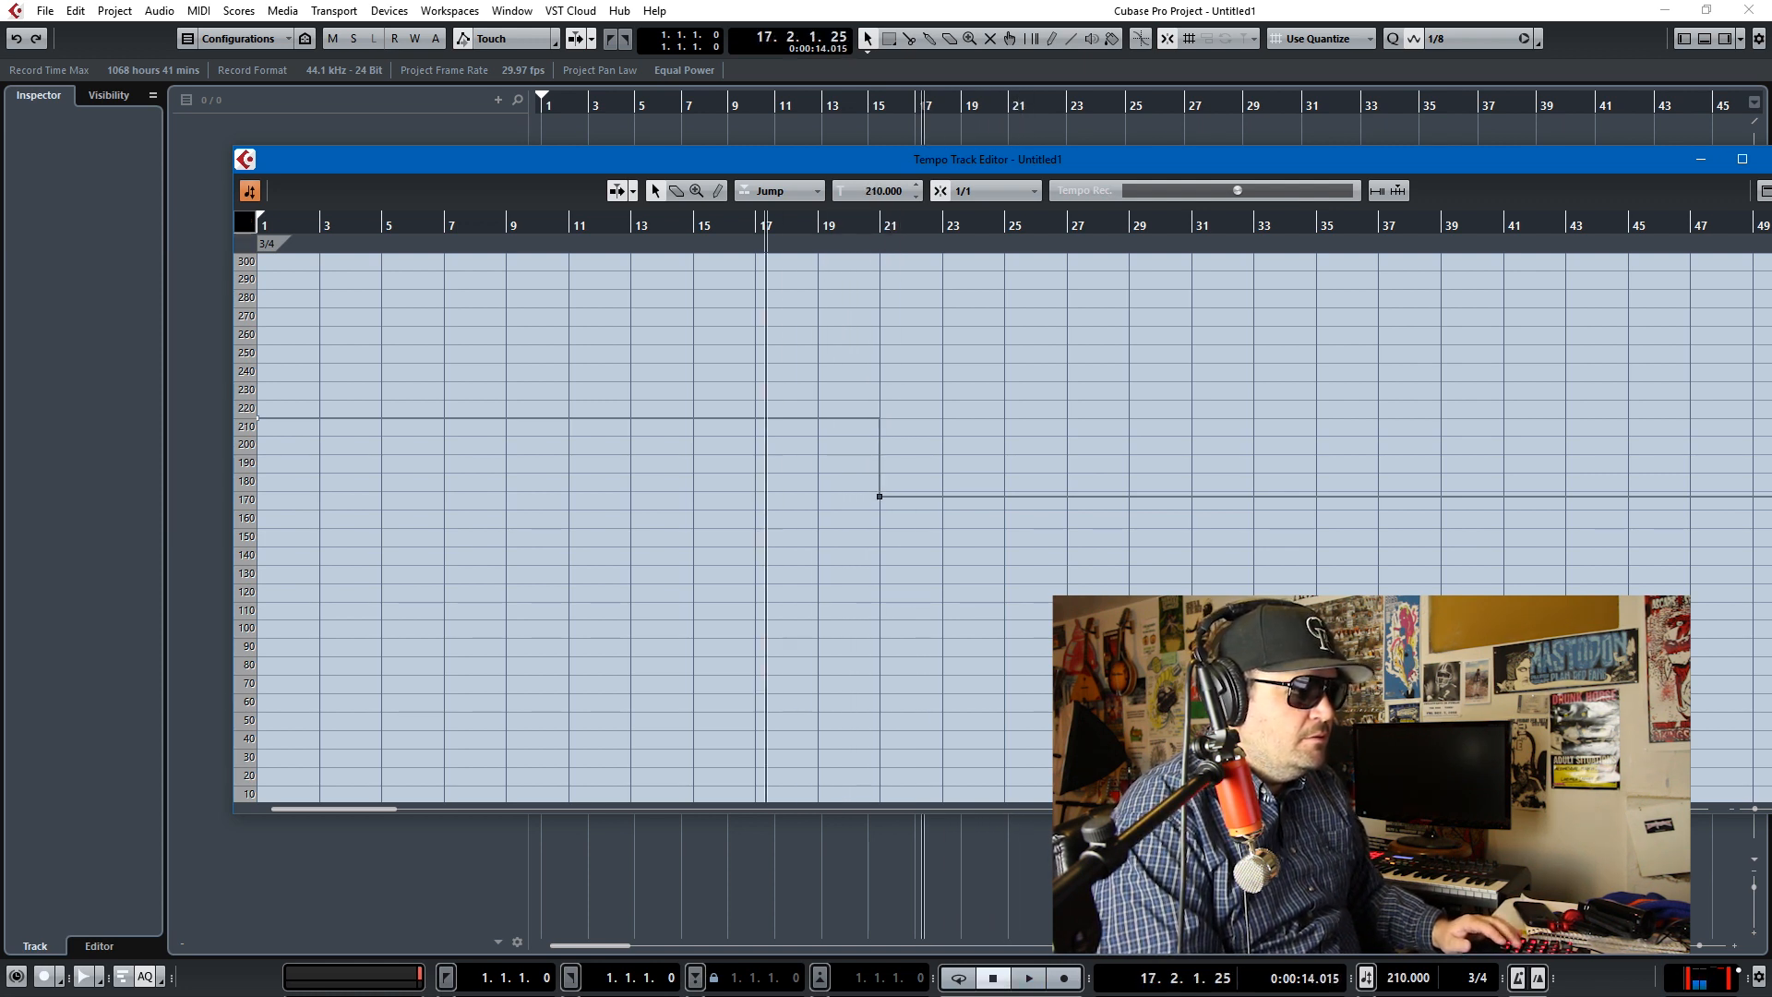
click(1026, 977)
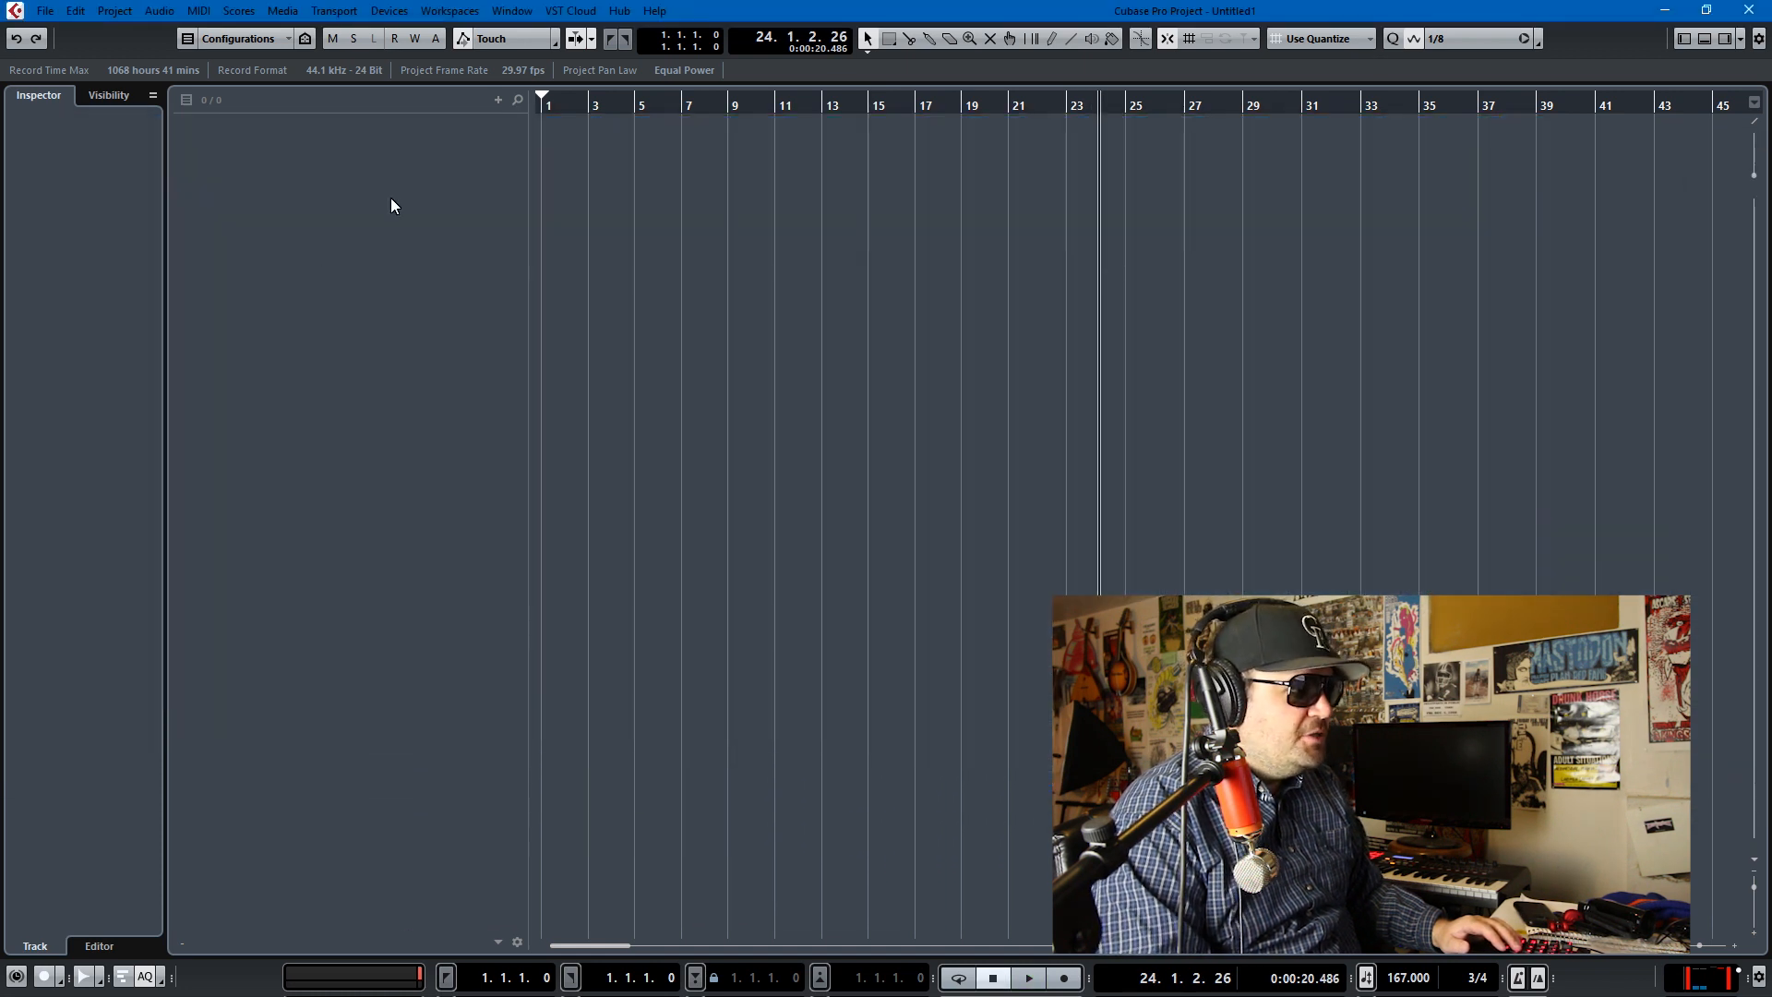
Step: Create a Signature Track holding 3/4 at bar 1 and 4/4 from bar 25
right_click(393, 206)
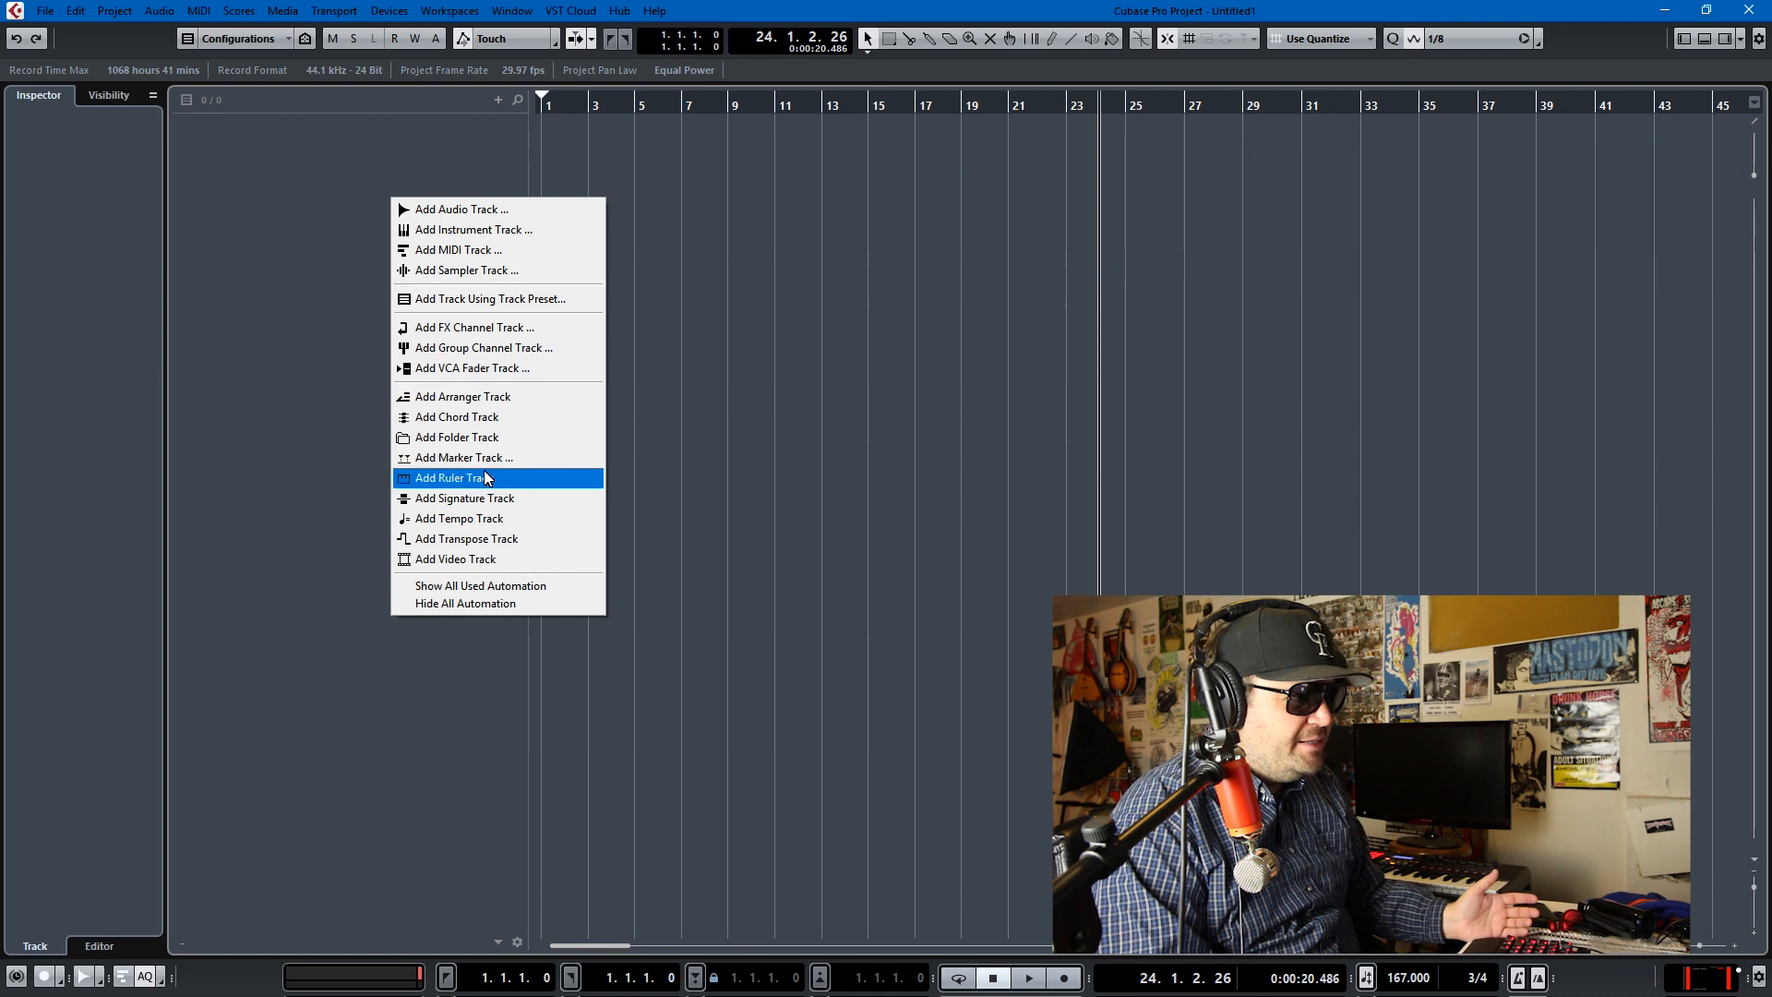
click(464, 497)
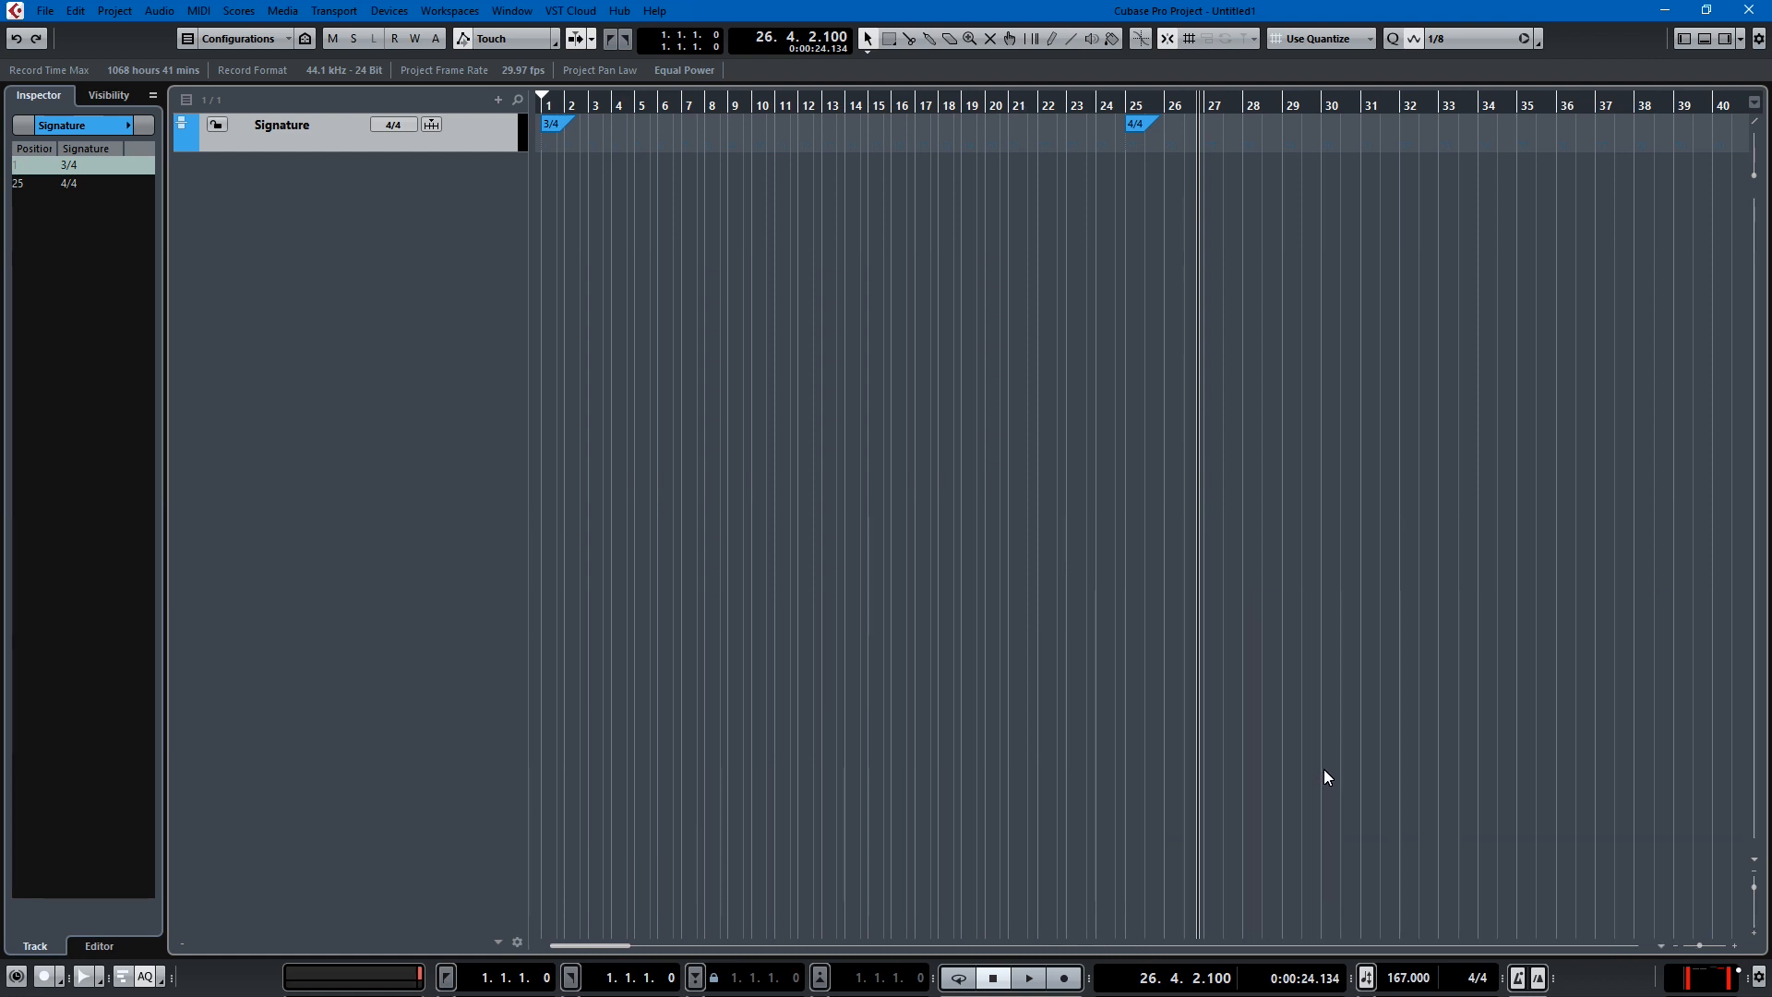
mouse_move(1566, 606)
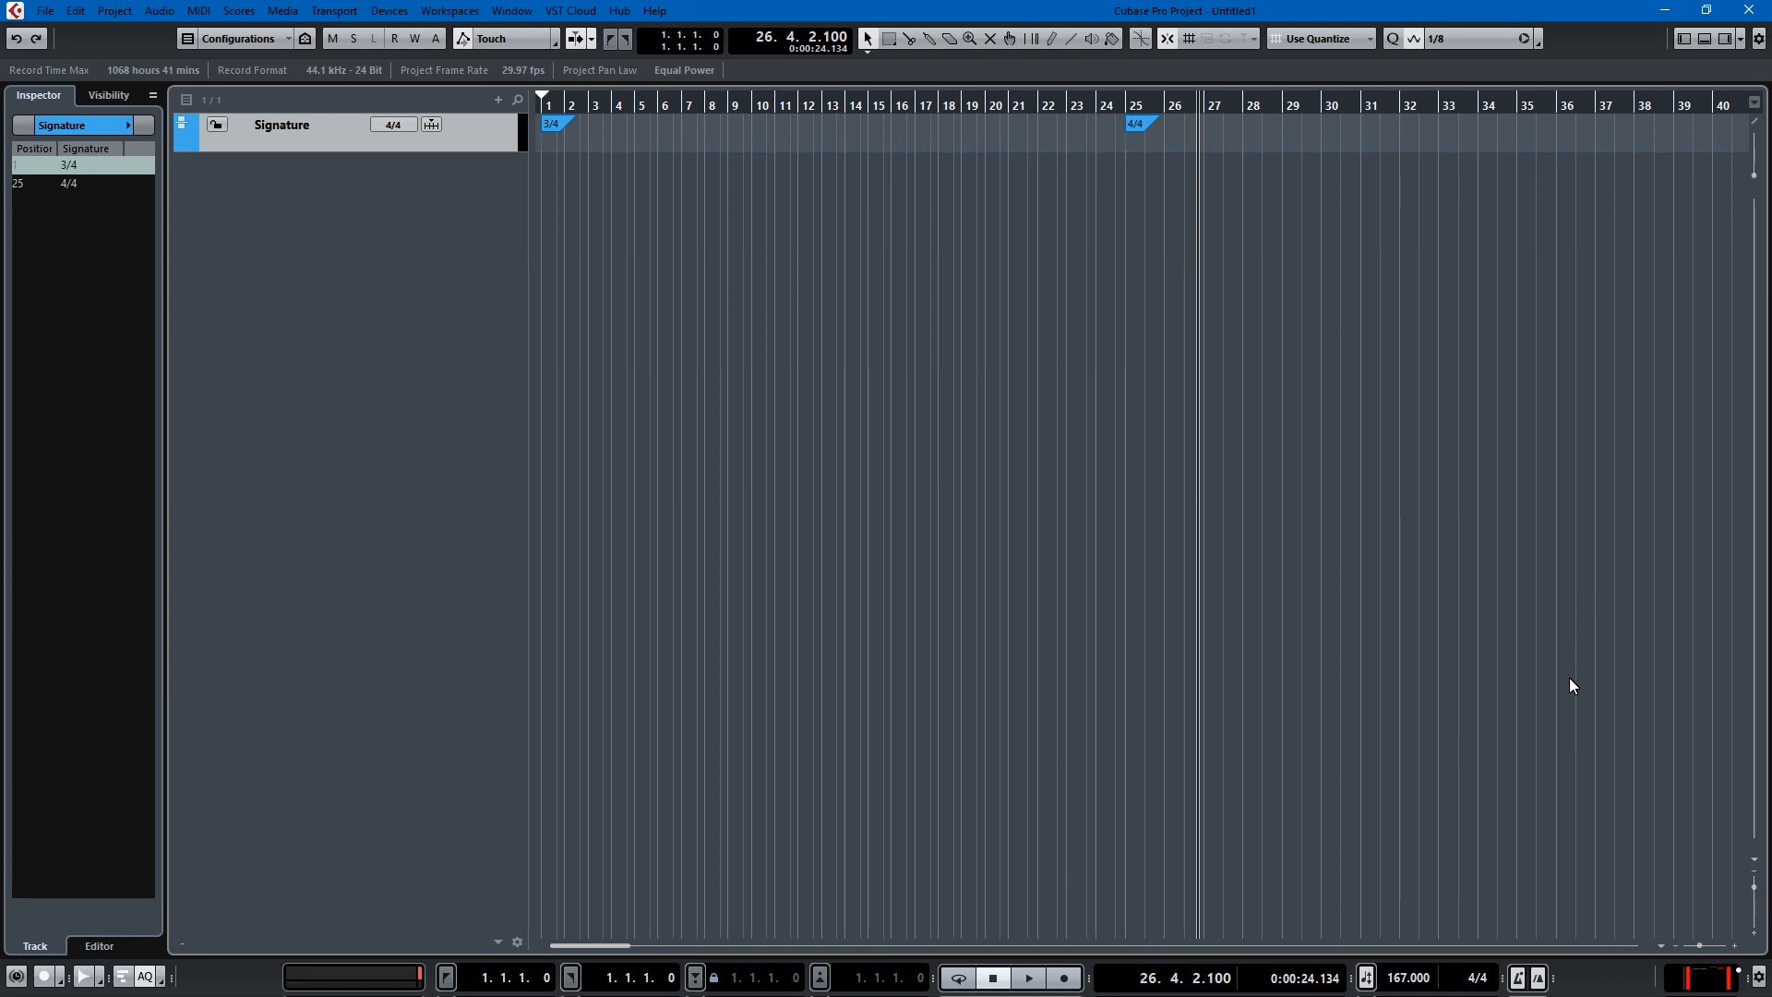
mouse_move(1576, 724)
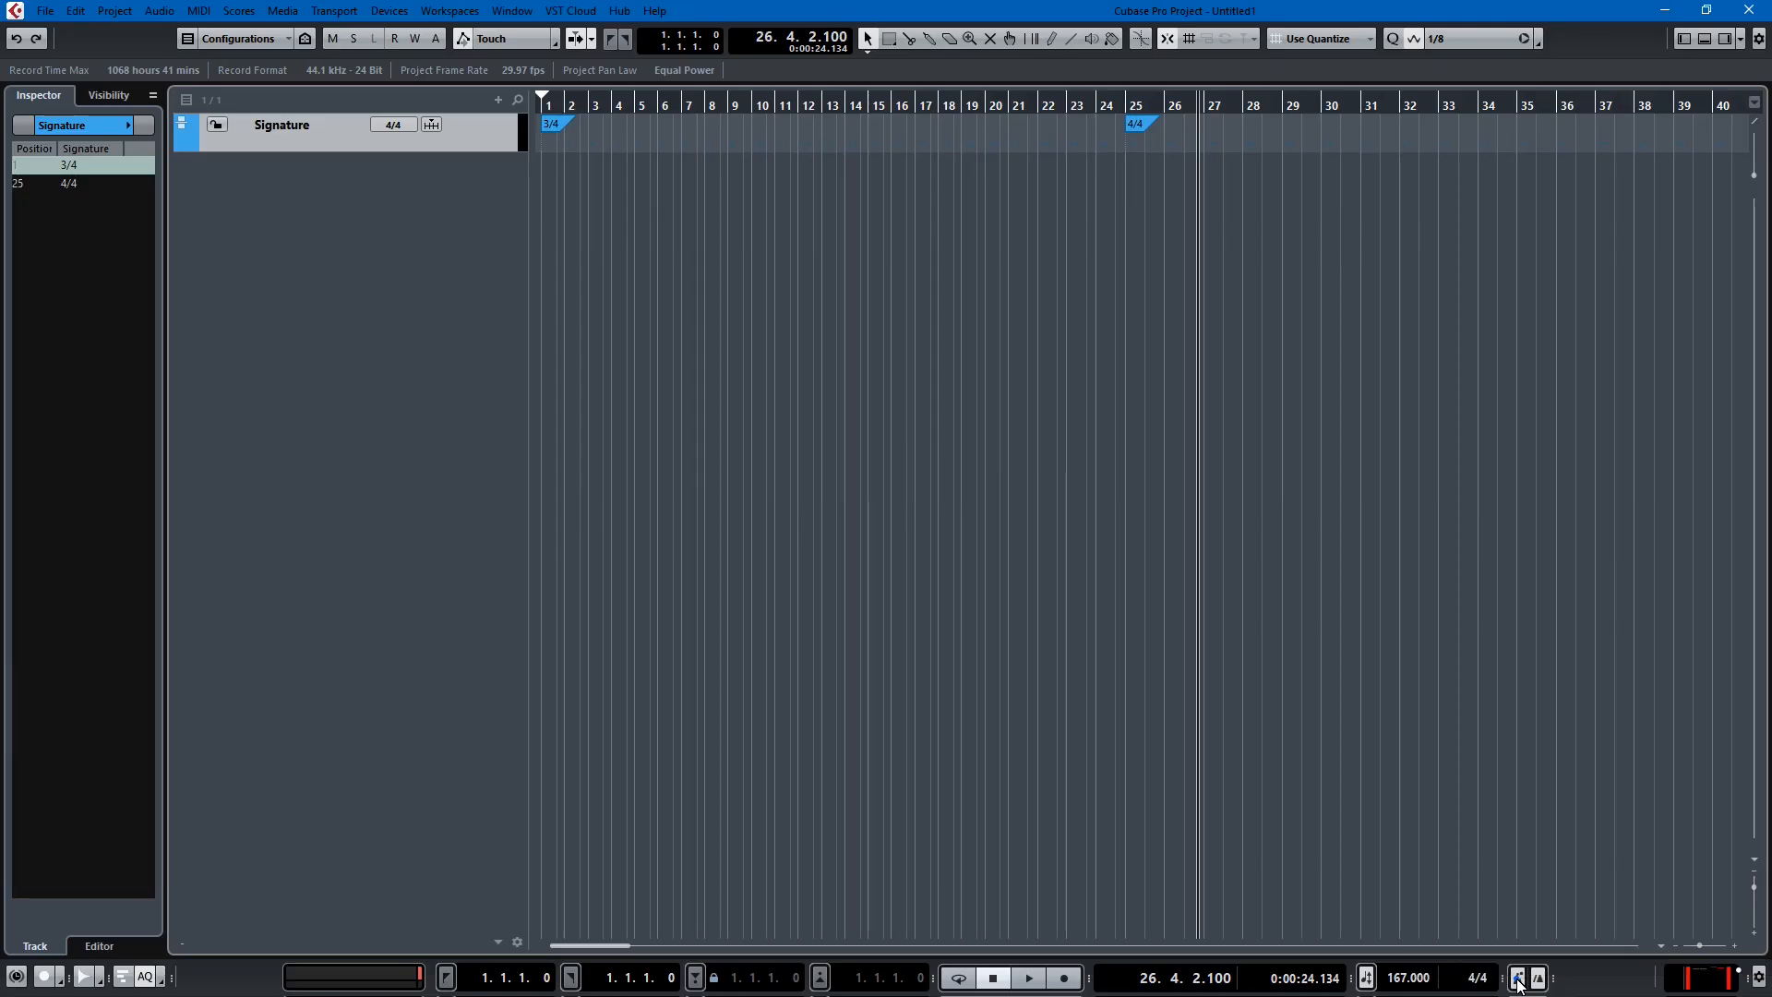
Step: Switch the metronome click to Sounds, using Click-24-44.wav for accent and normal beats
click(1517, 977)
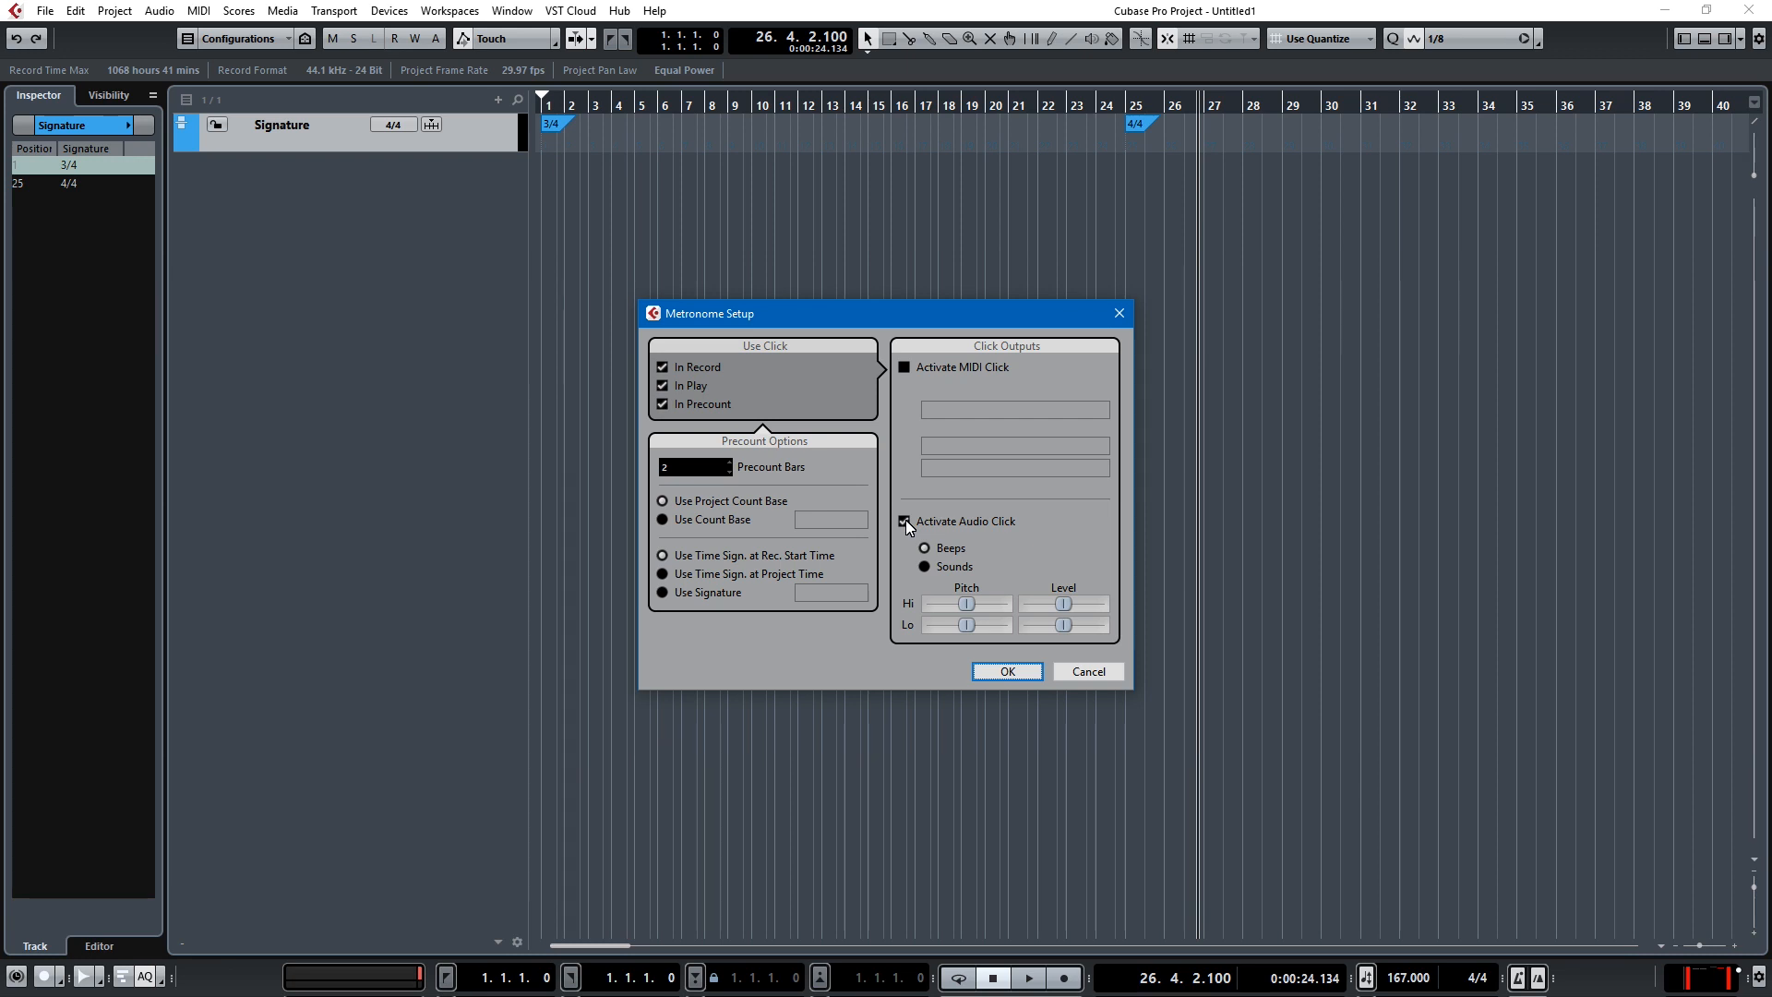
click(923, 565)
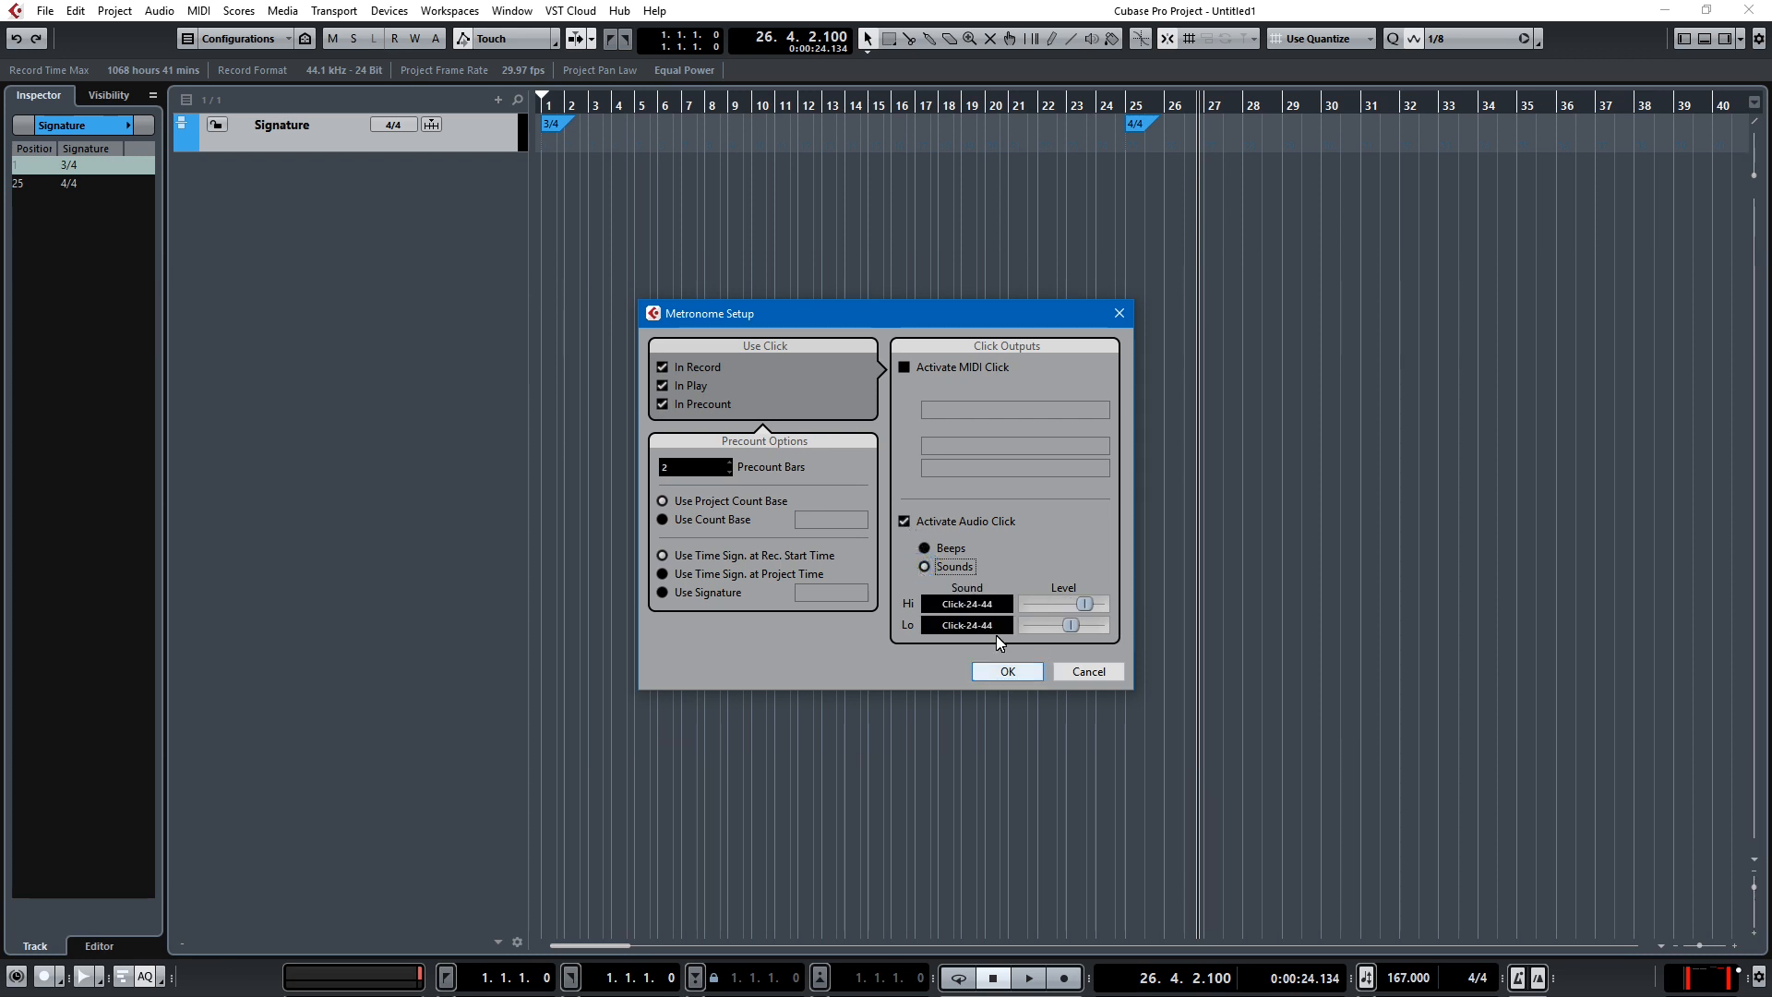
click(966, 602)
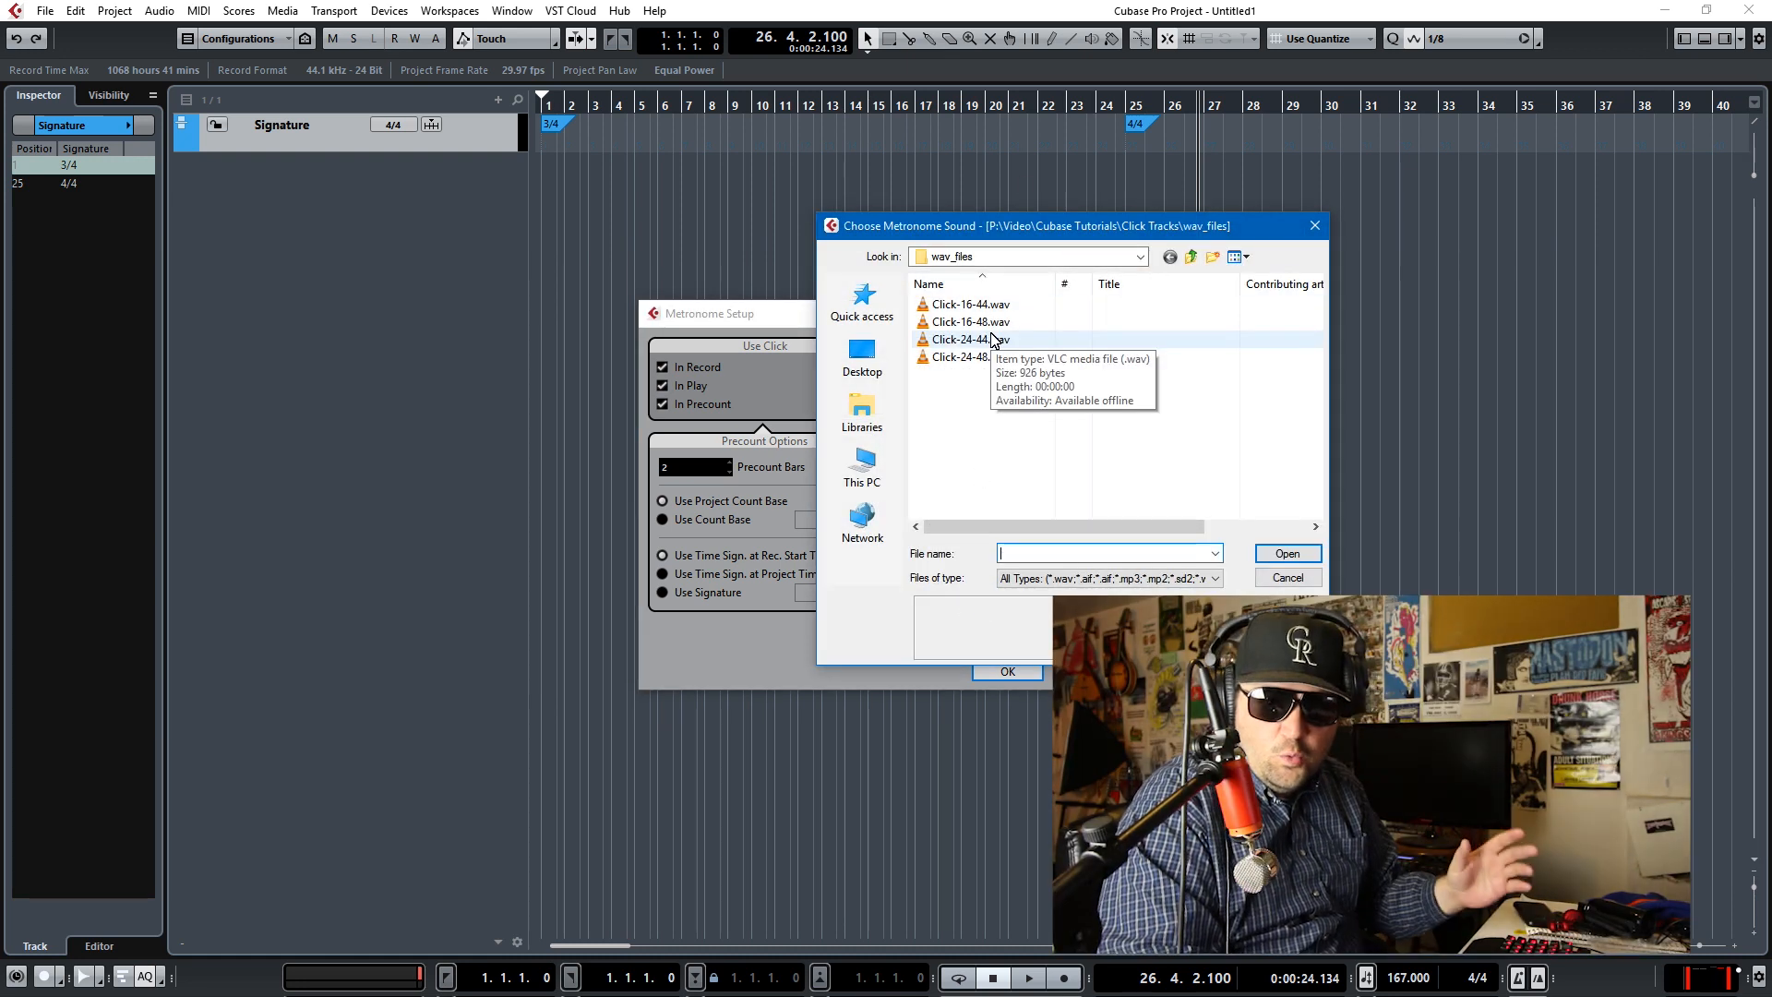
click(968, 322)
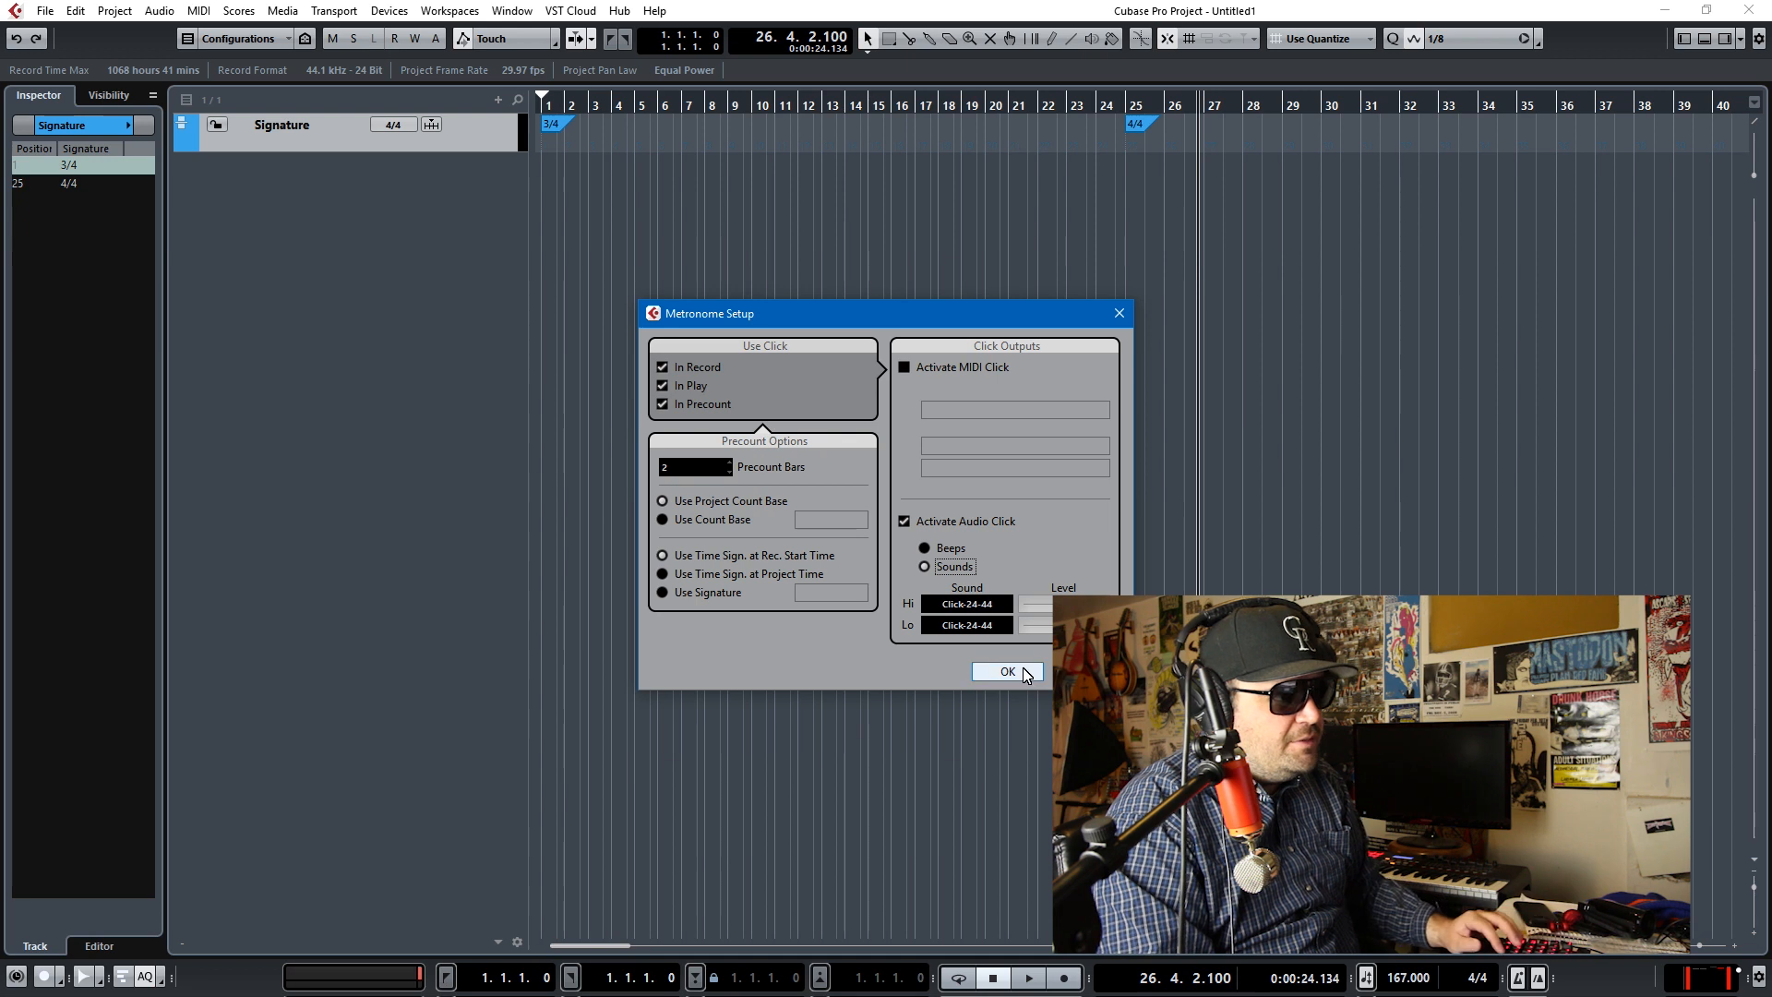
click(1005, 671)
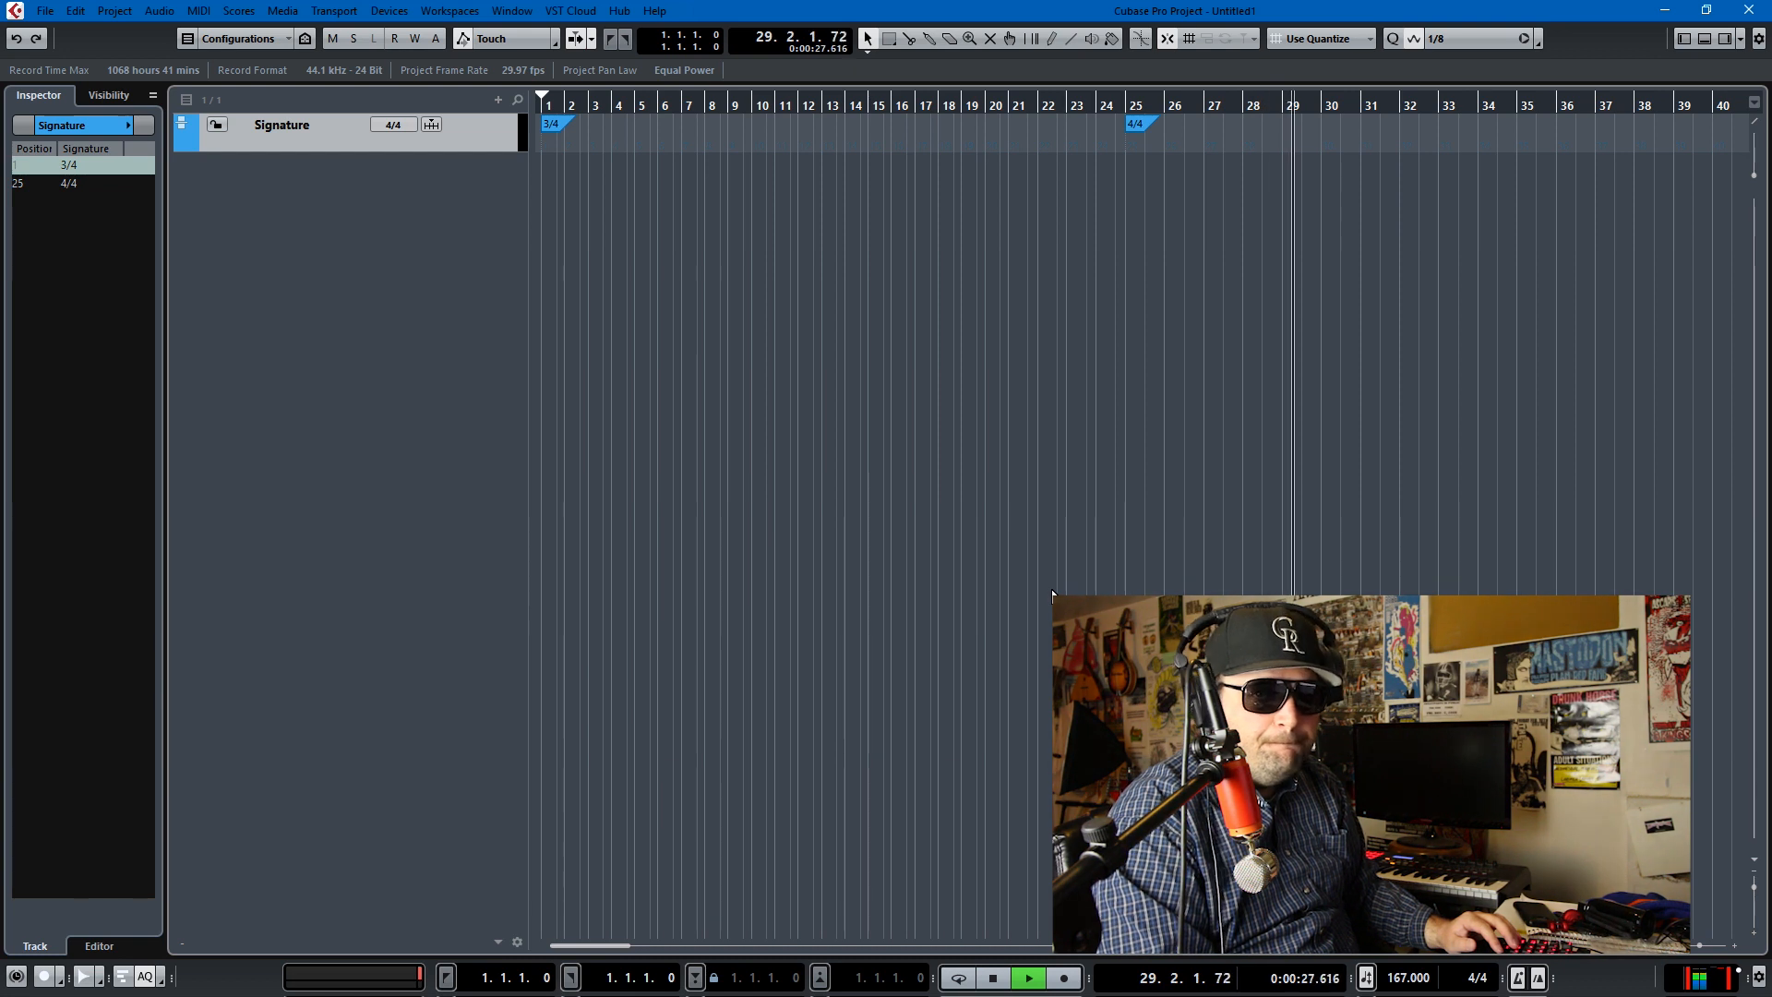
Step: In Metronome Setup, deactivate the audio click and enable the MIDI click output
click(1023, 978)
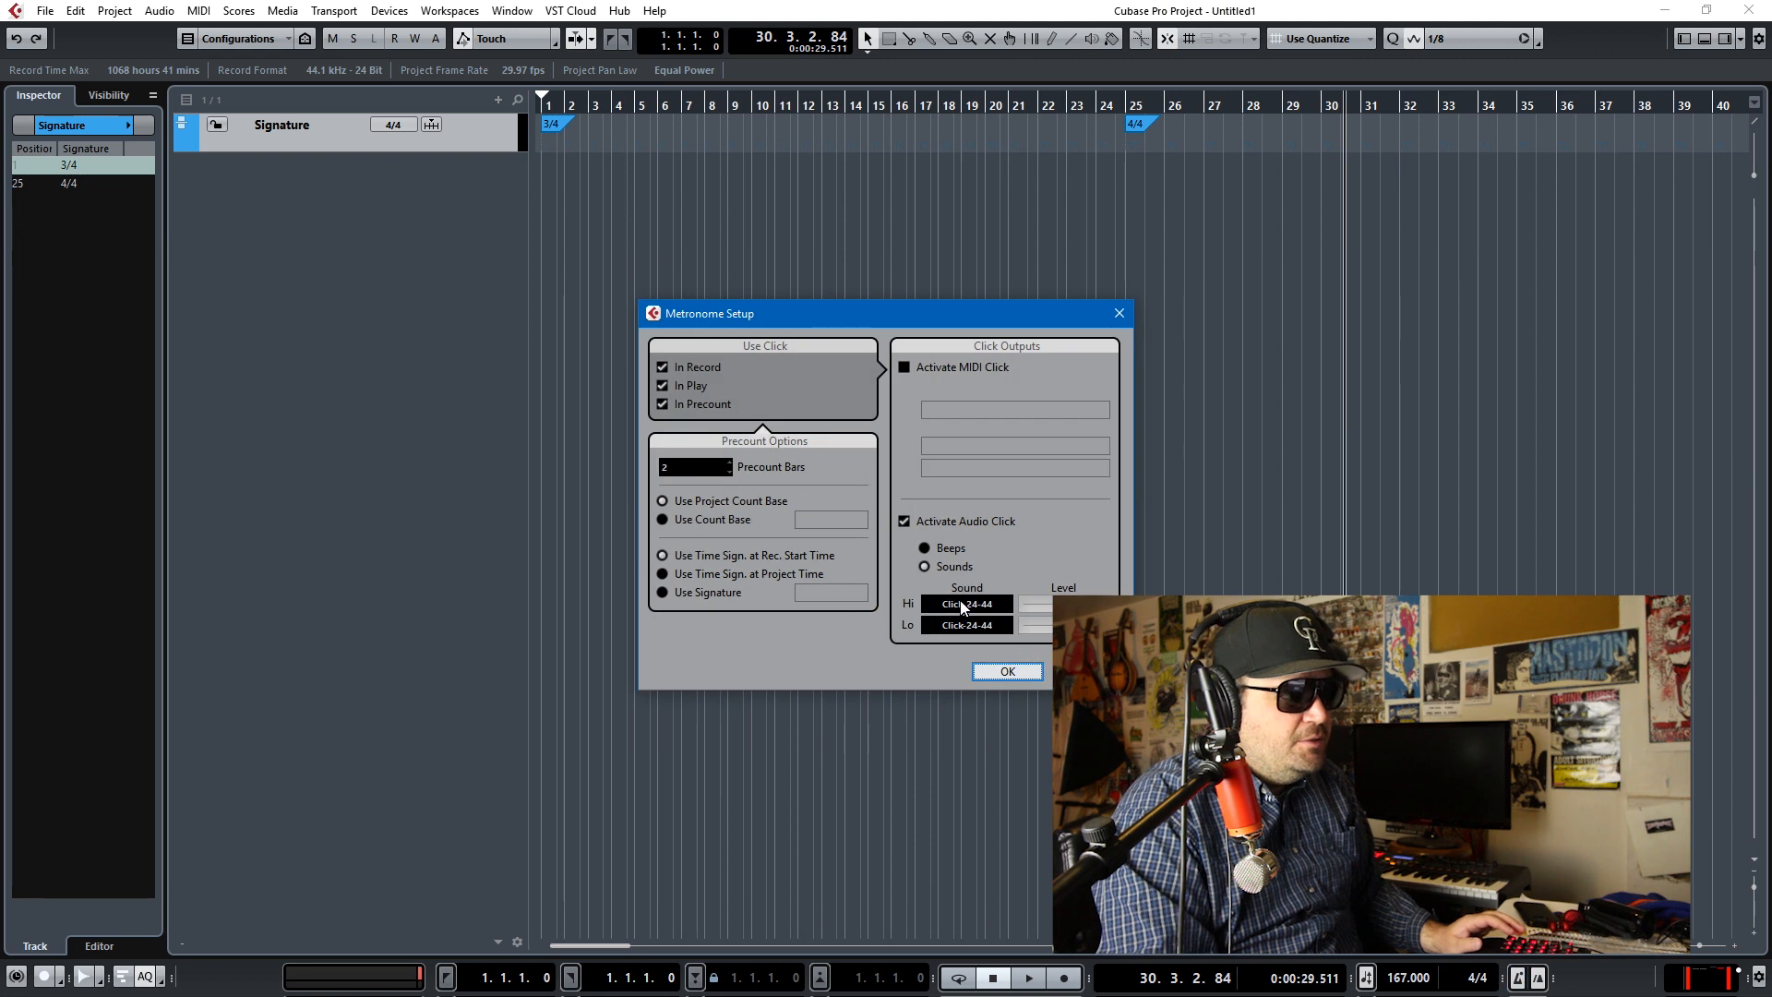
click(925, 548)
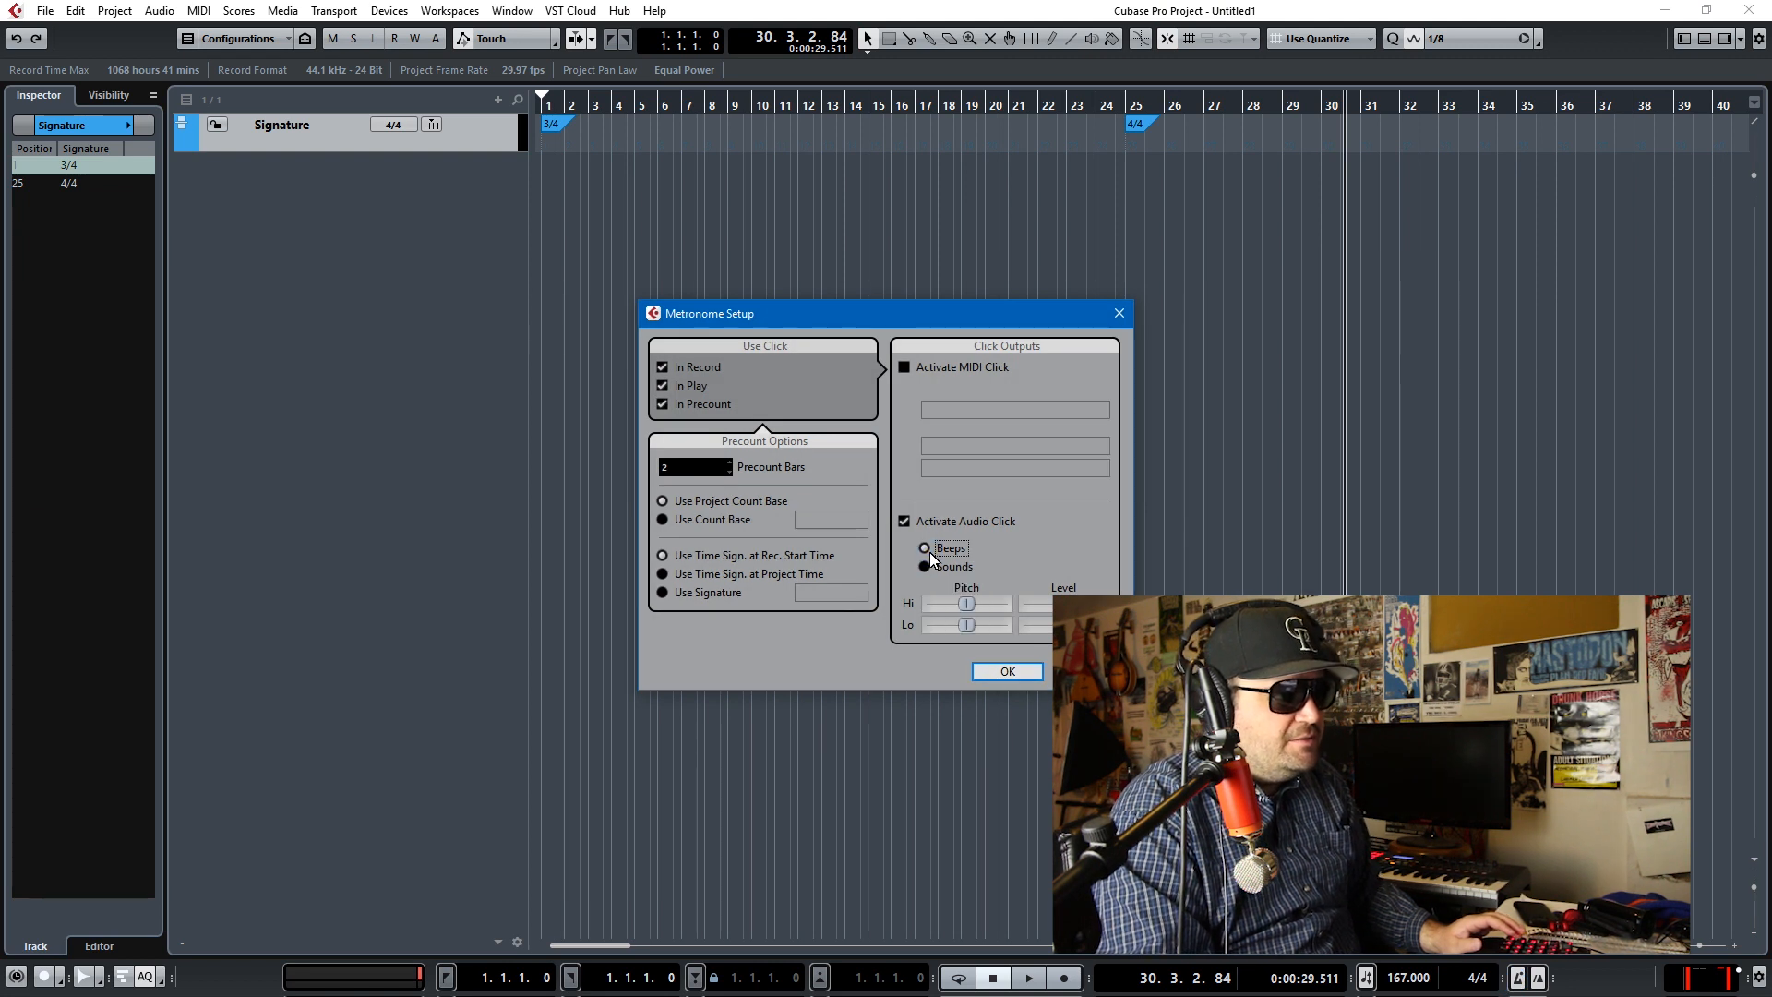
click(925, 565)
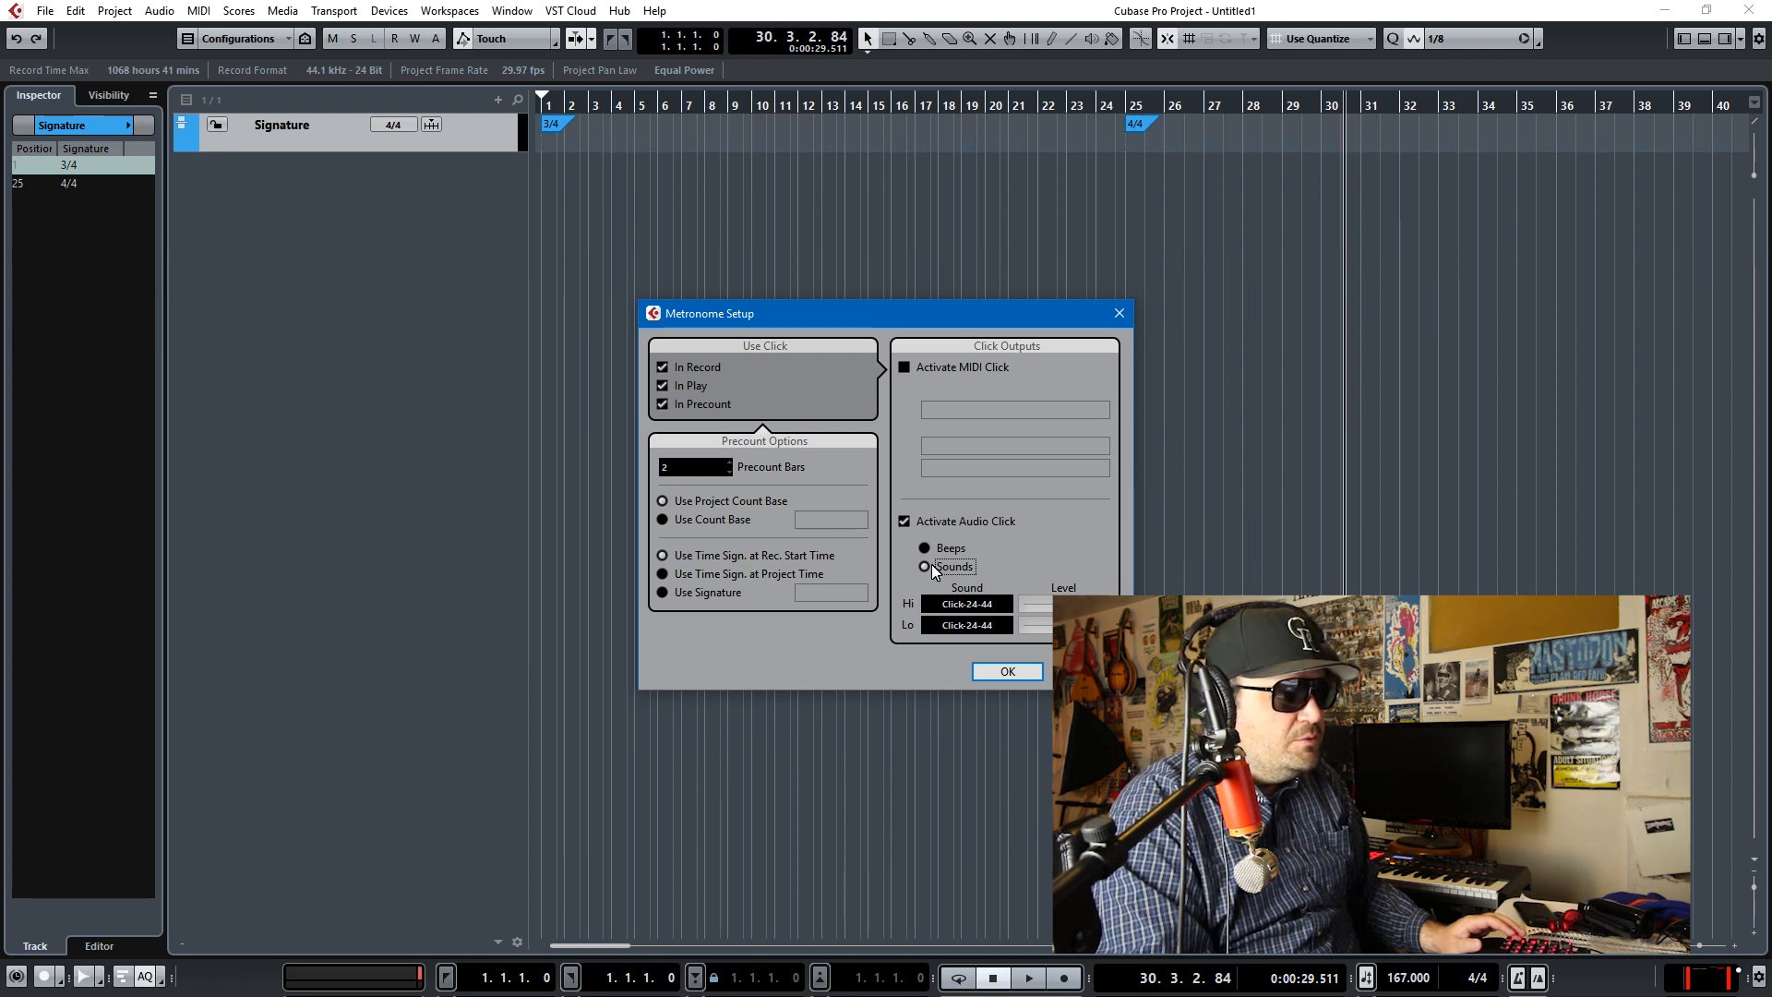
click(924, 566)
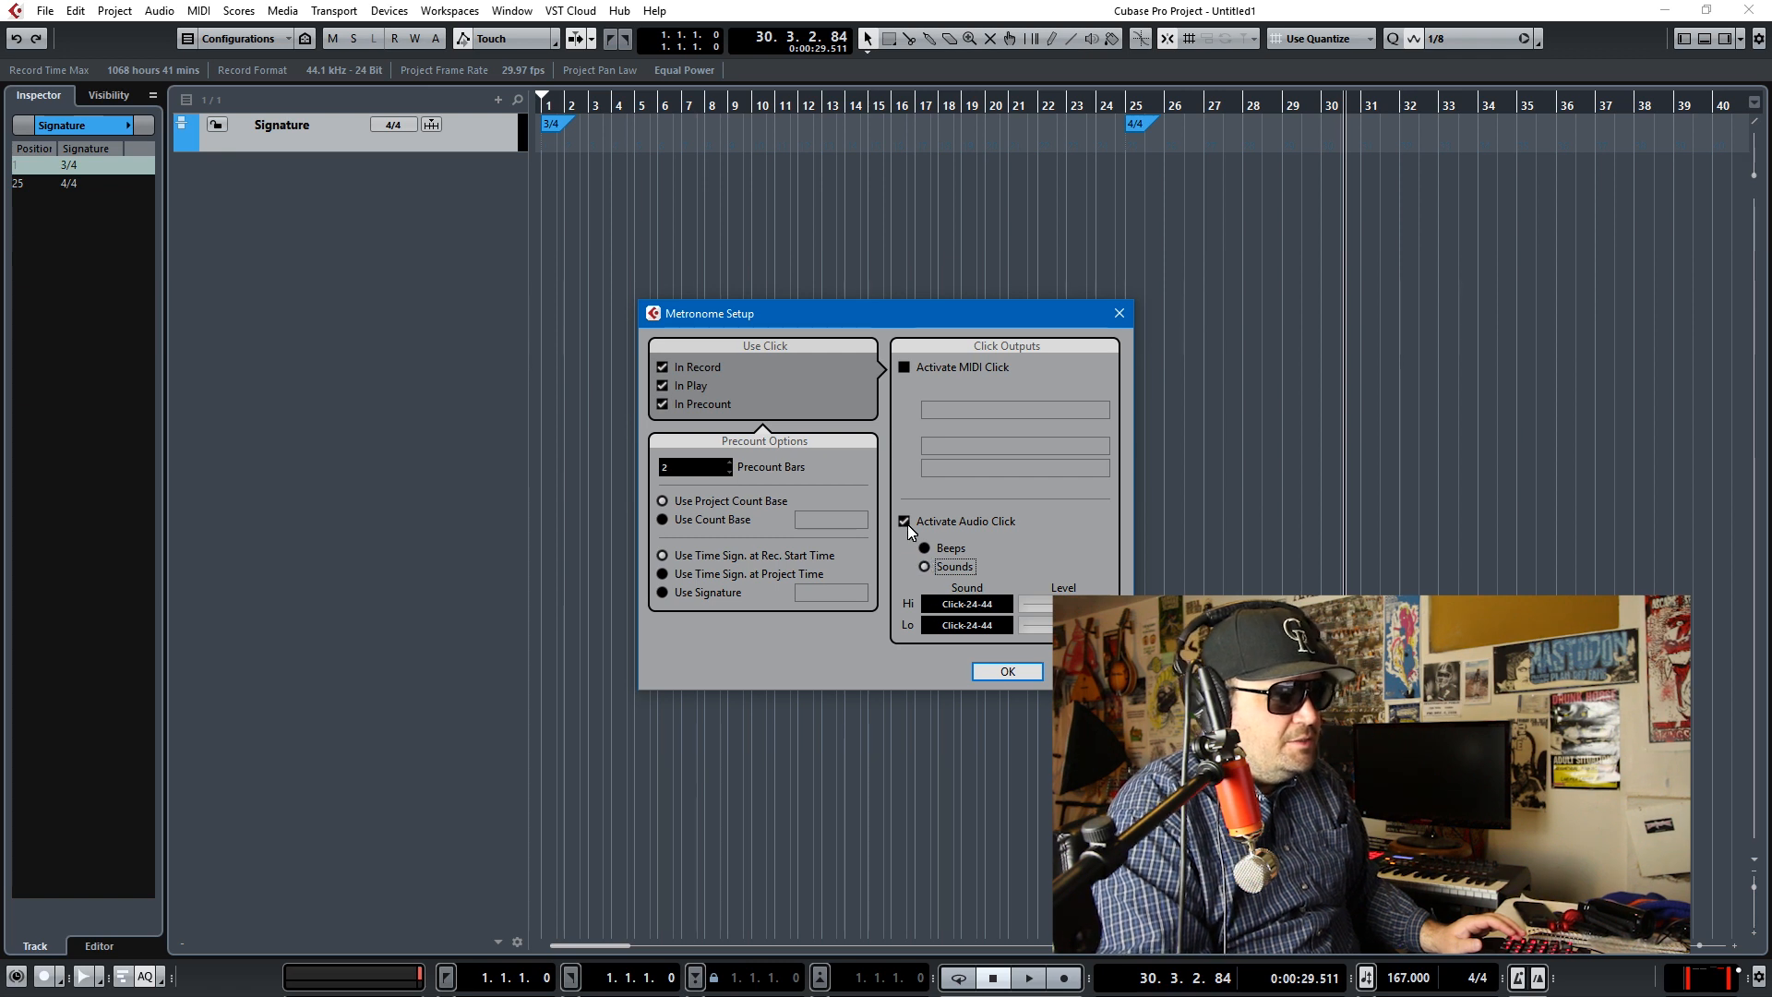
click(902, 520)
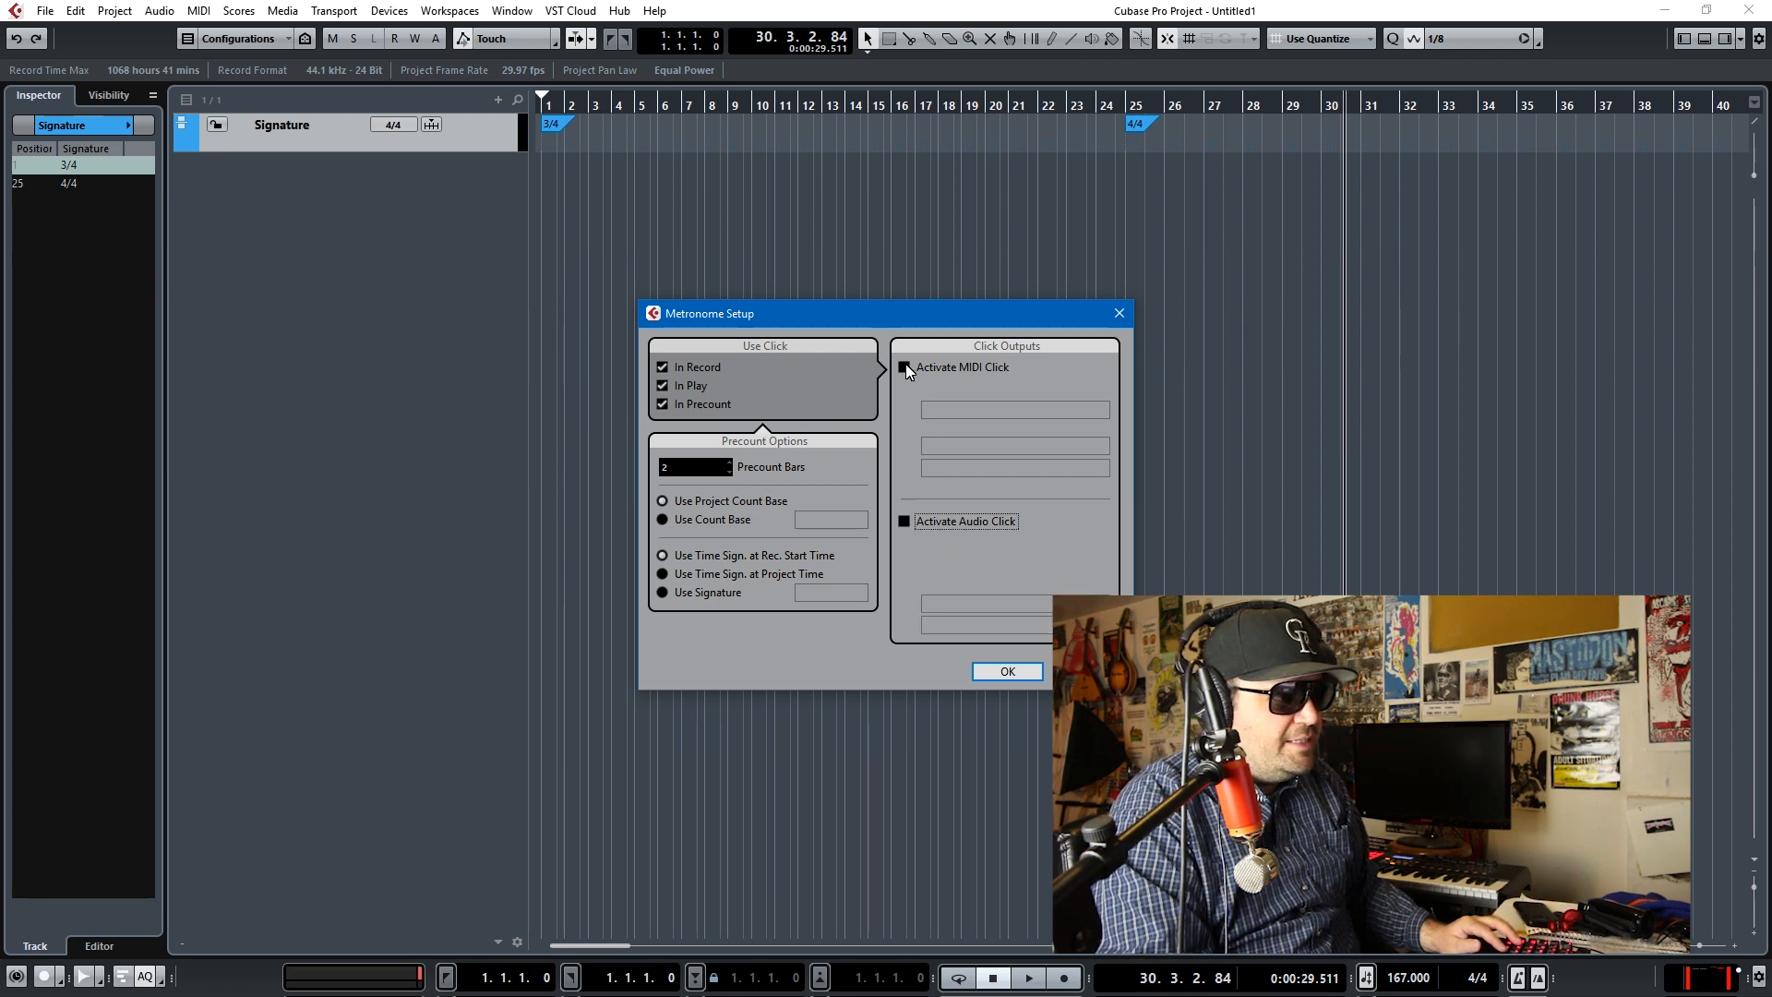
click(903, 366)
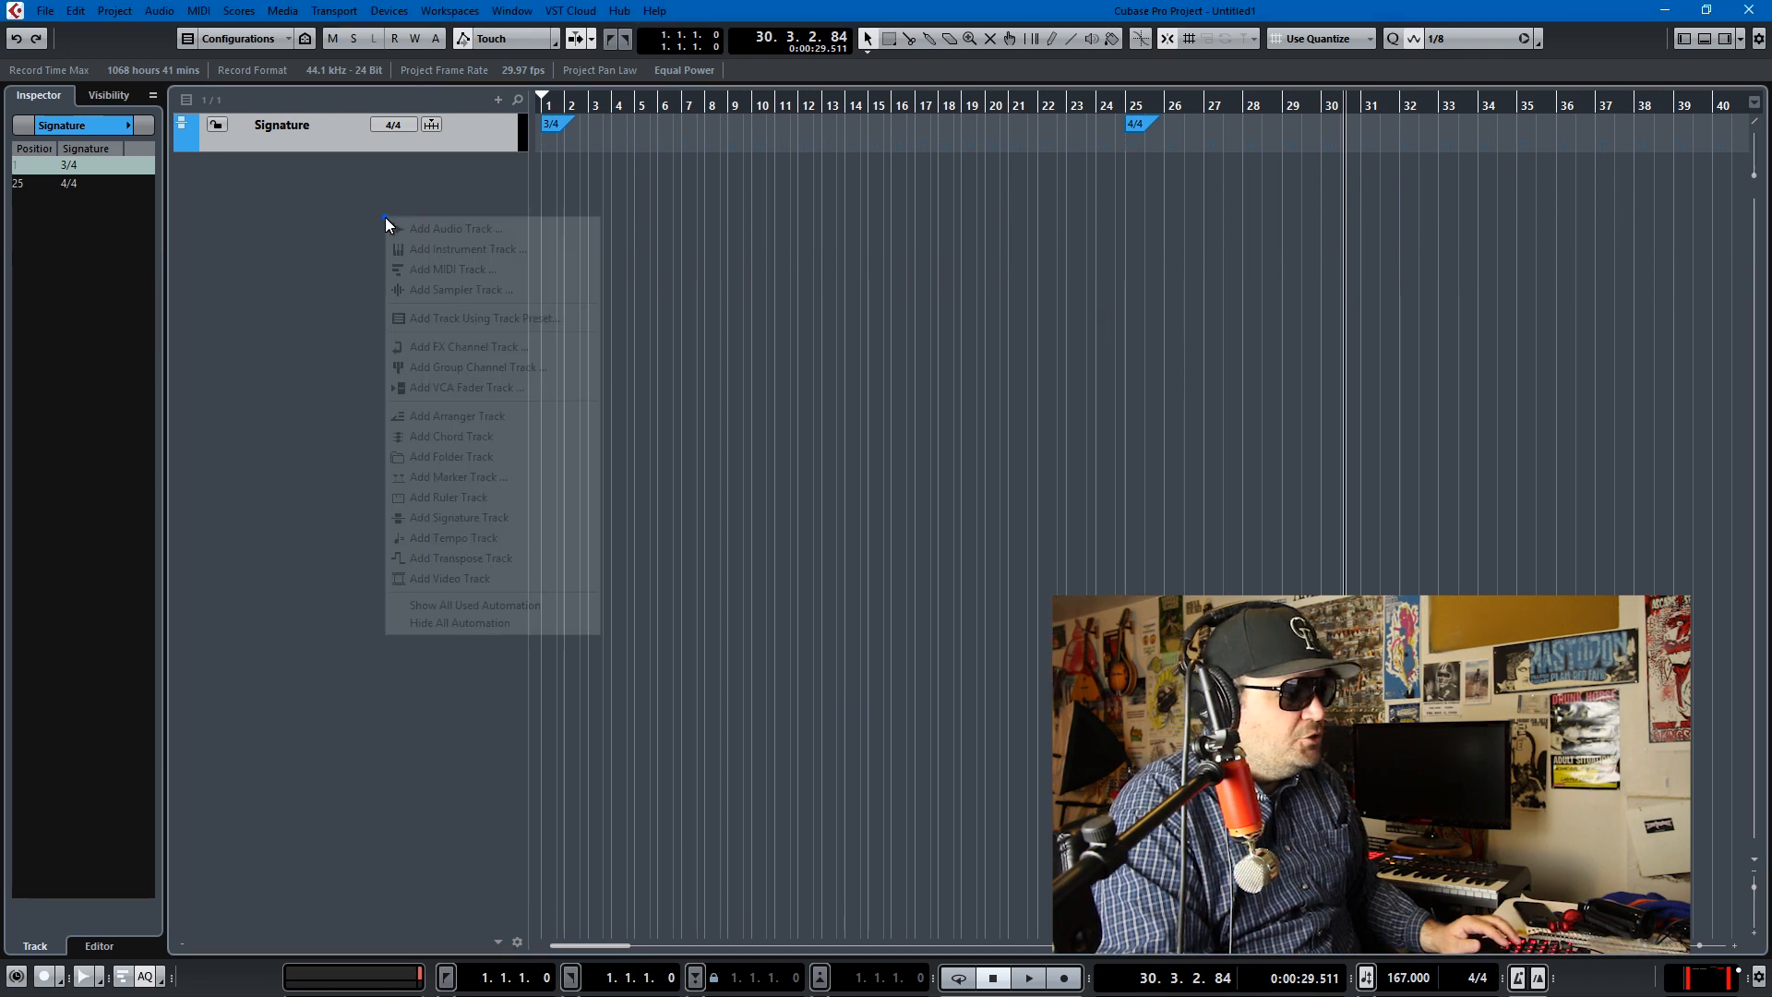
Step: Add an instrument track loaded with Groove Agent SE for the HiHat 1/4 part
click(464, 248)
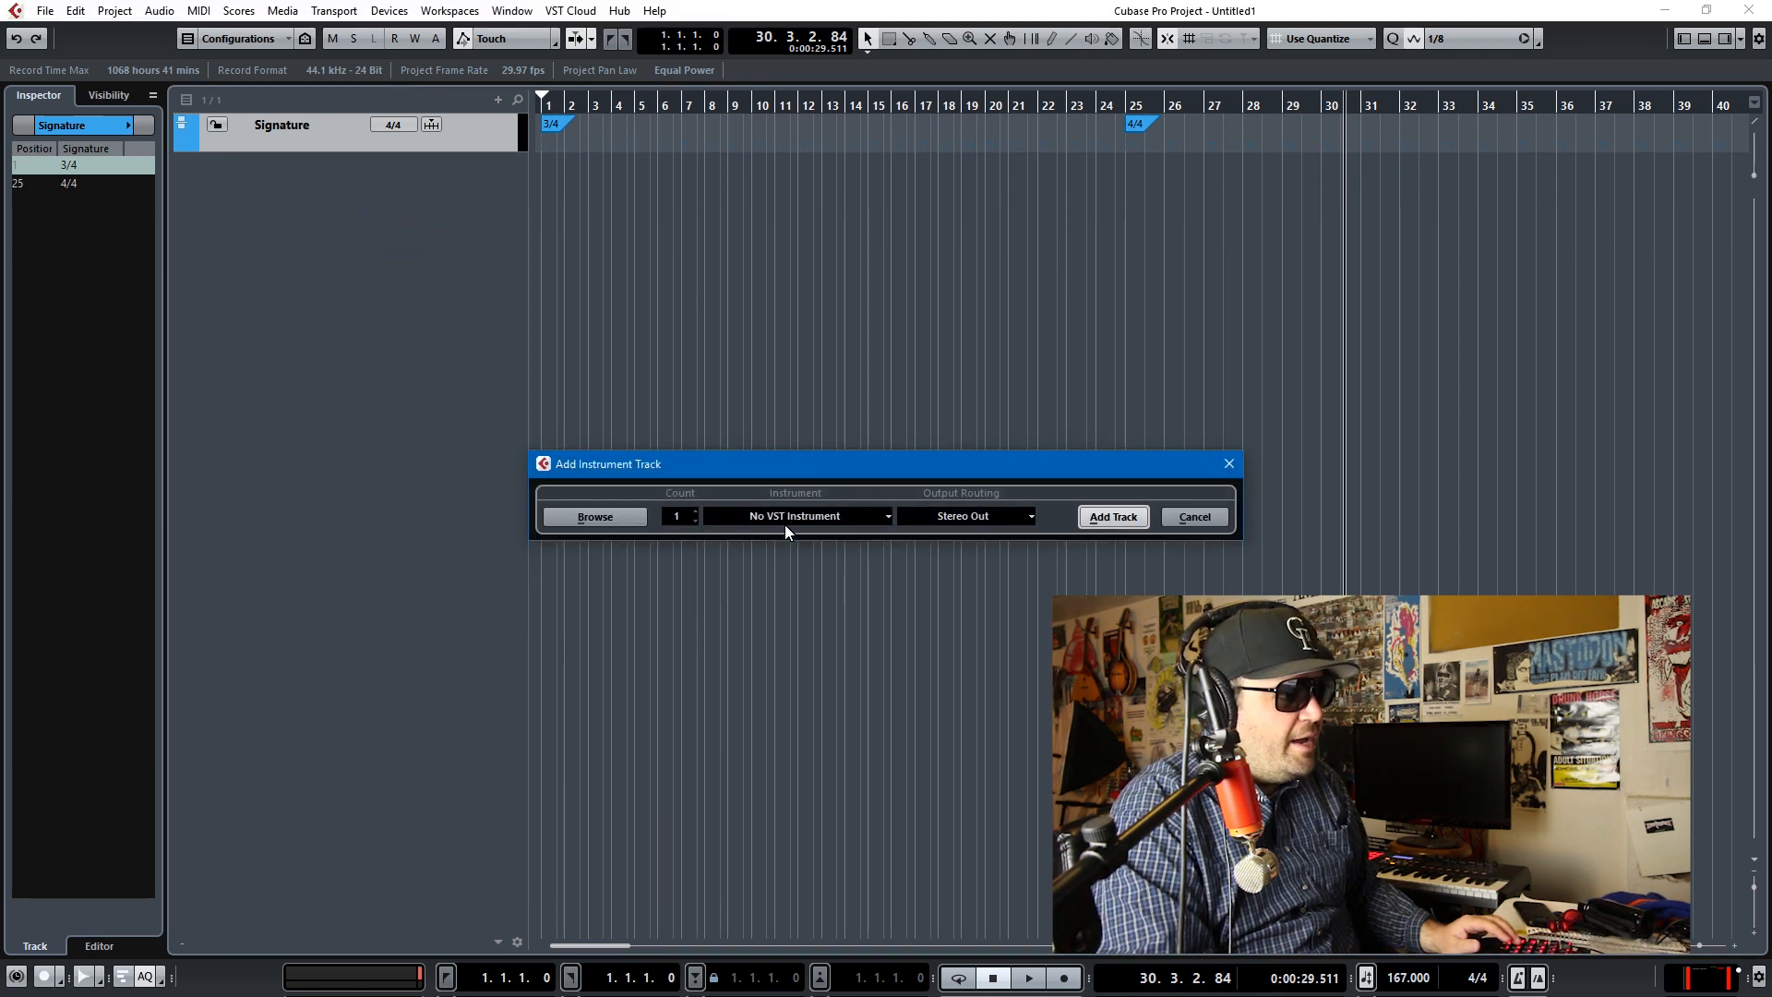
click(796, 515)
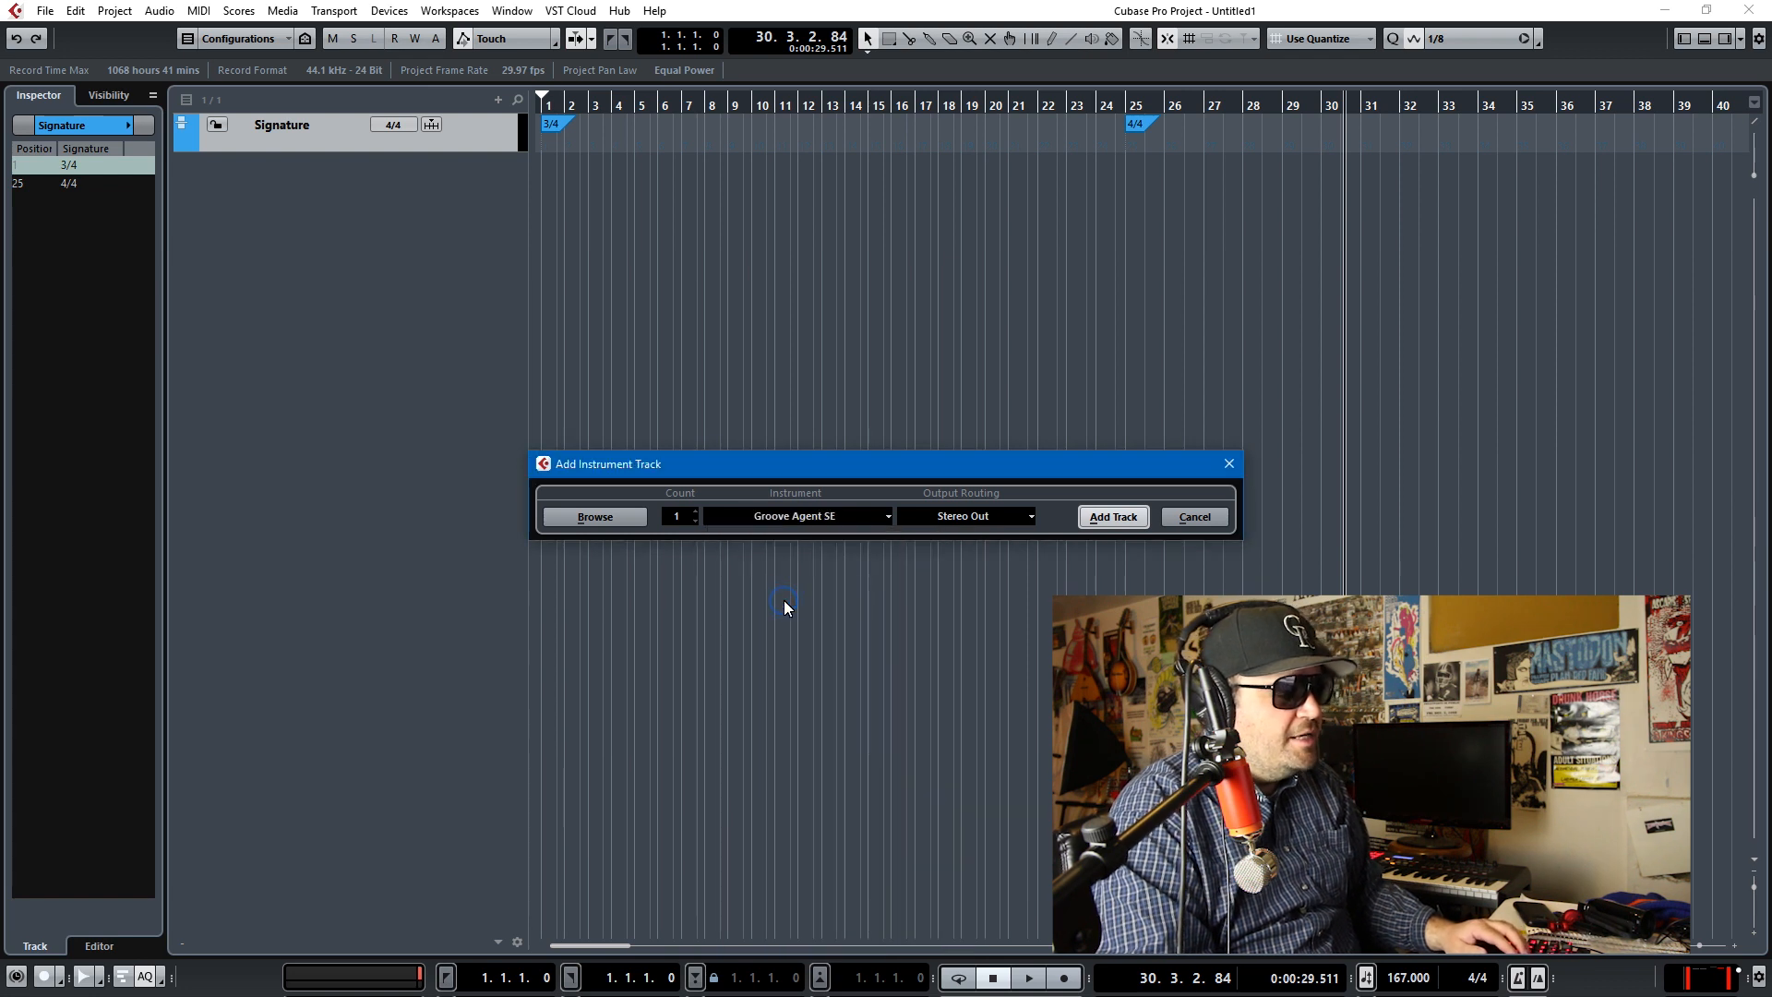
click(1111, 516)
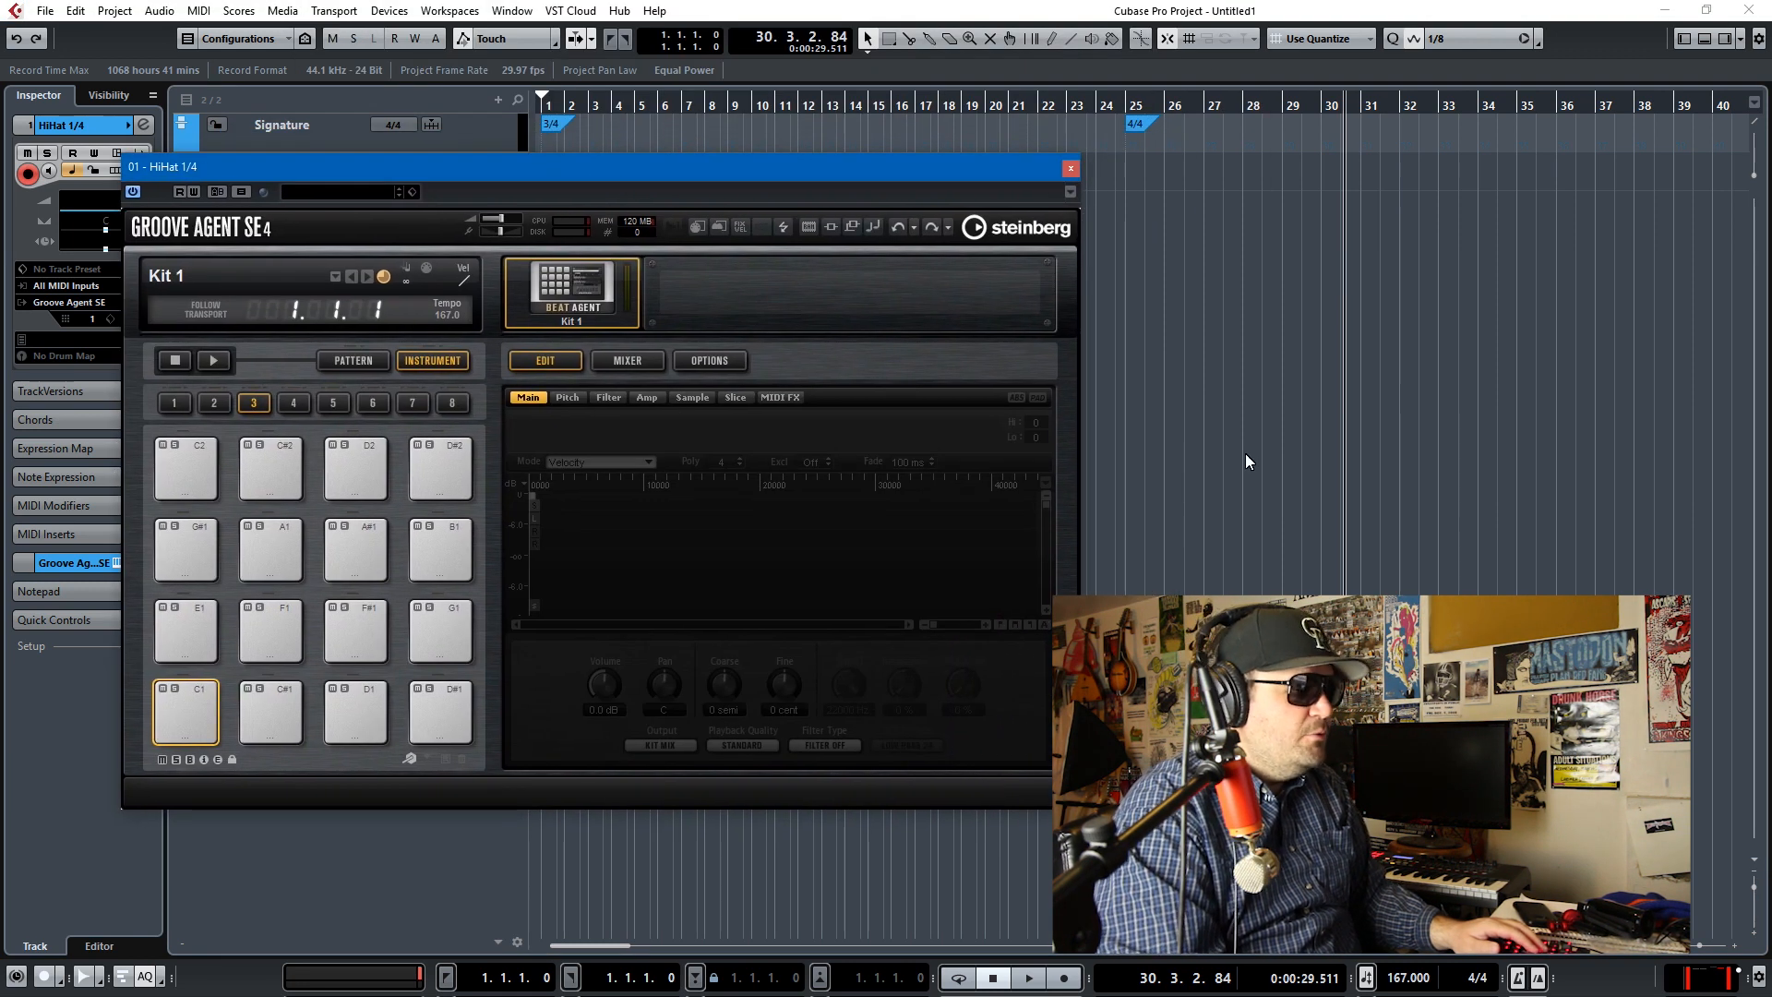
mouse_move(1208, 459)
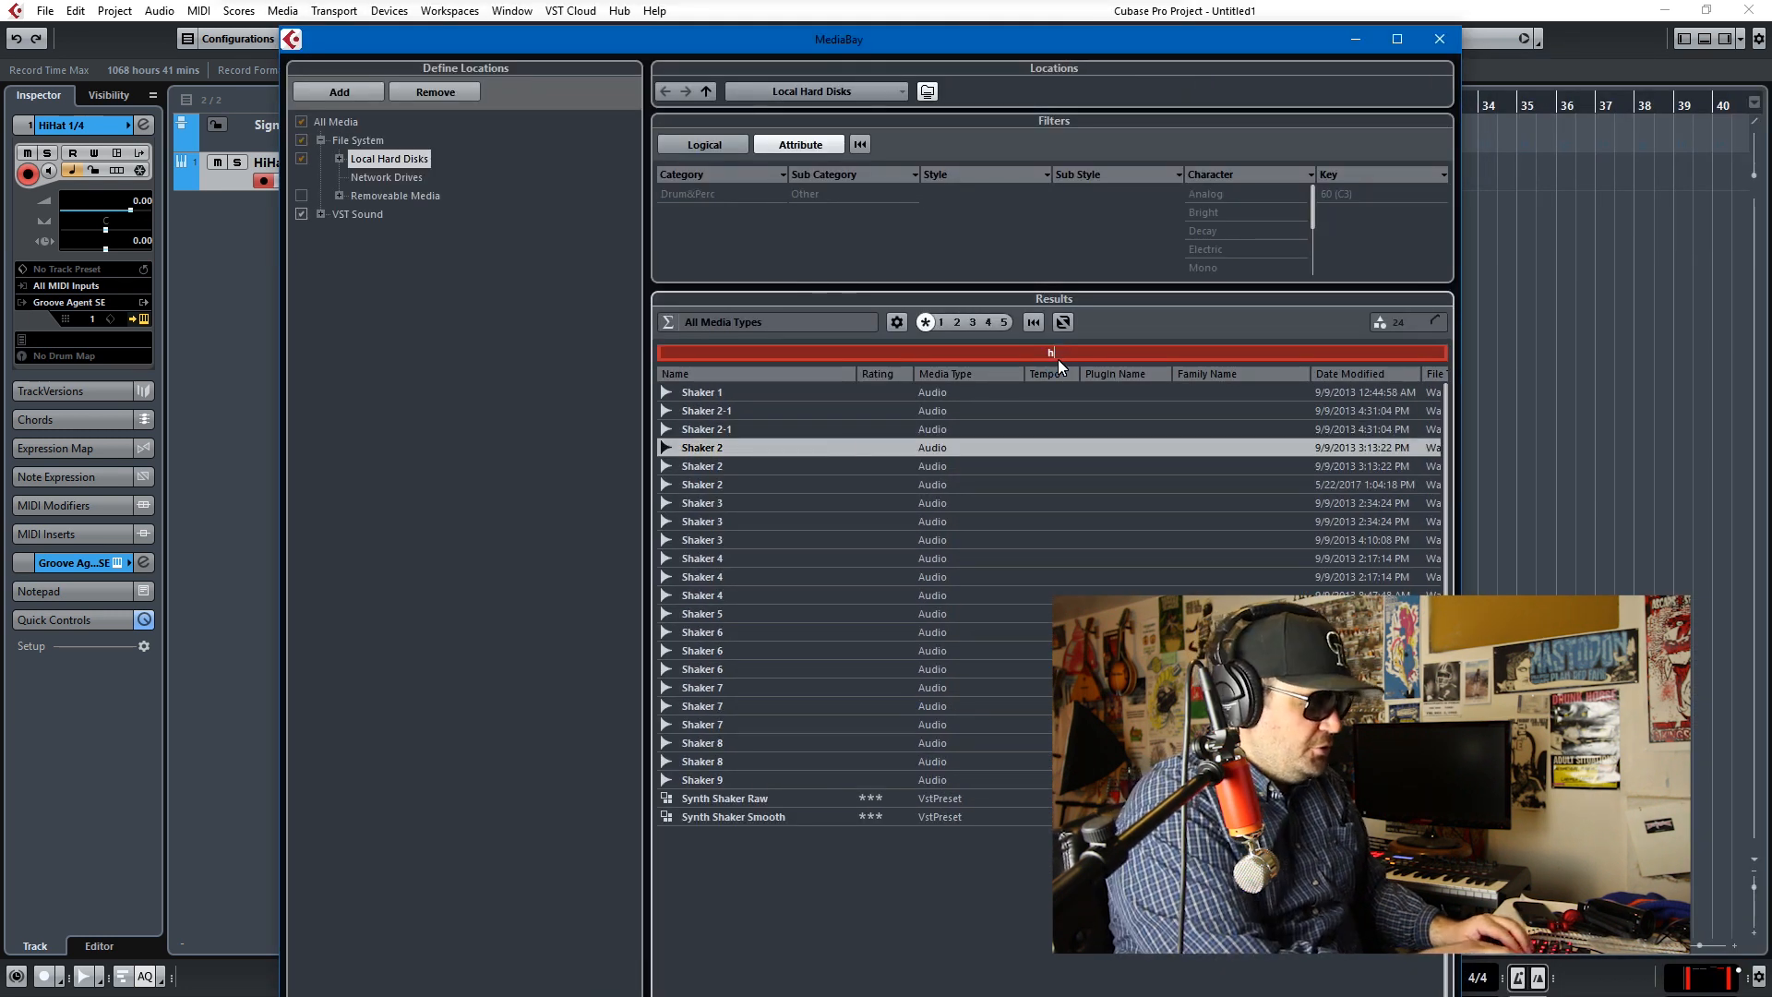
Step: Search MediaBay for 'hi hat', audition samples, and load Hi Hat 11 onto pad C1
text(hi hat)
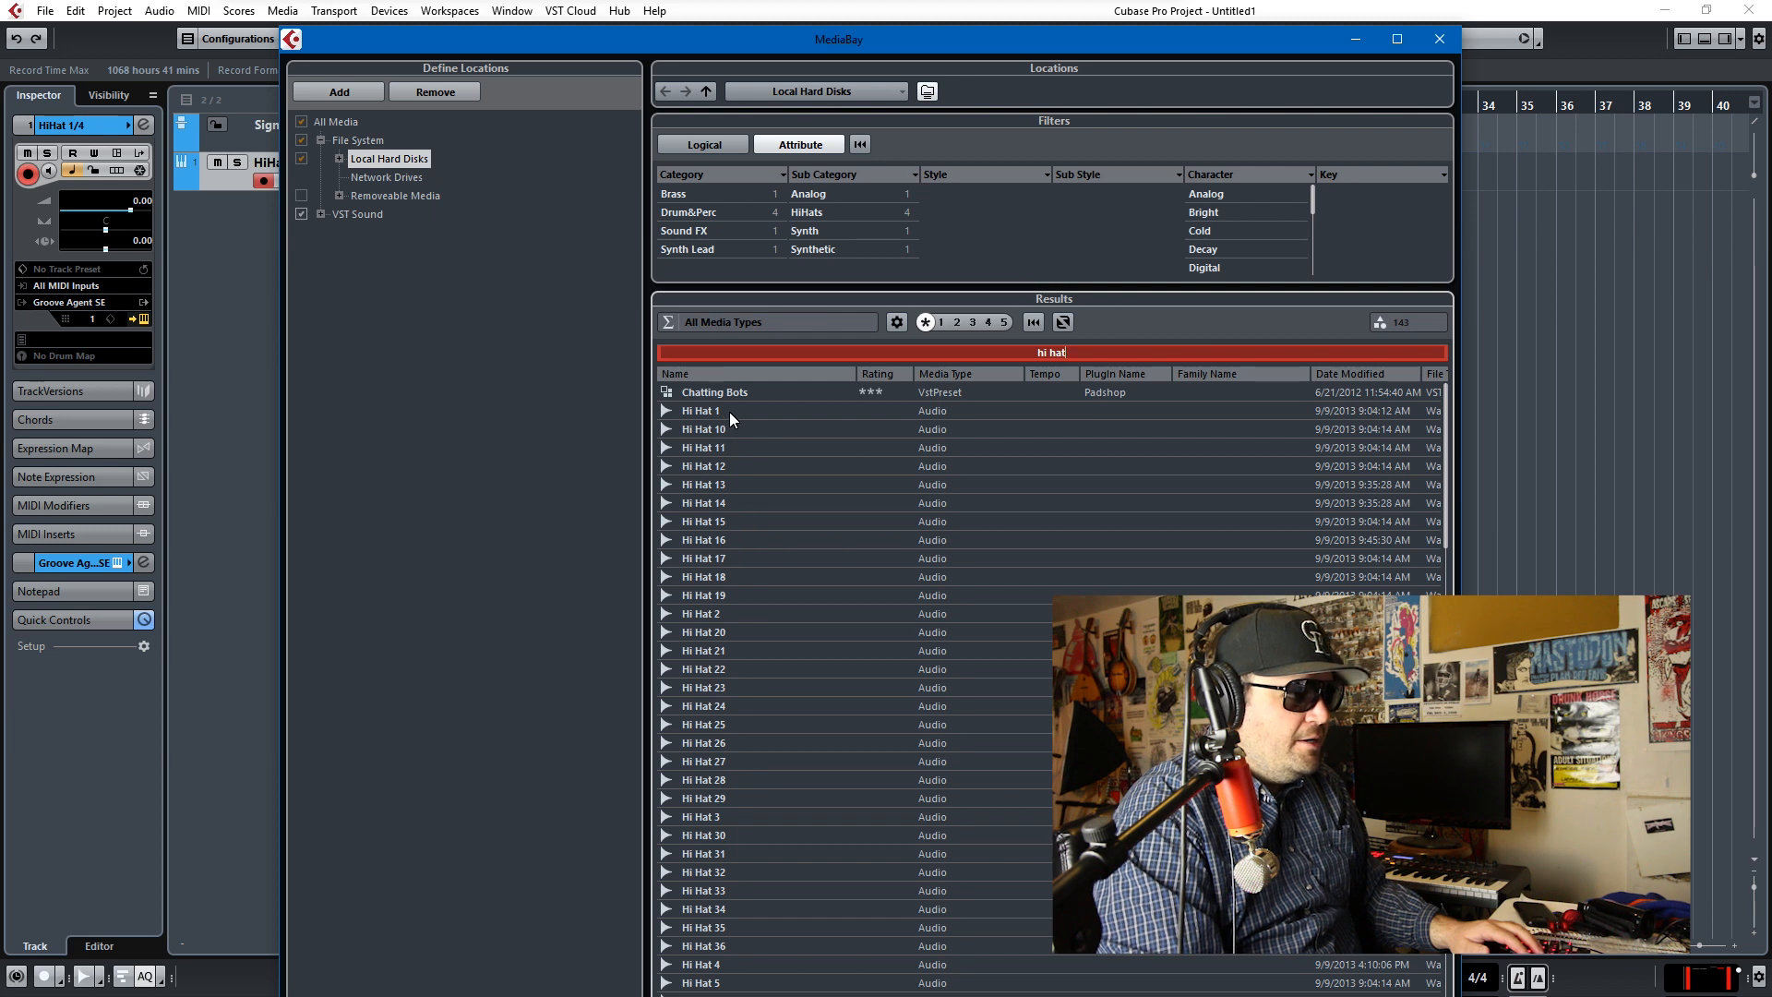
click(701, 410)
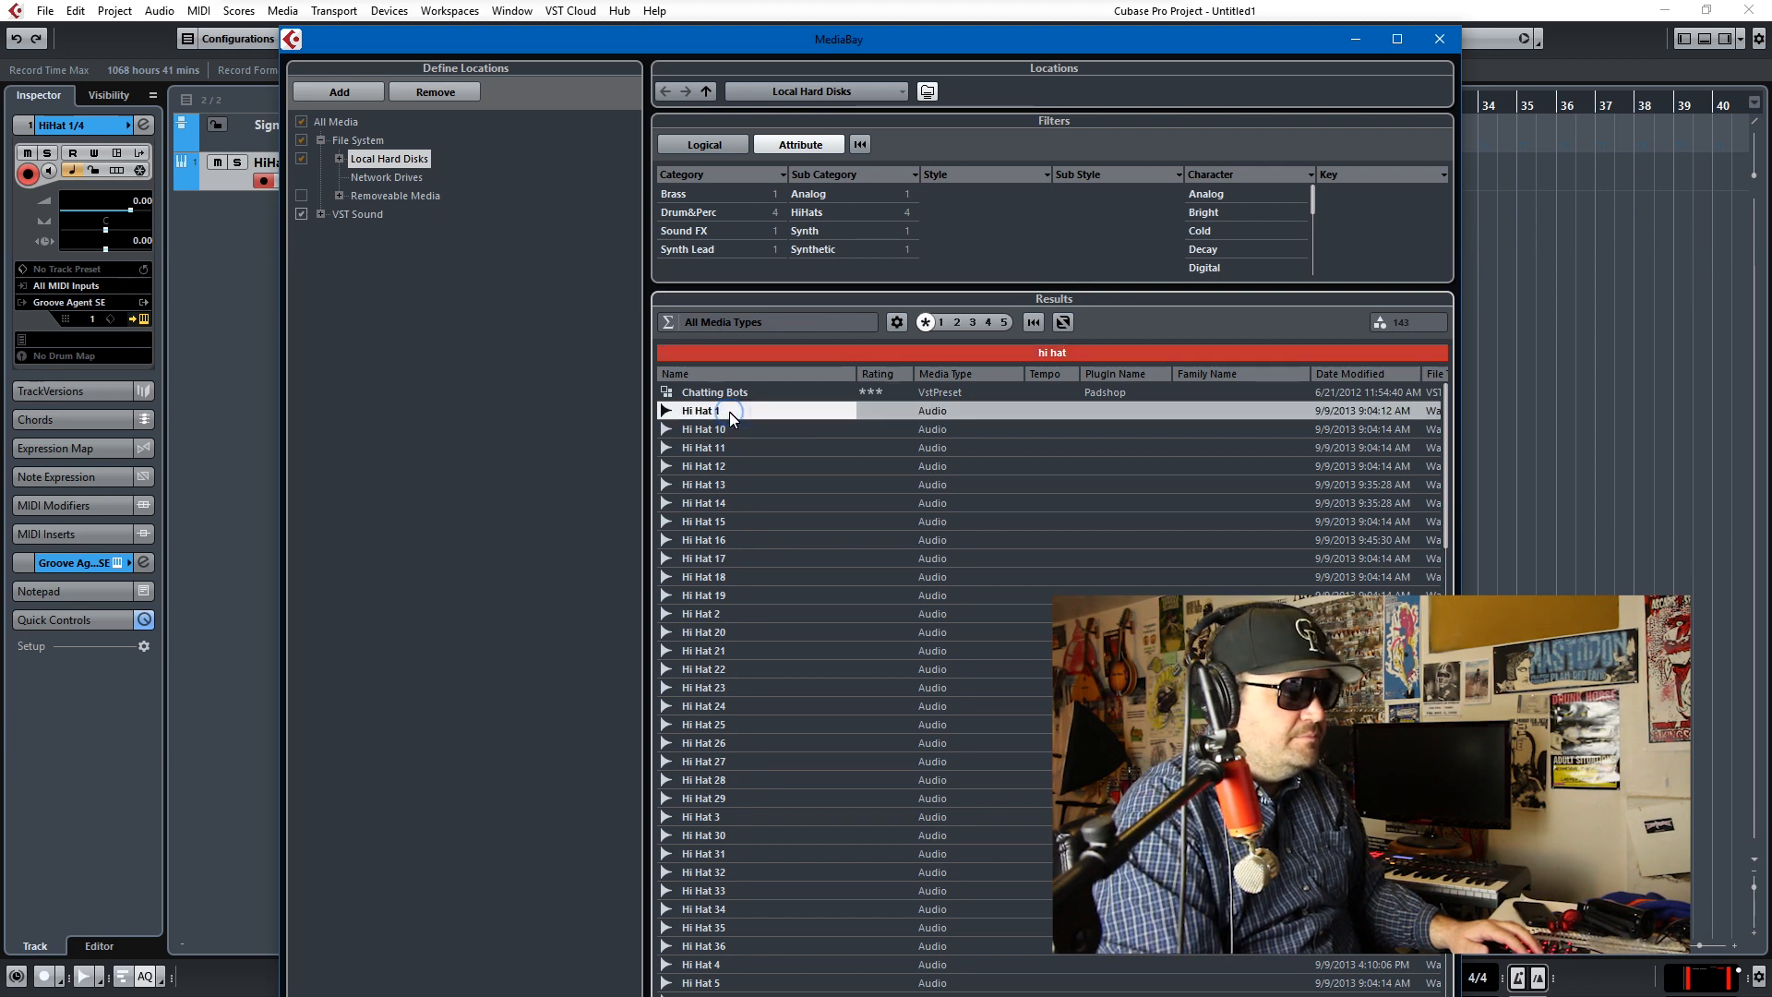
click(705, 447)
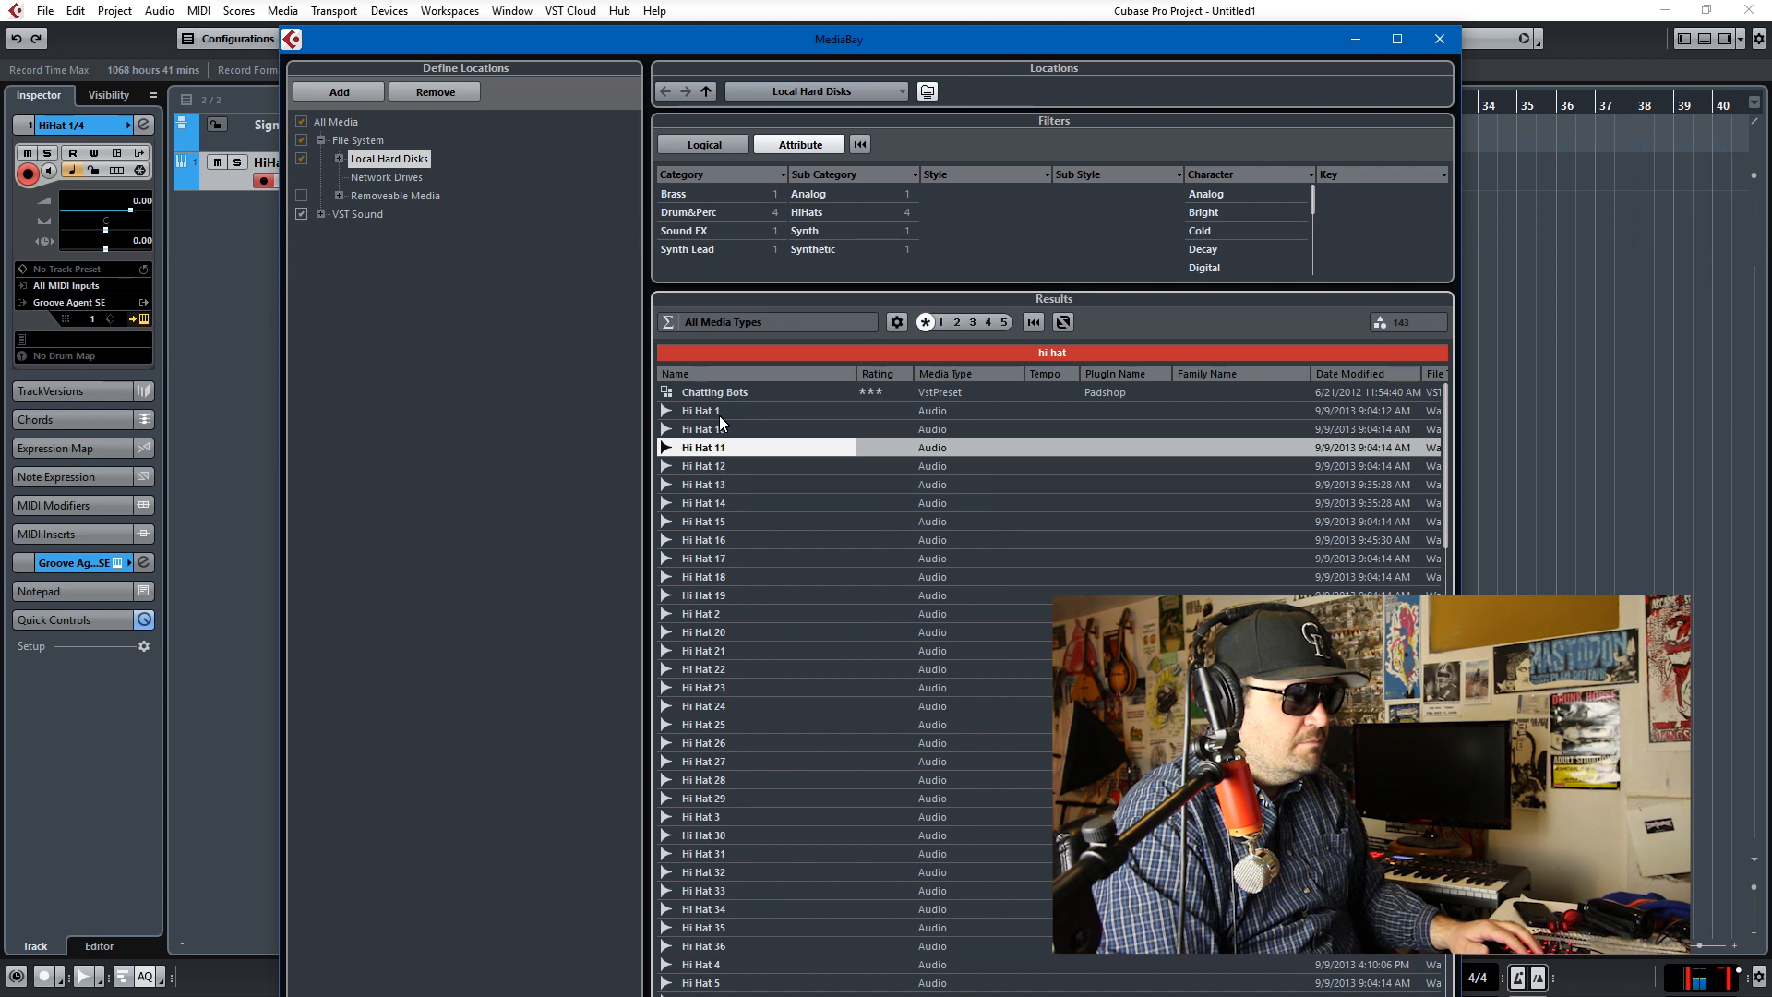
click(704, 484)
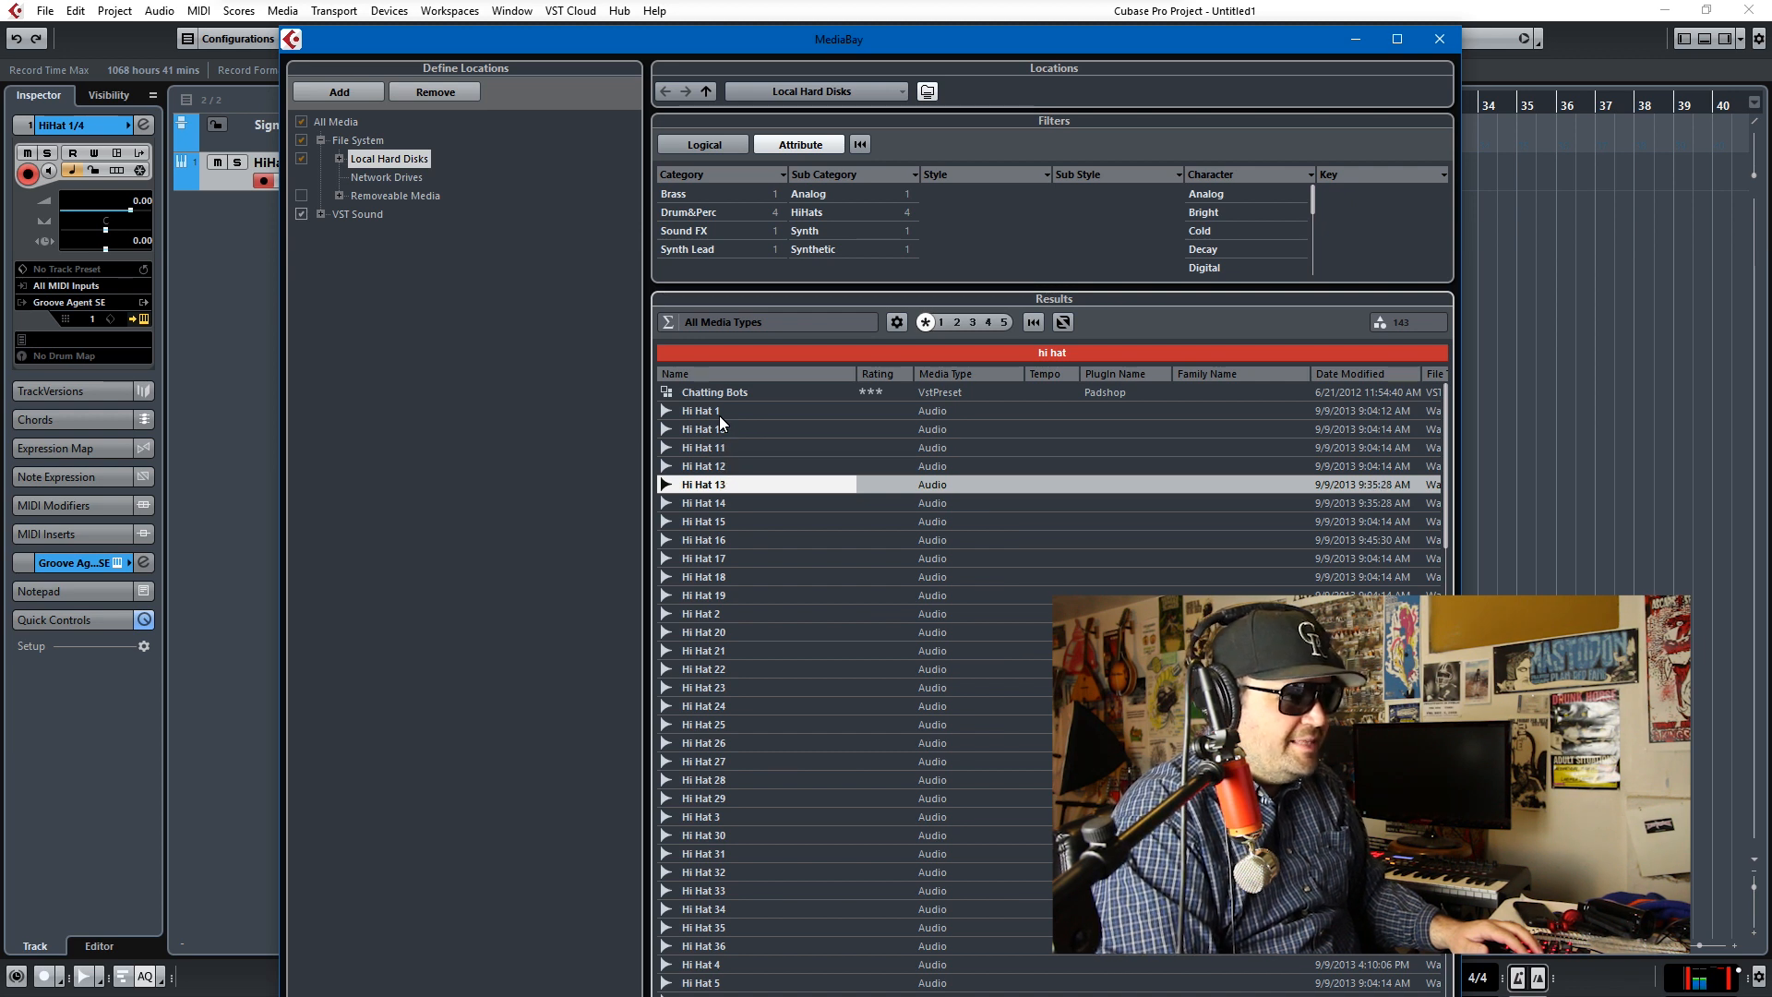
click(703, 575)
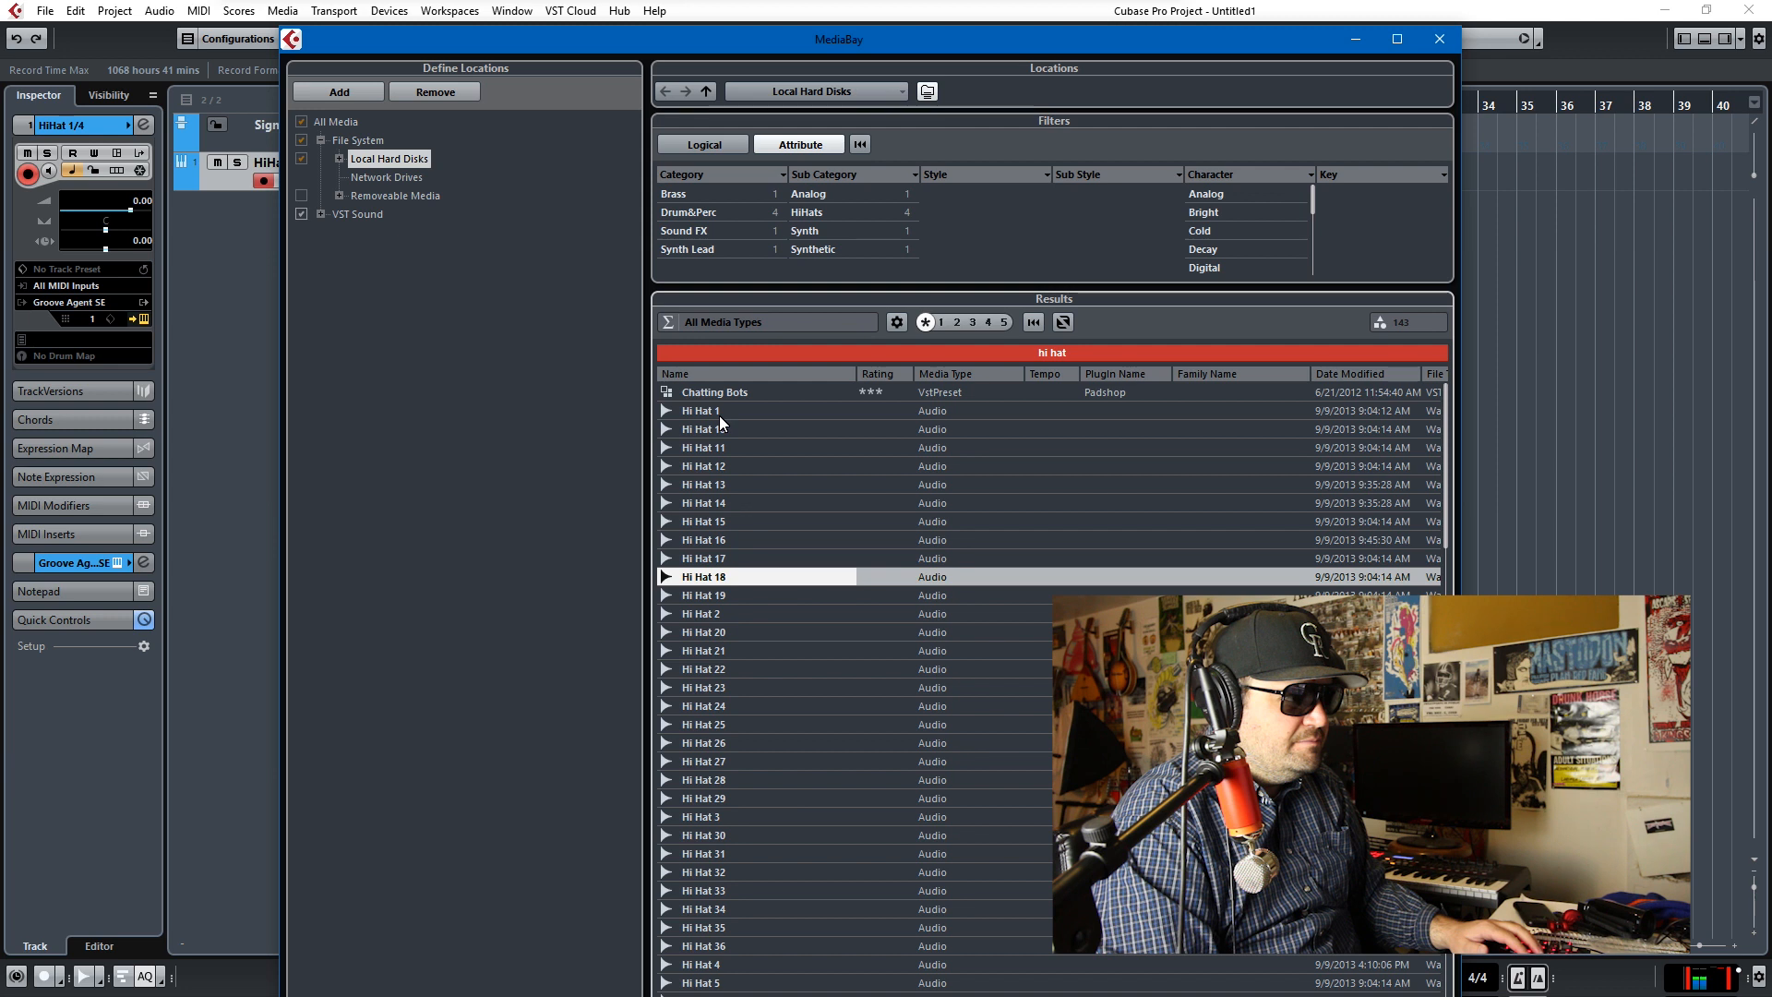
click(703, 650)
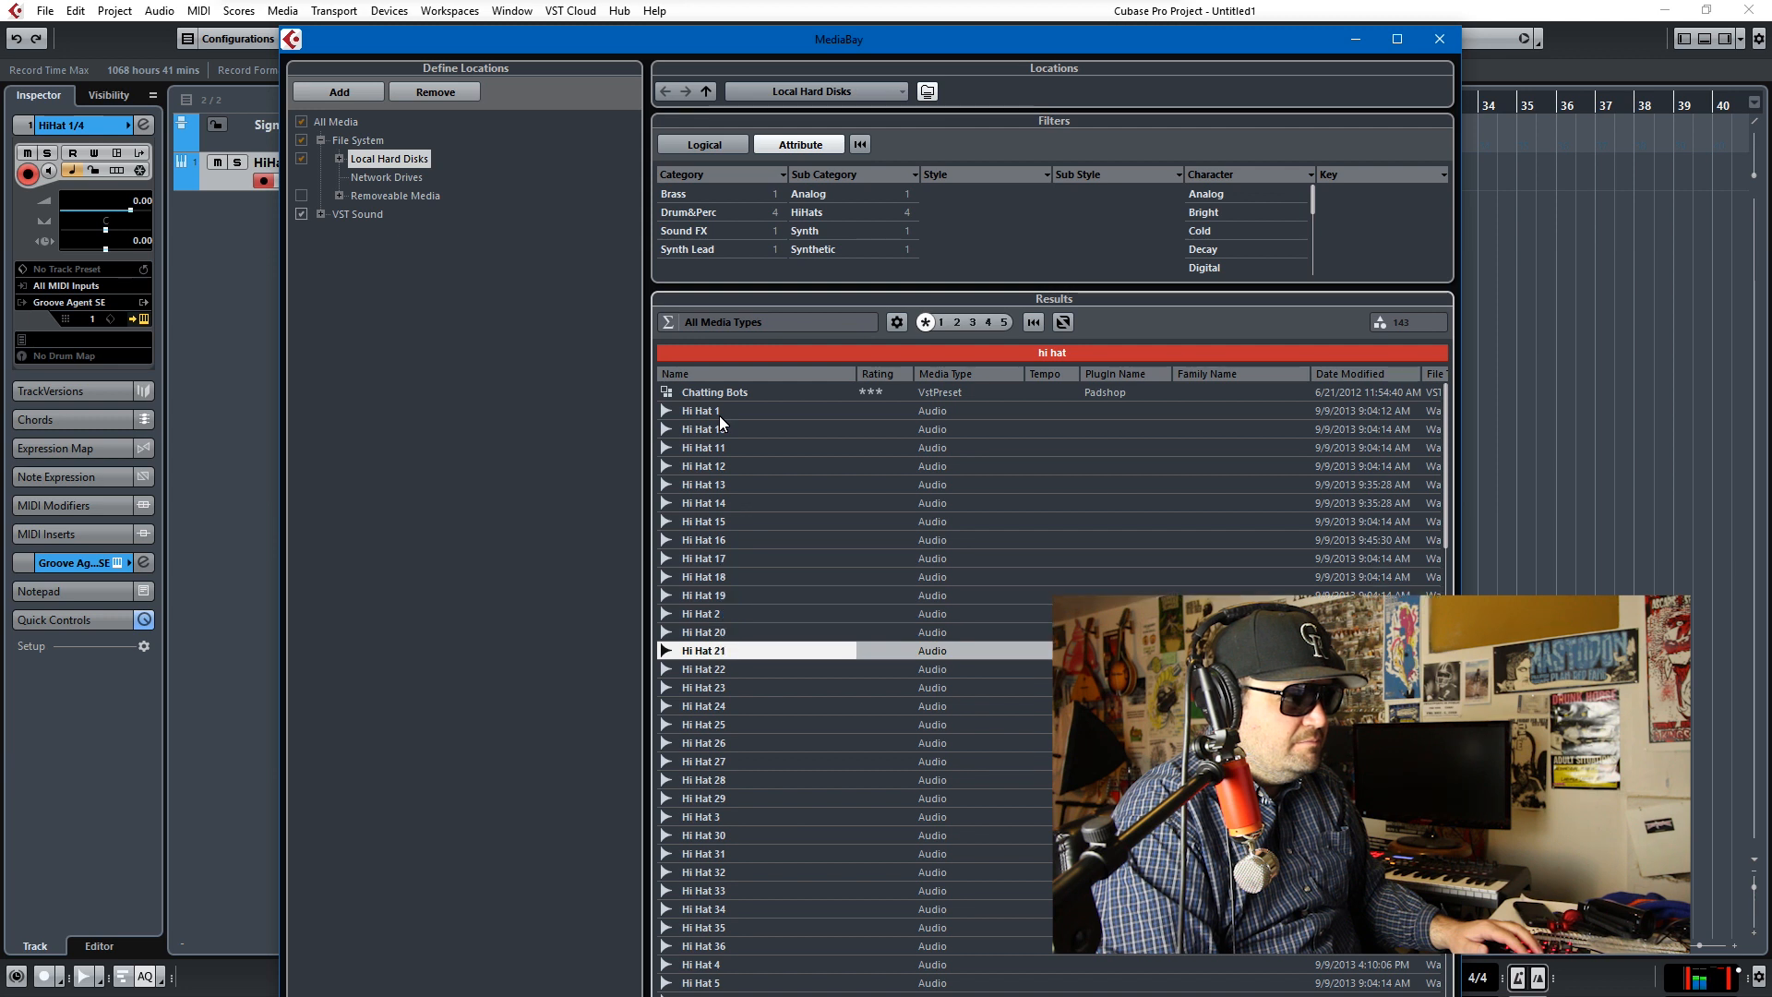
click(735, 613)
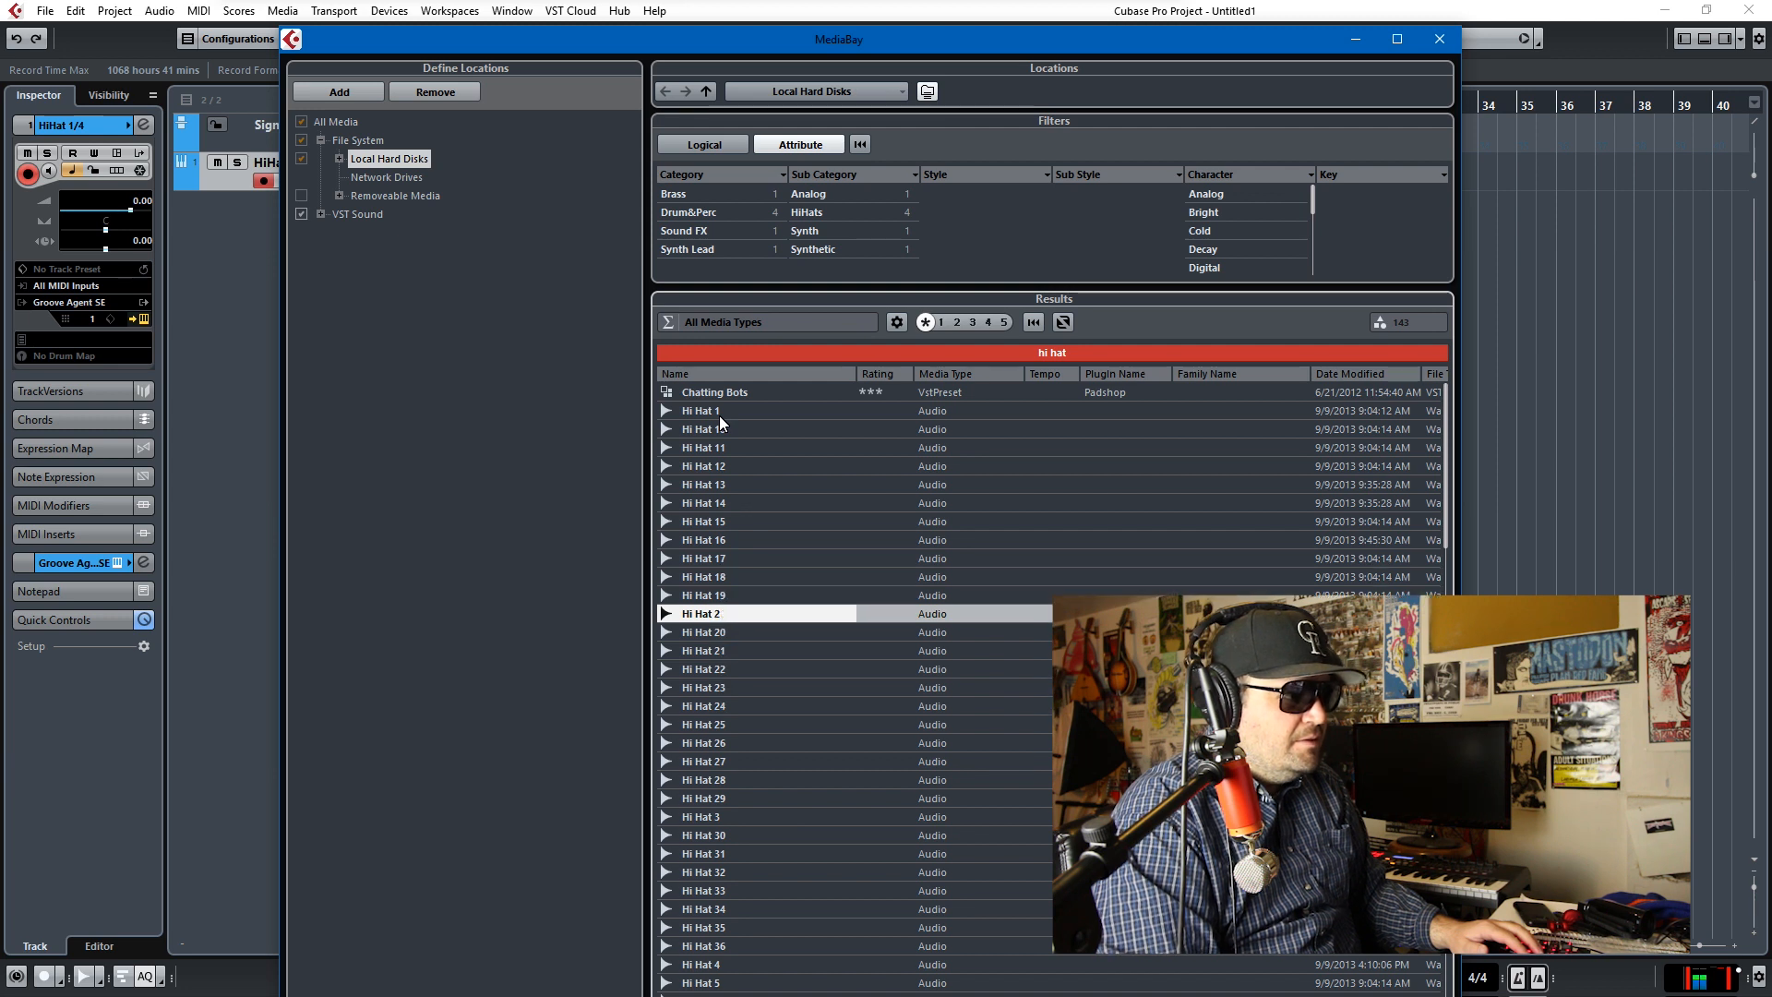
click(703, 447)
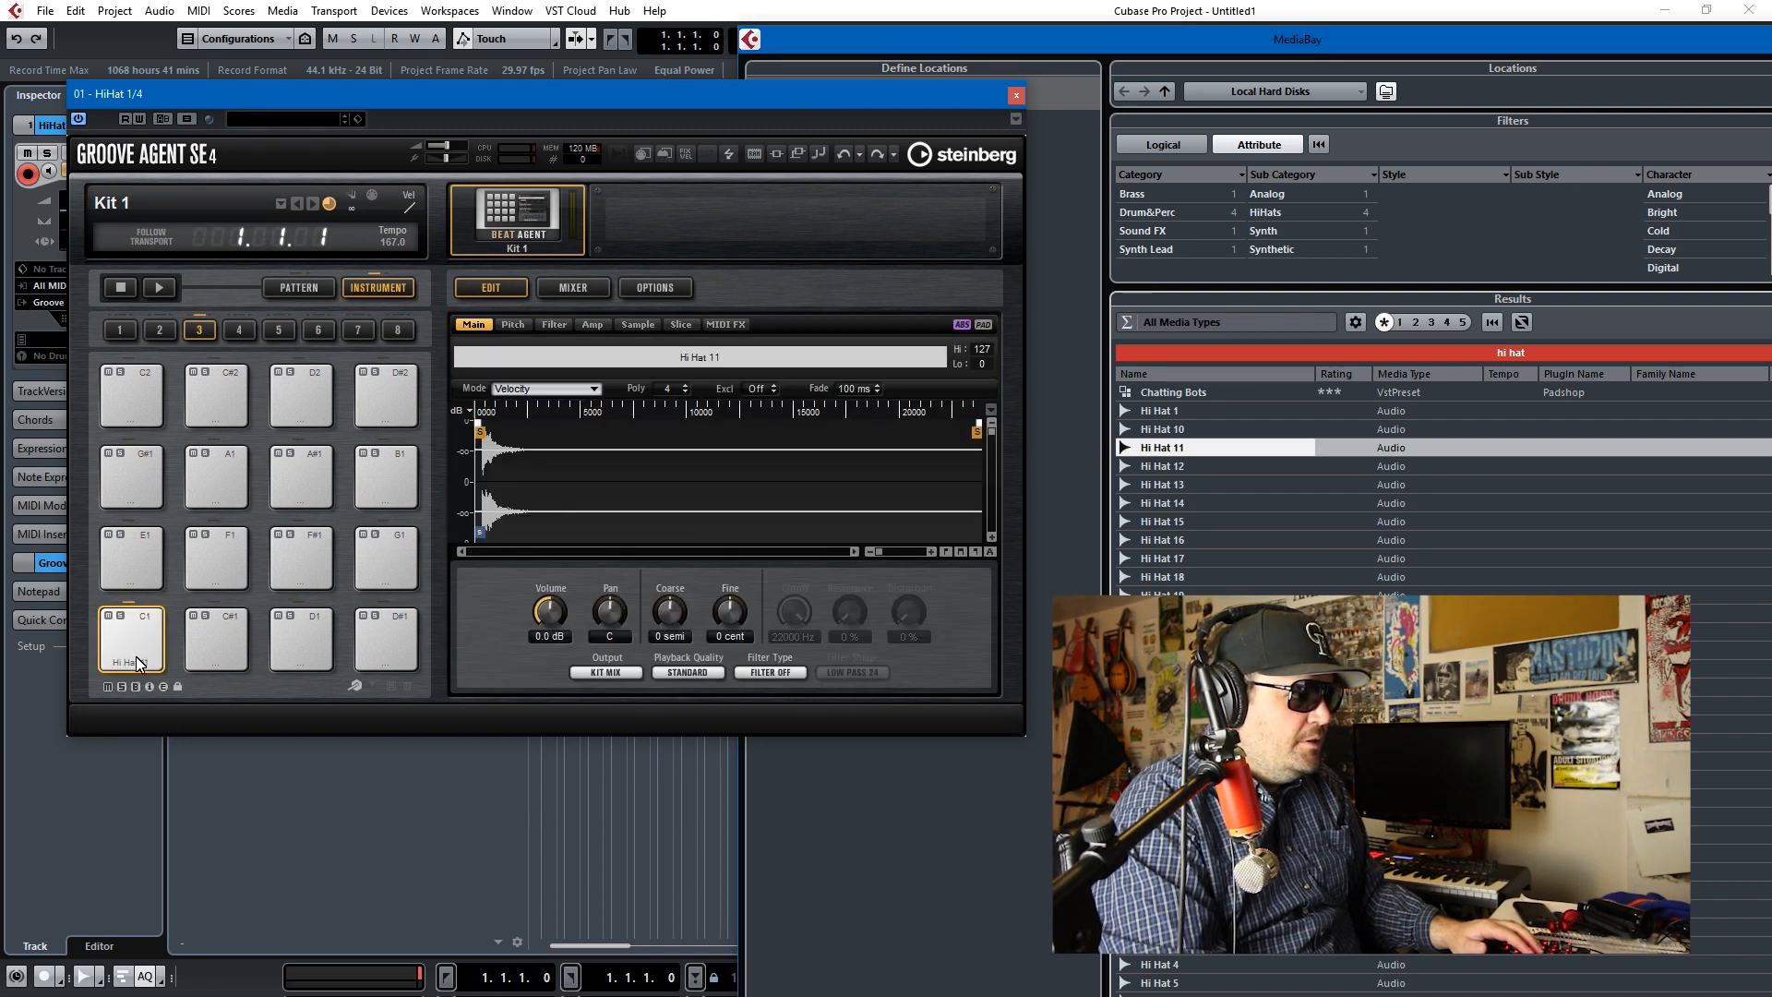
click(130, 639)
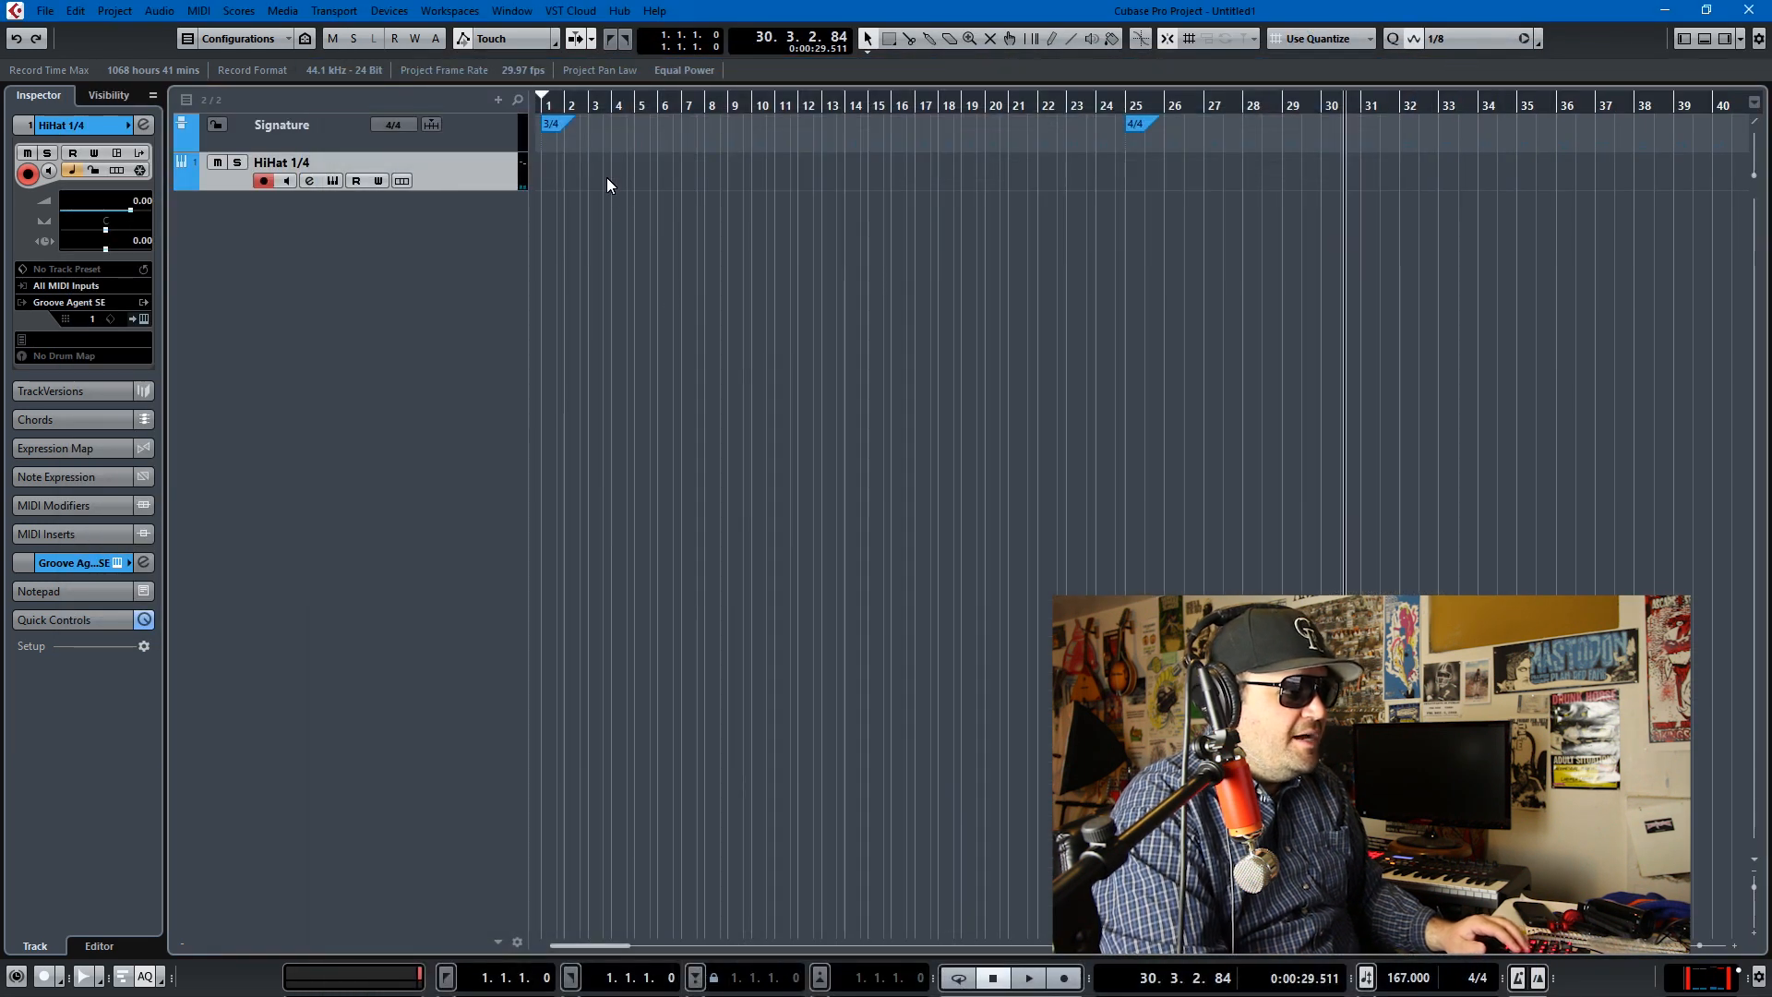
Step: Draw a one-bar HiHat MIDI part with C1 notes on all four quarter beats
click(554, 125)
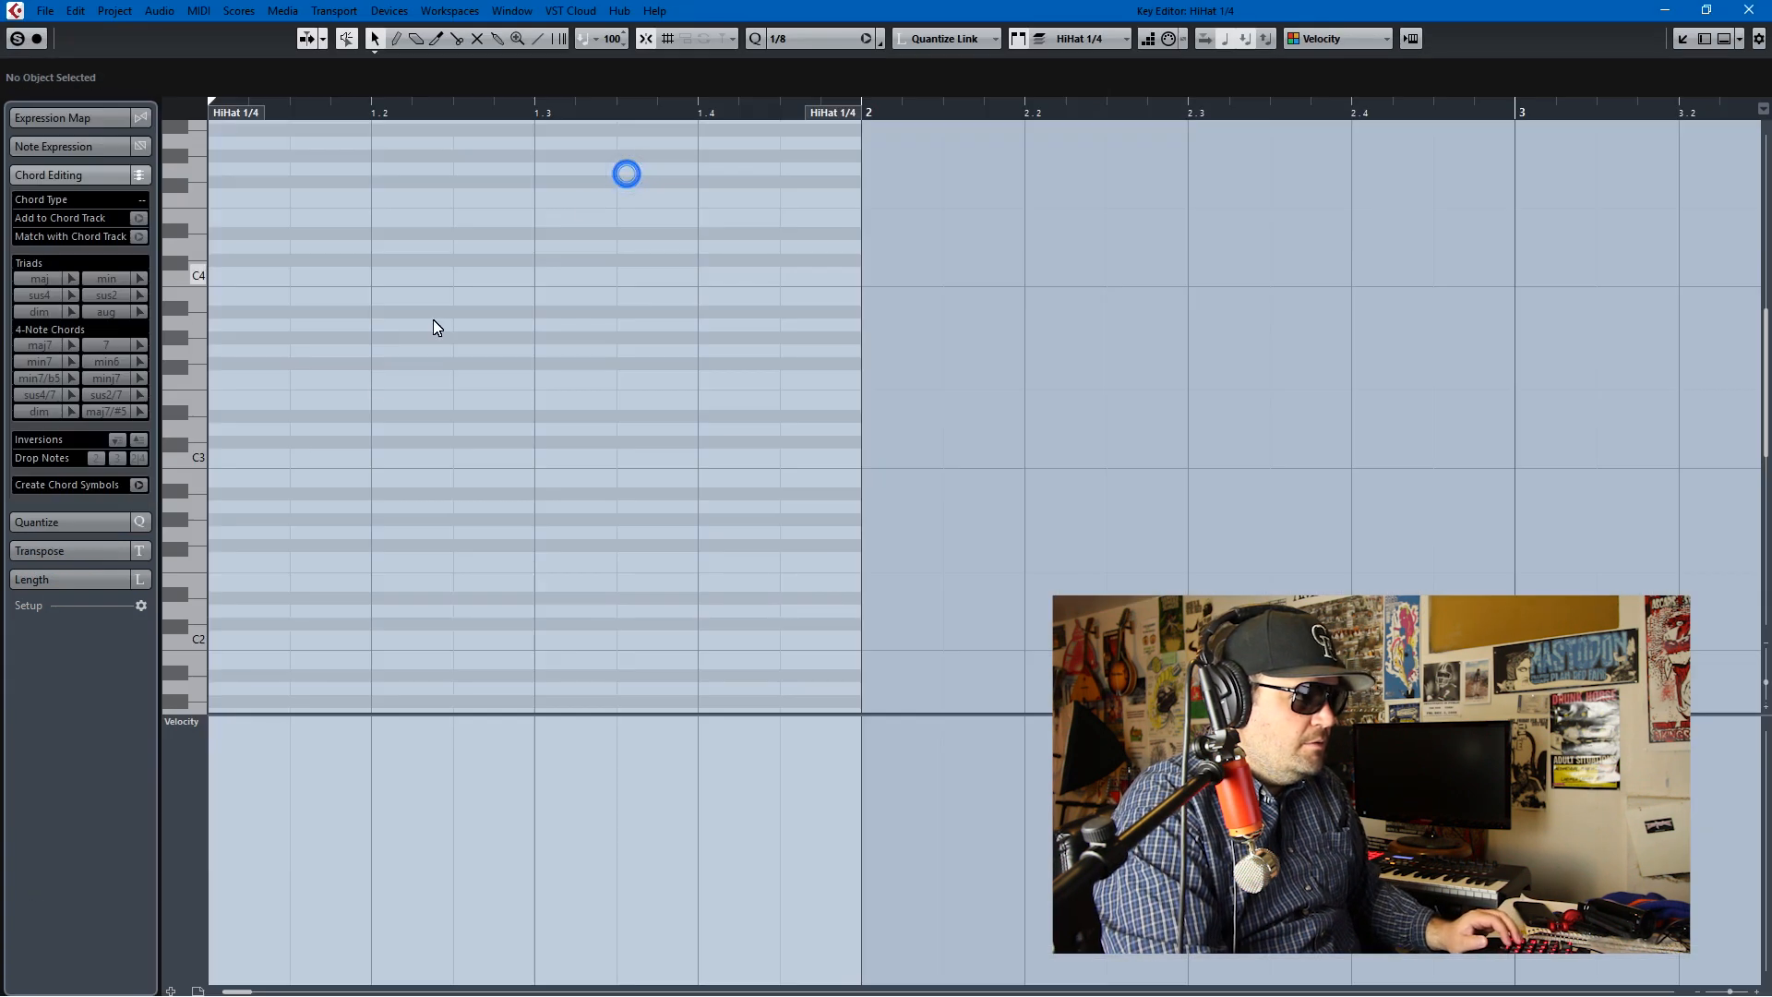
scroll(down, 3)
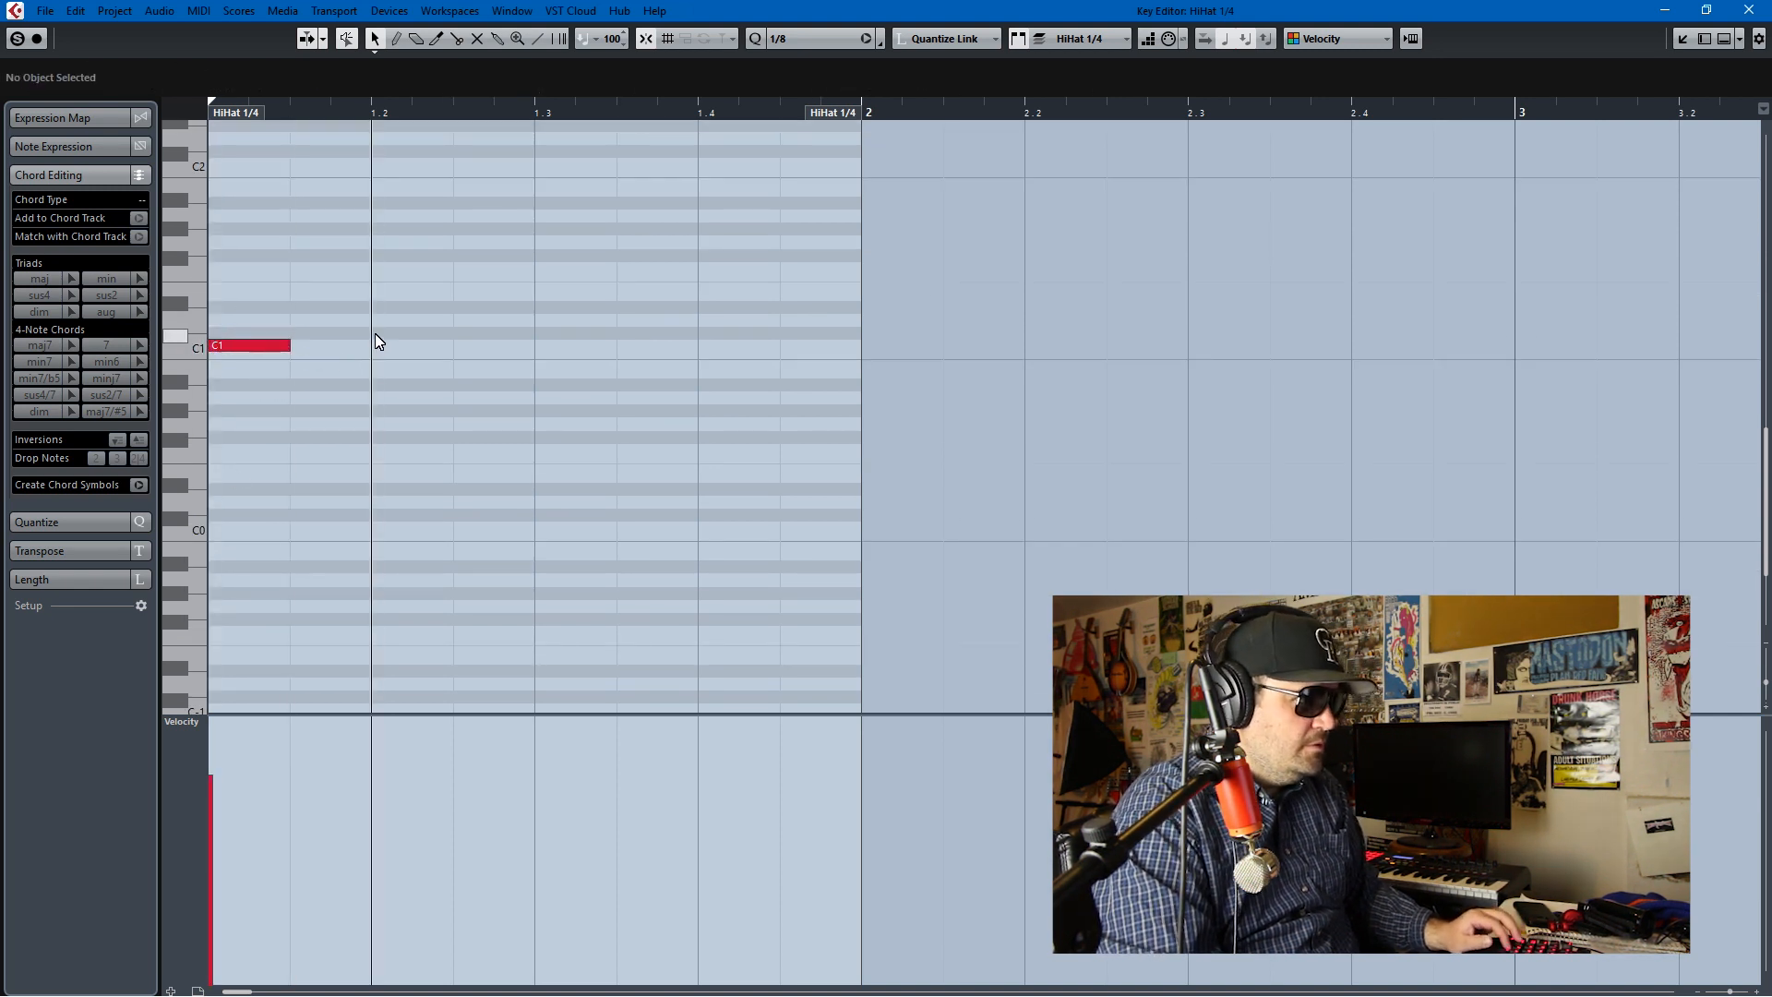
click(412, 345)
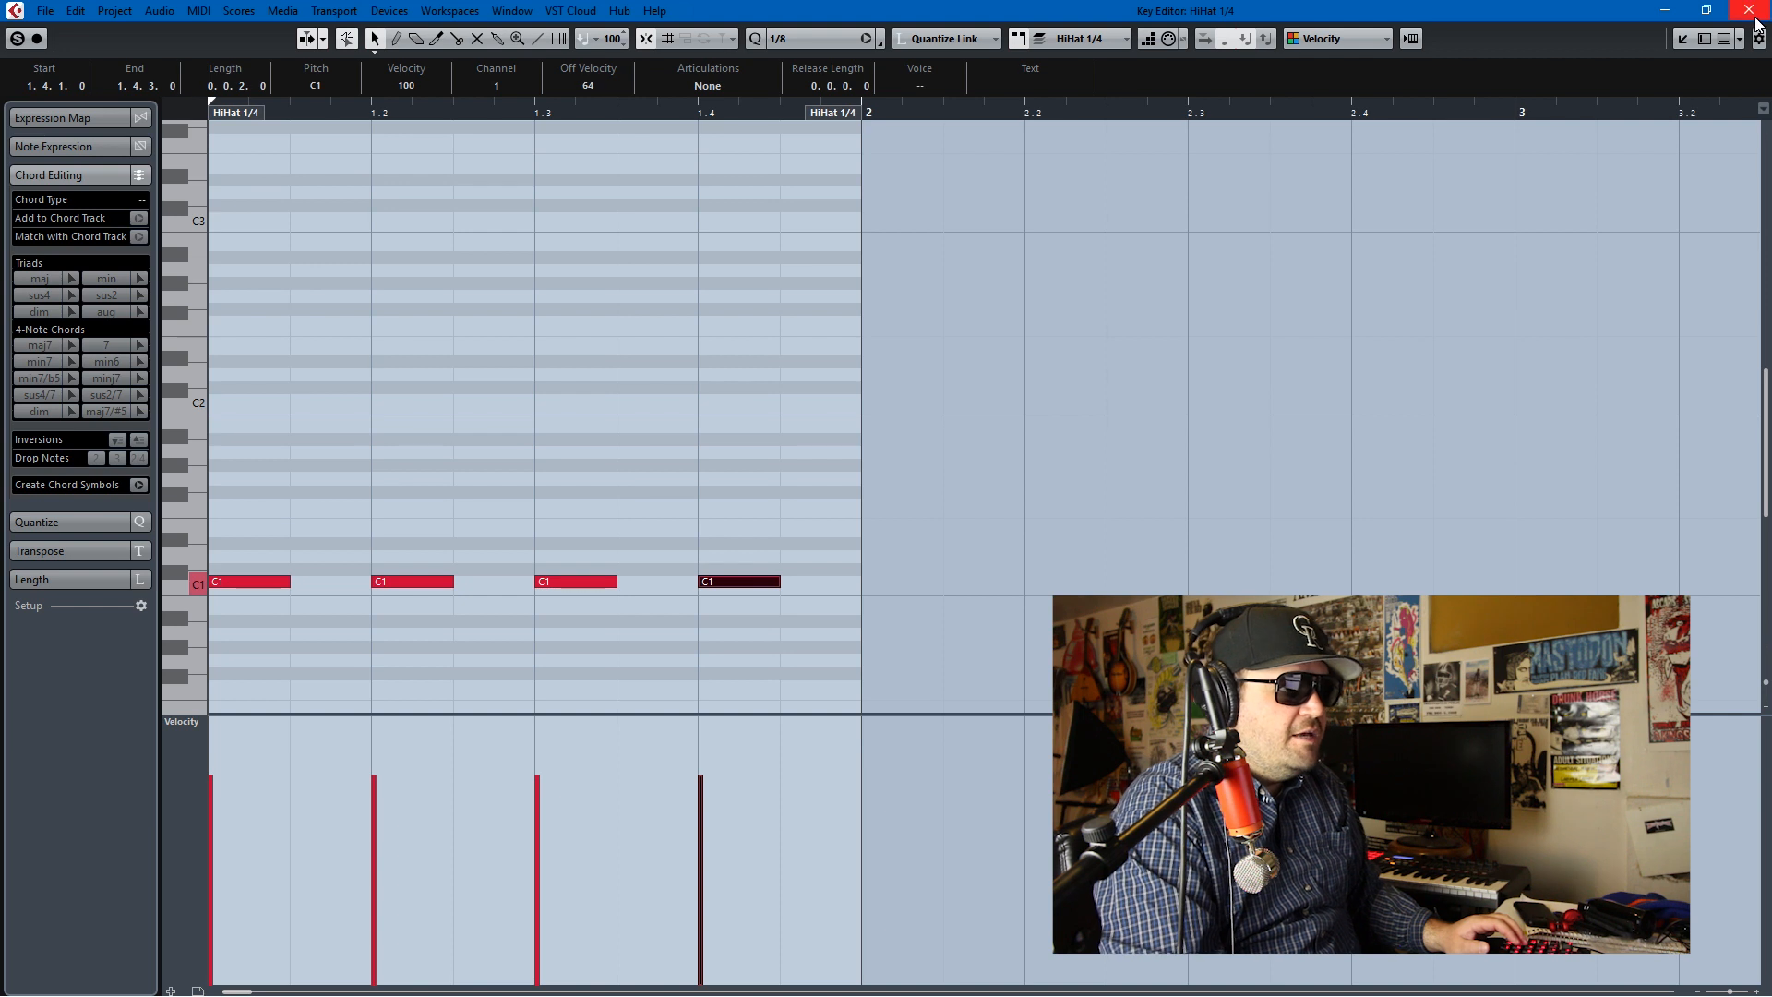
click(1758, 11)
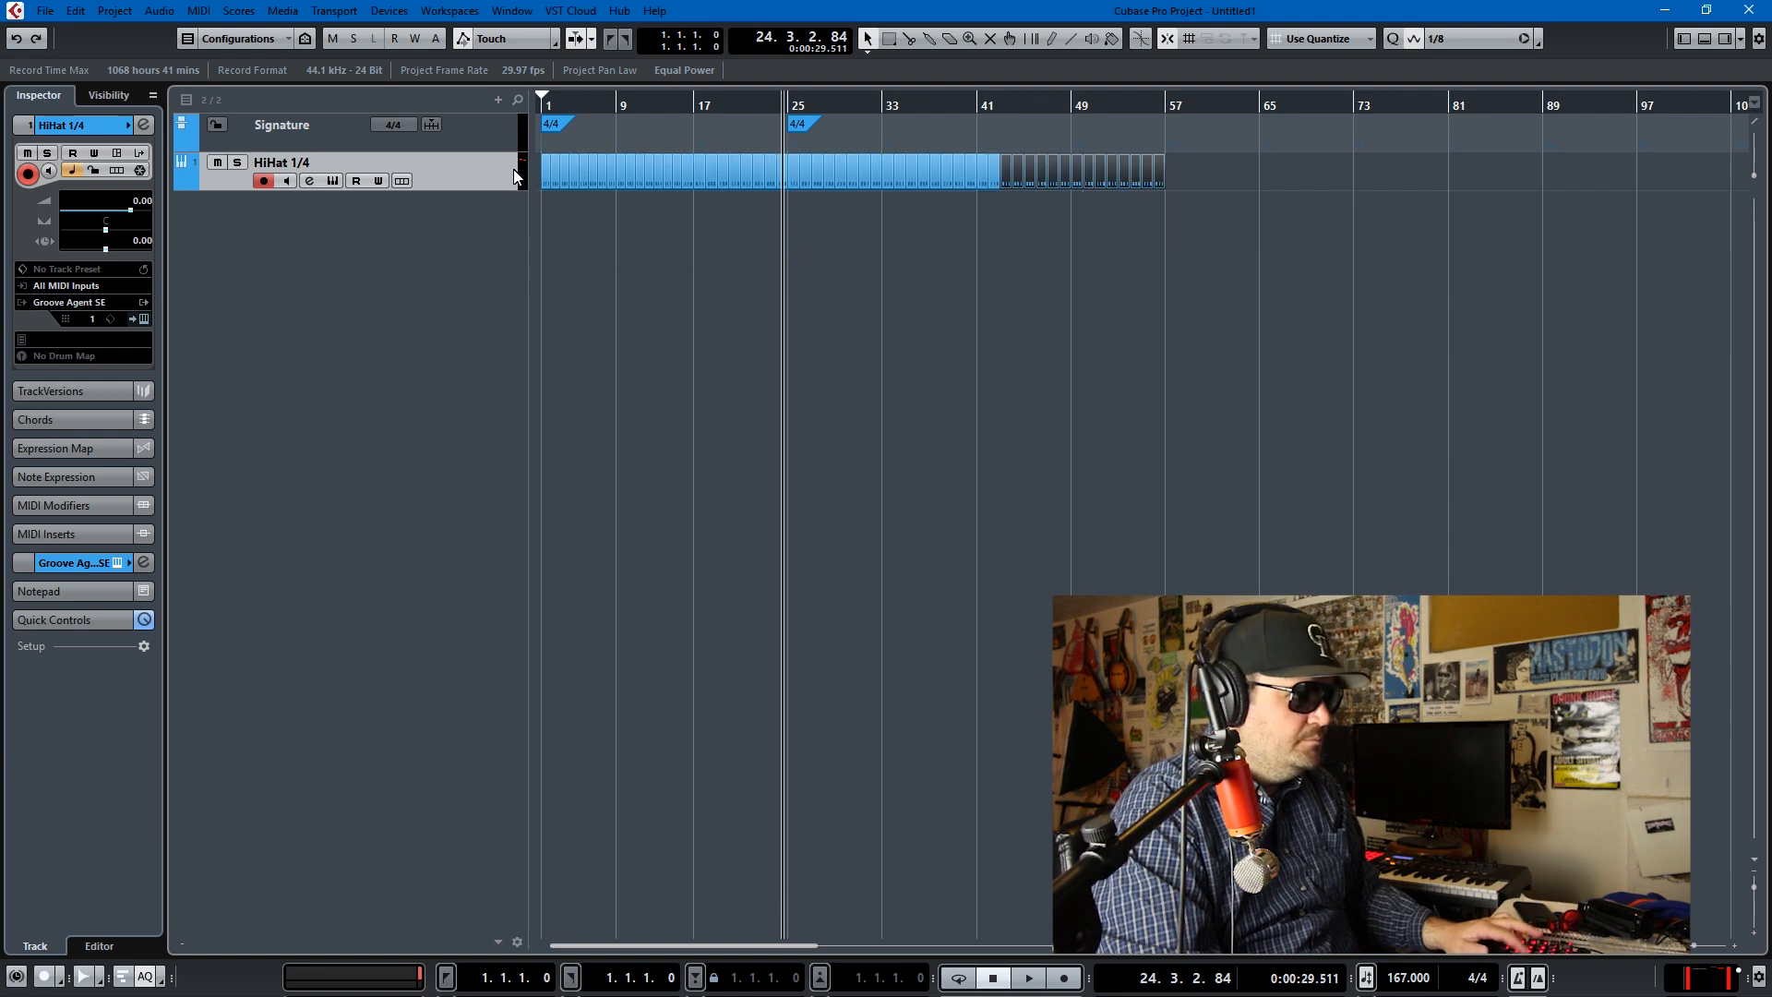
click(1026, 976)
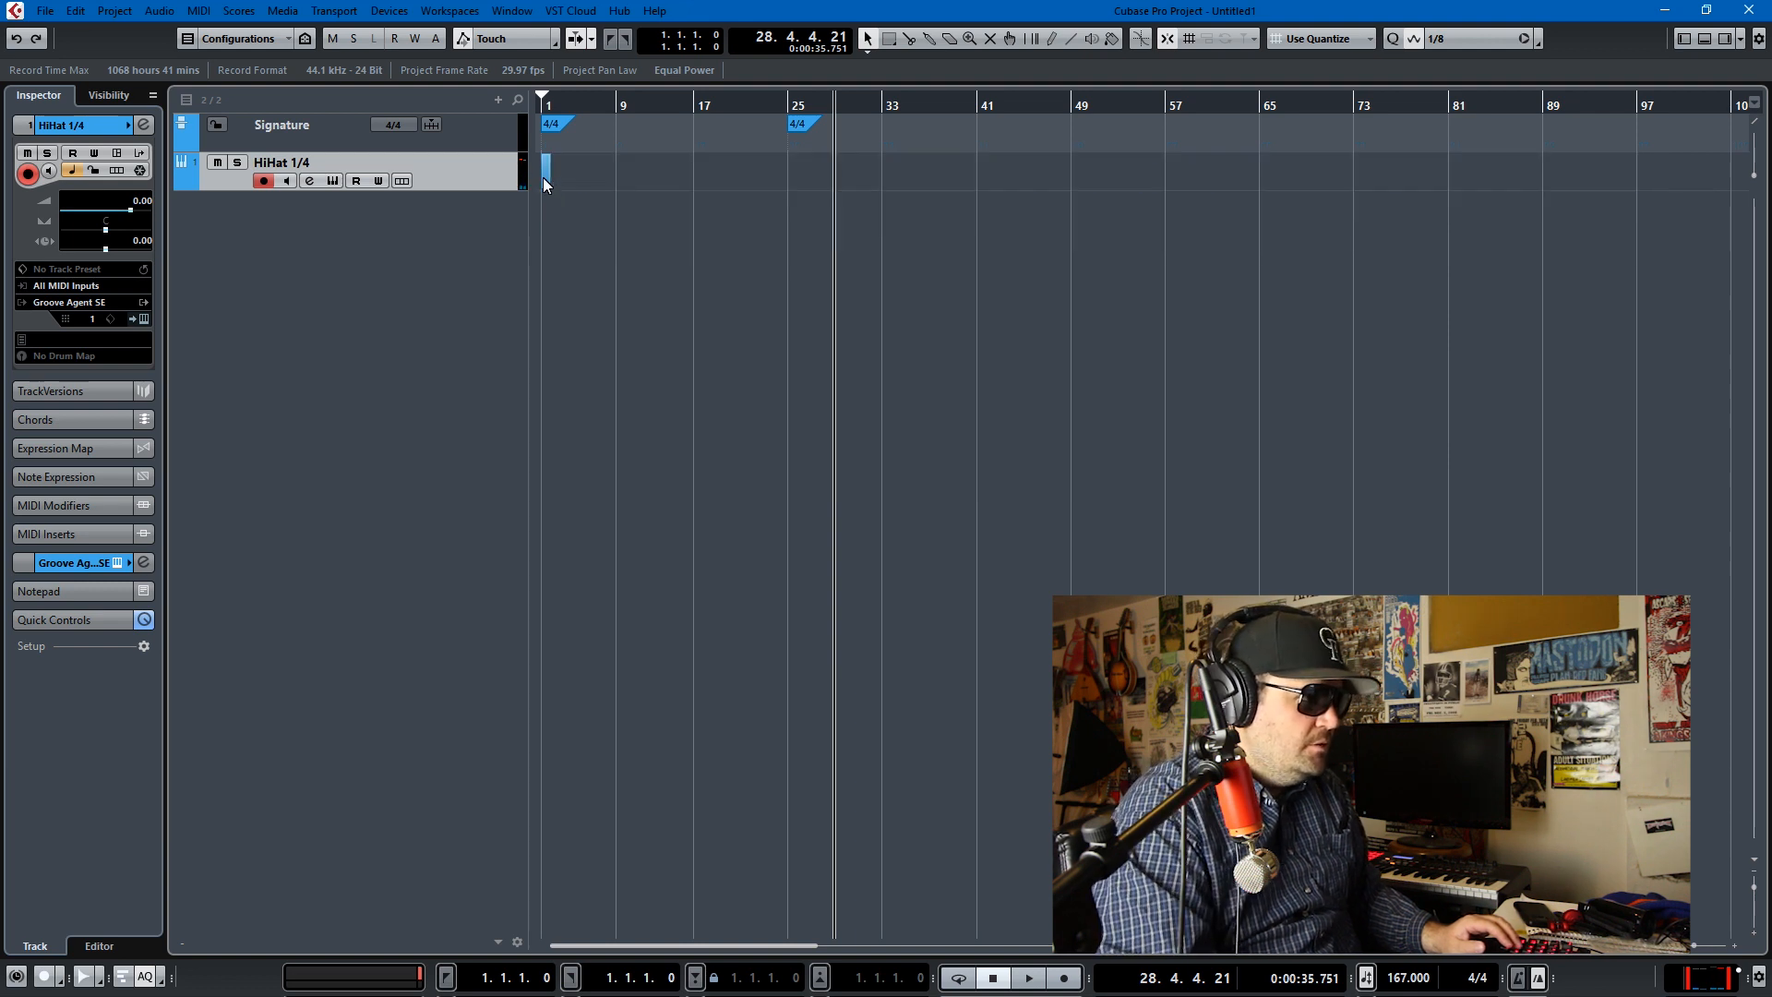
Step: Repeat the HiHat part to about bar 104 and change the bar-25 signature to 3/4
double_click(545, 169)
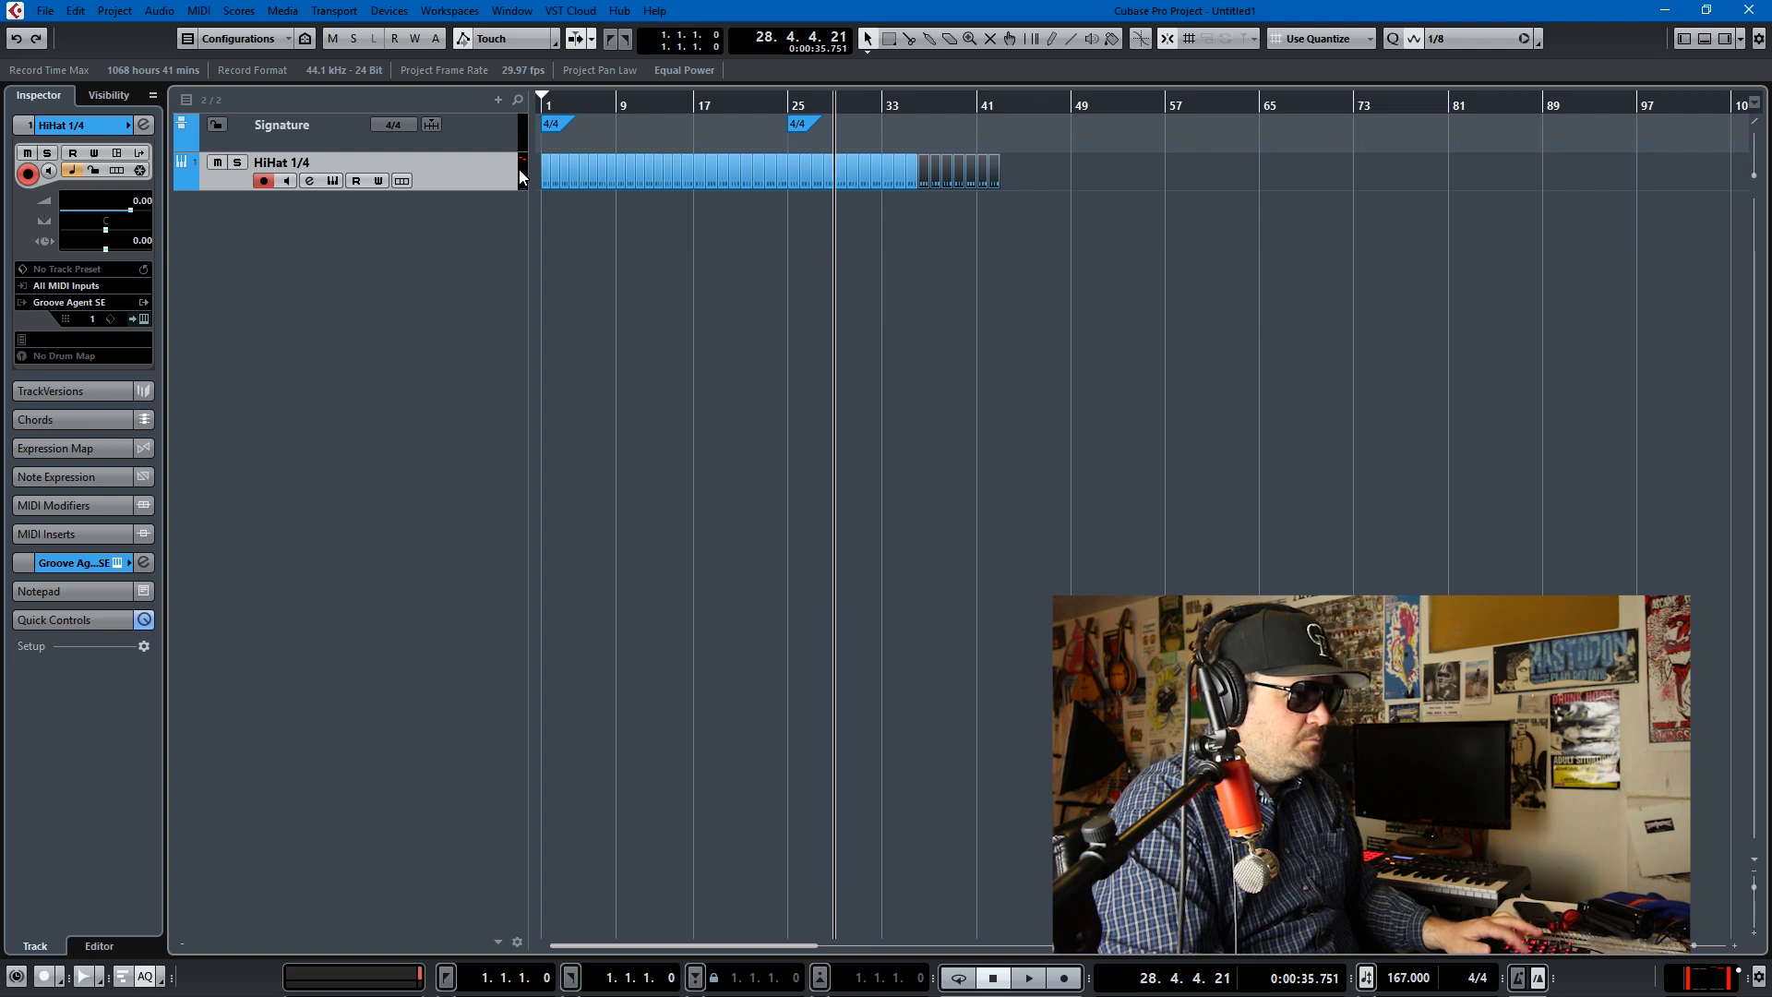
click(1026, 977)
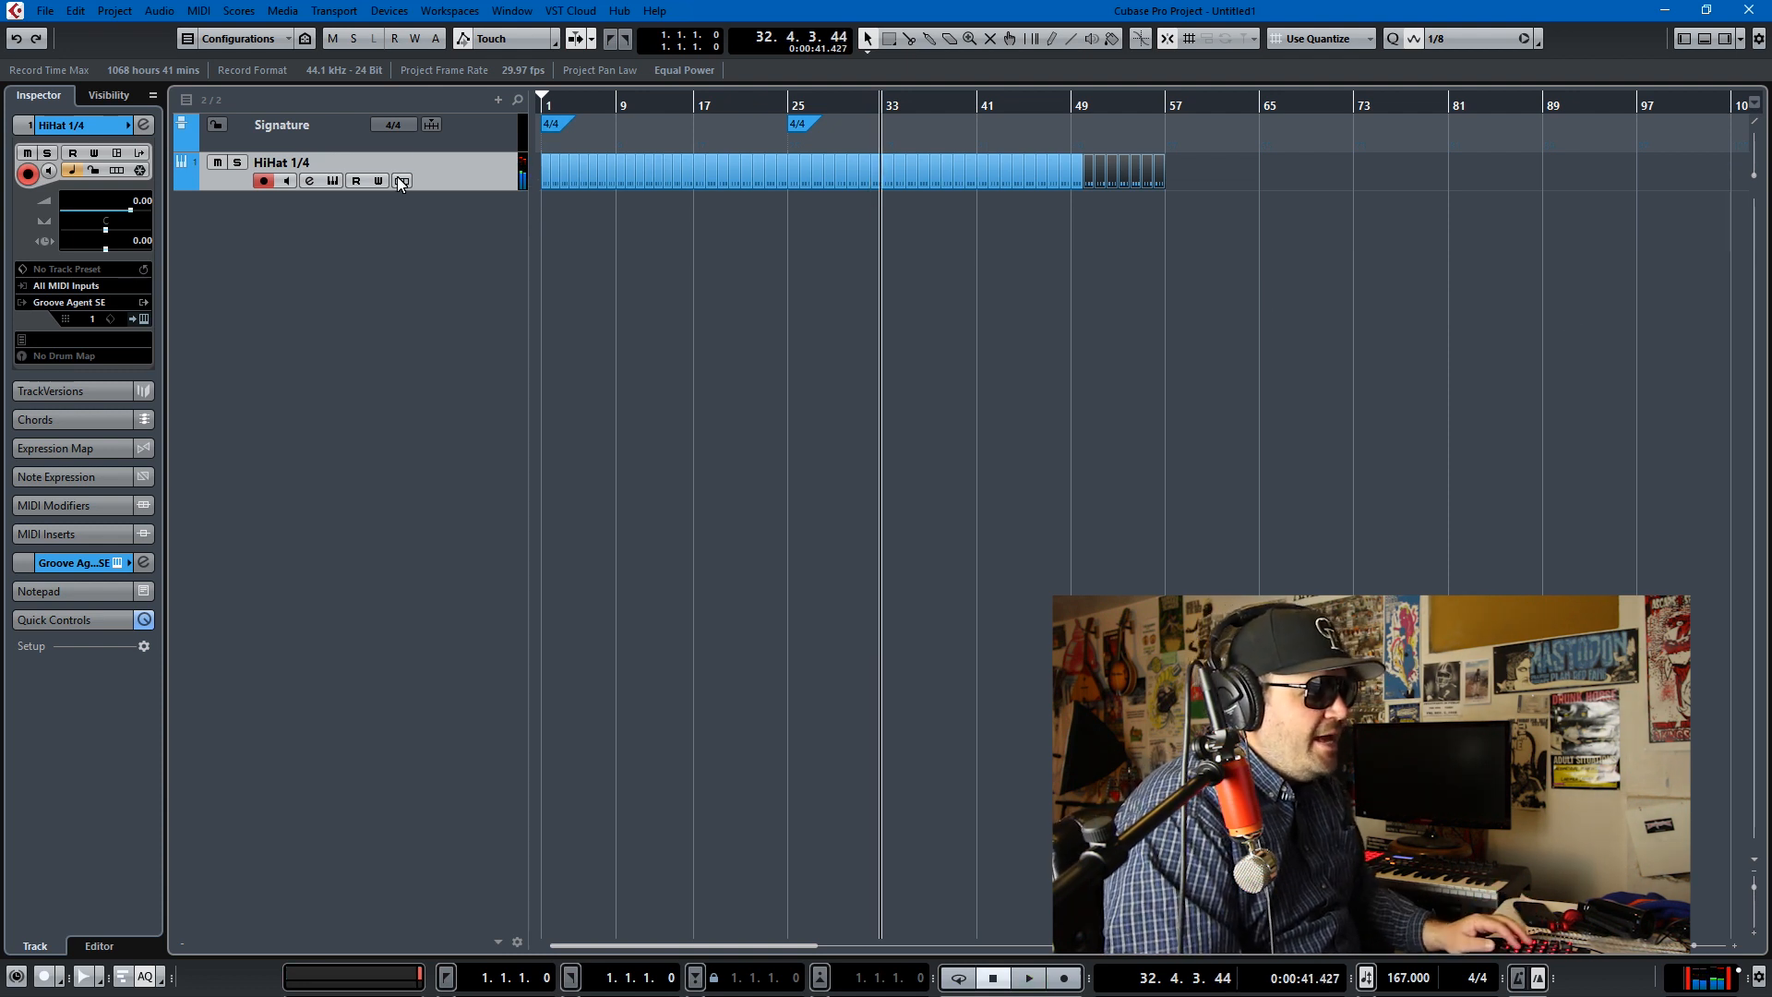
mouse_move(217, 161)
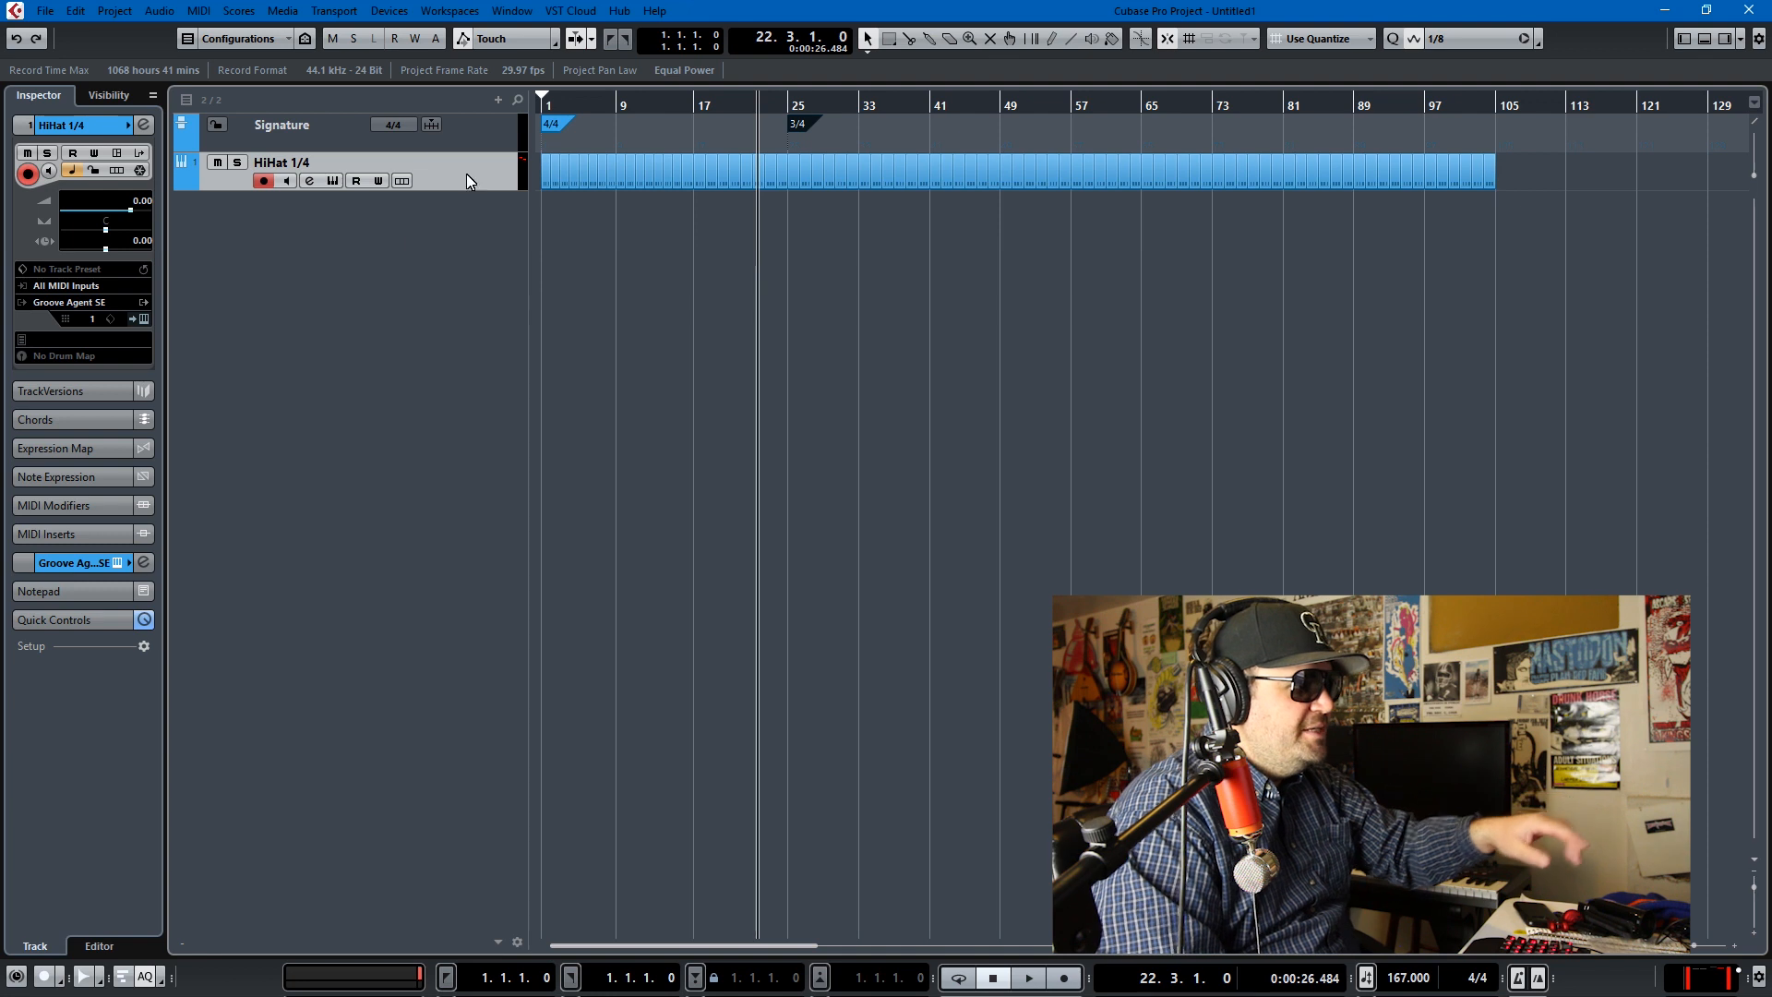
click(1025, 977)
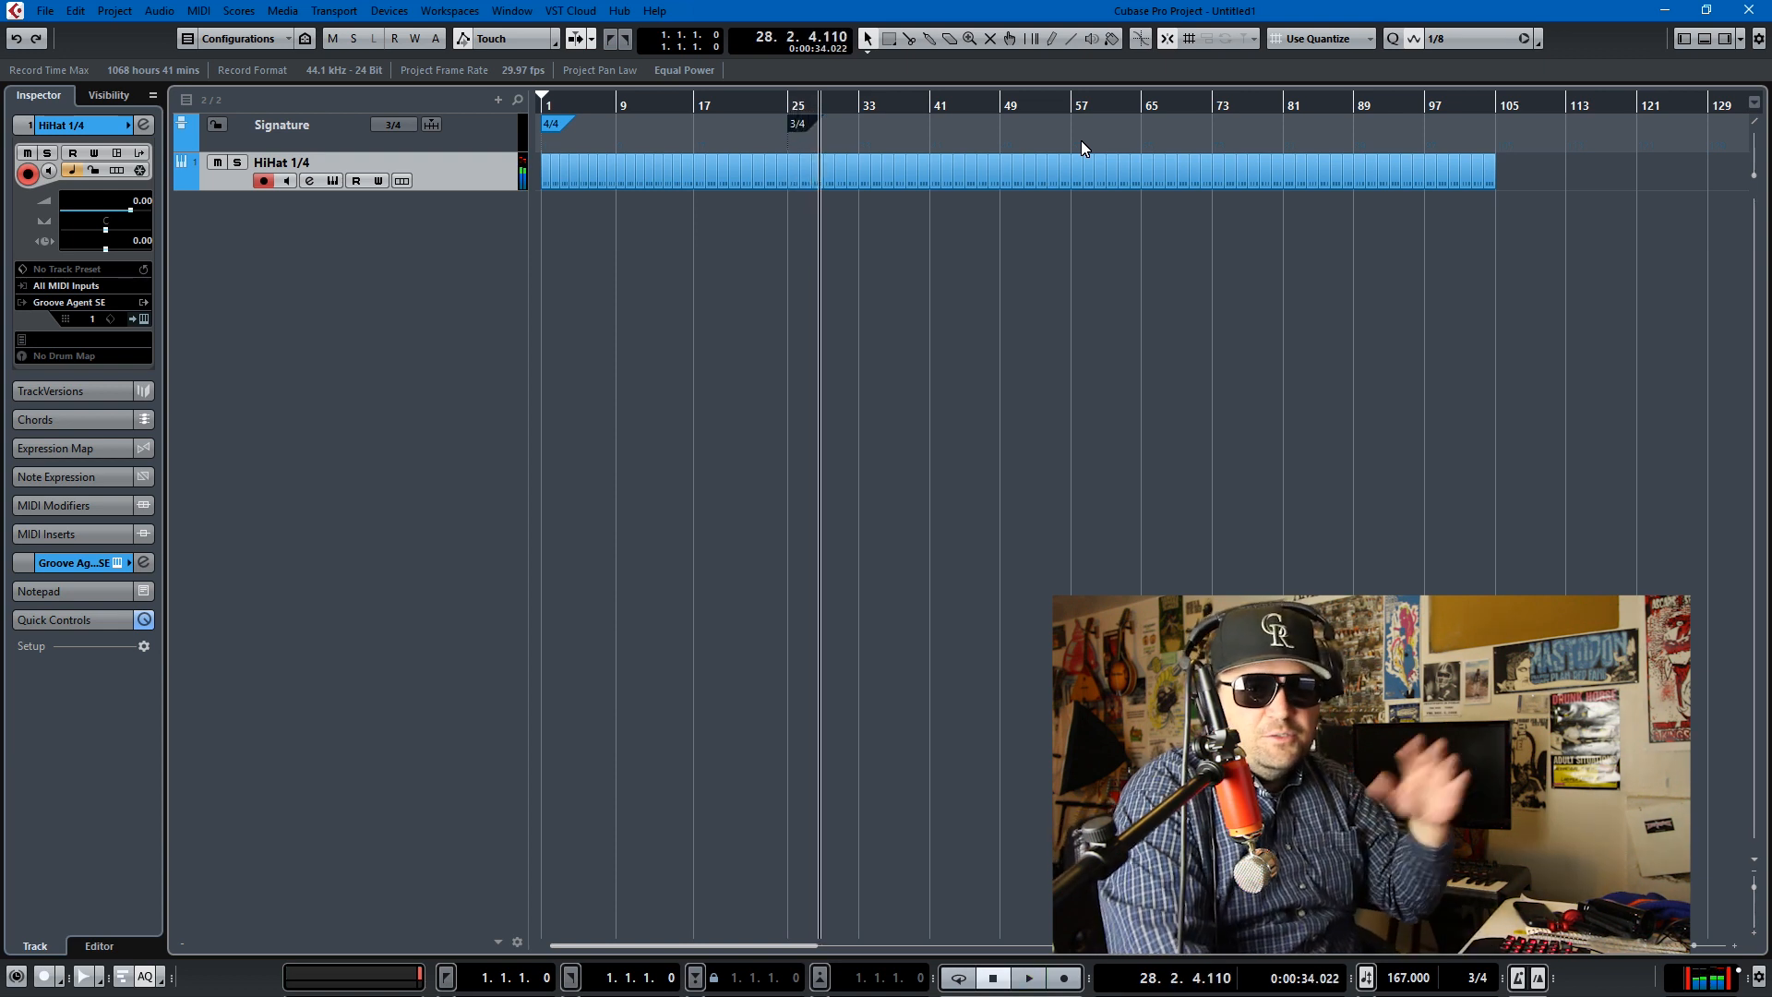
mouse_move(829, 282)
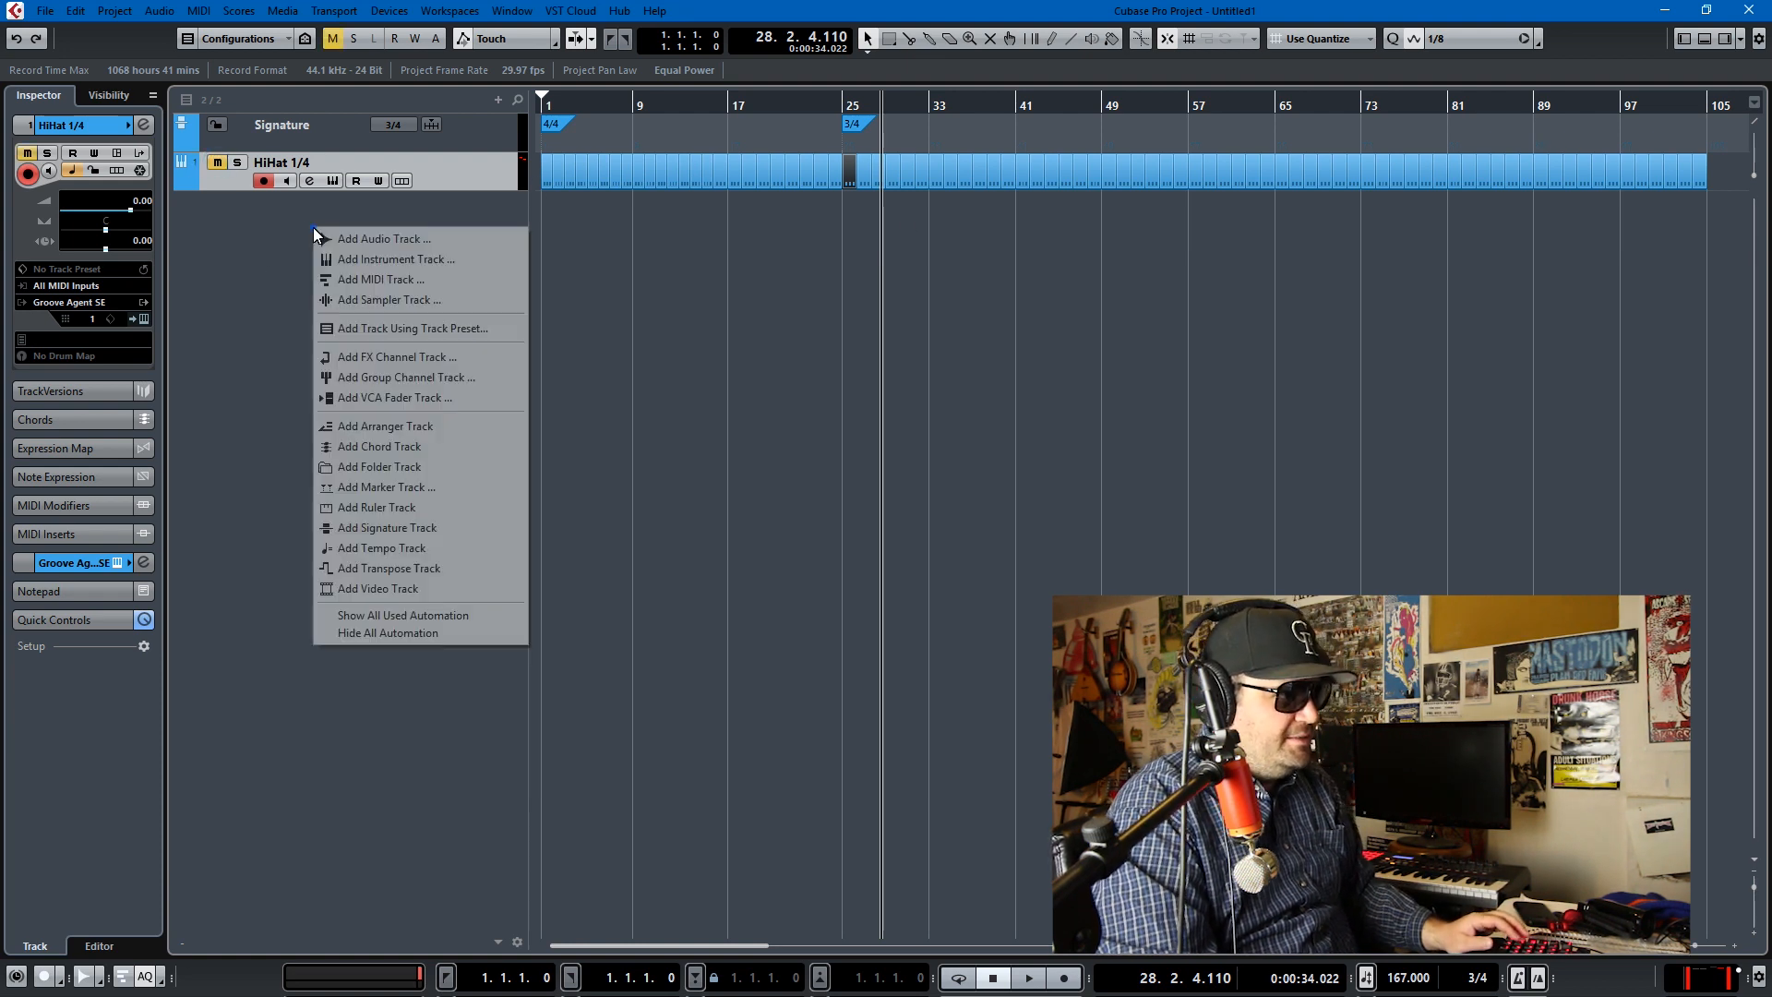
Step: Add a second Groove Agent SE instrument track, Shaker 1/8
click(396, 259)
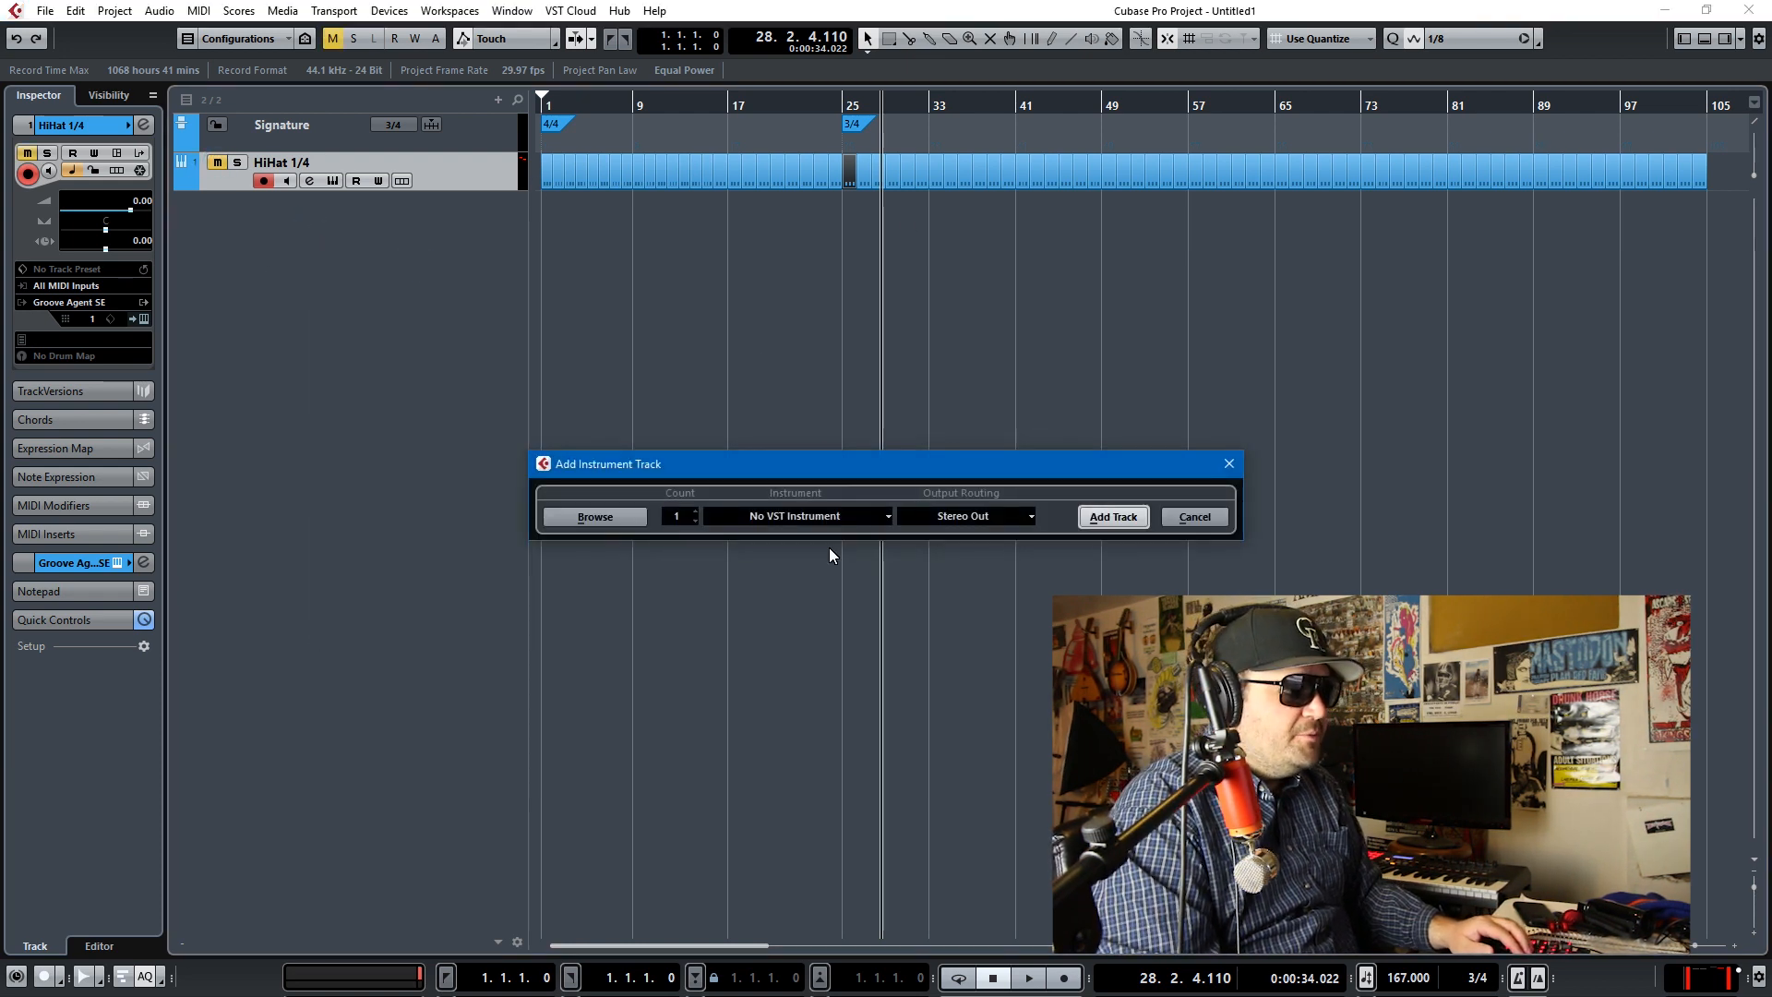
click(796, 514)
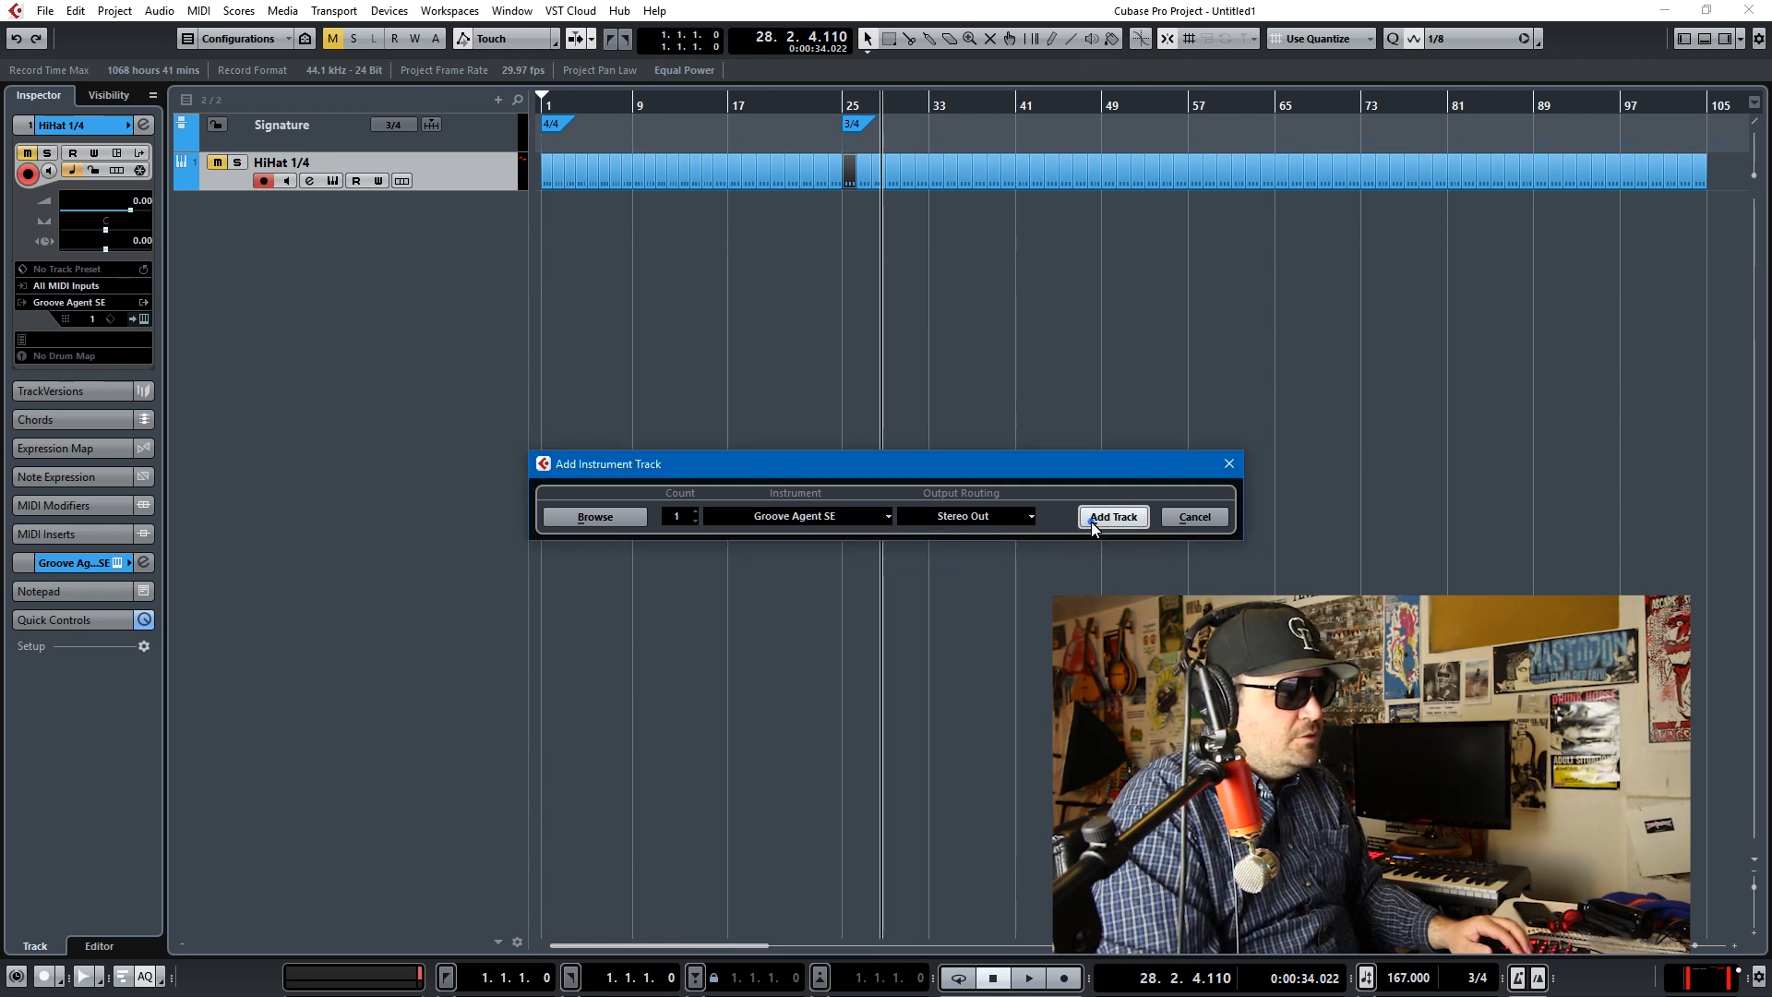
click(1111, 517)
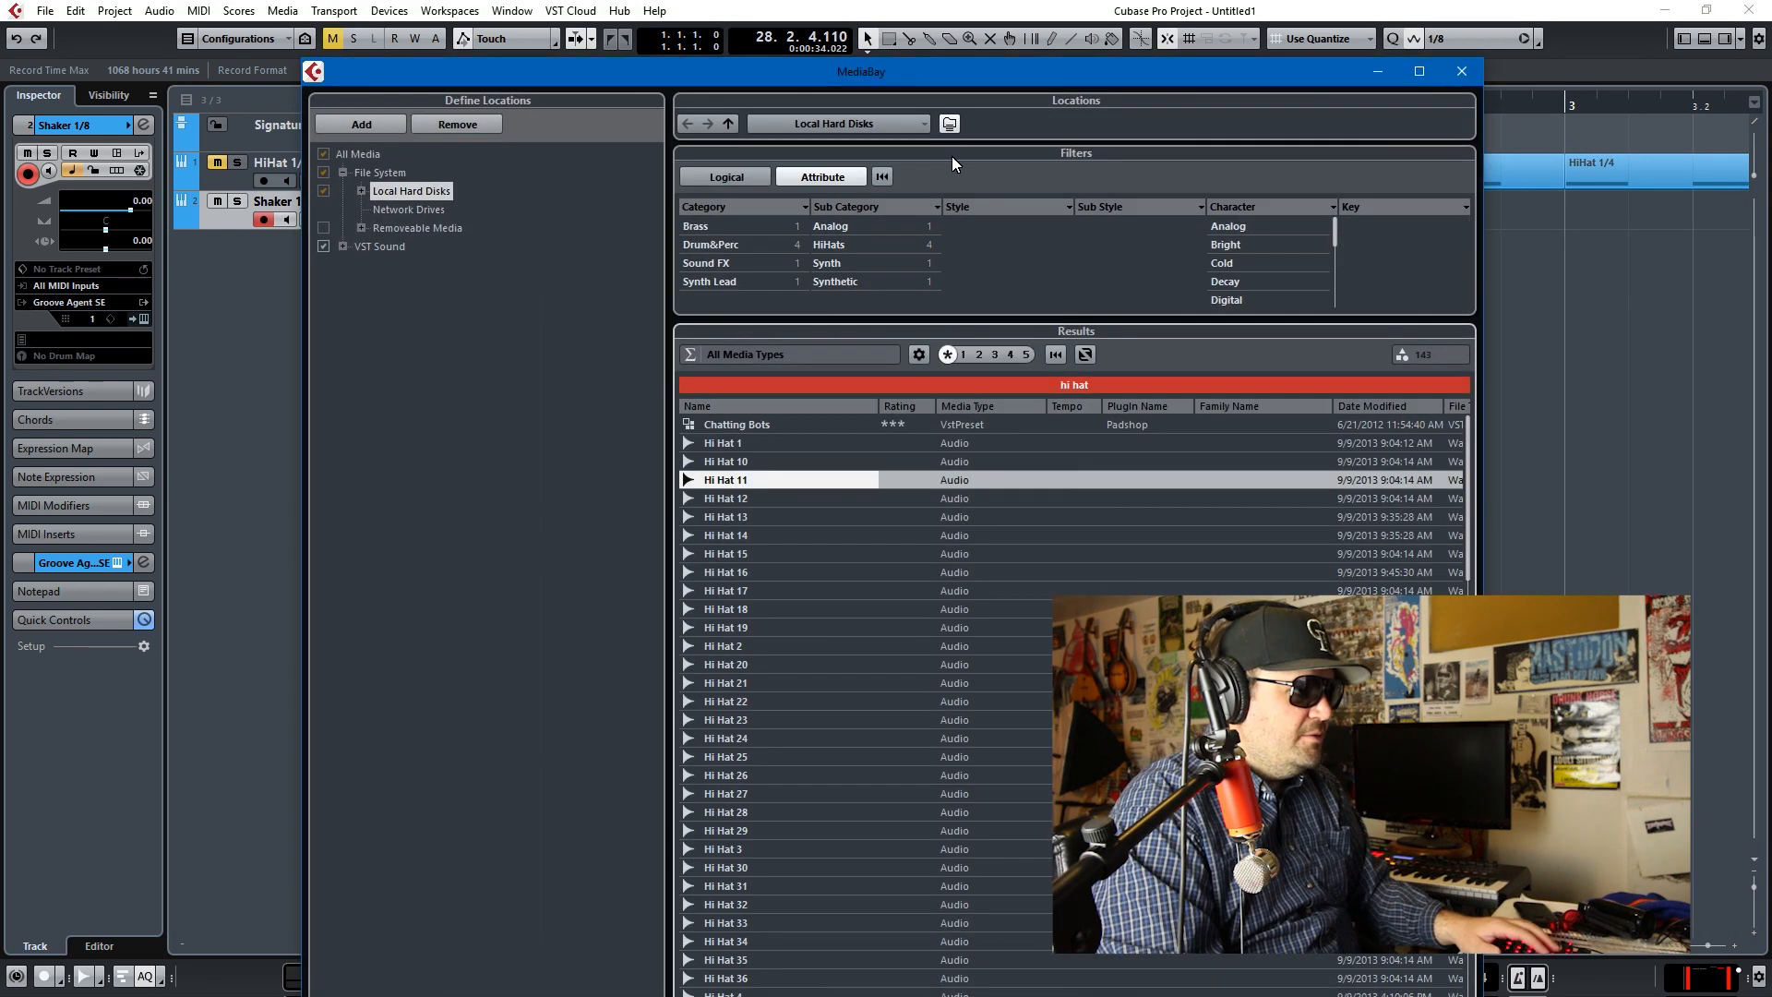
Step: Search MediaBay for 'shaker', audition Shaker 2 and 3, and load Shaker 2 onto pad C1
text(shaker)
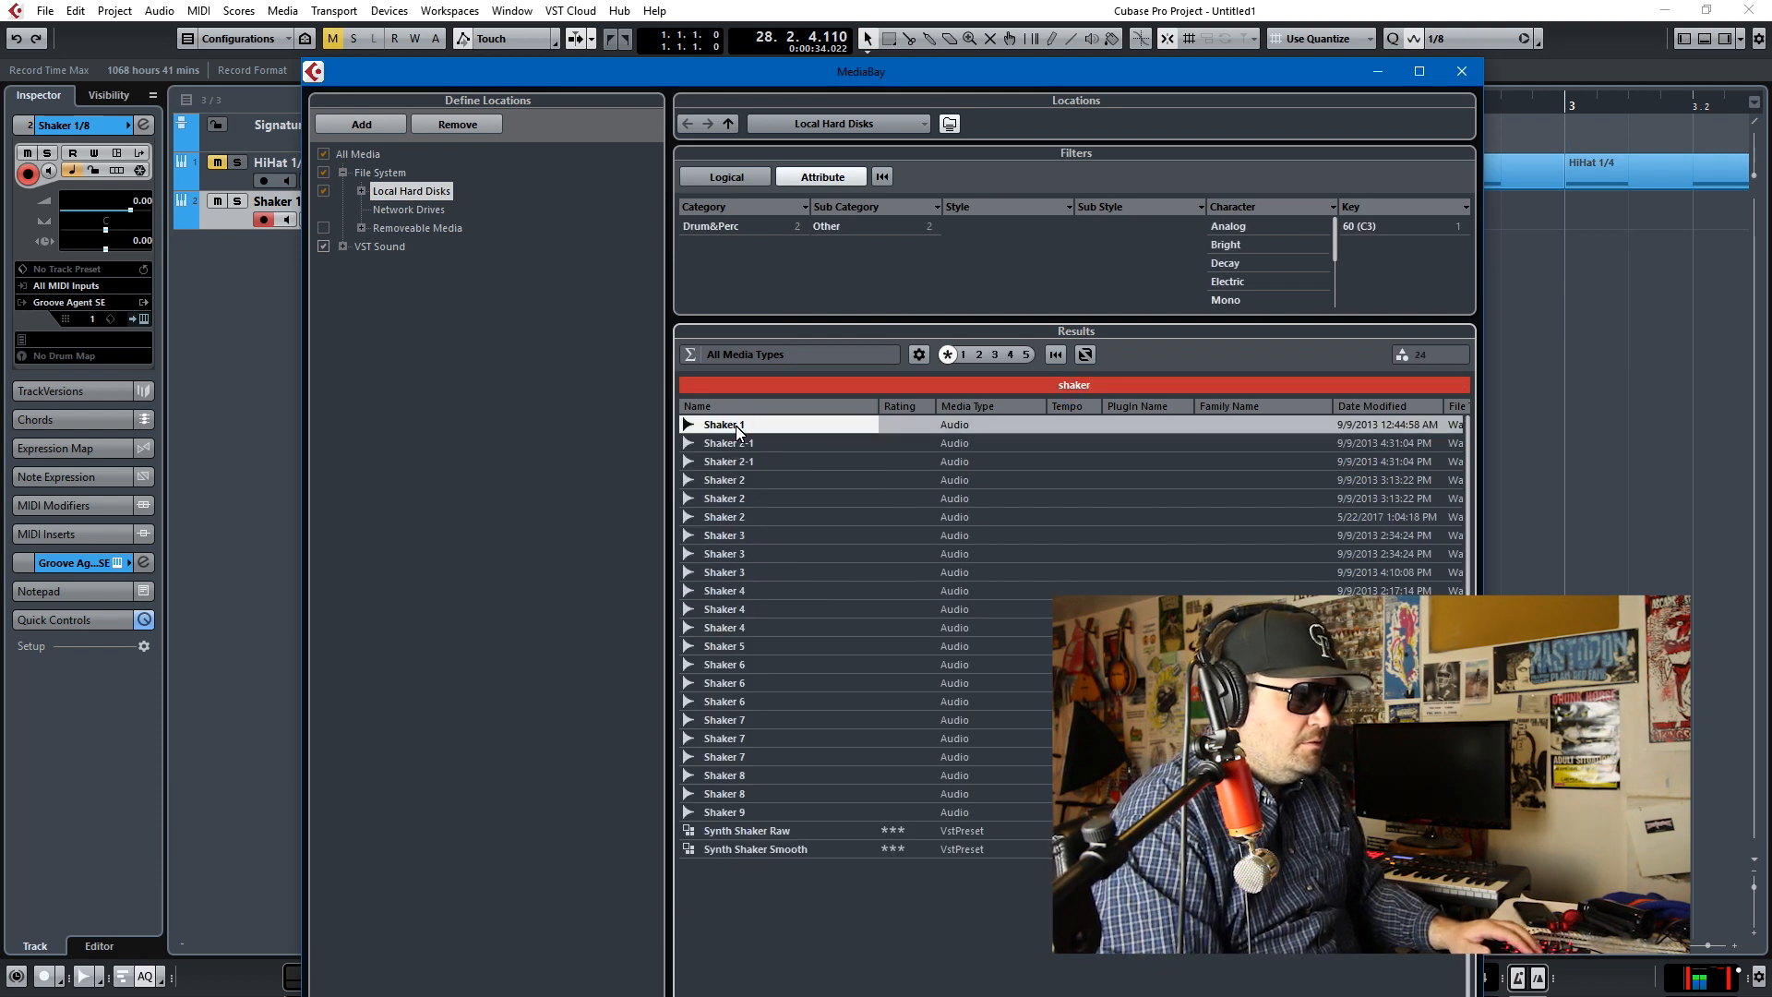
click(725, 497)
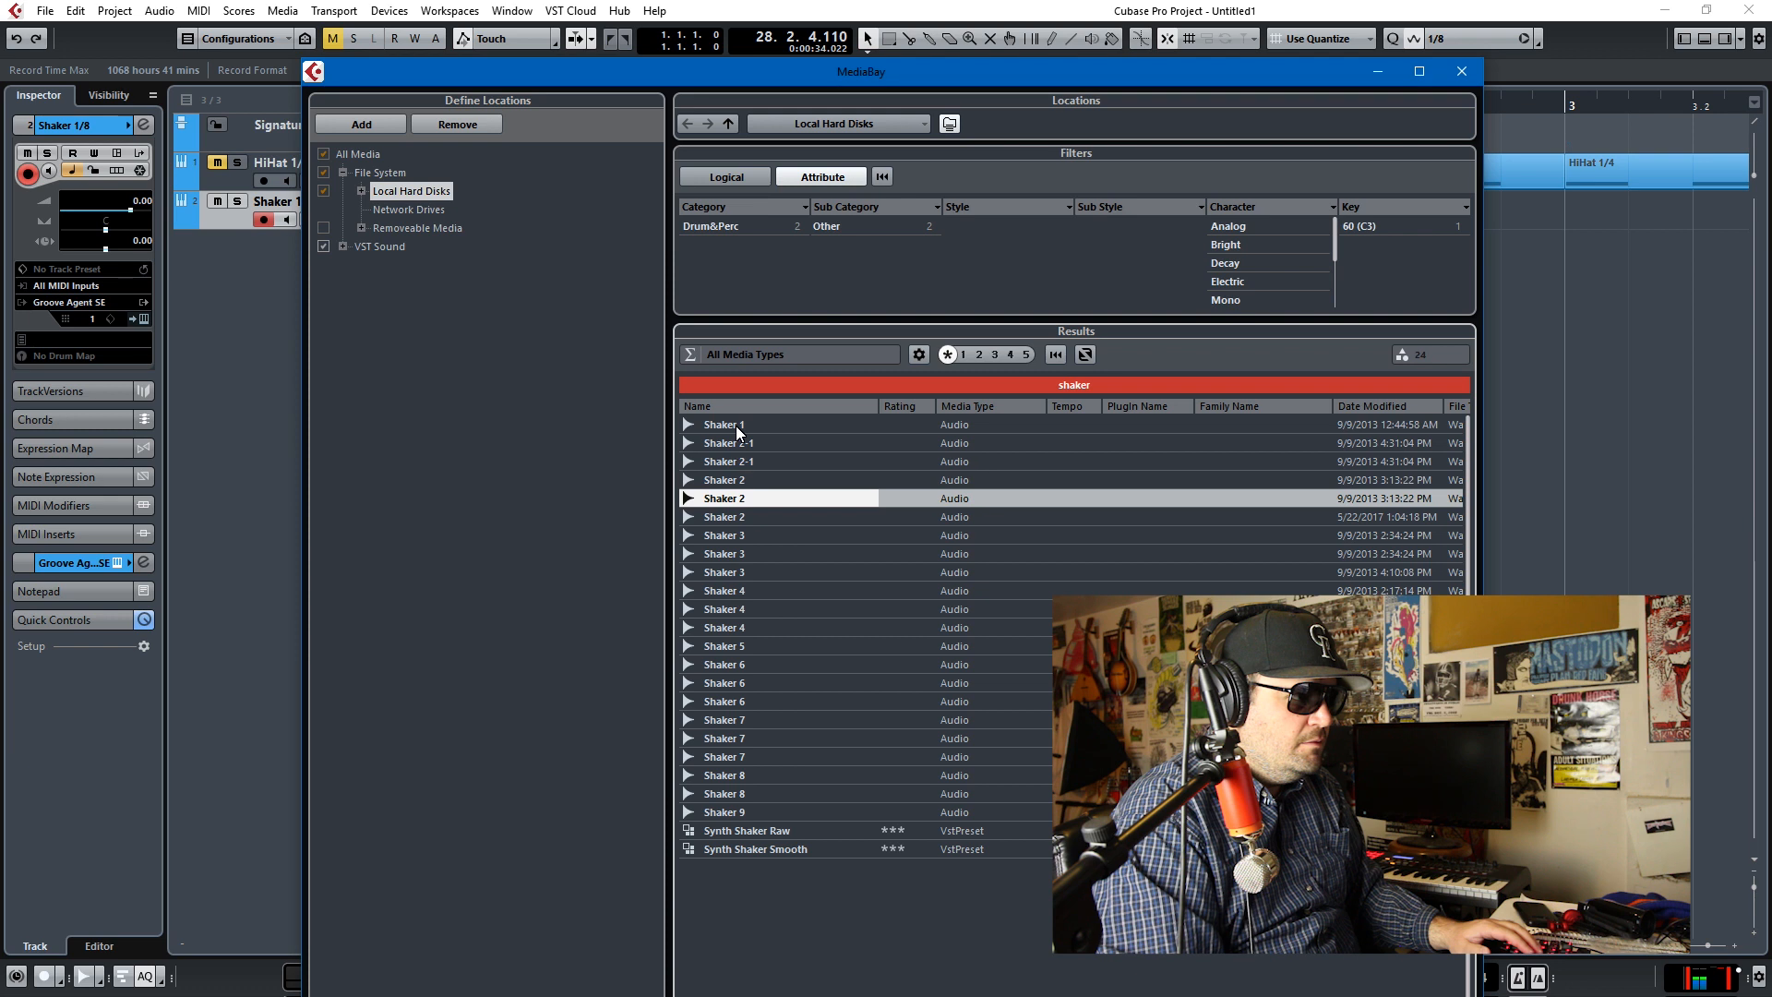
click(724, 517)
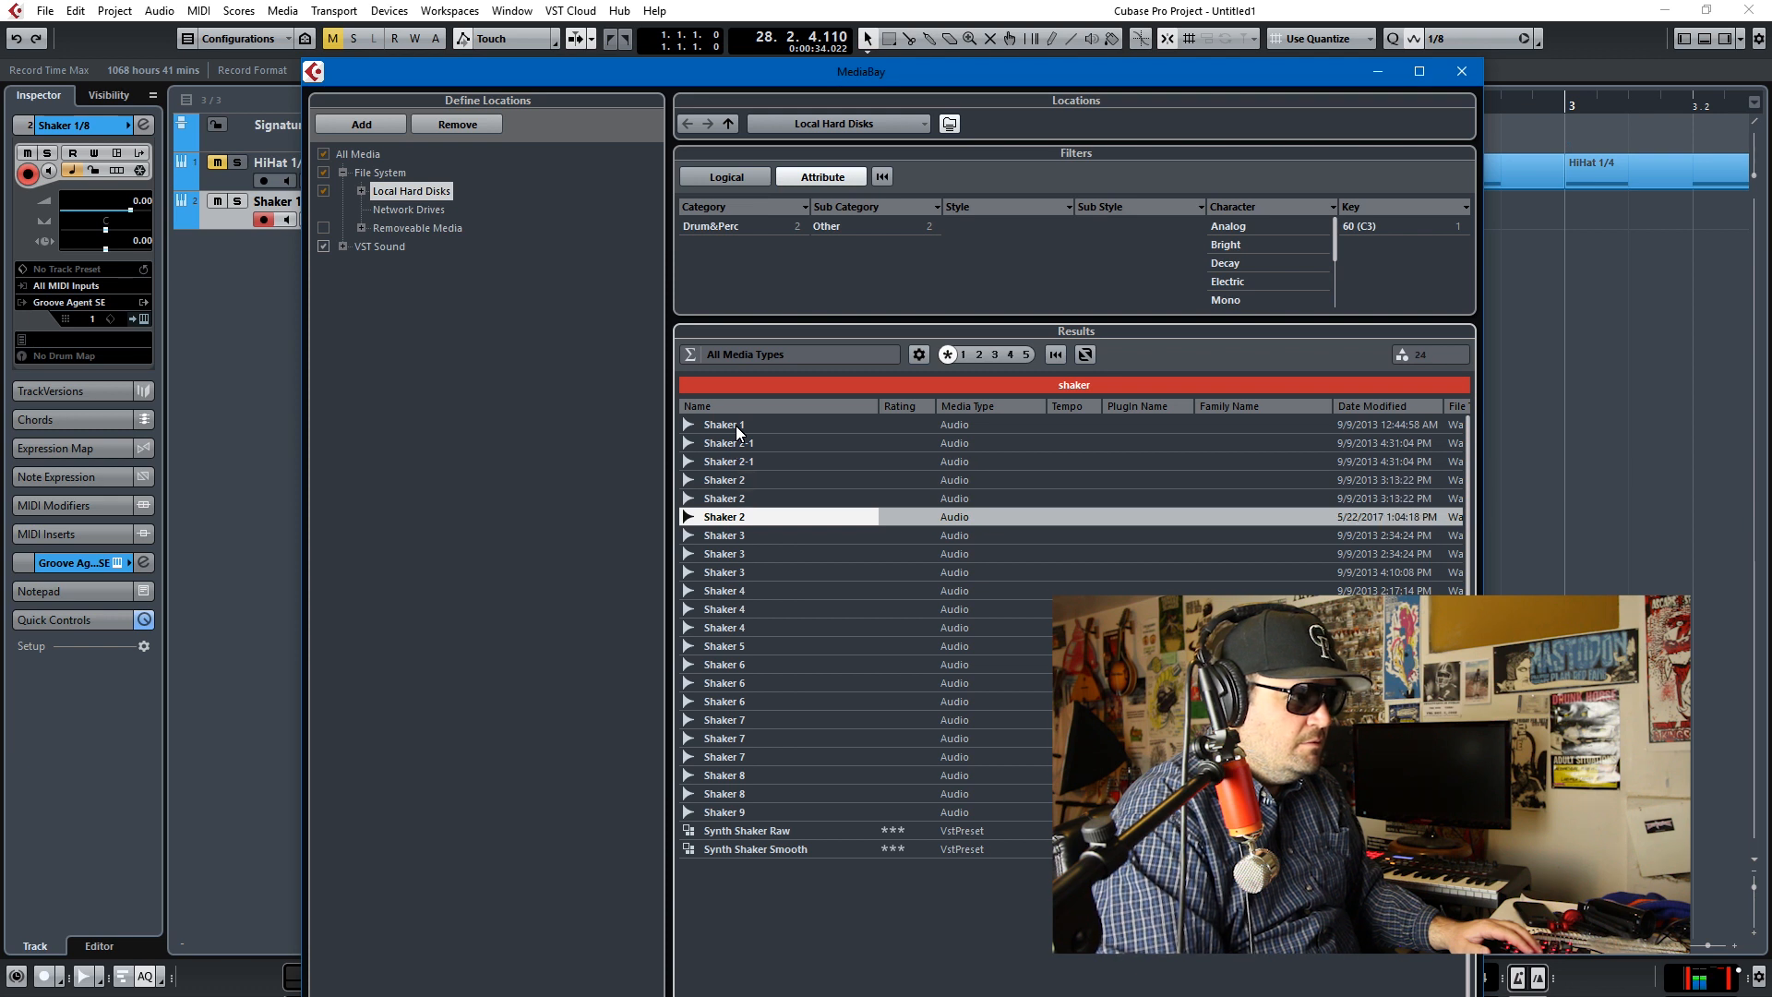
click(723, 572)
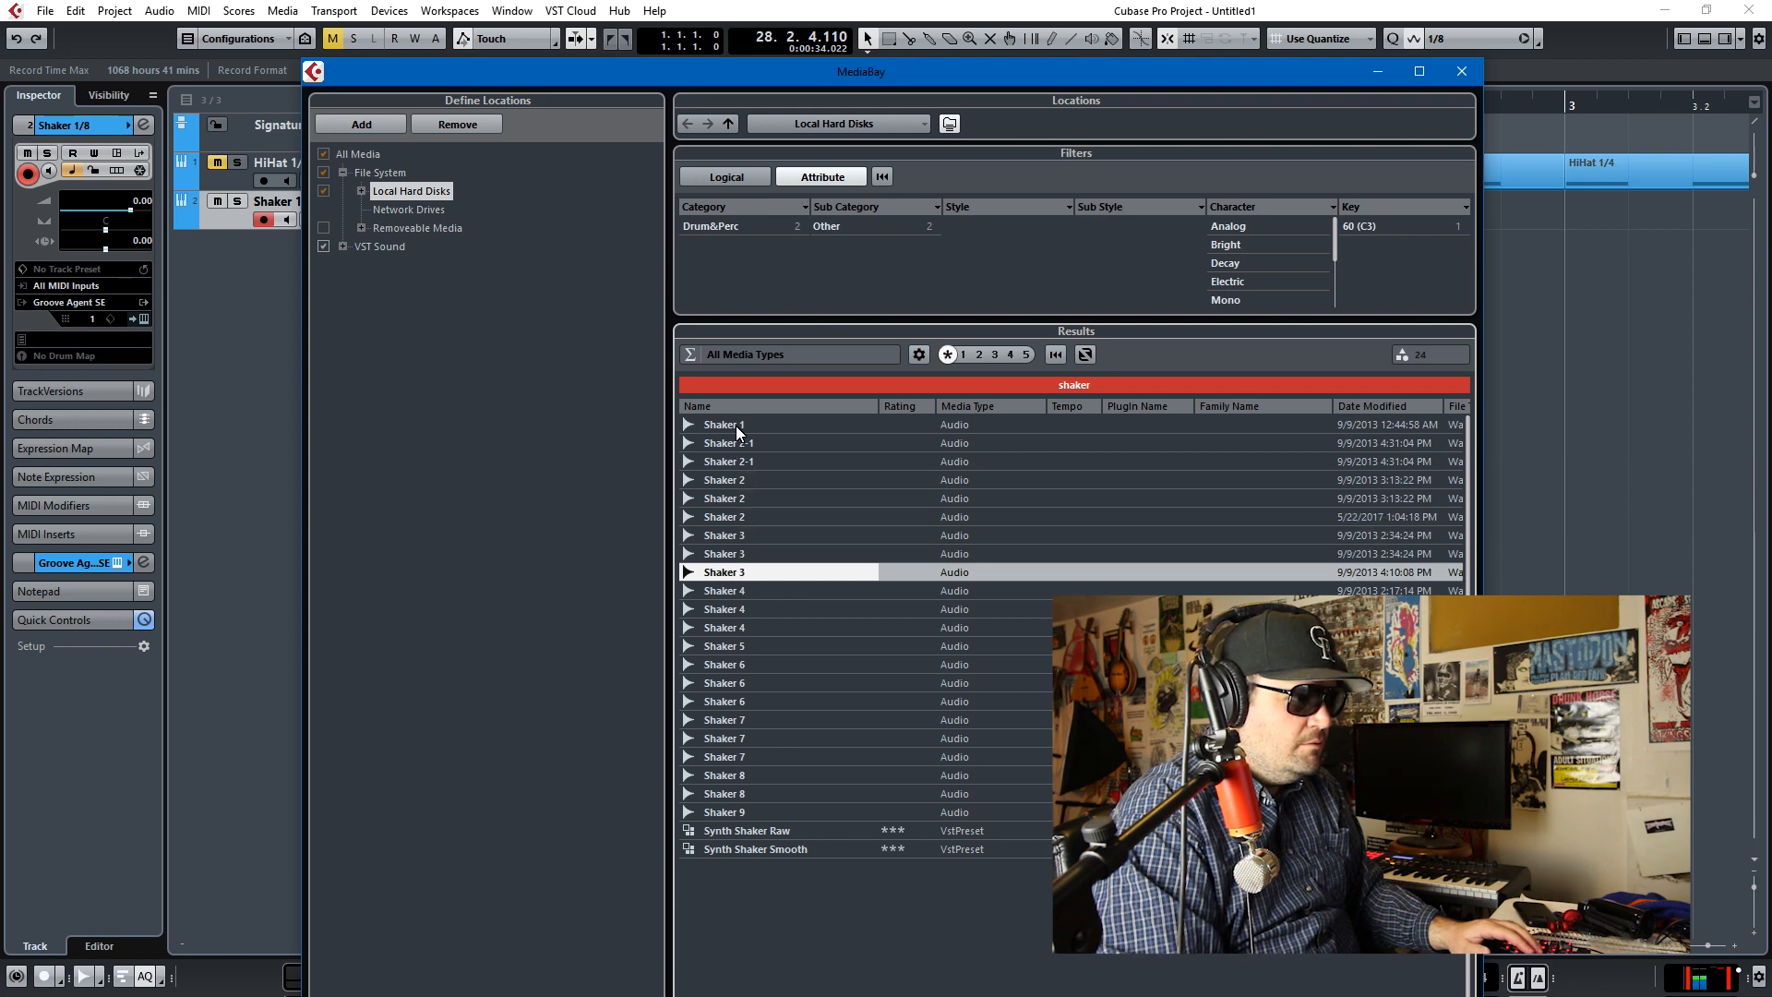
click(724, 517)
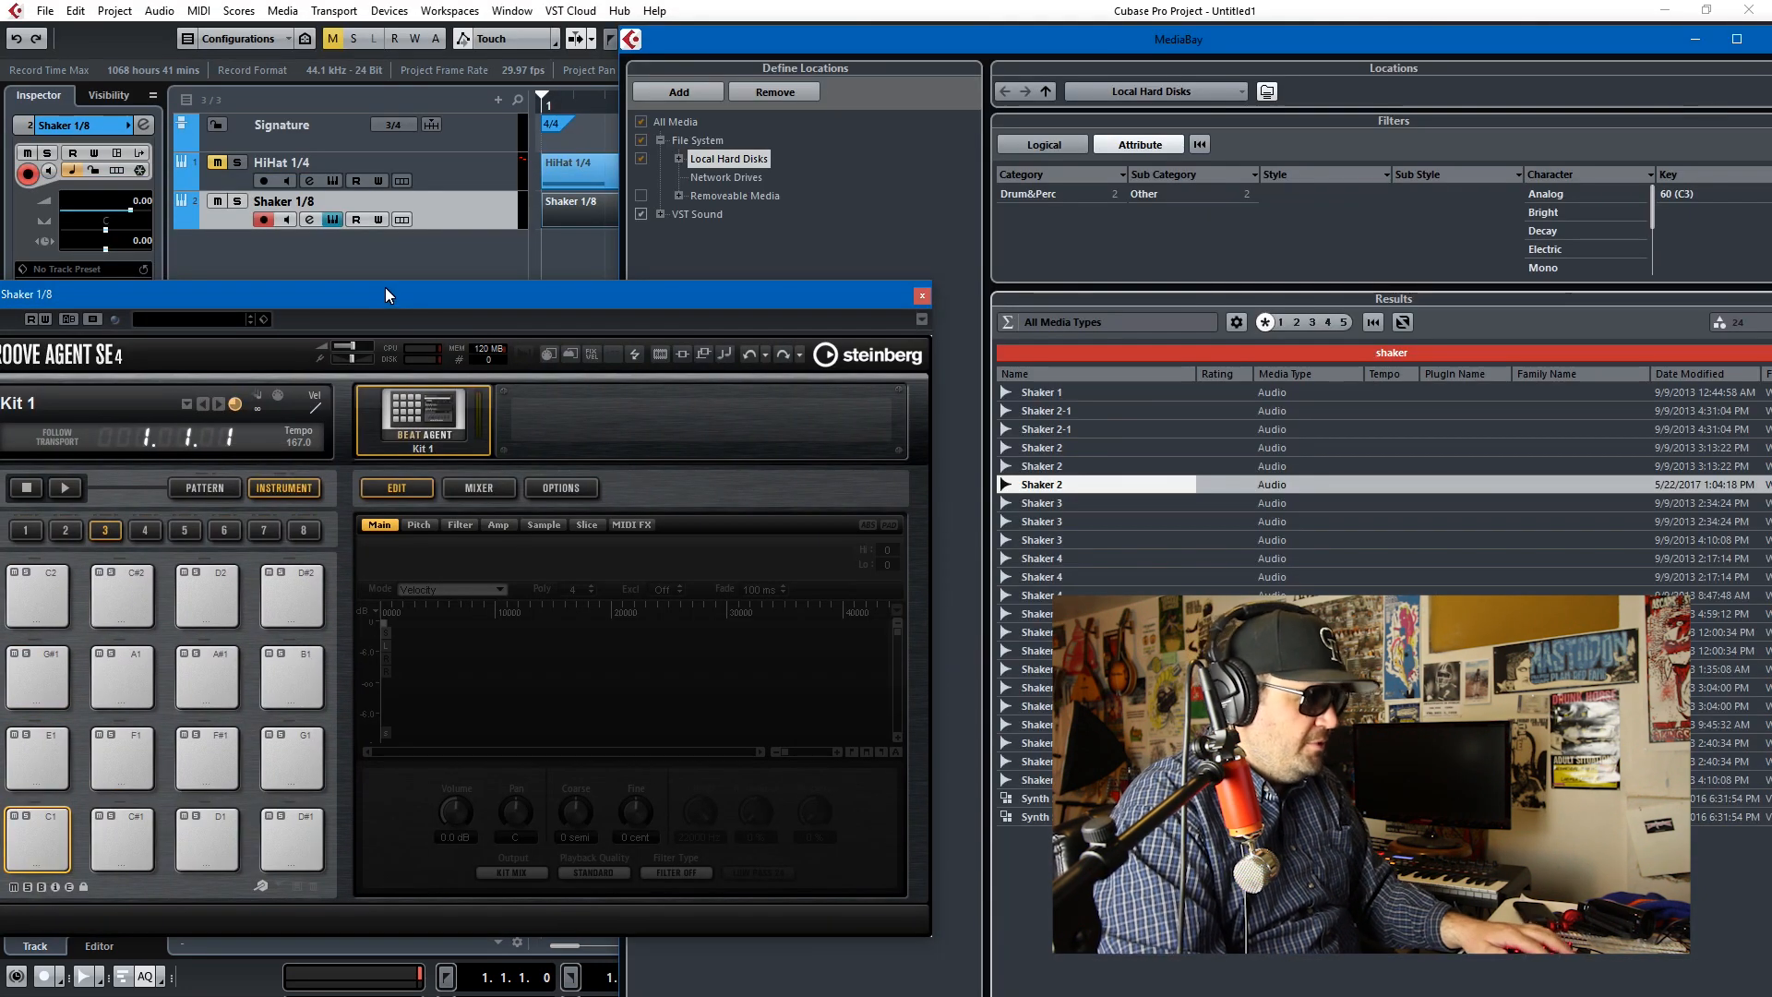
click(37, 841)
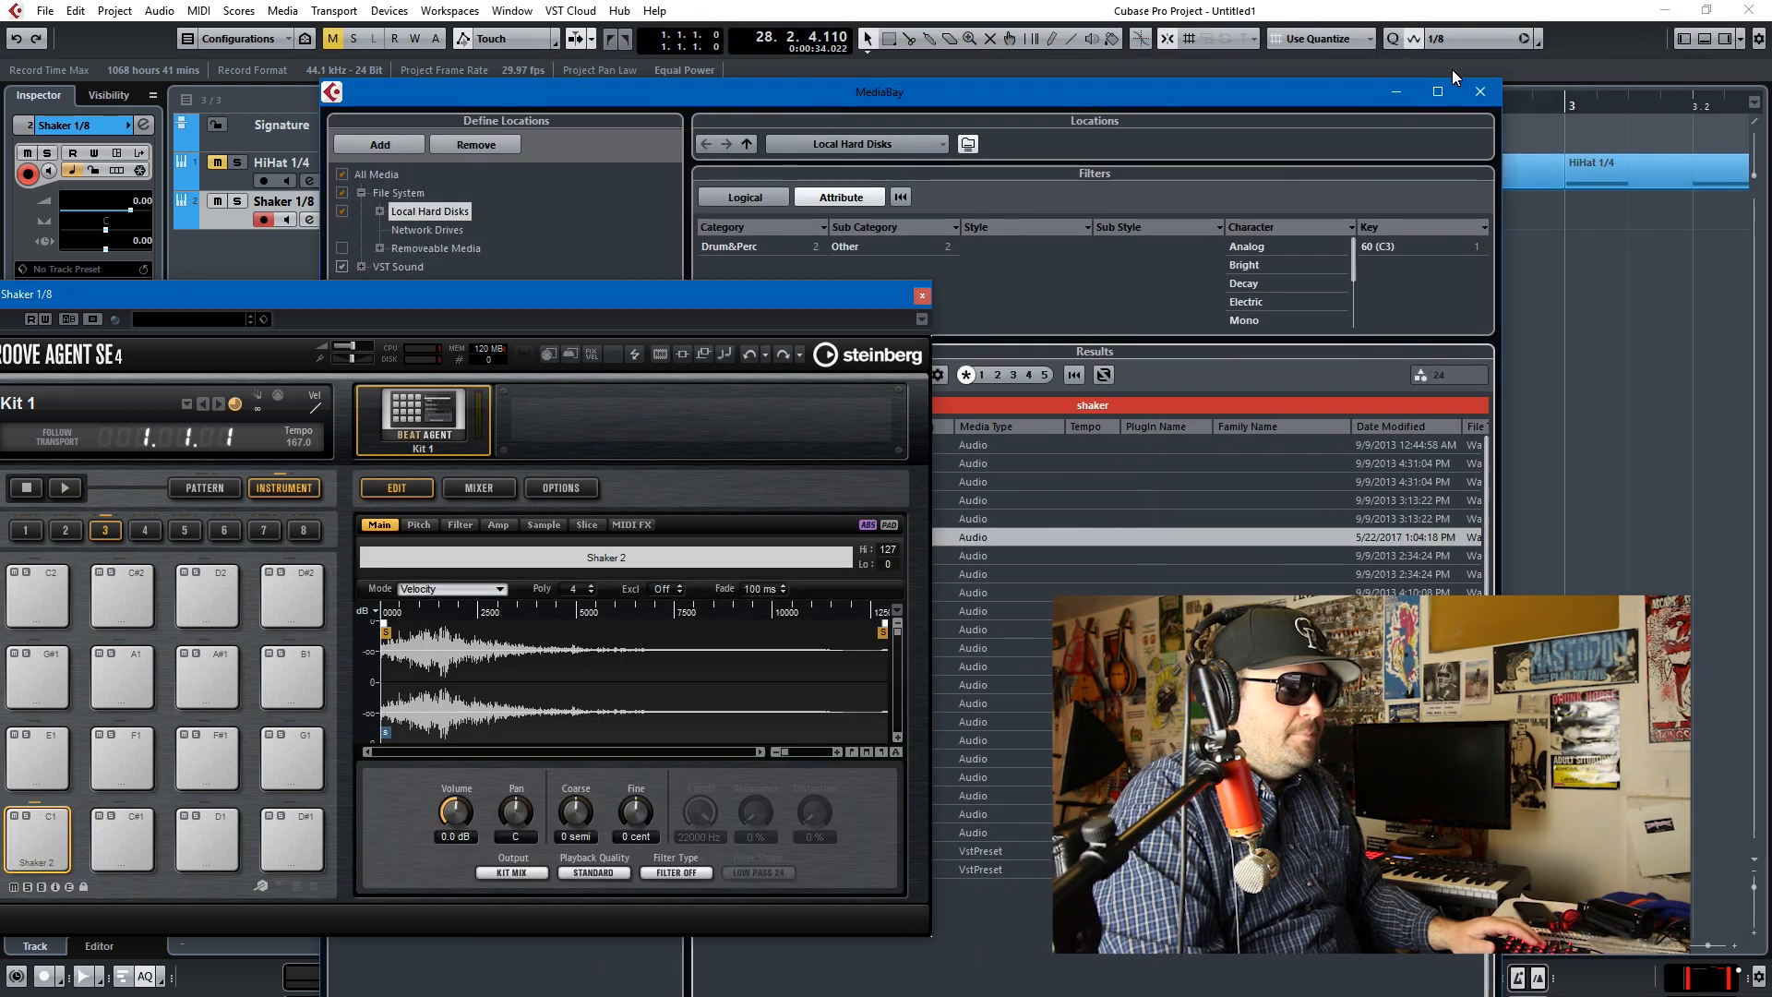
Step: Close MediaBay and repeat the one-bar Shaker 1/8 part across bars 1 to 7
click(1479, 91)
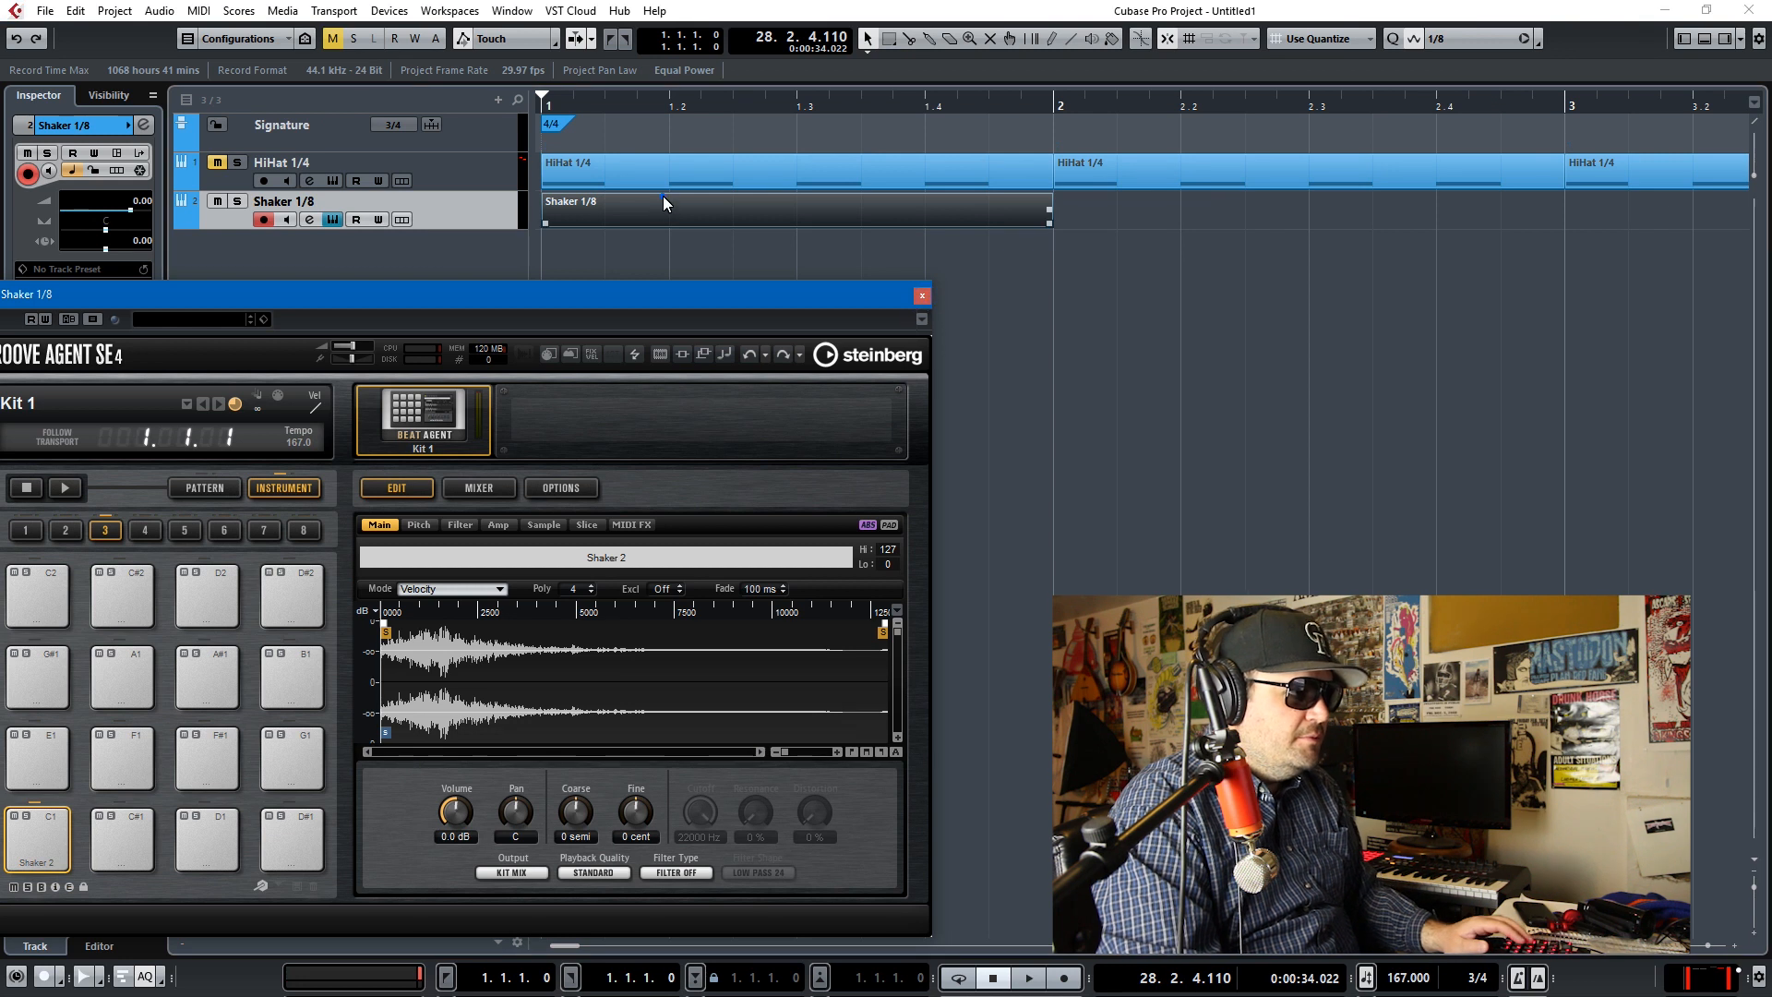
double_click(570, 209)
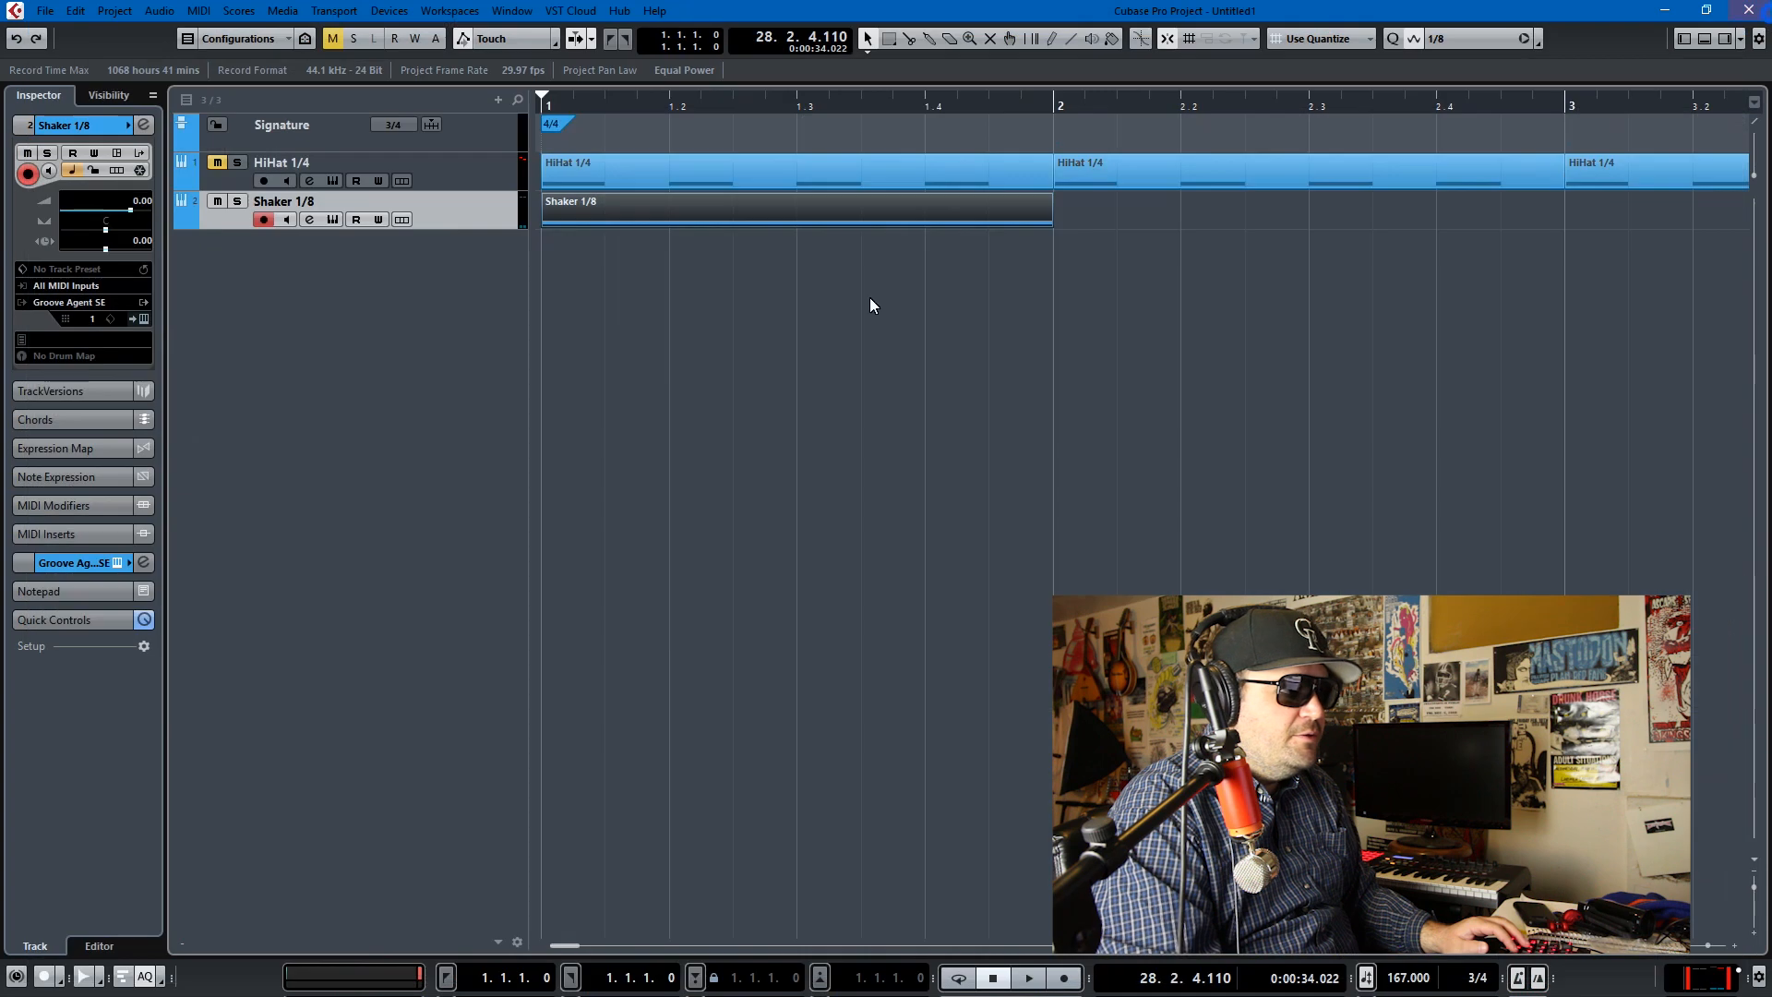
scroll(right, 3)
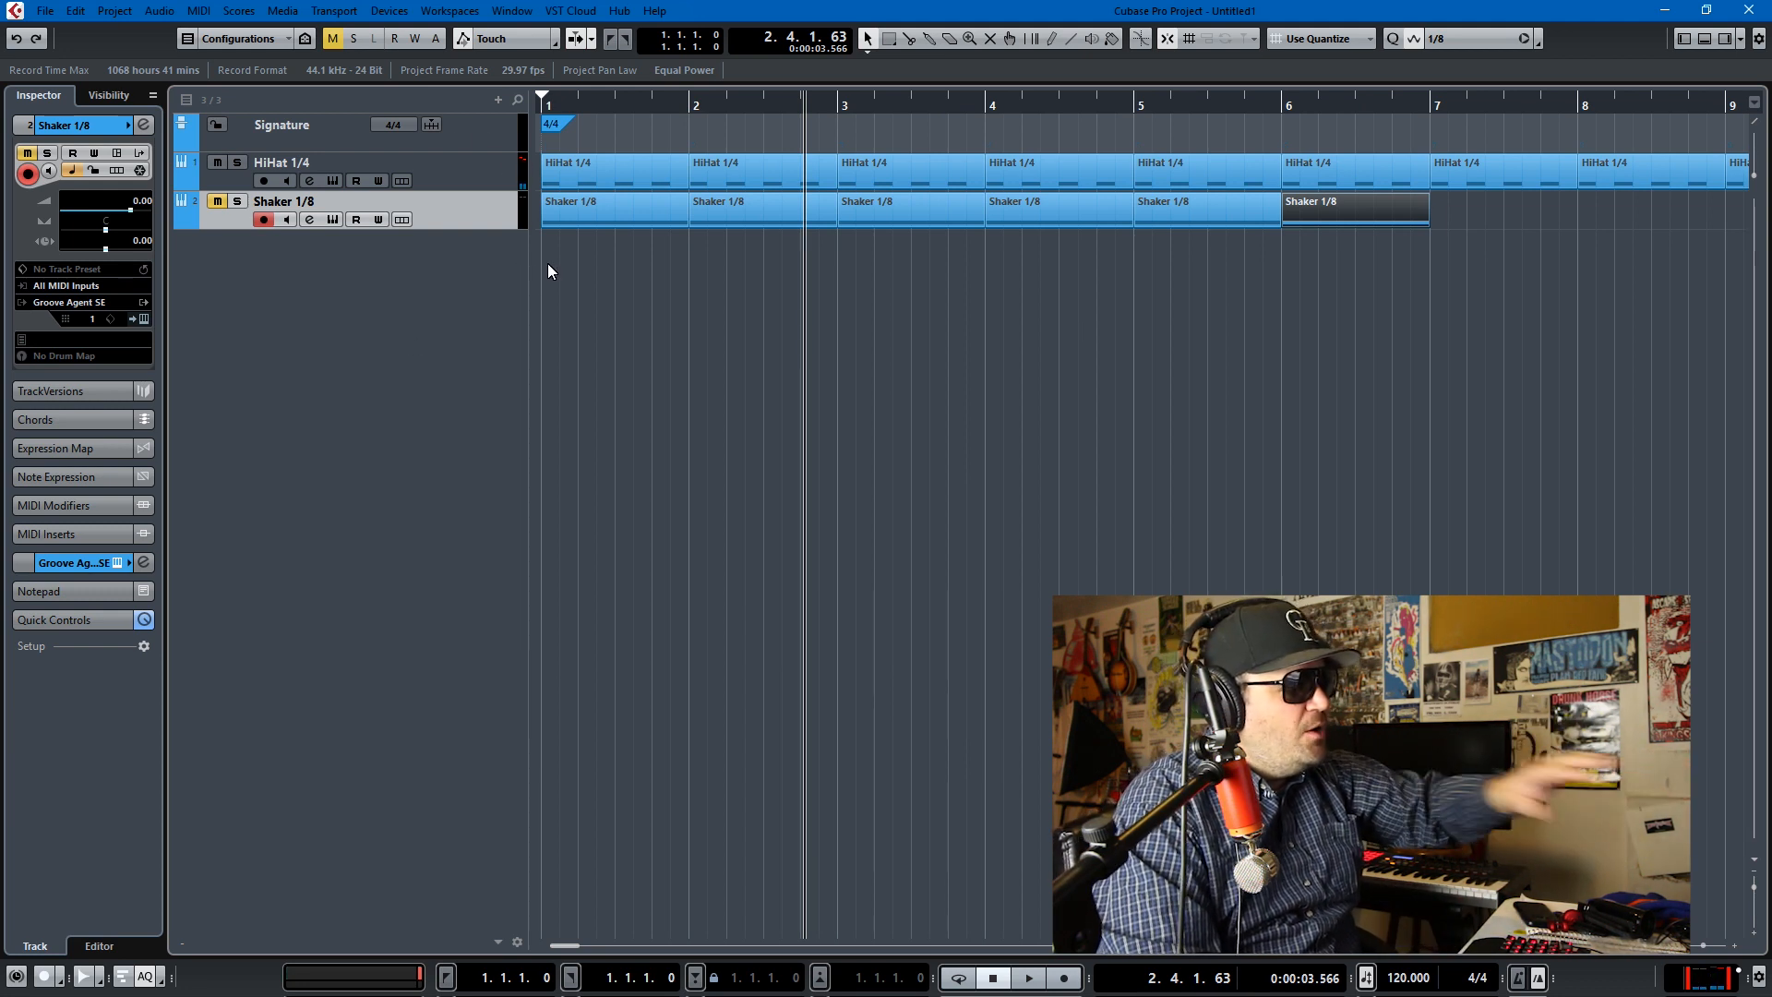
mouse_move(494, 265)
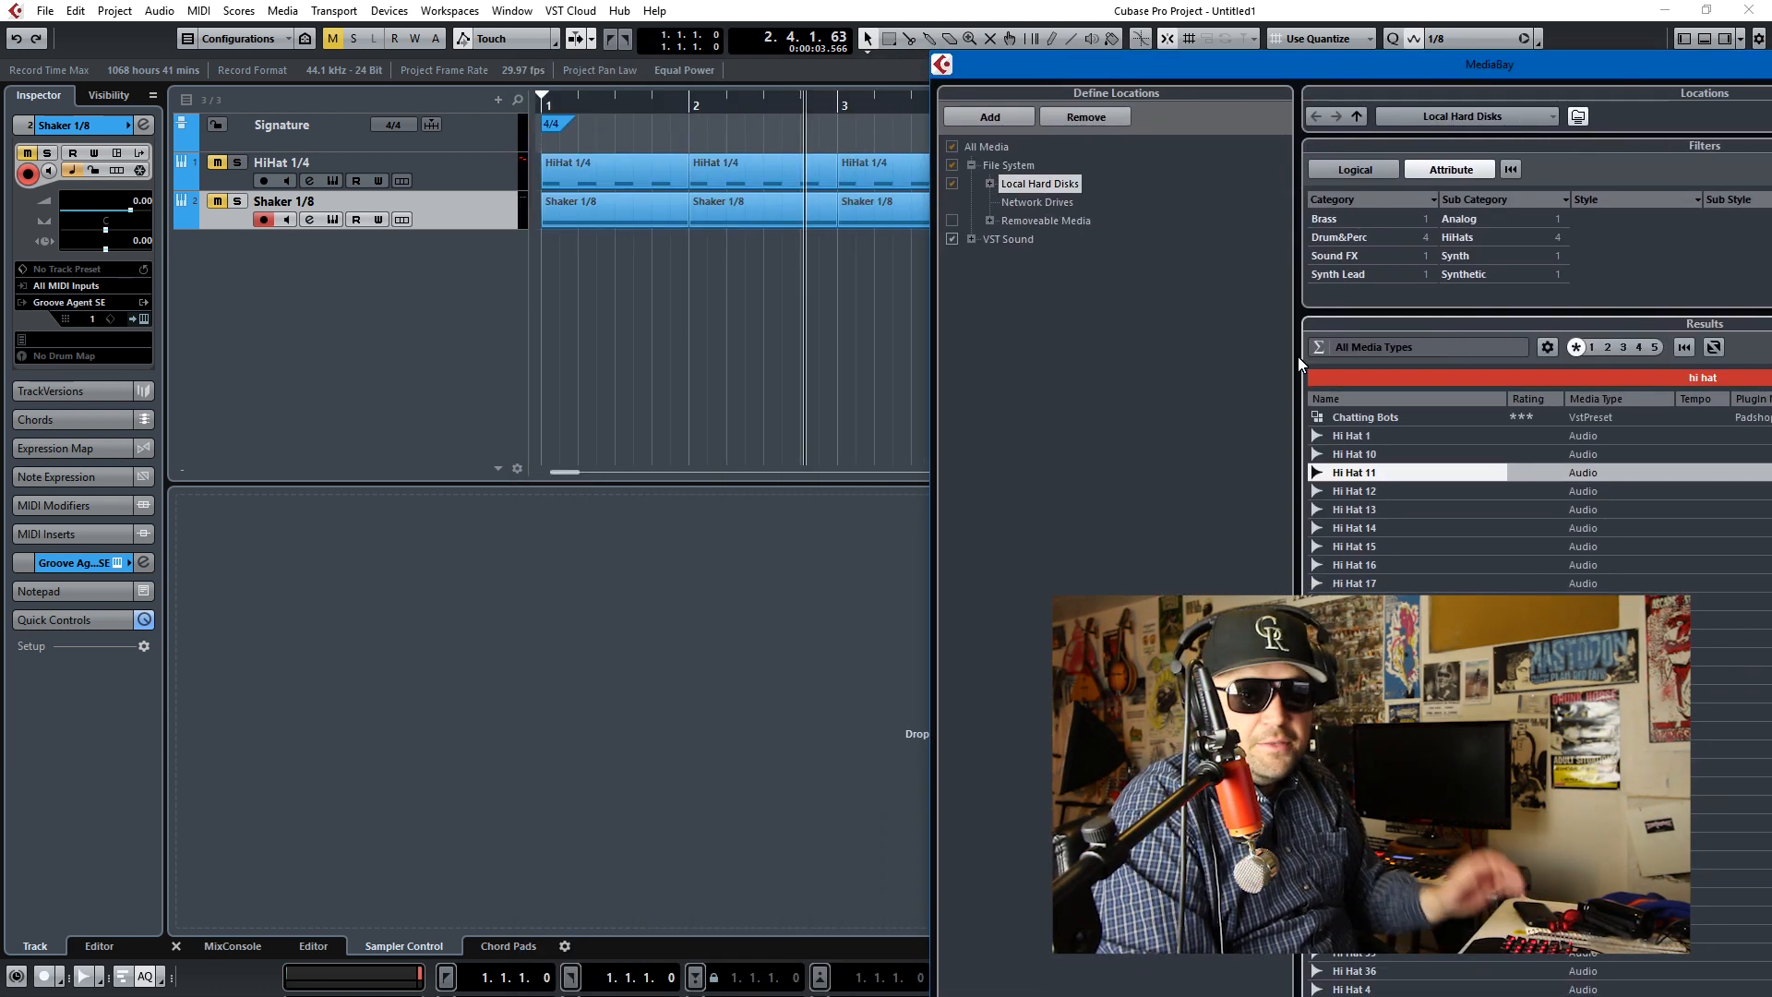
Step: Close MediaBay and remove the HiHat 1/4 and Shaker 1/8 tracks
click(1351, 472)
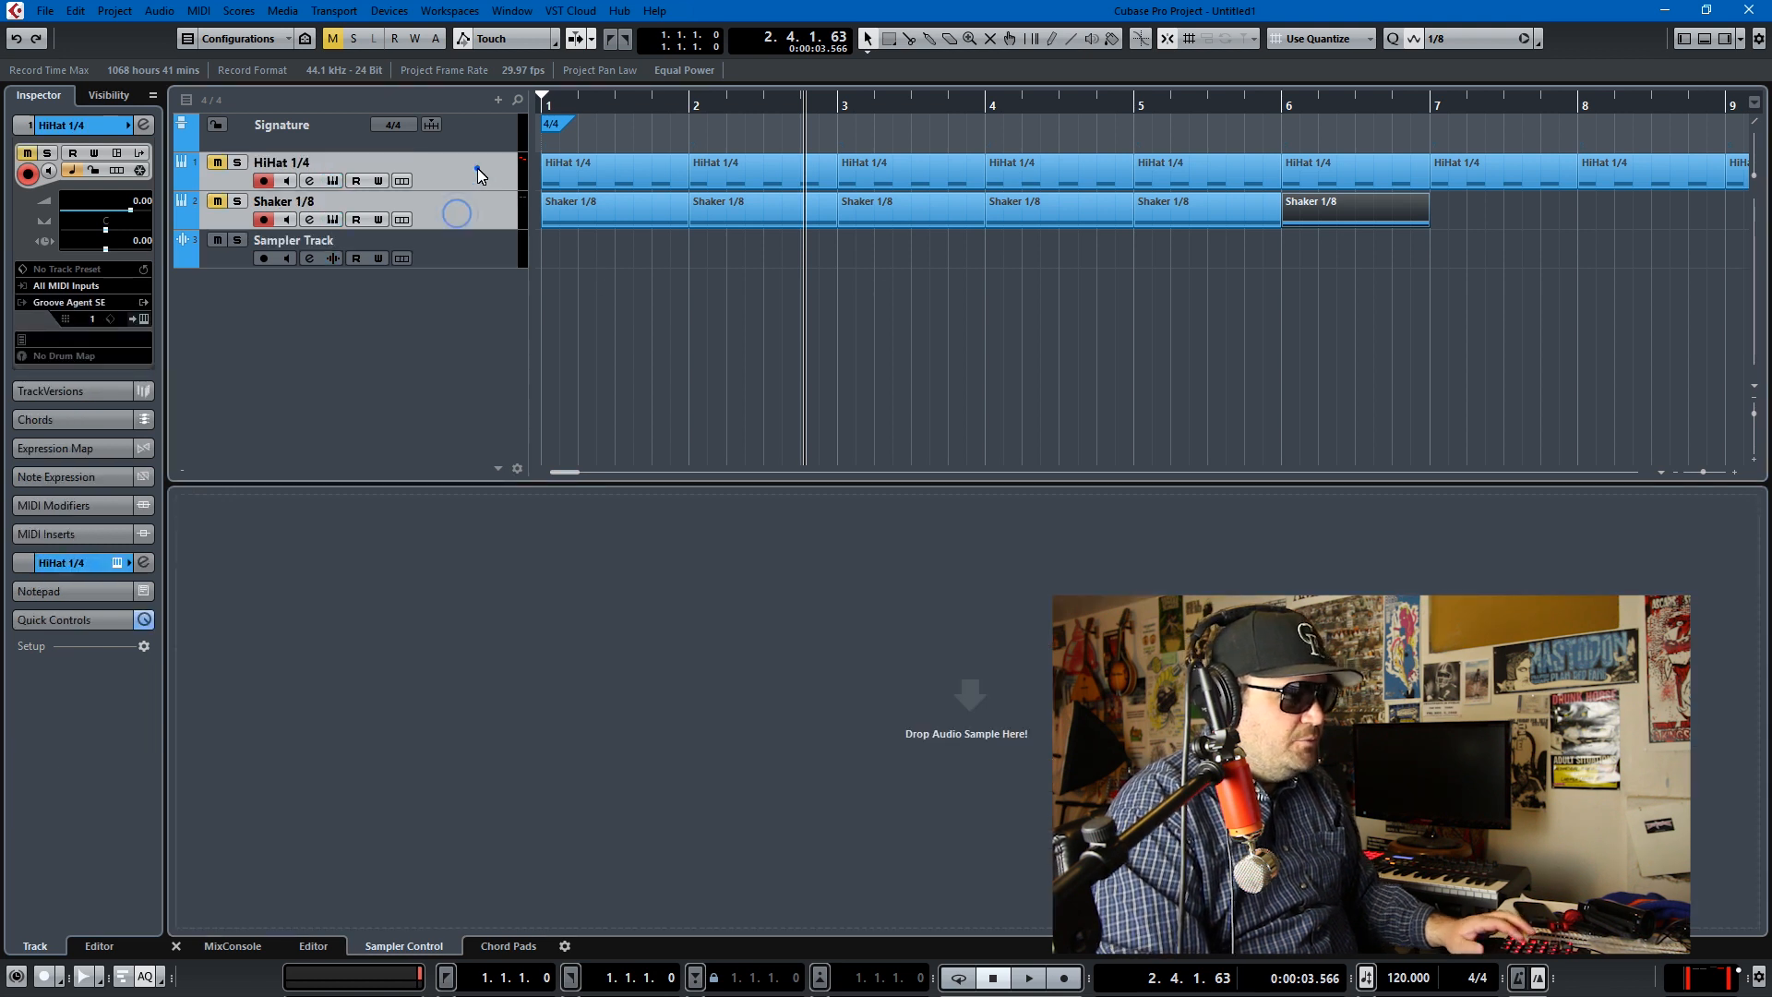
right_click(478, 172)
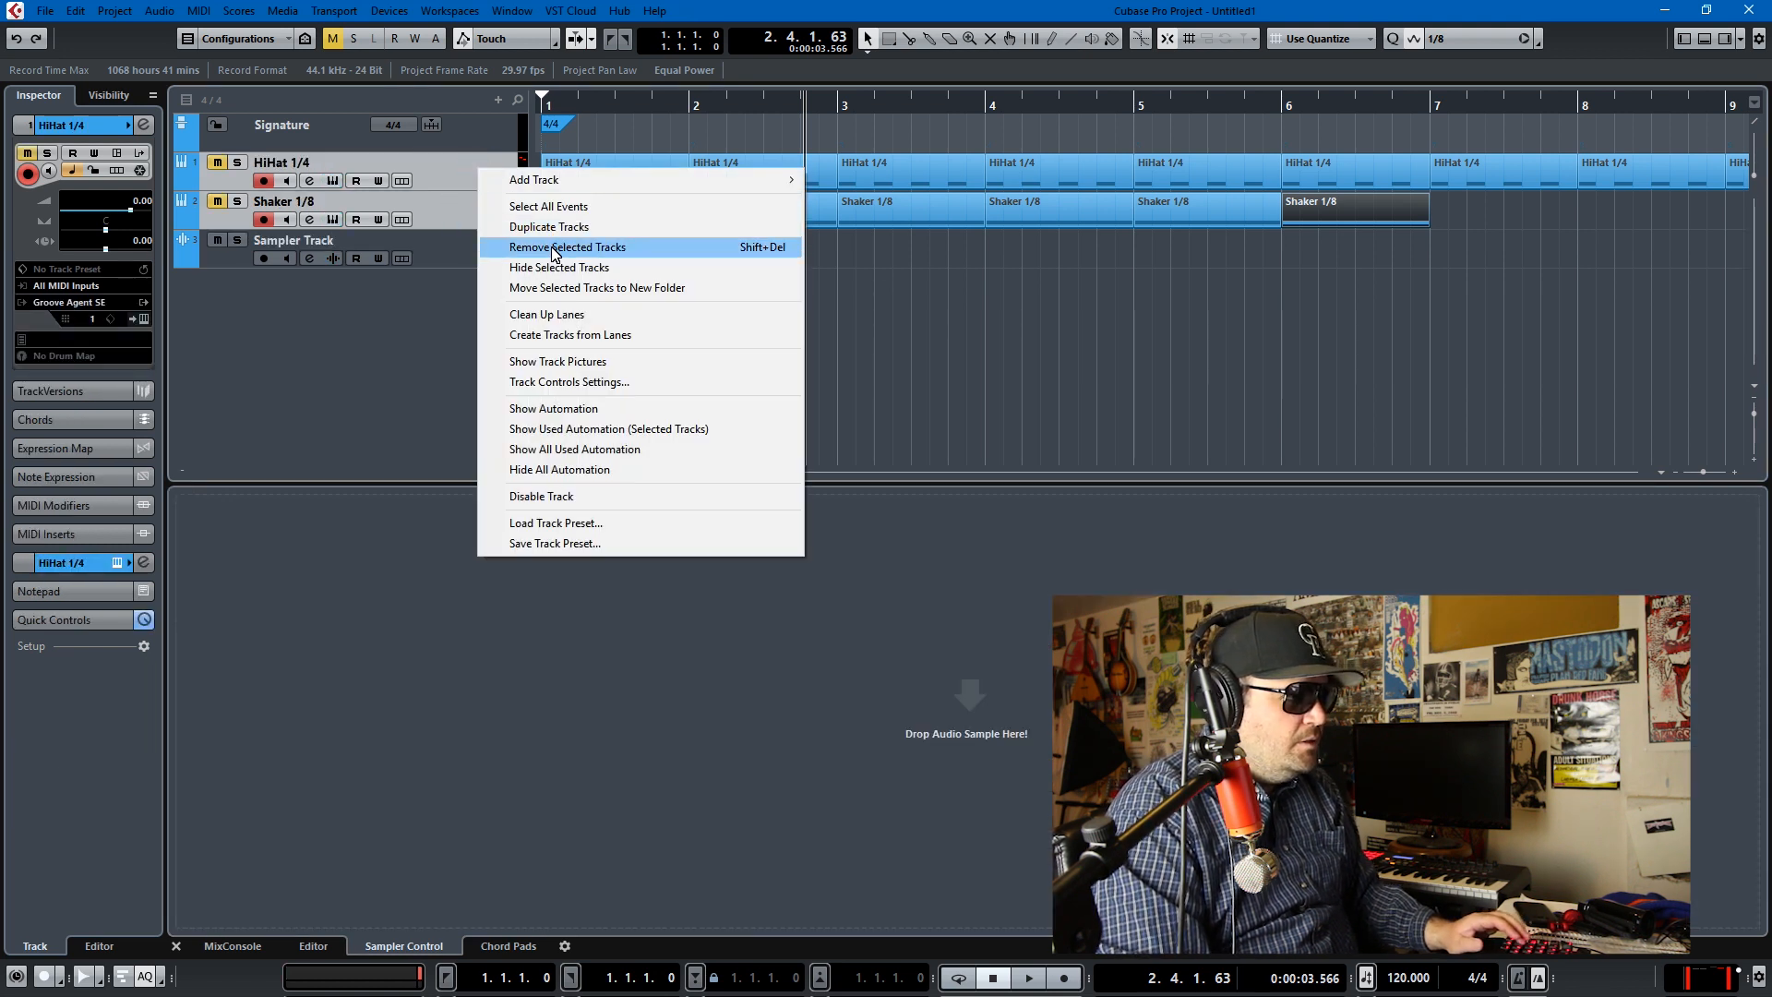
click(566, 246)
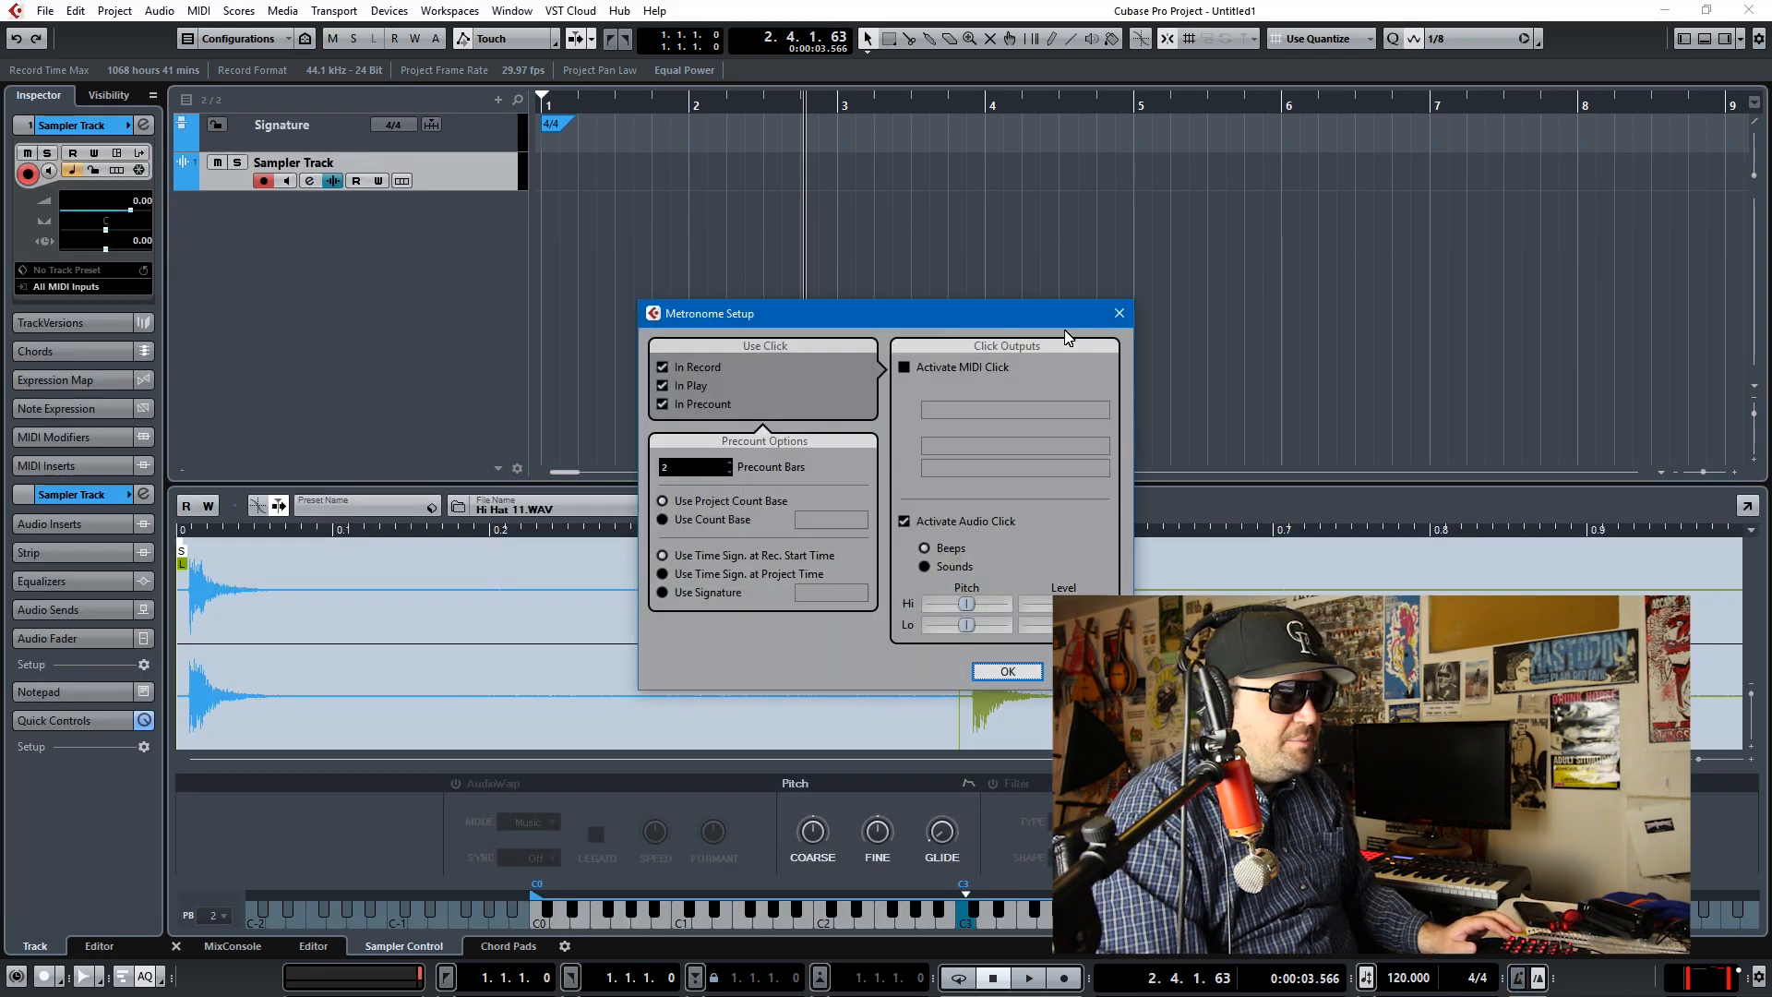
Step: Enable MIDI click, disable audio click, set notes E3 and A3, and confirm
click(902, 367)
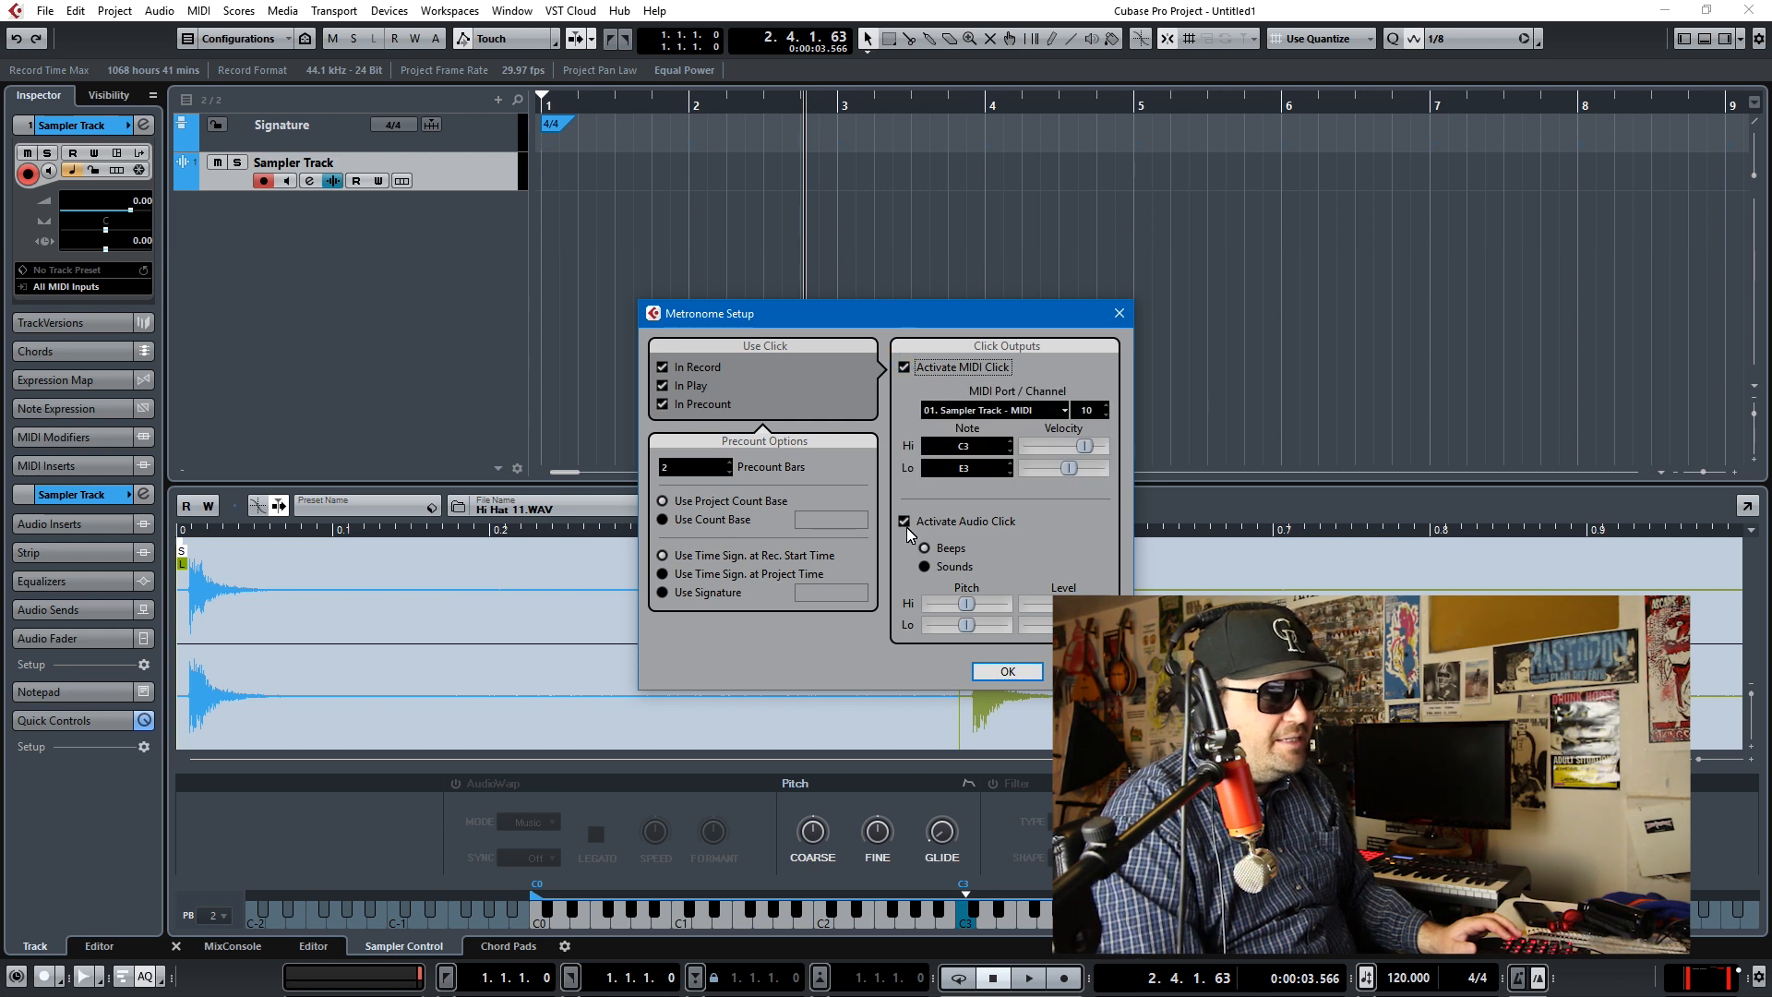
click(903, 521)
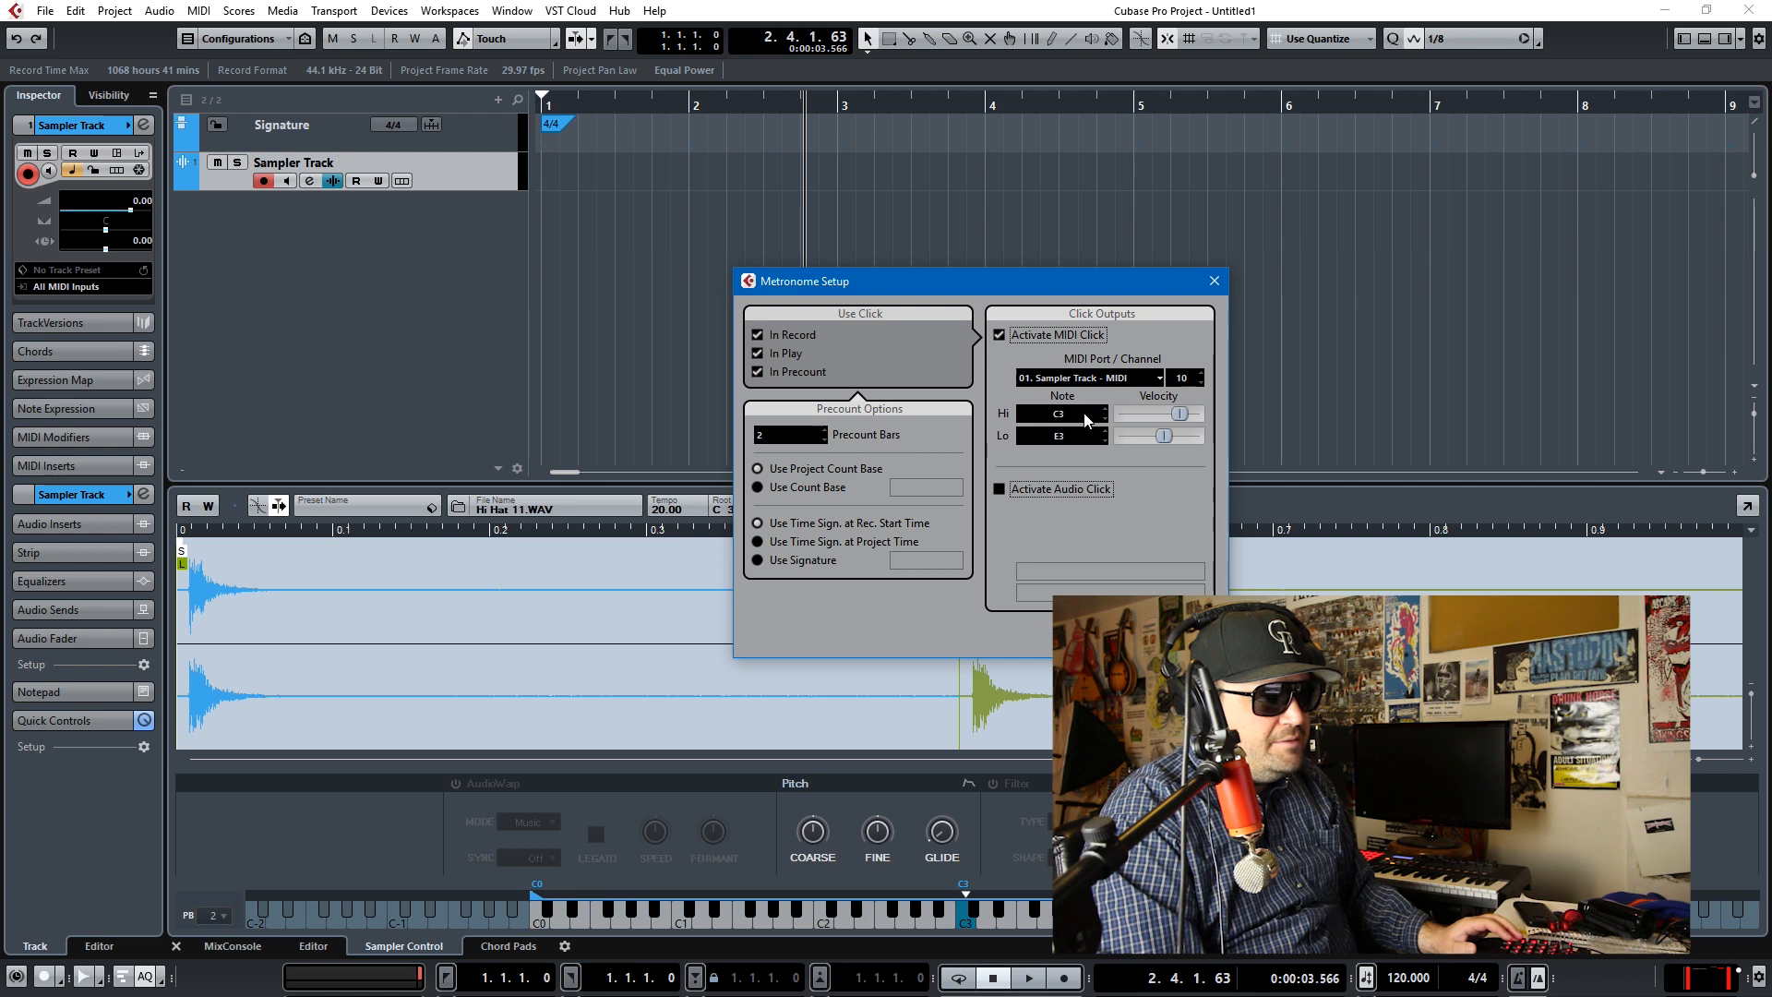
click(1060, 412)
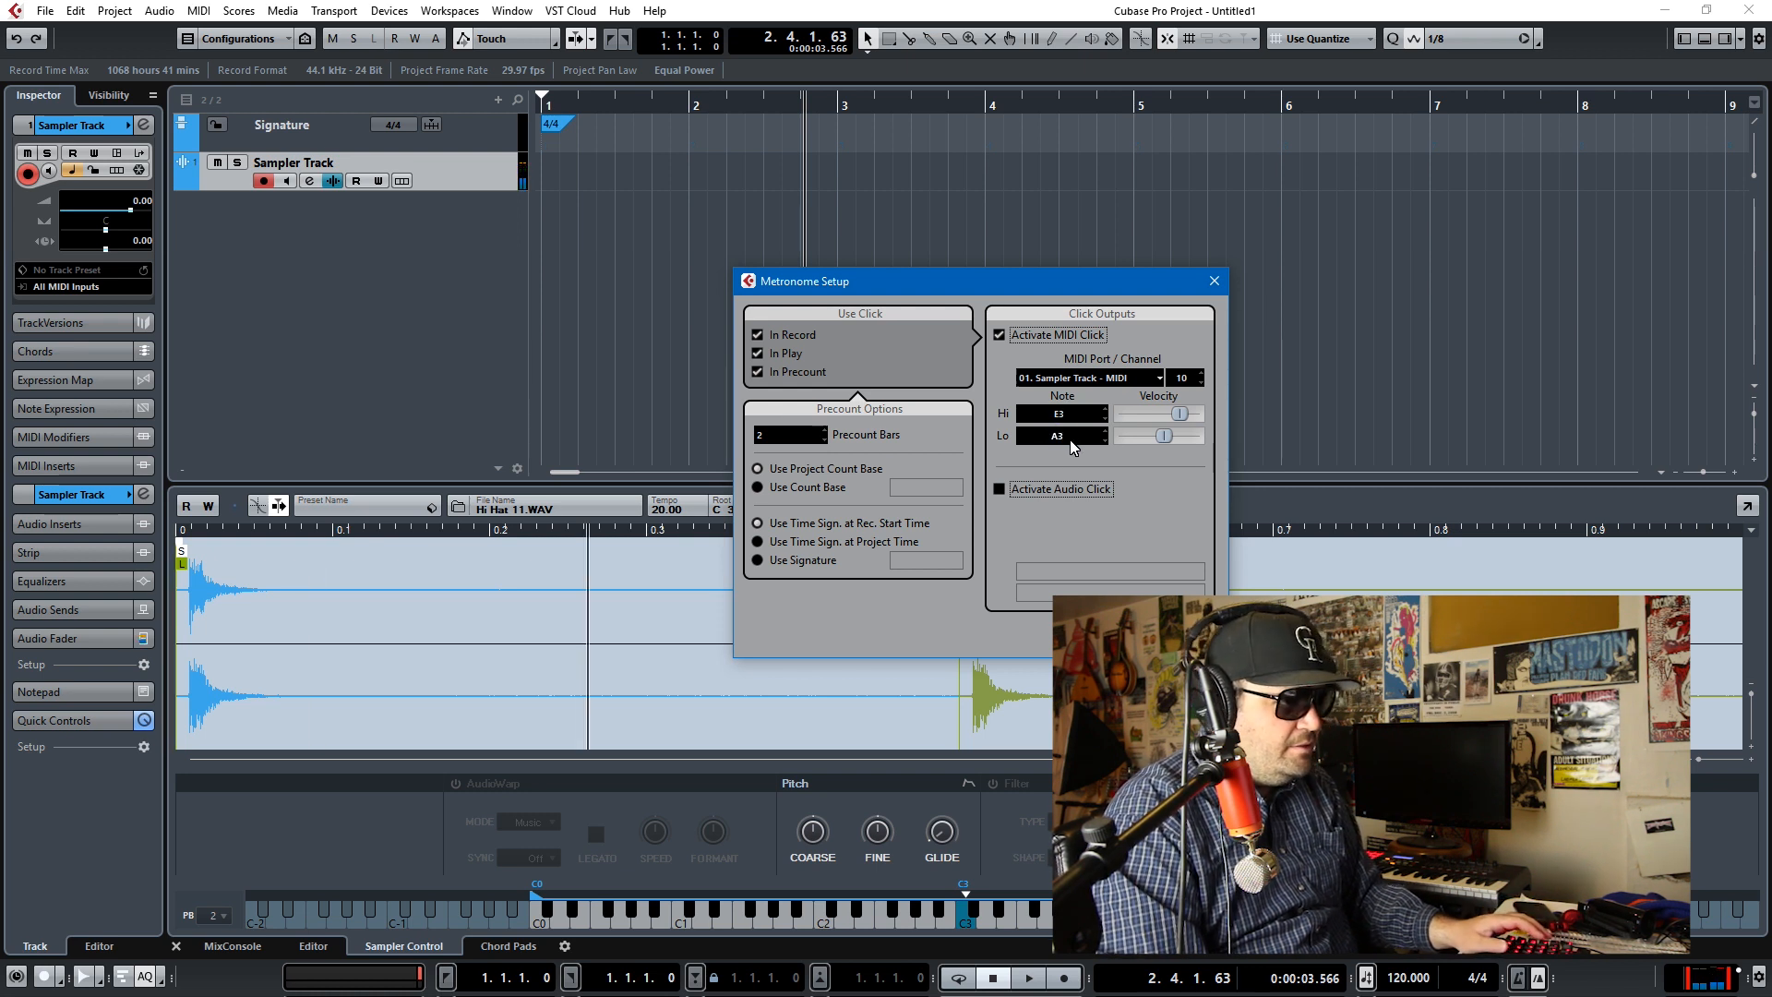
mouse_move(1147, 480)
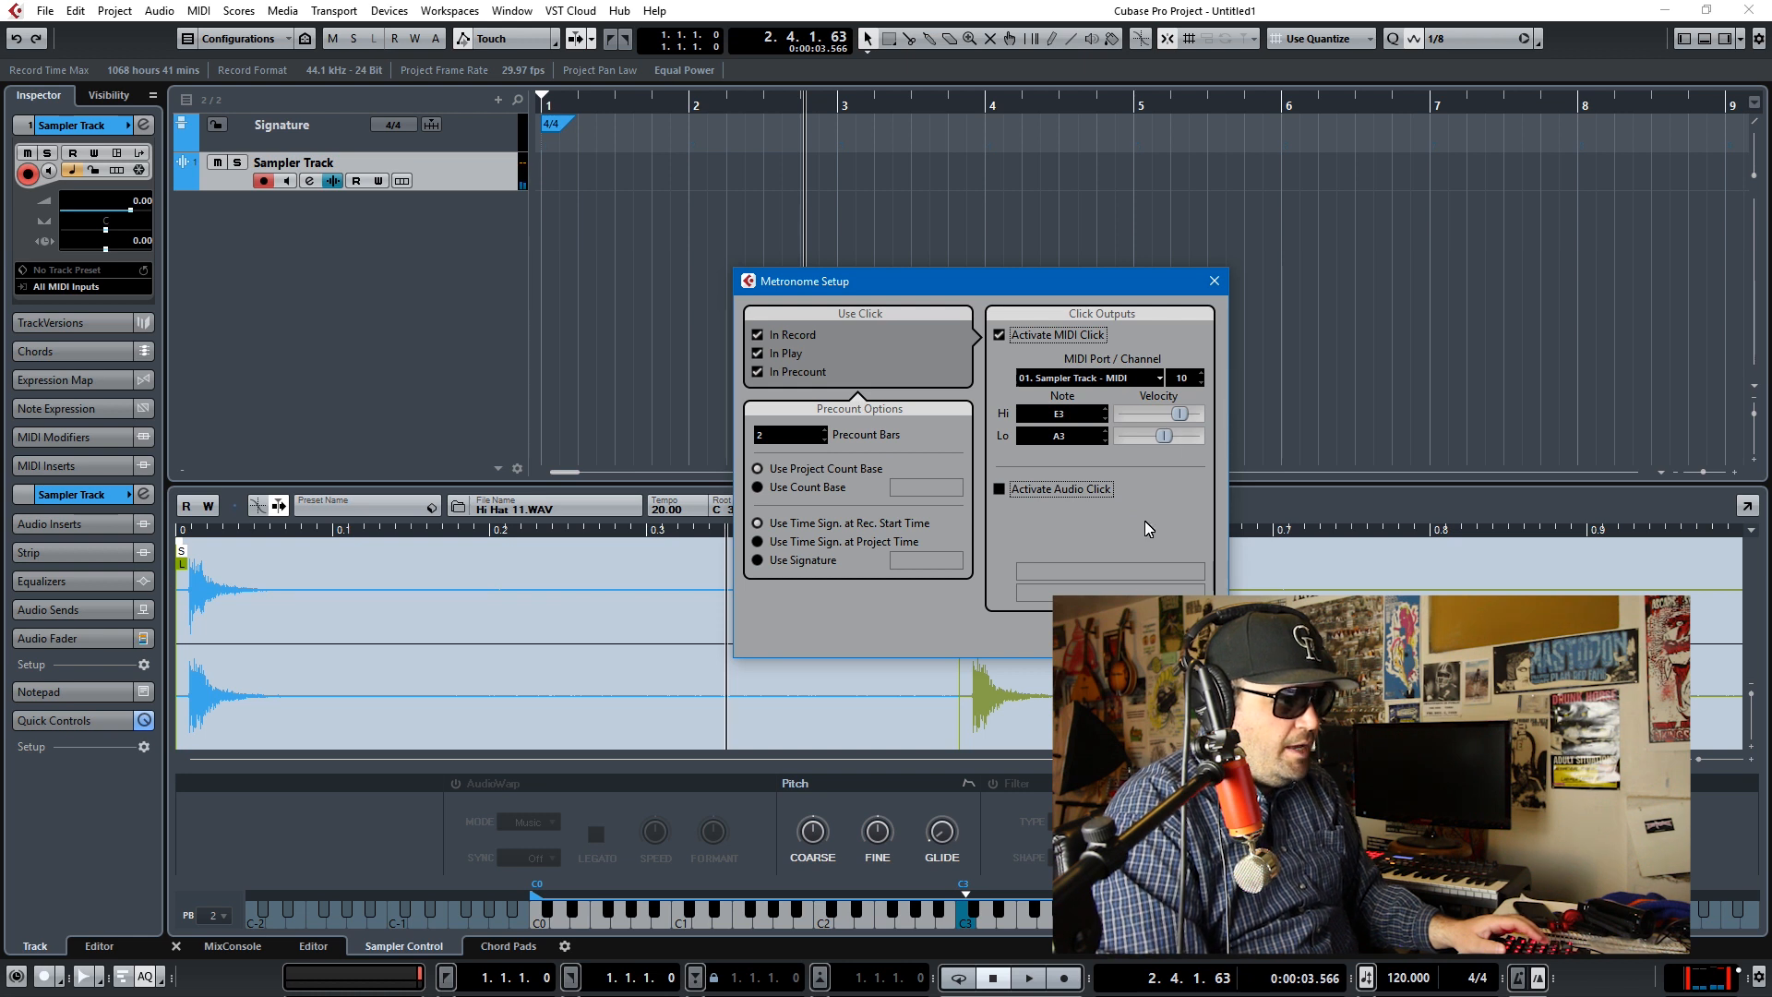
click(1214, 280)
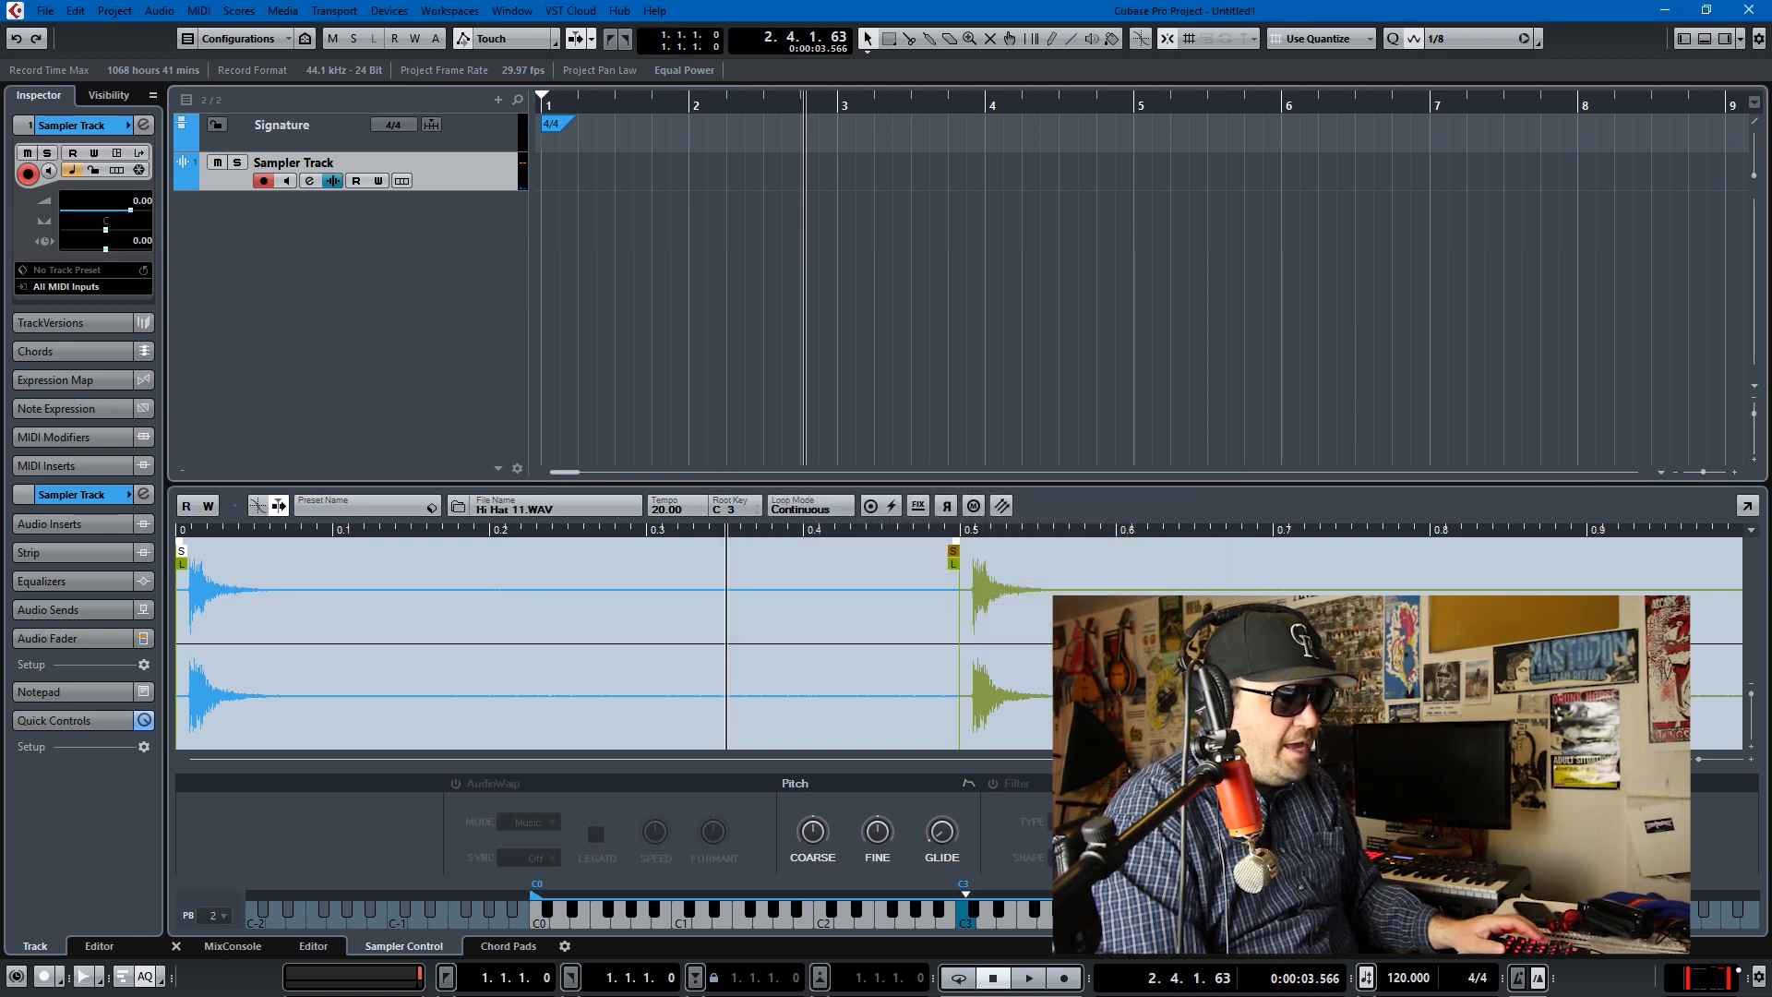
Step: Play with the metronome click on and raise the sampler volume to 4 dB
click(1025, 977)
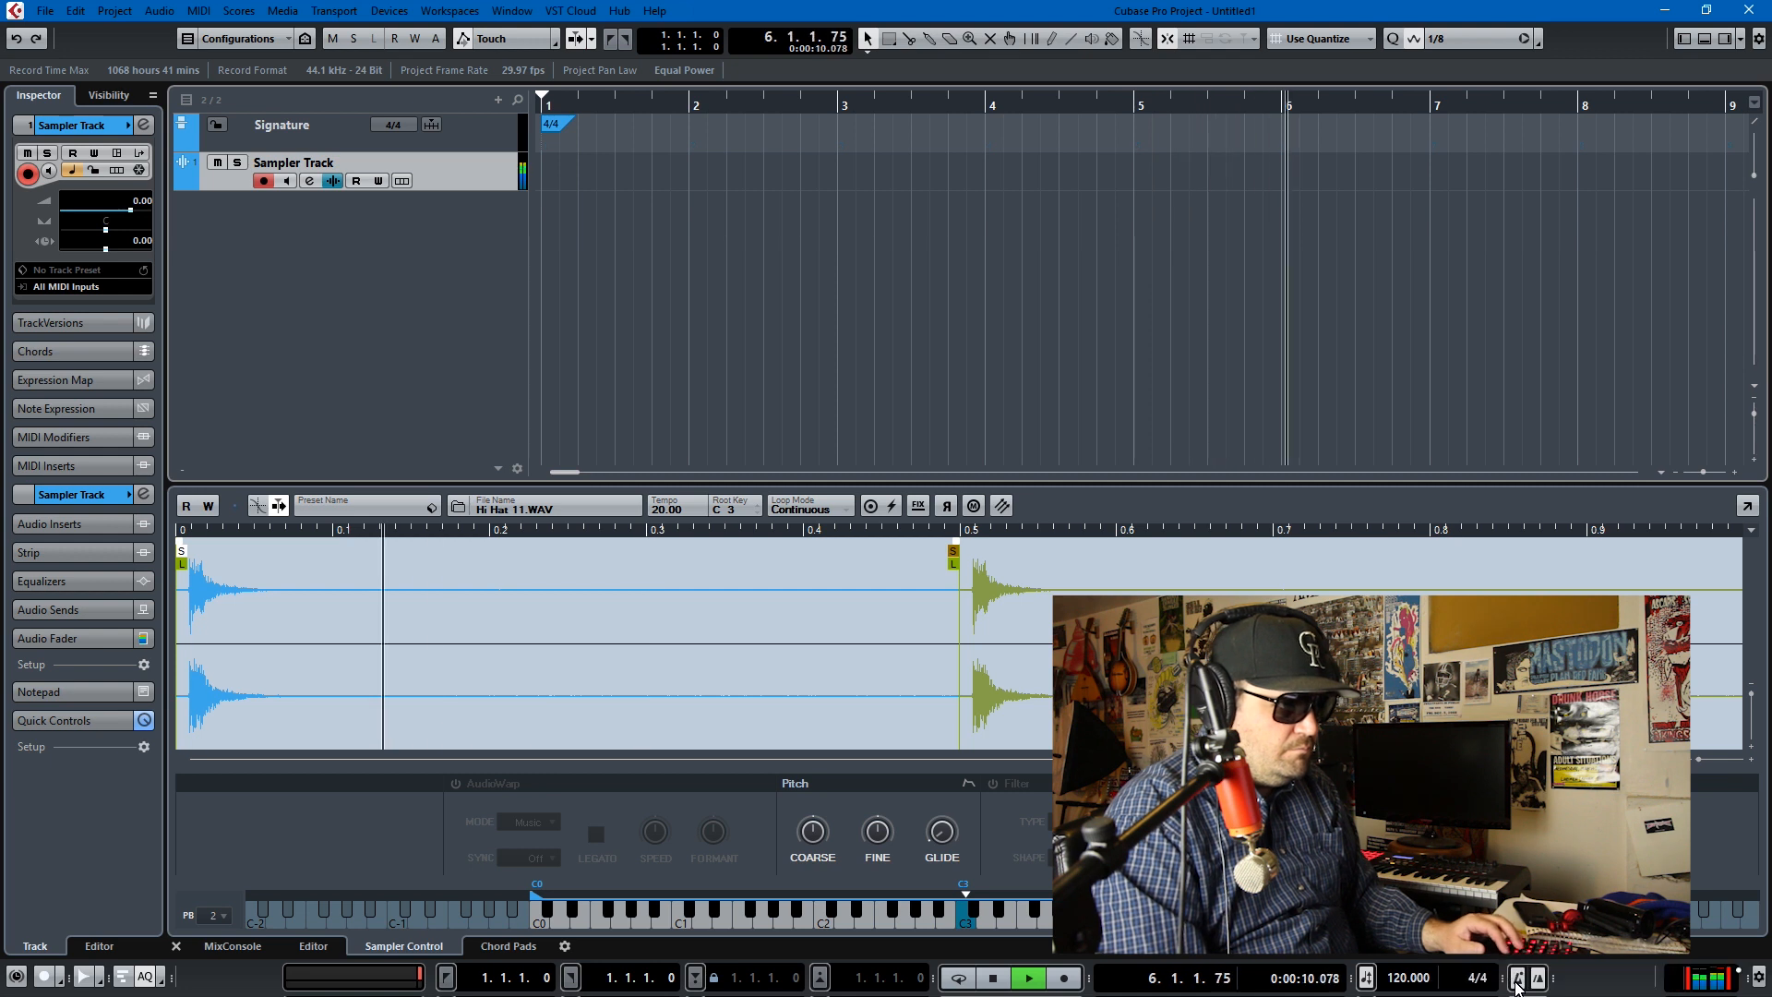
click(1517, 977)
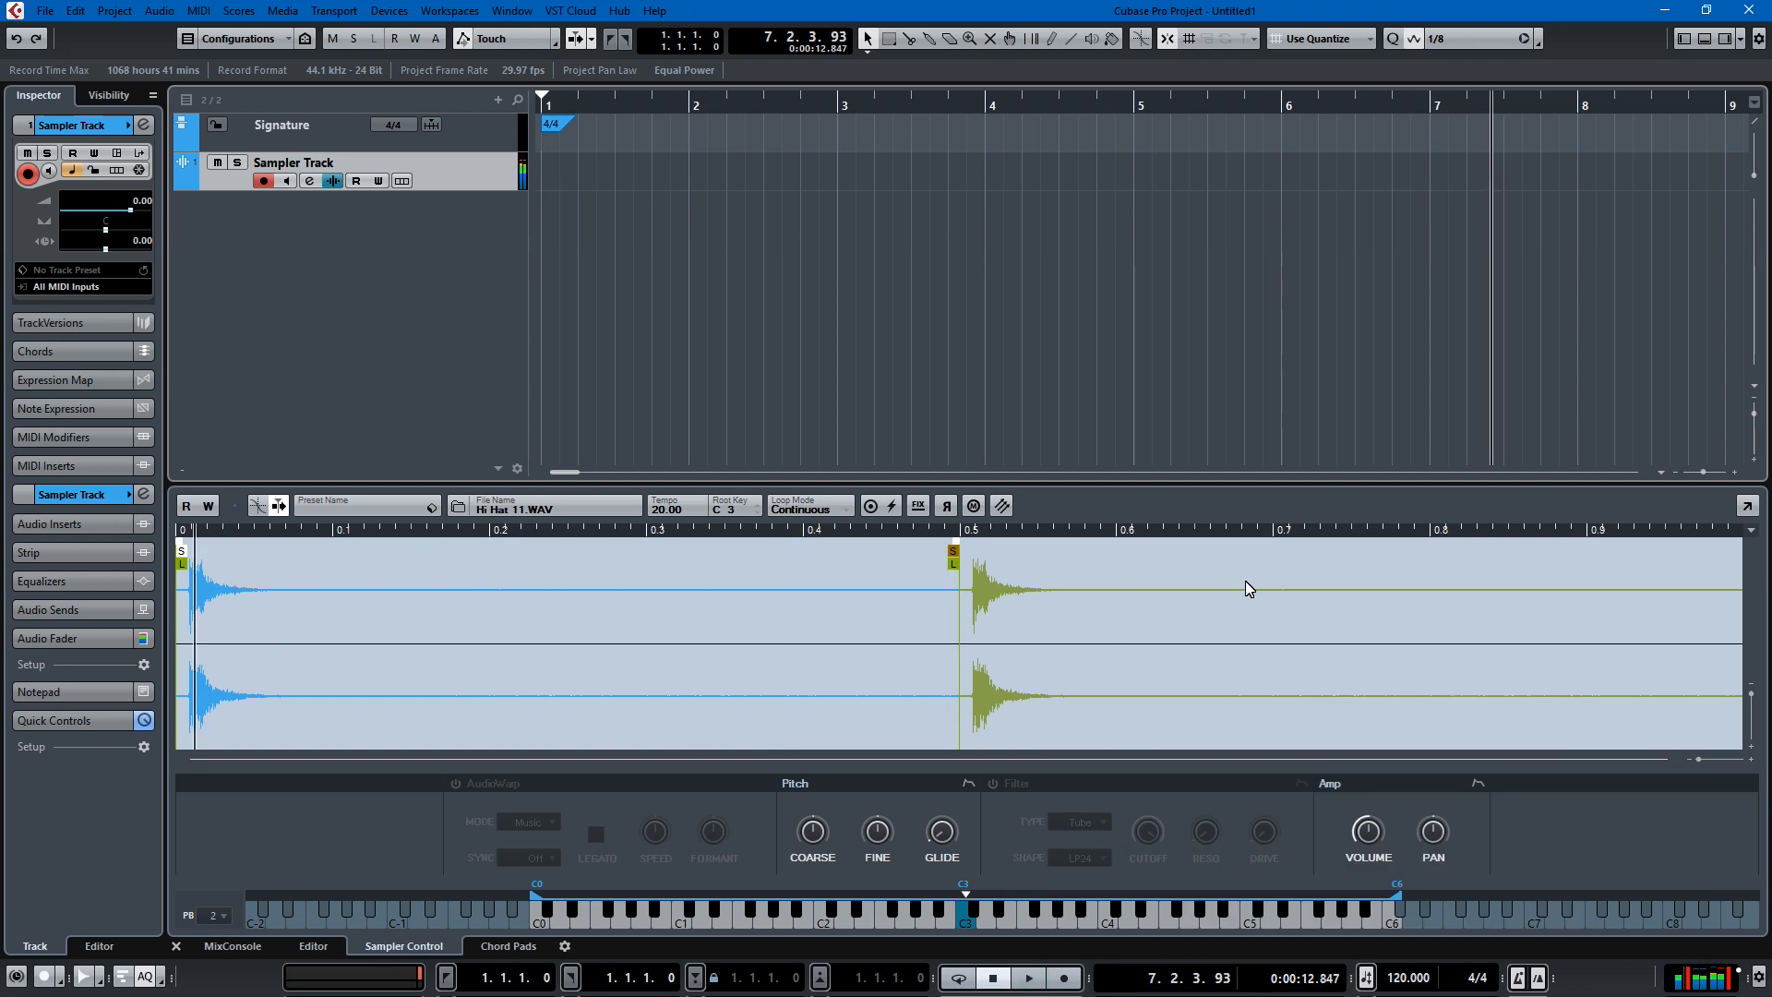
drag(1366, 832, 1366, 814)
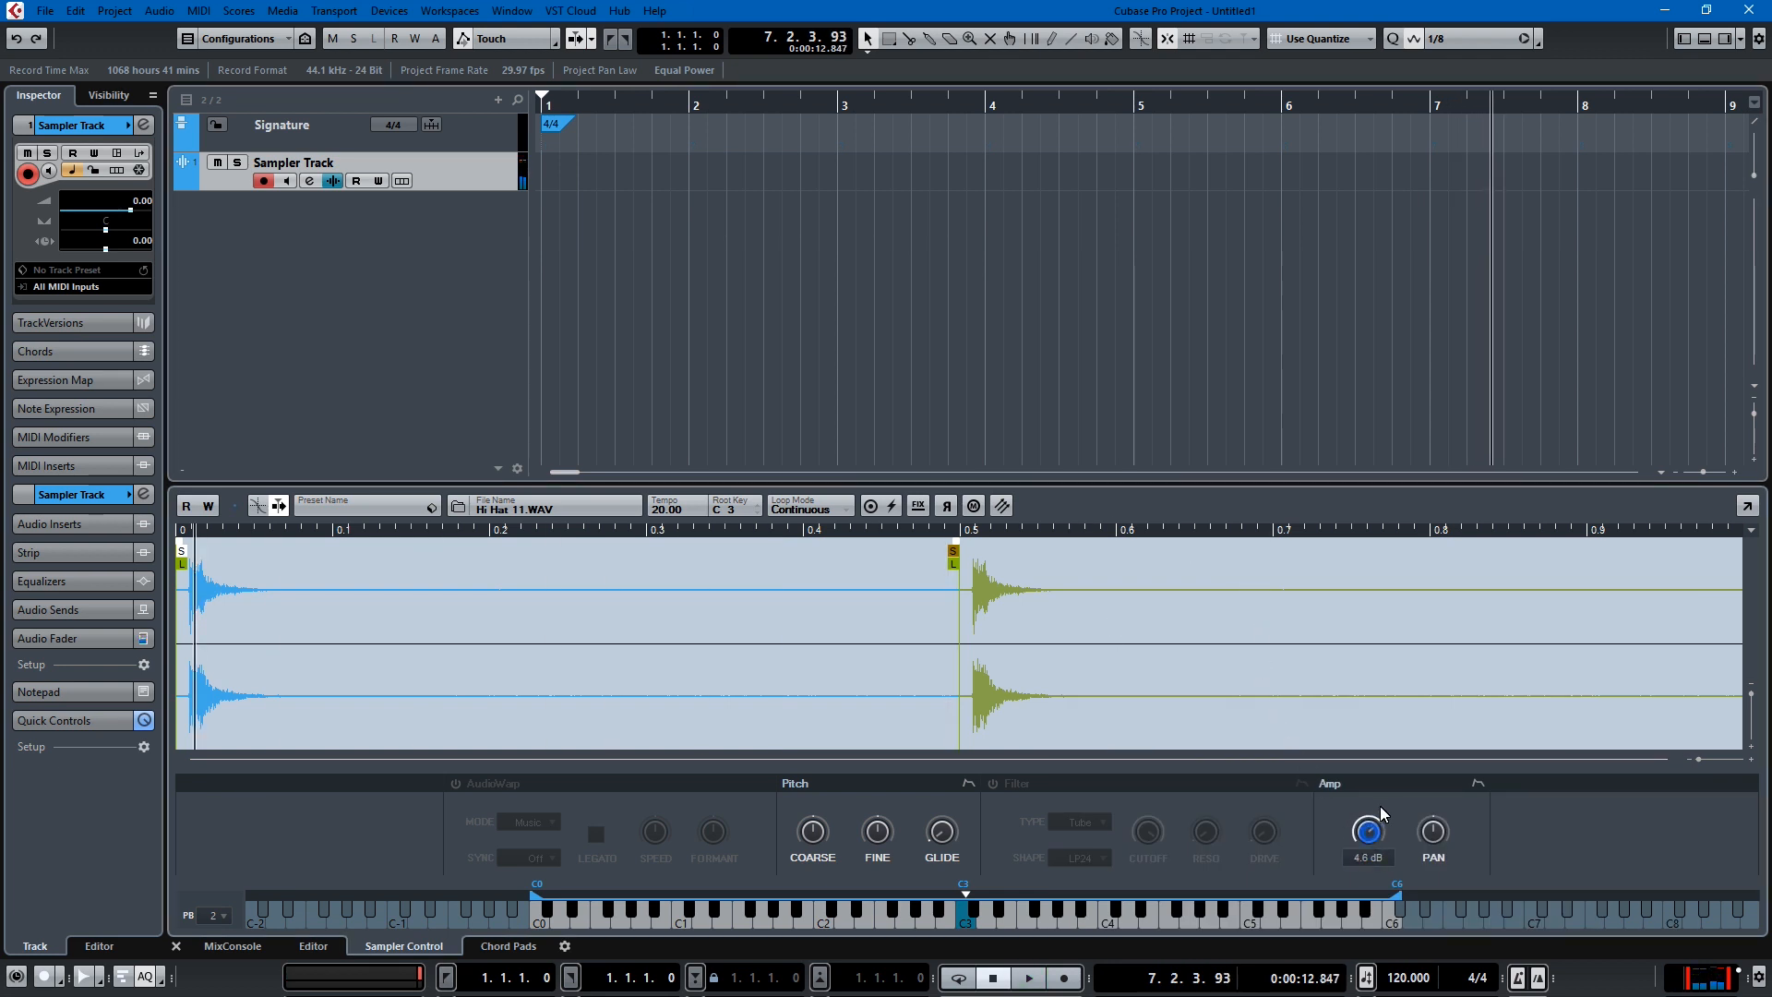
click(1026, 977)
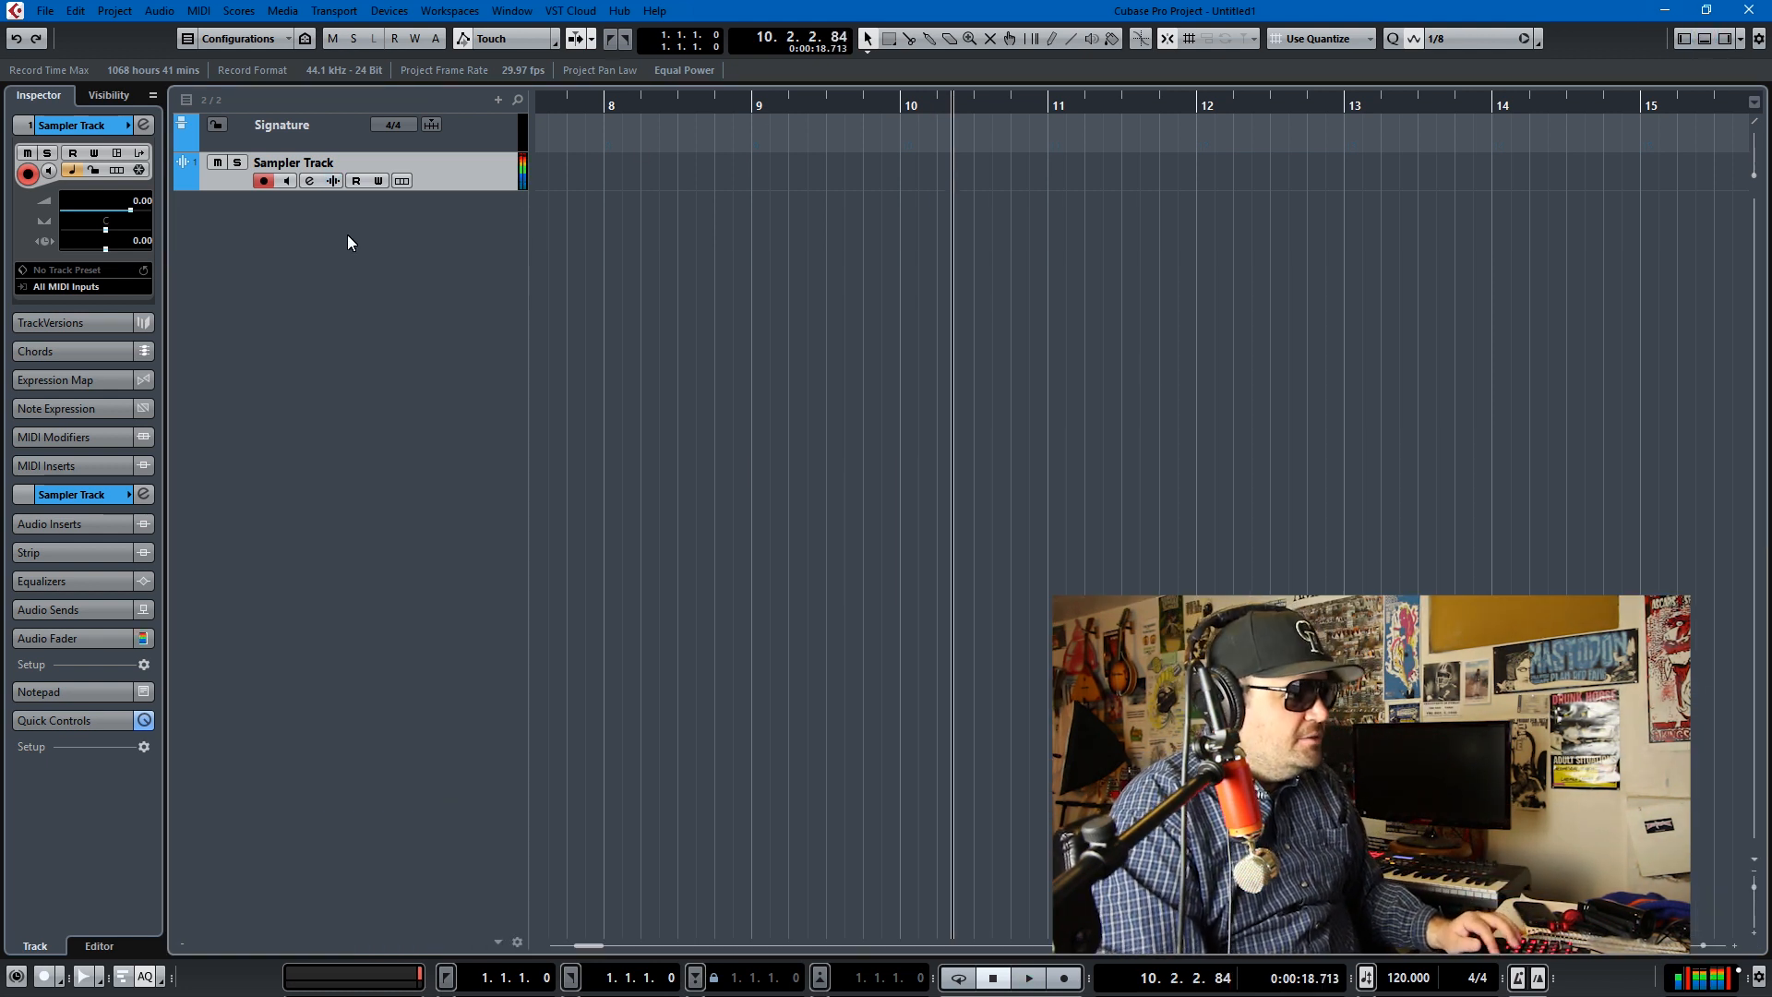
Step: Add a Groove Agent SE 01 instrument track below the Sampler Track
right_click(351, 243)
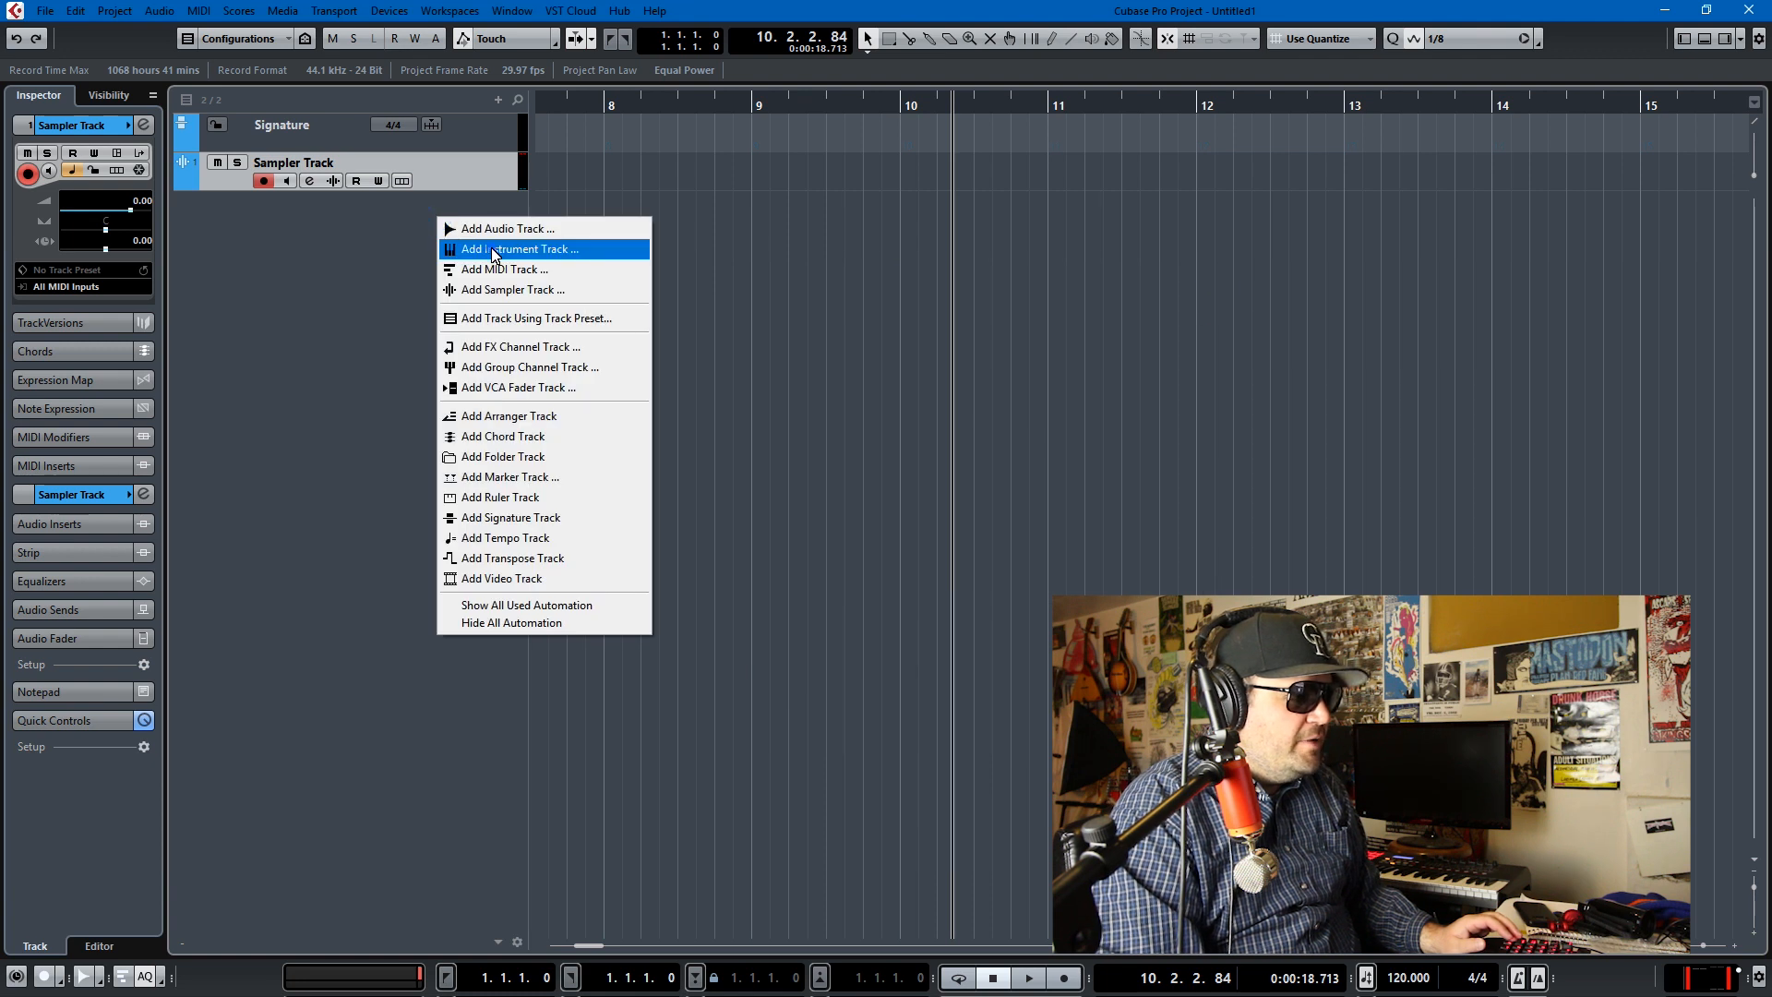
click(519, 248)
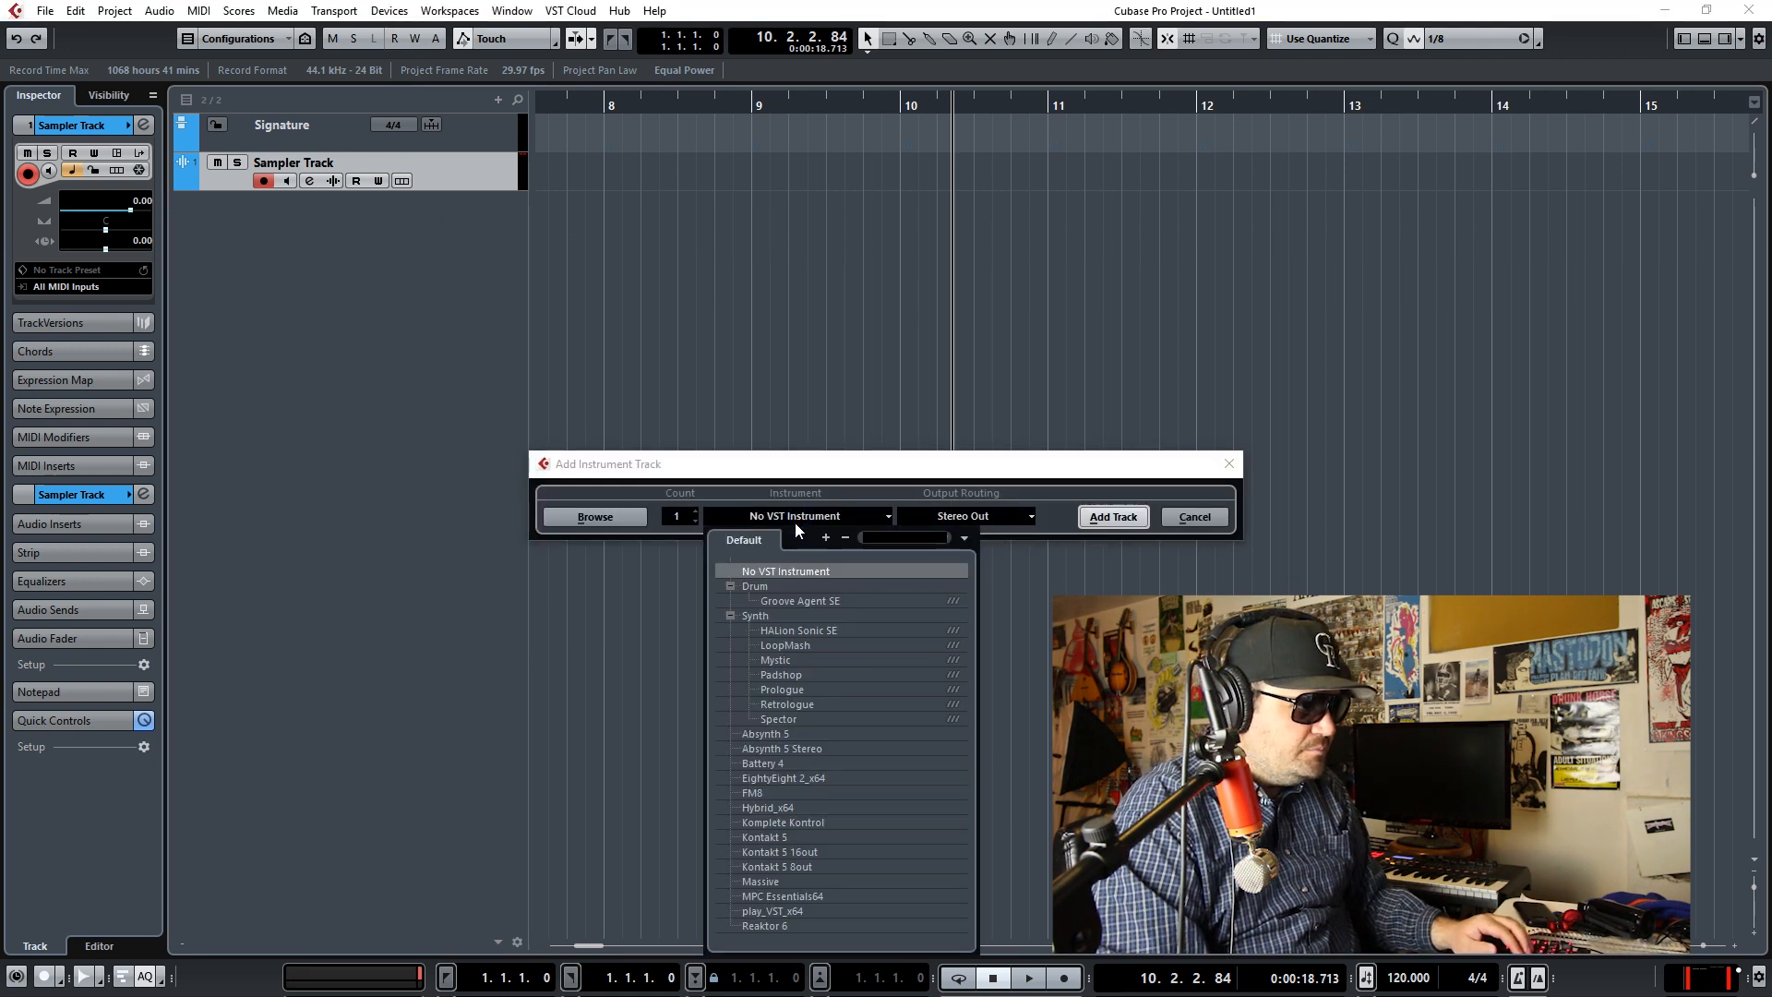
click(790, 599)
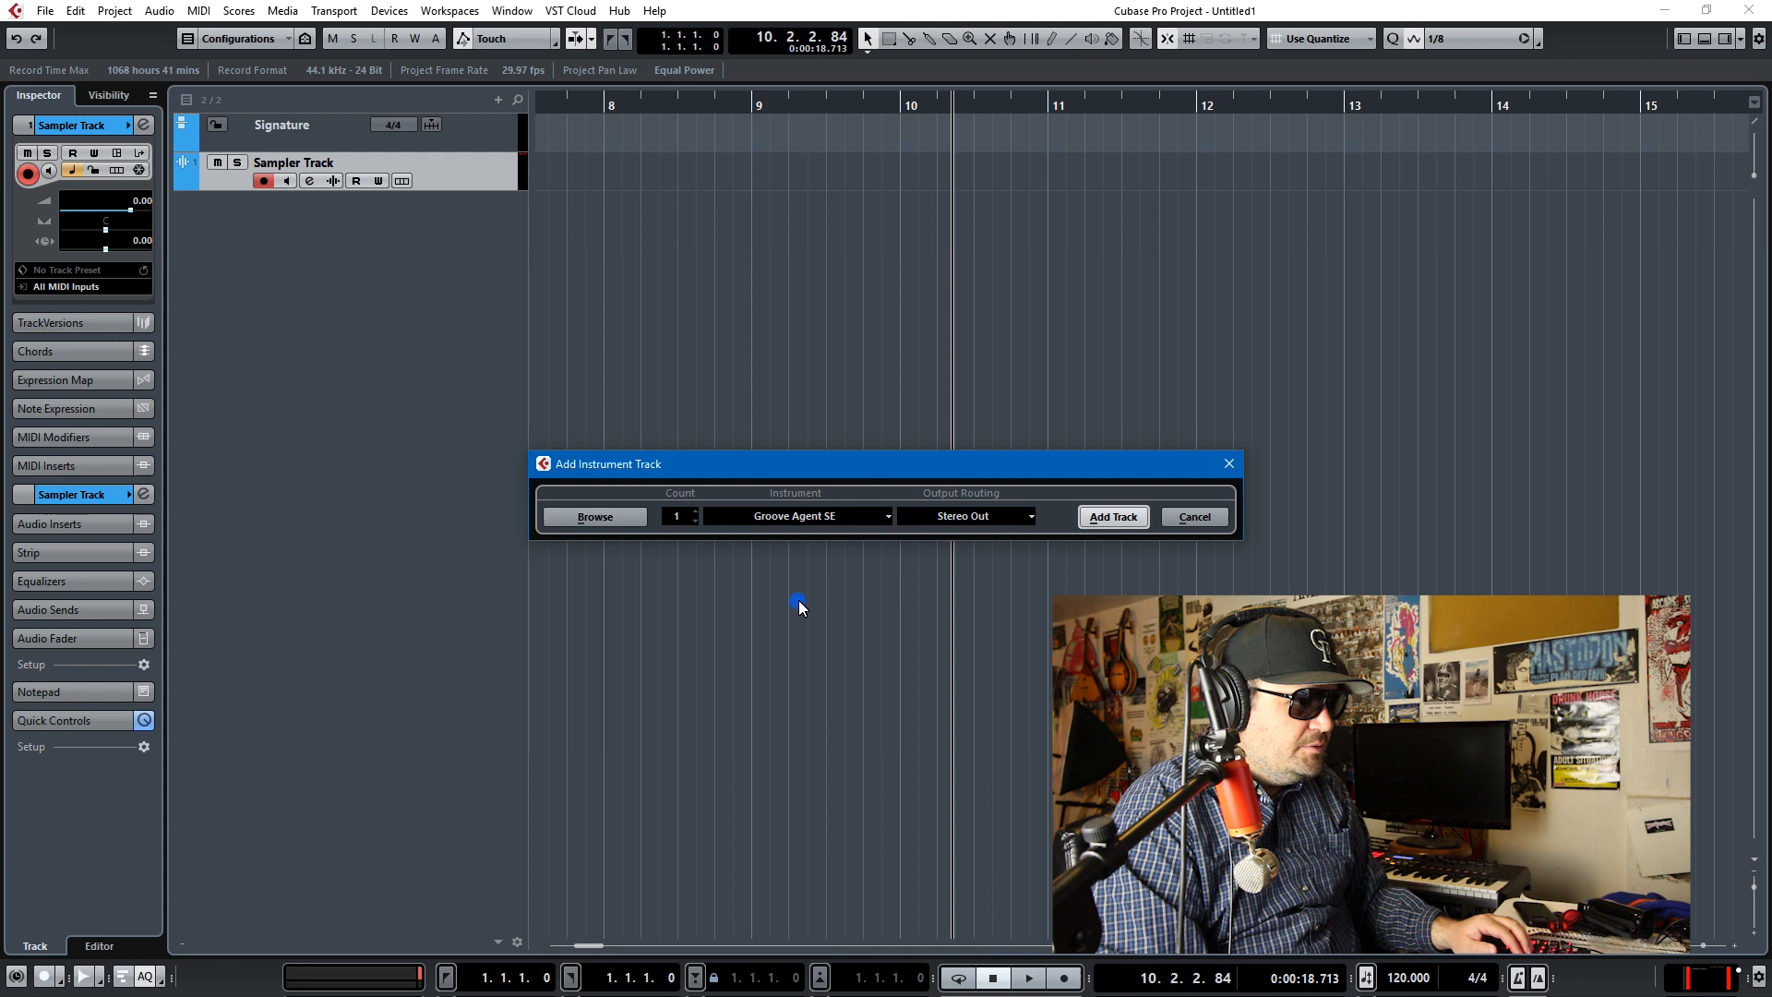
click(1111, 517)
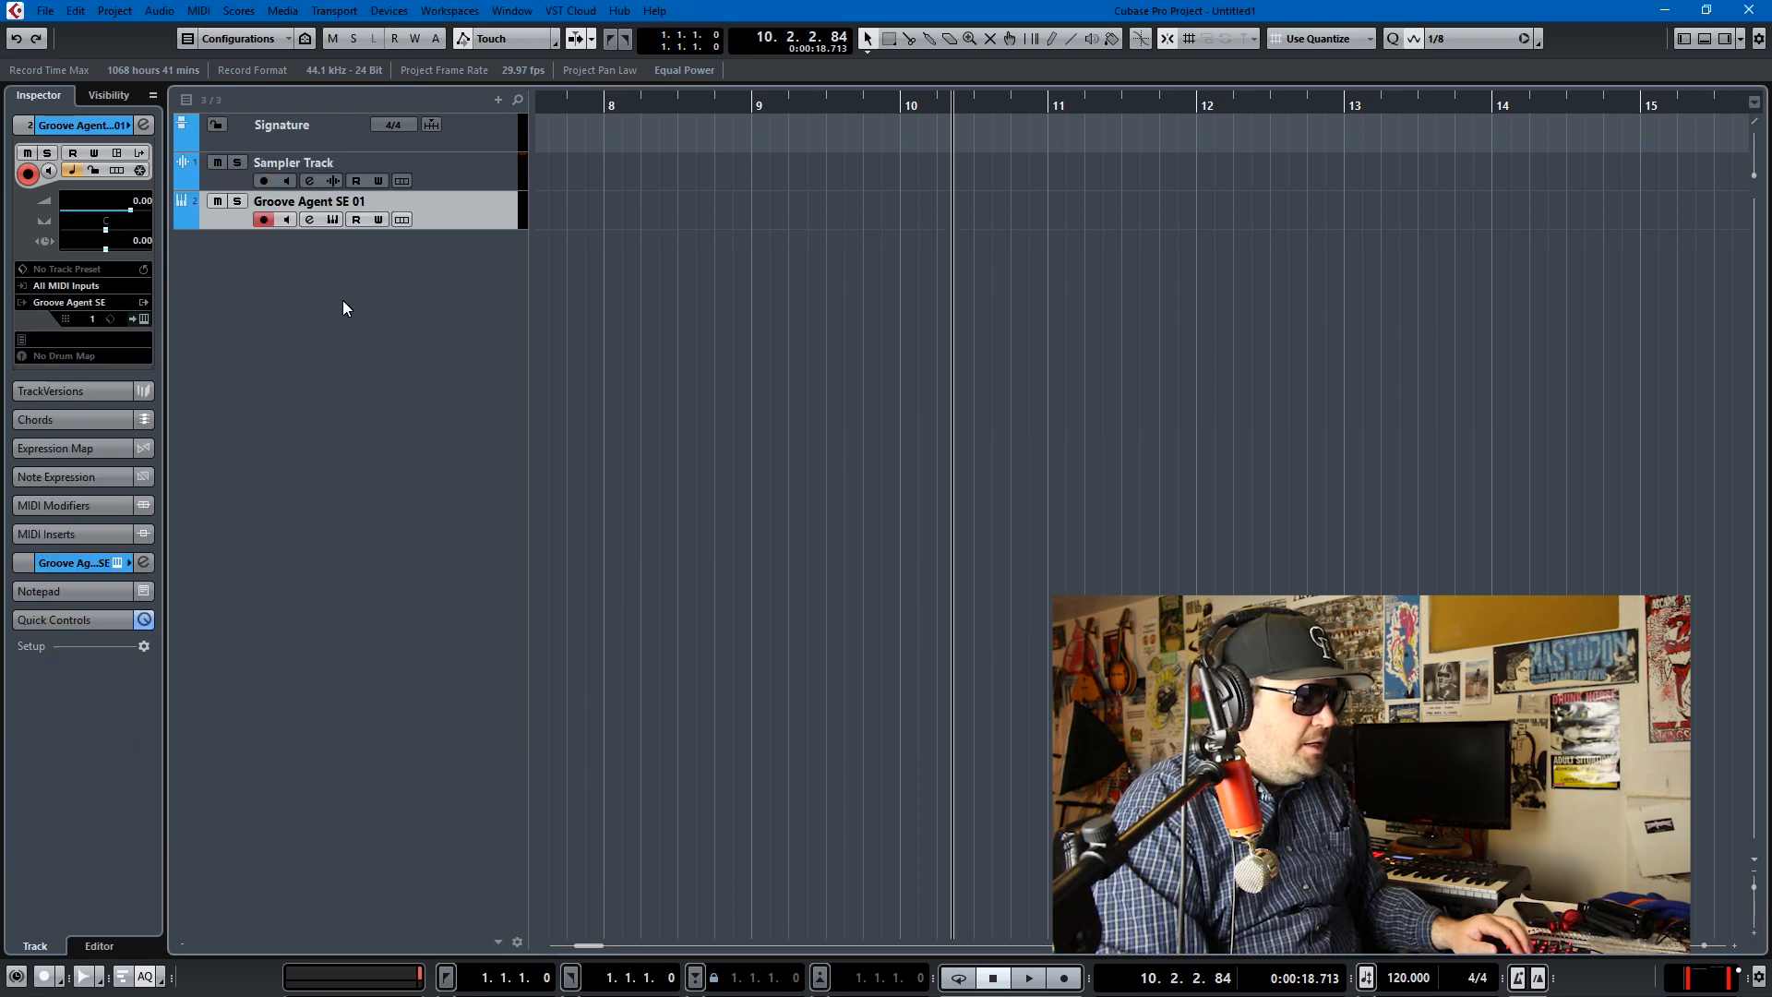
Step: Load Hi Hat 11 onto Groove Agent SE pad C1, cancelling the Hi Hat 10 import
click(308, 220)
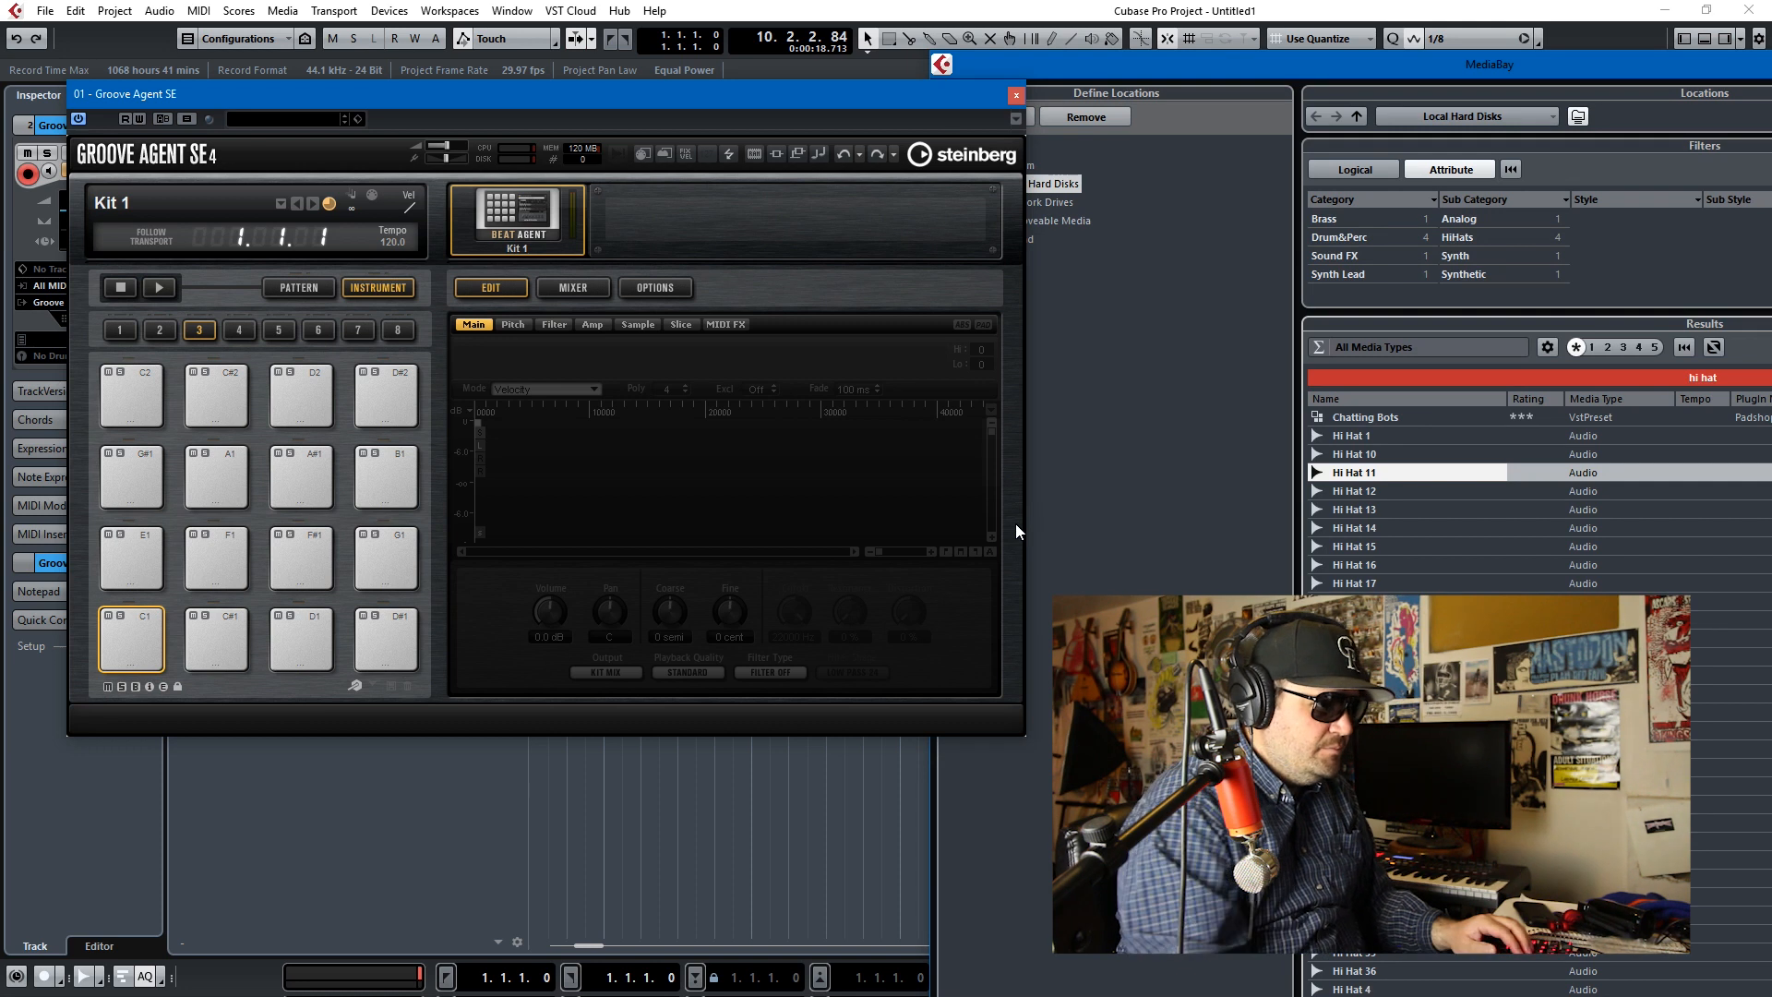
click(131, 639)
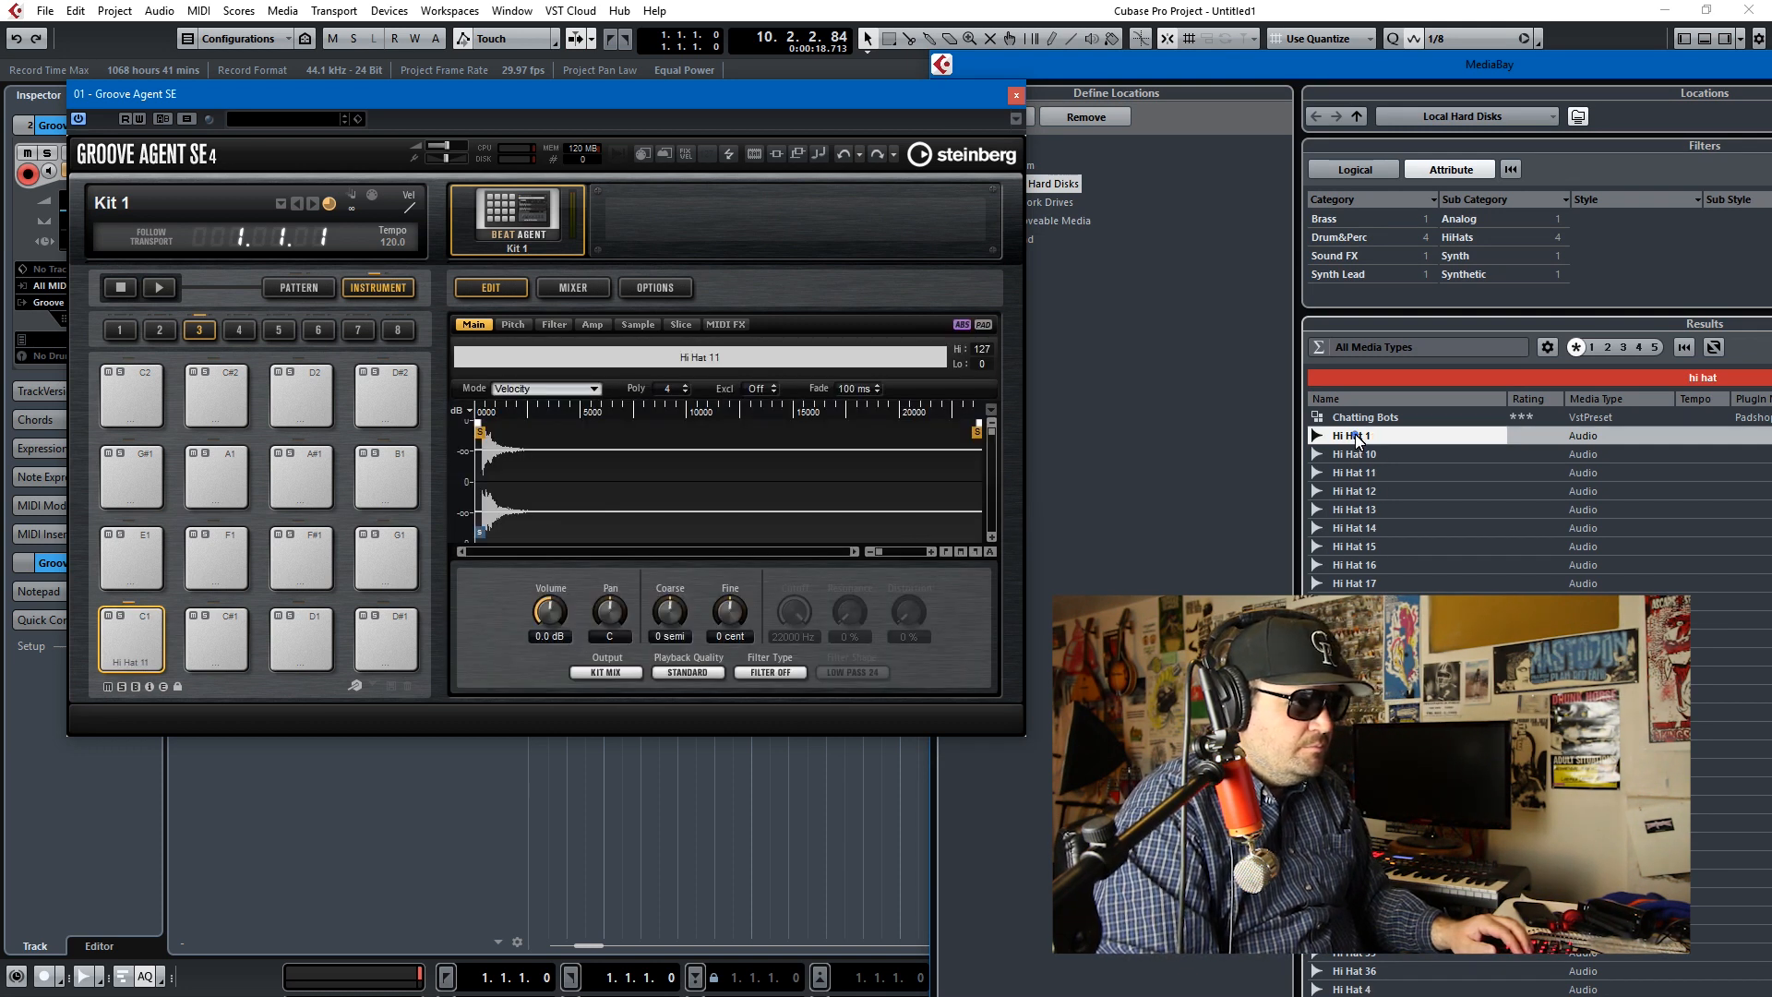
double_click(1349, 435)
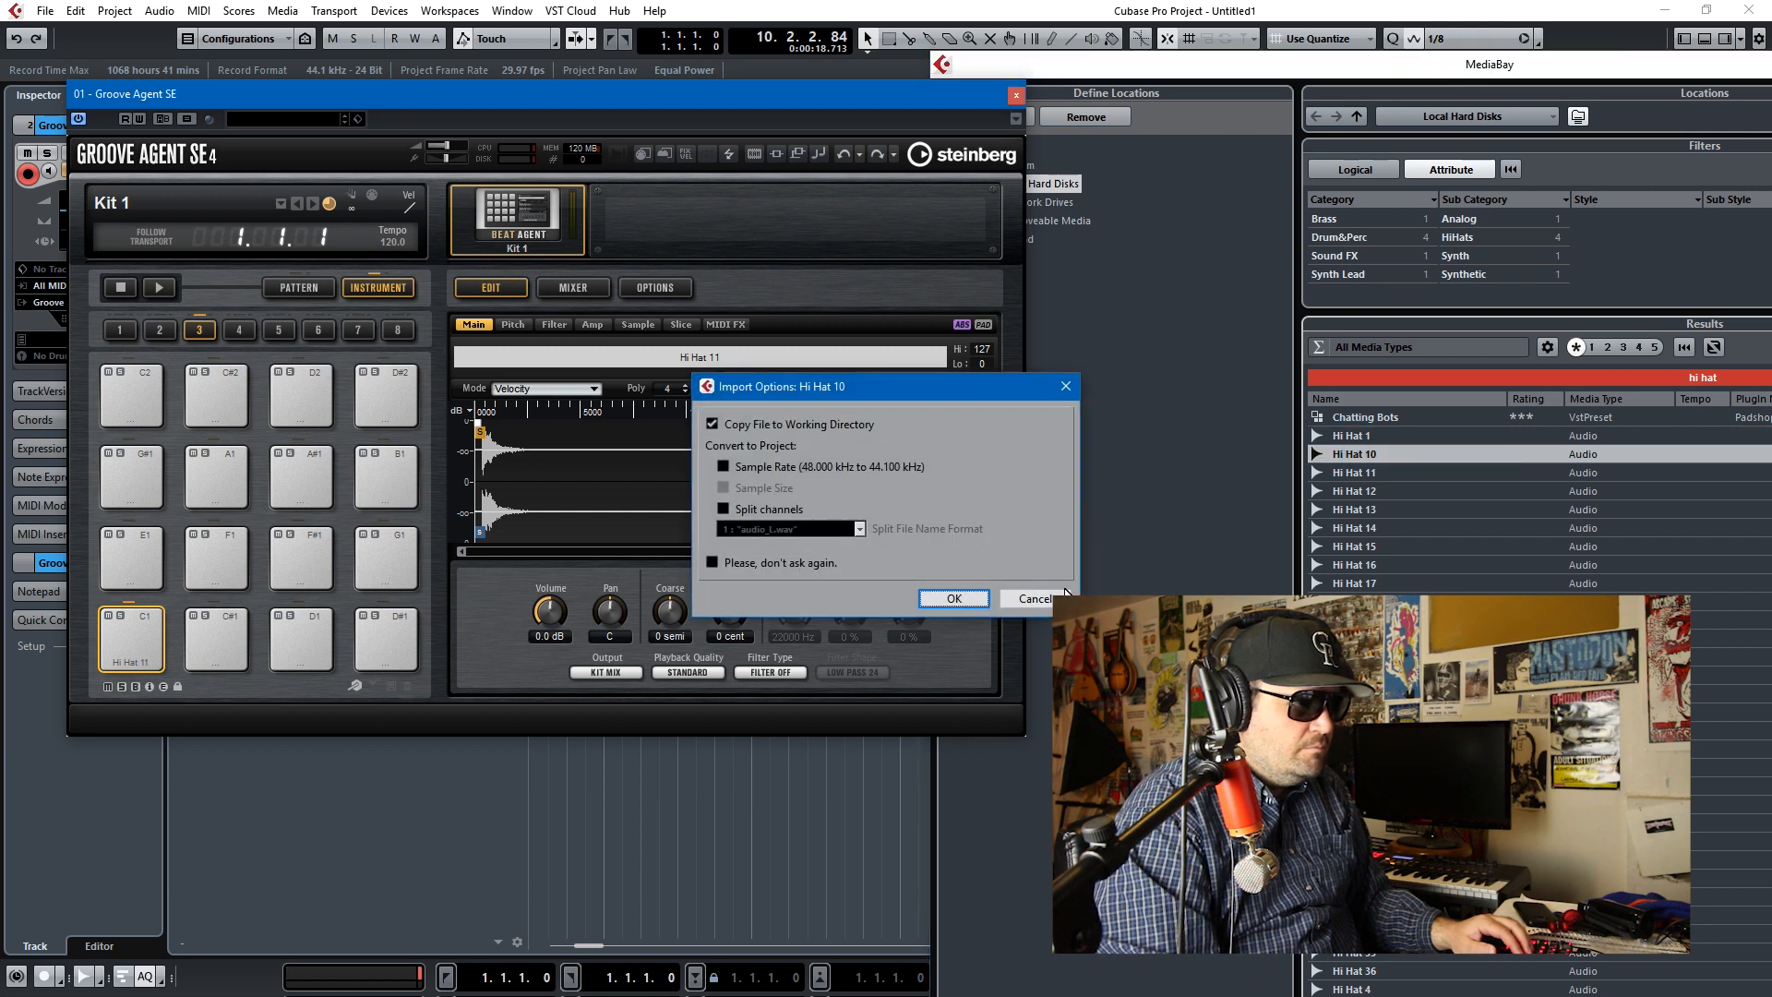
click(951, 598)
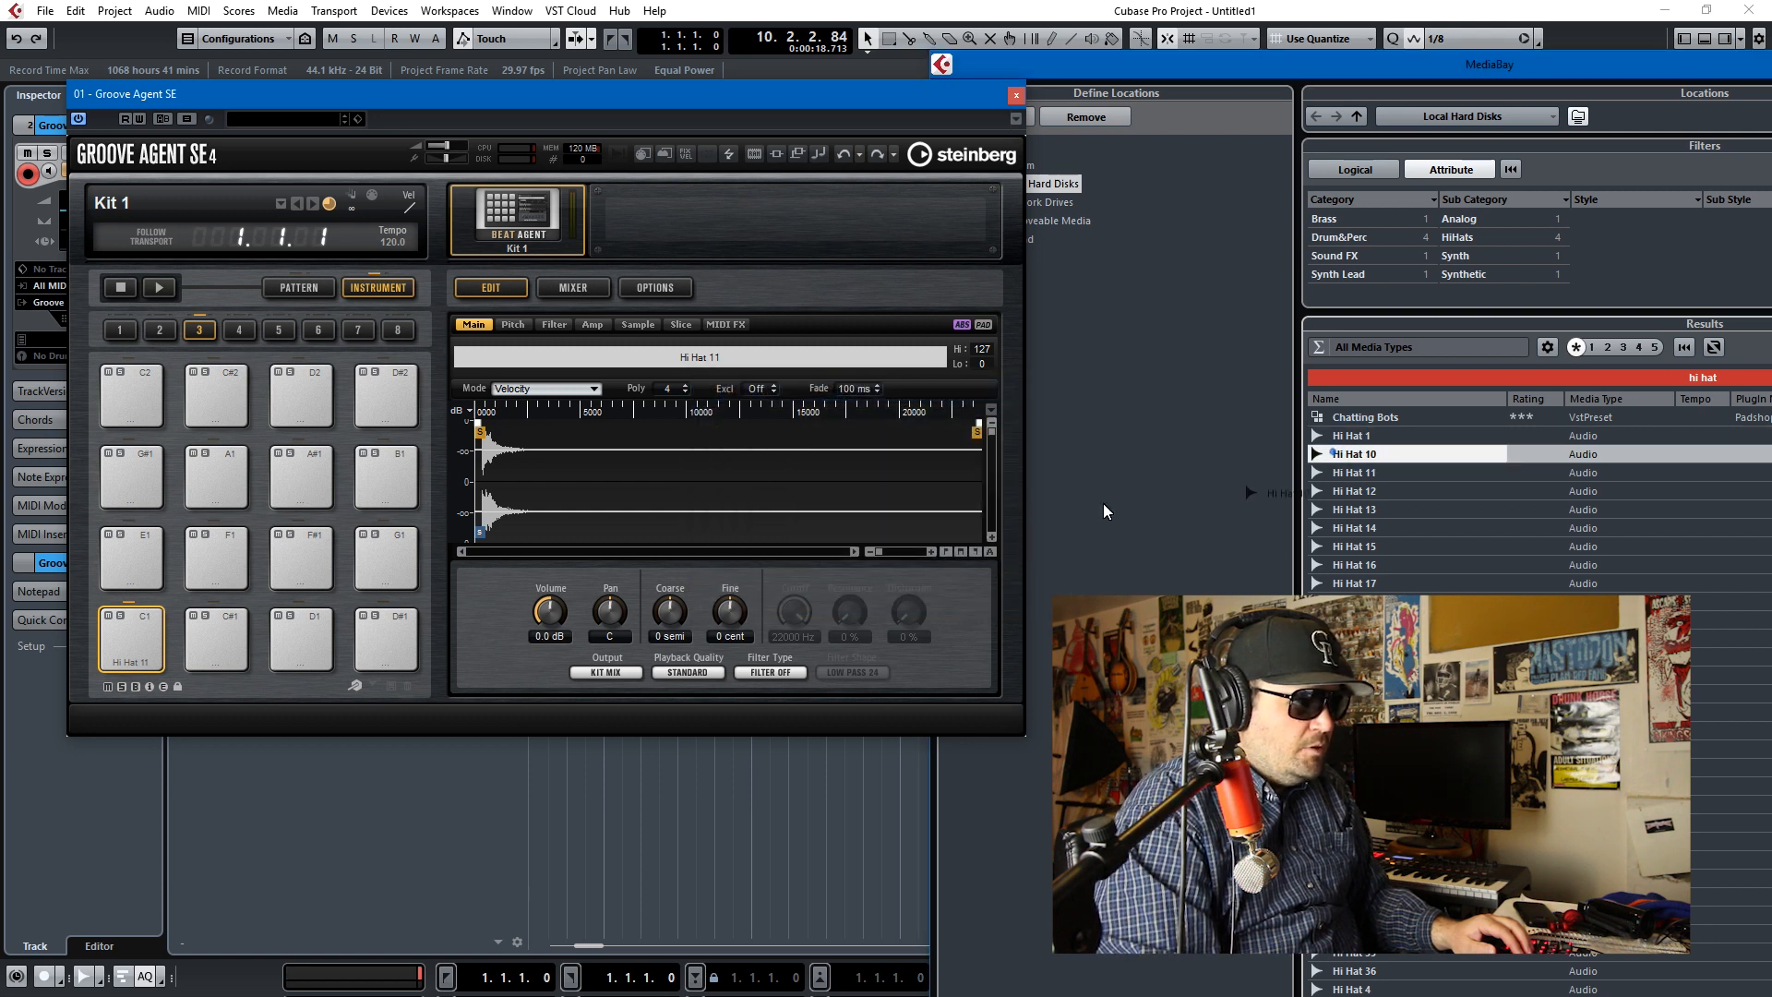
click(299, 639)
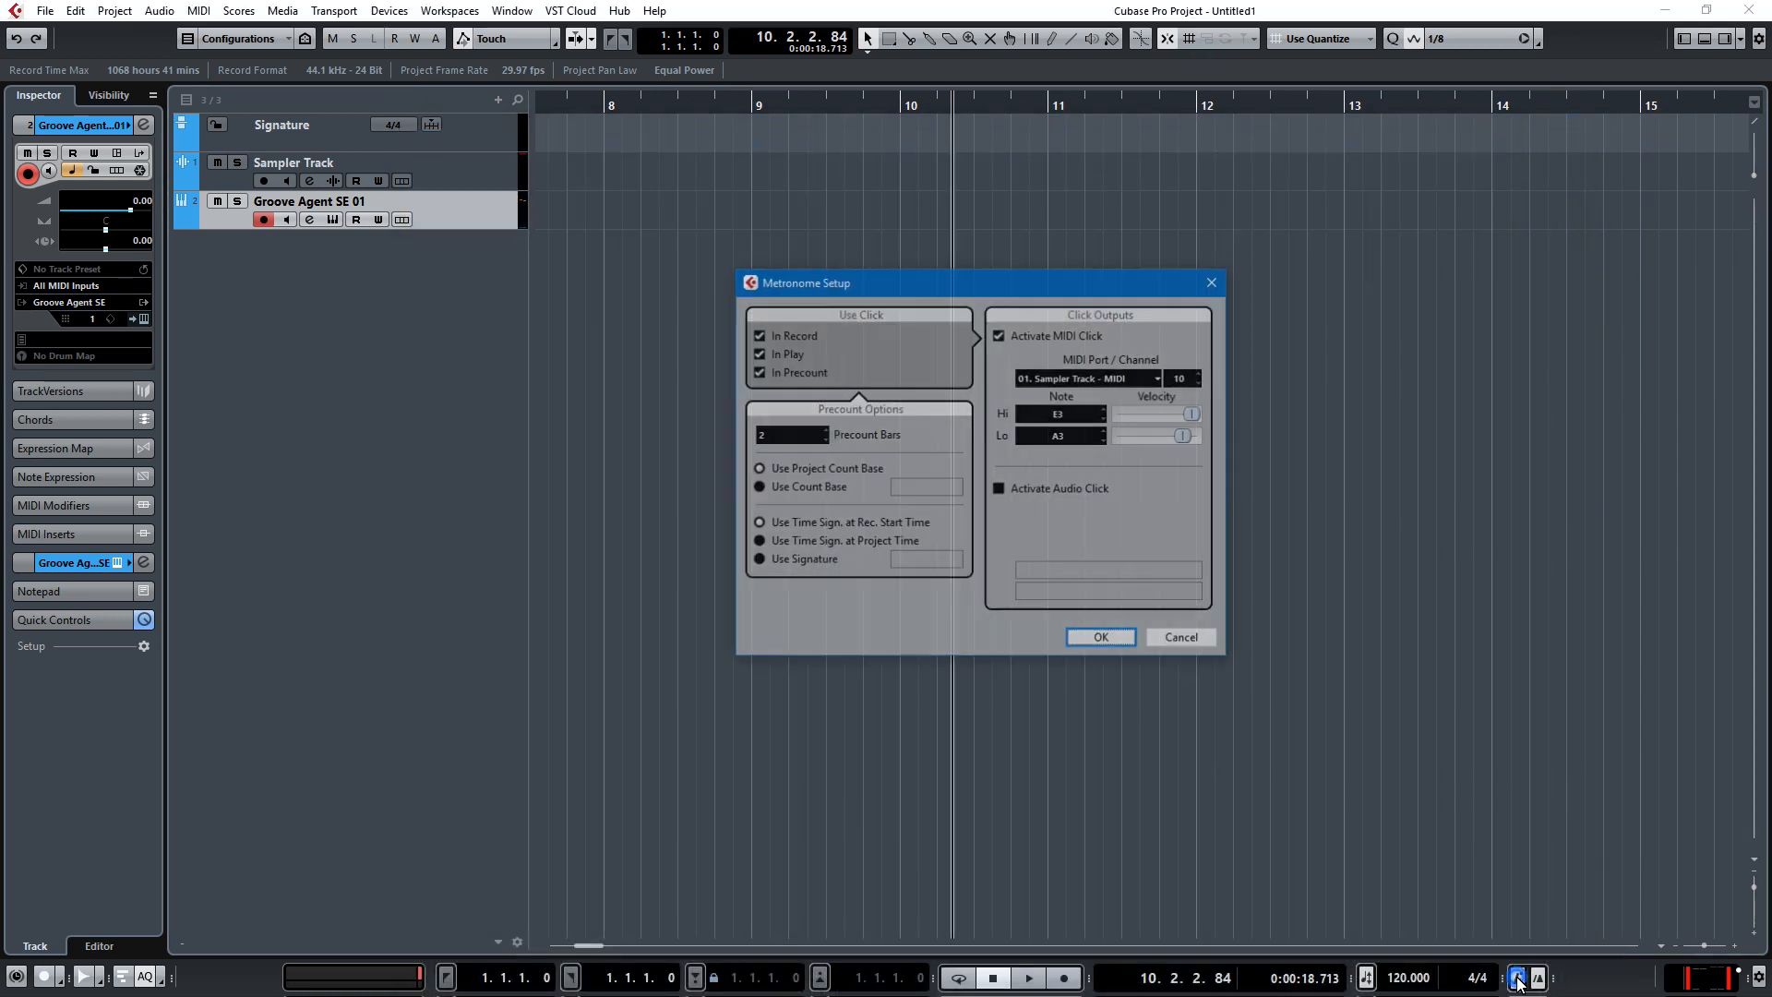
Step: Route the MIDI click to Groove Agent SE - Main with notes D1 and C1
click(1156, 377)
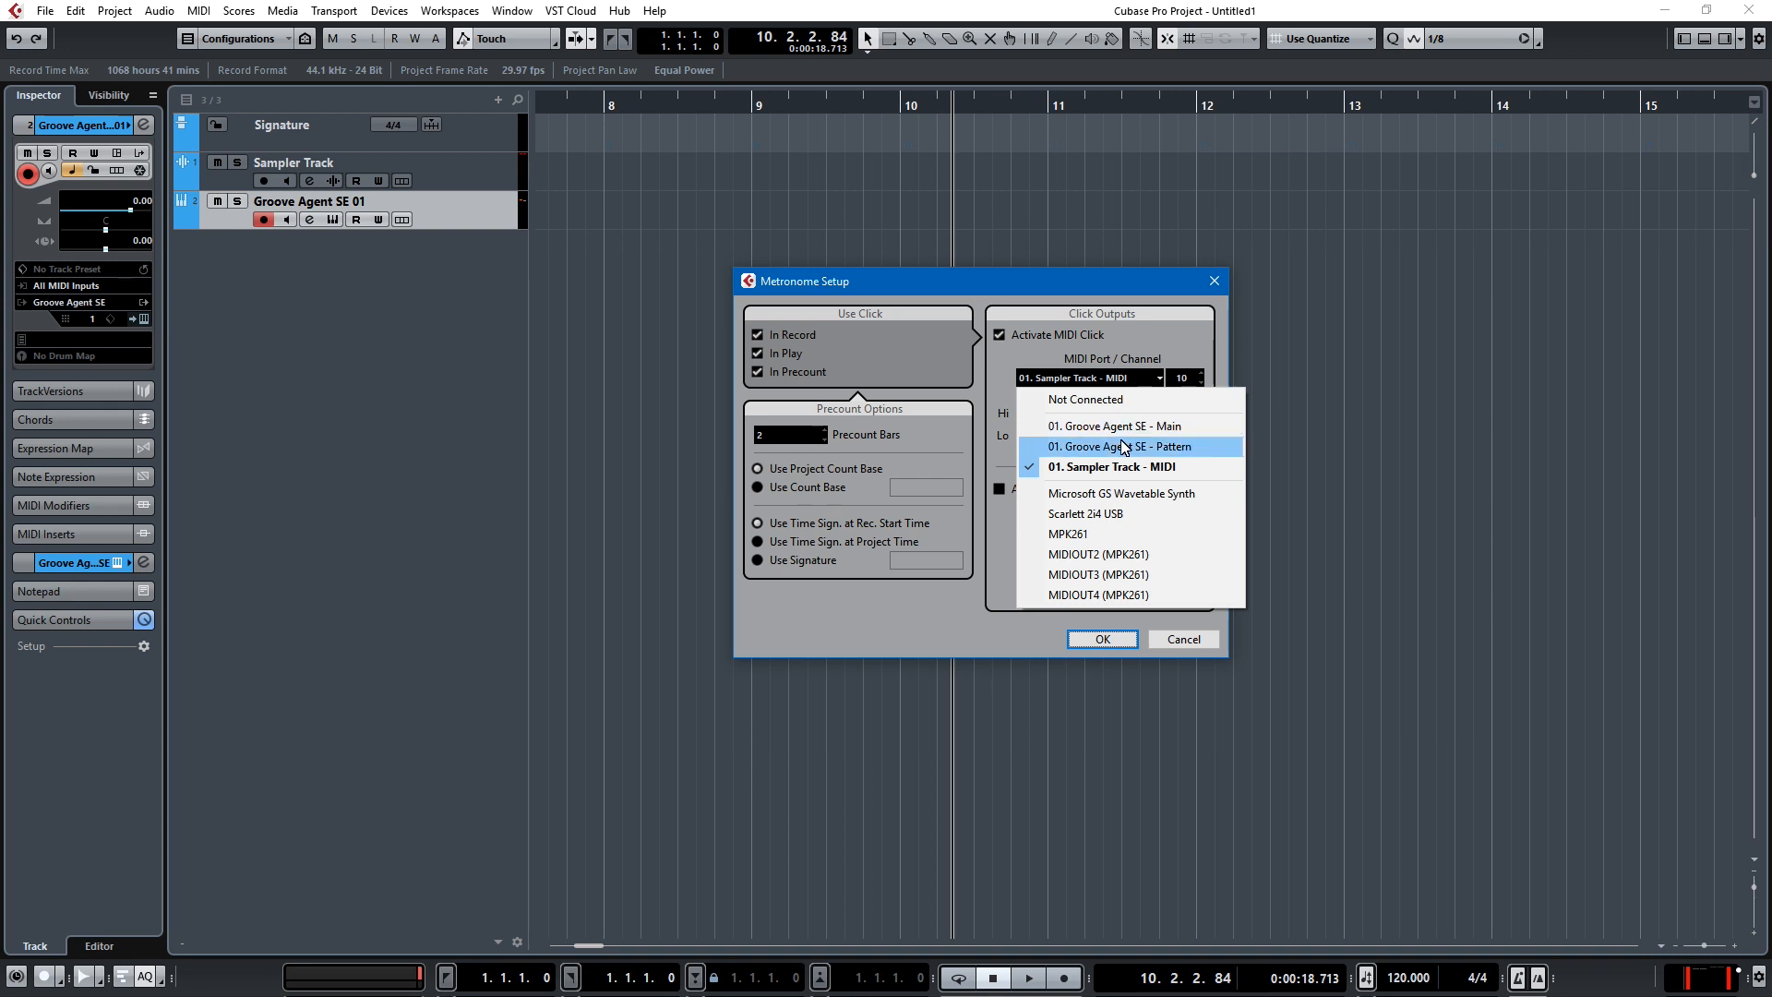
mouse_move(1122, 426)
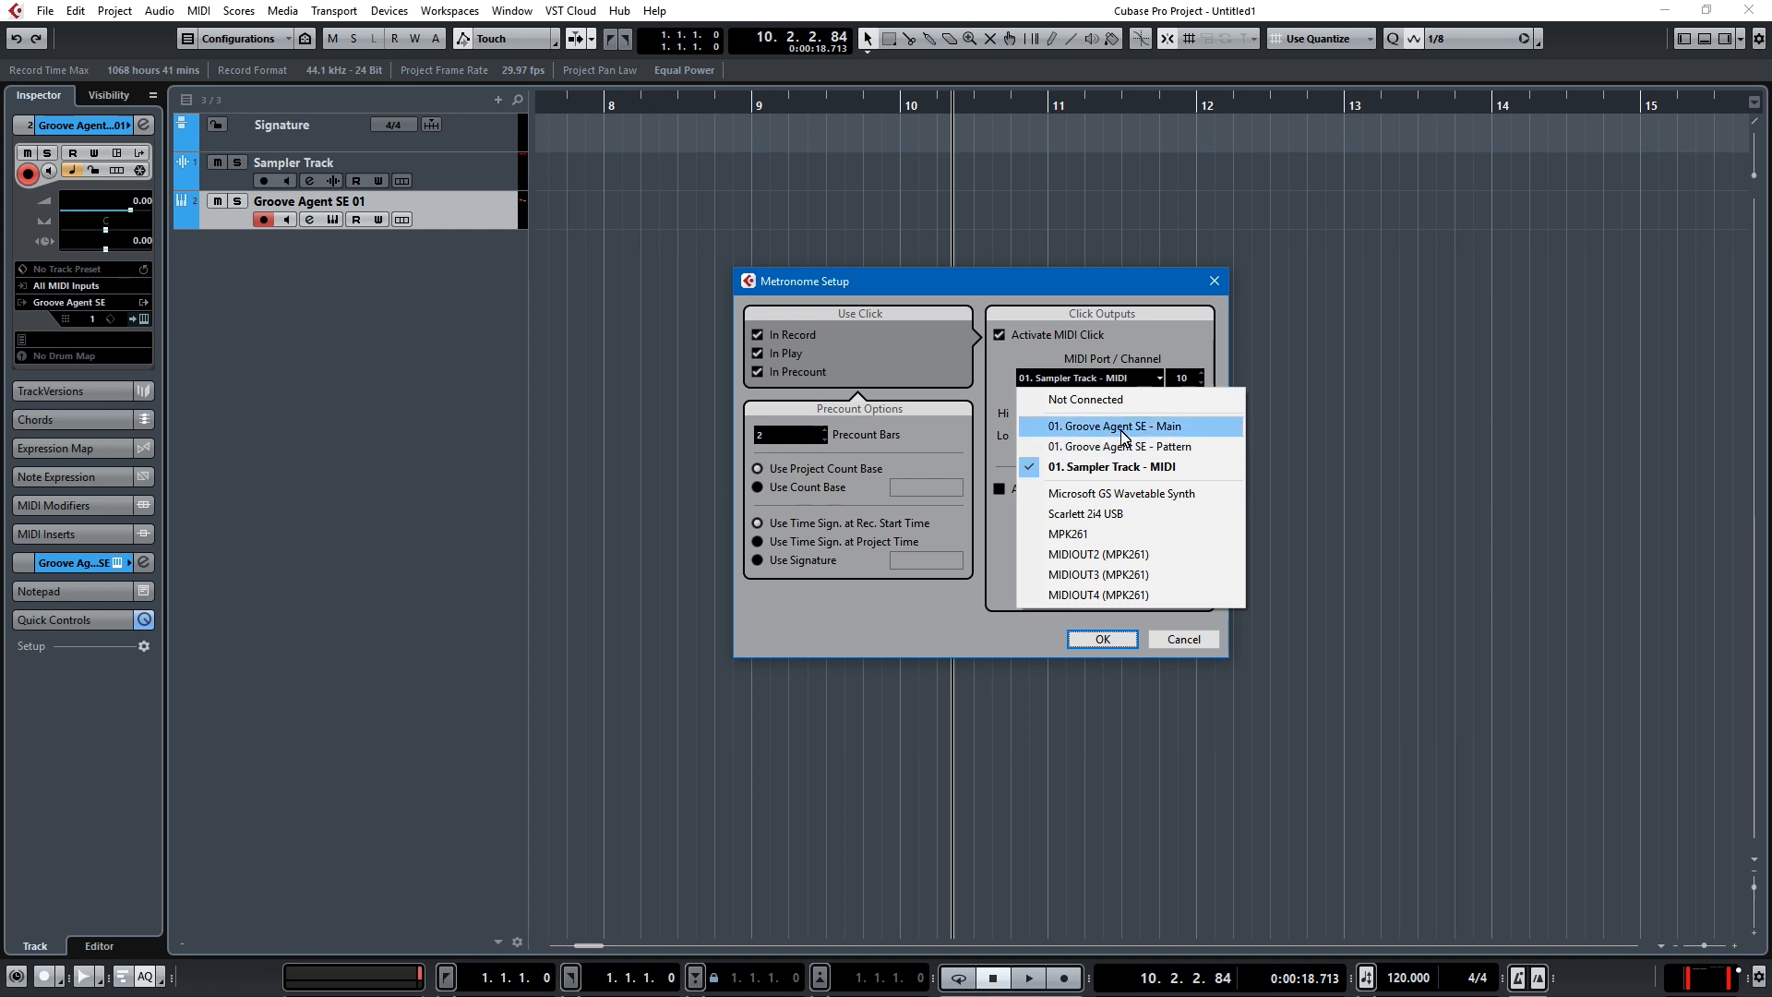
click(1119, 427)
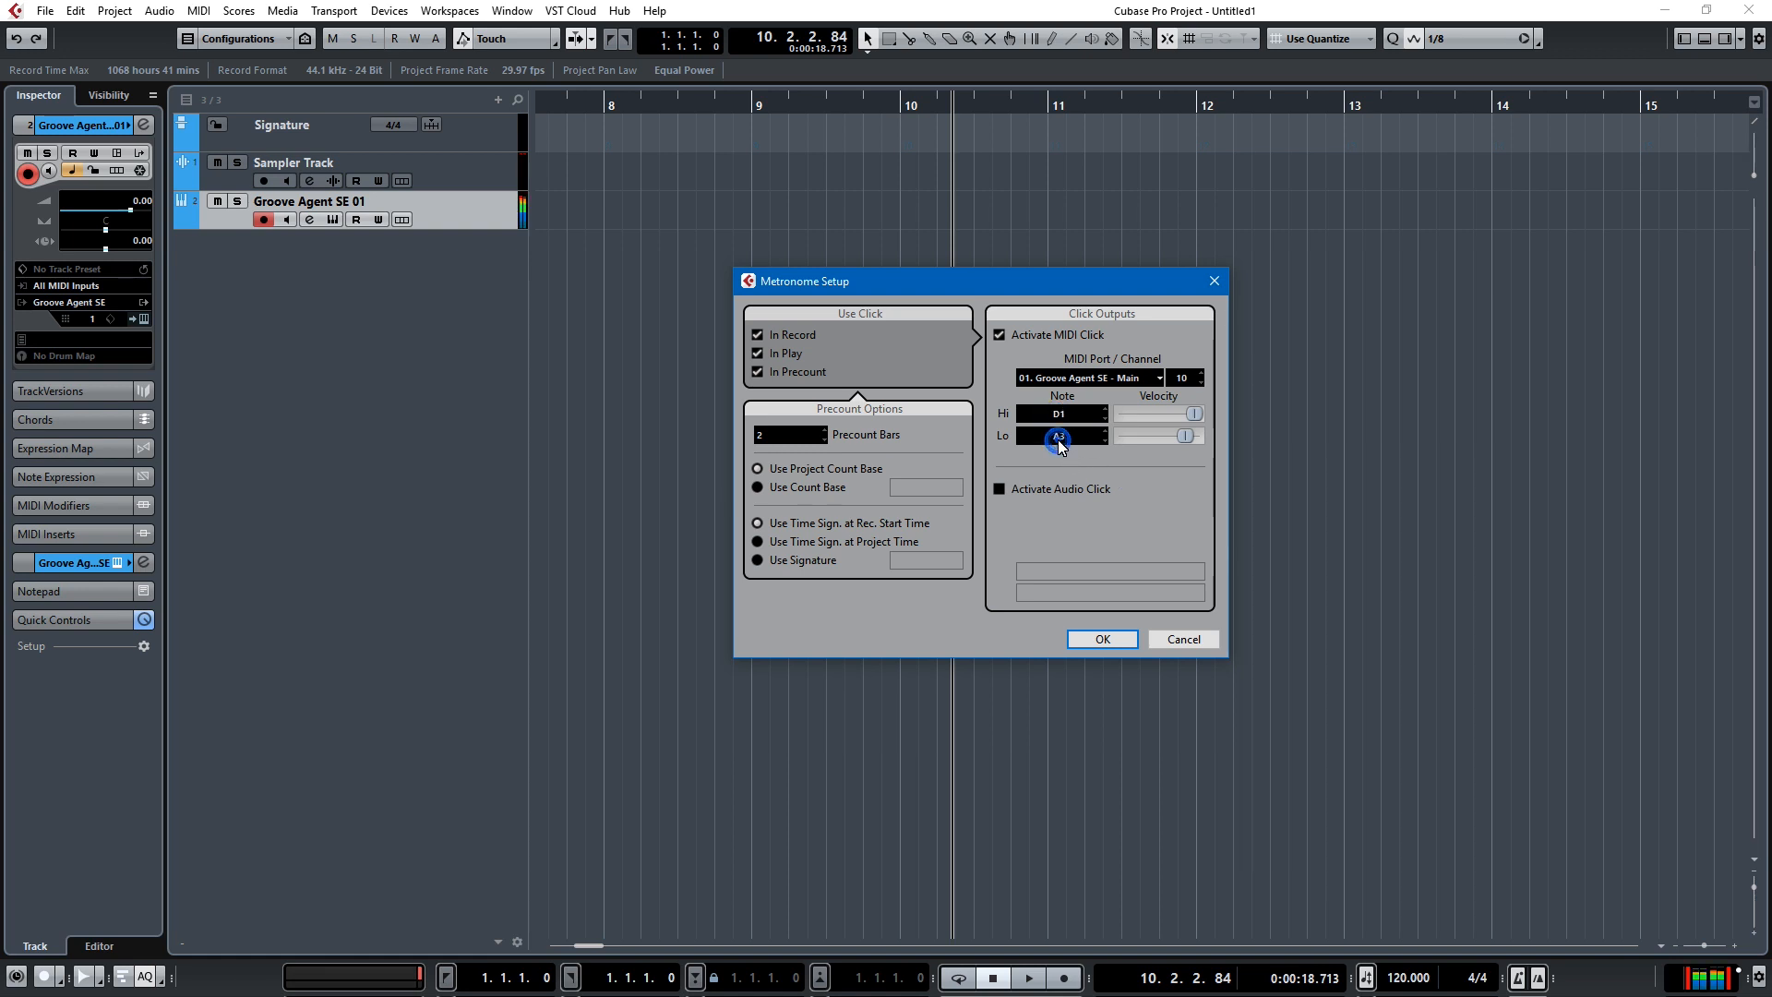
click(1058, 435)
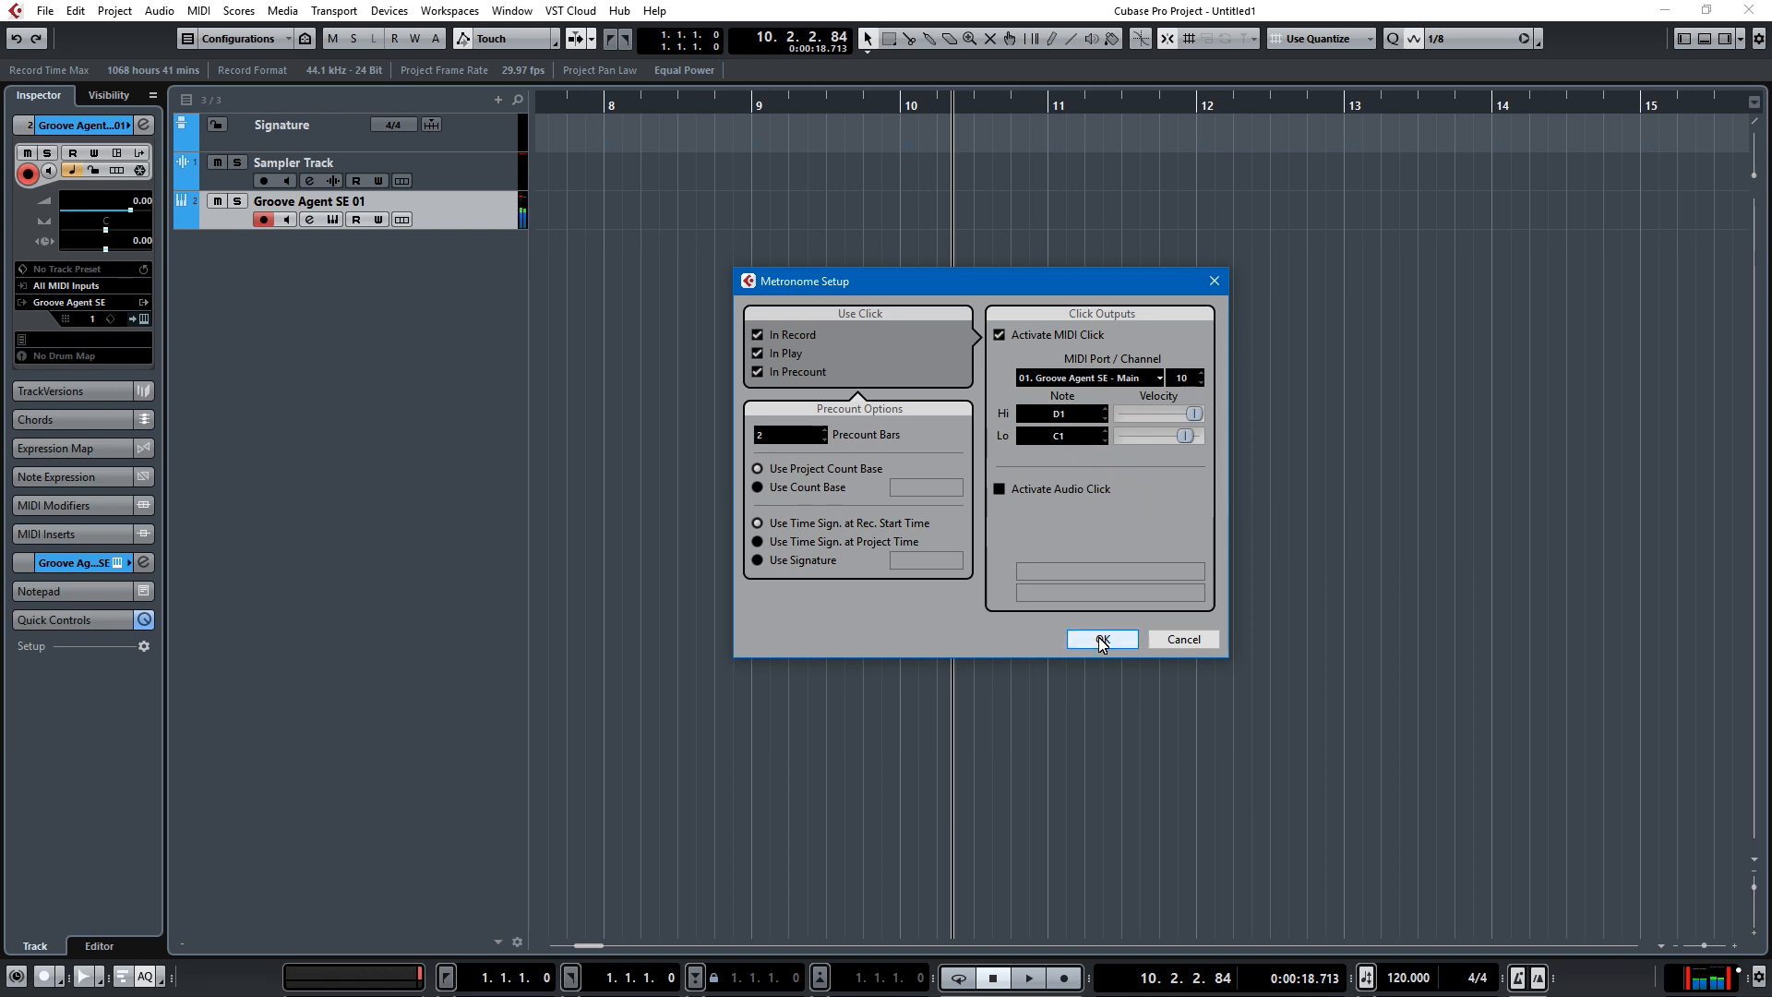
click(1098, 639)
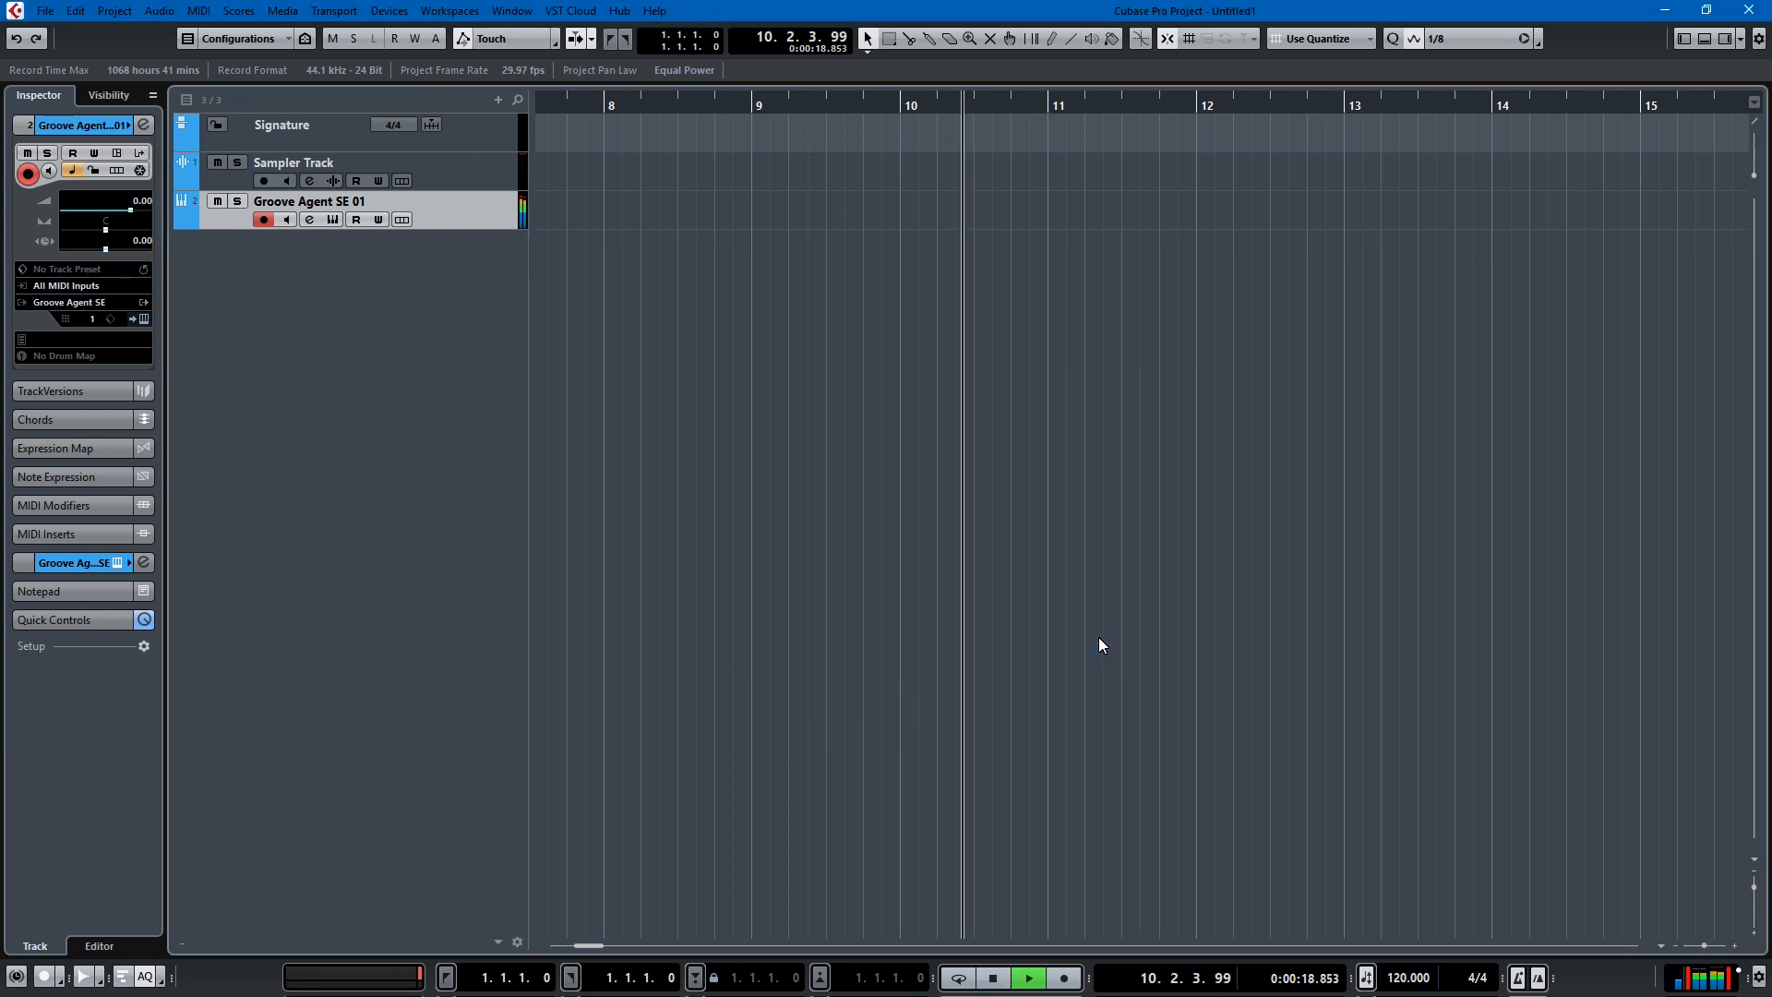